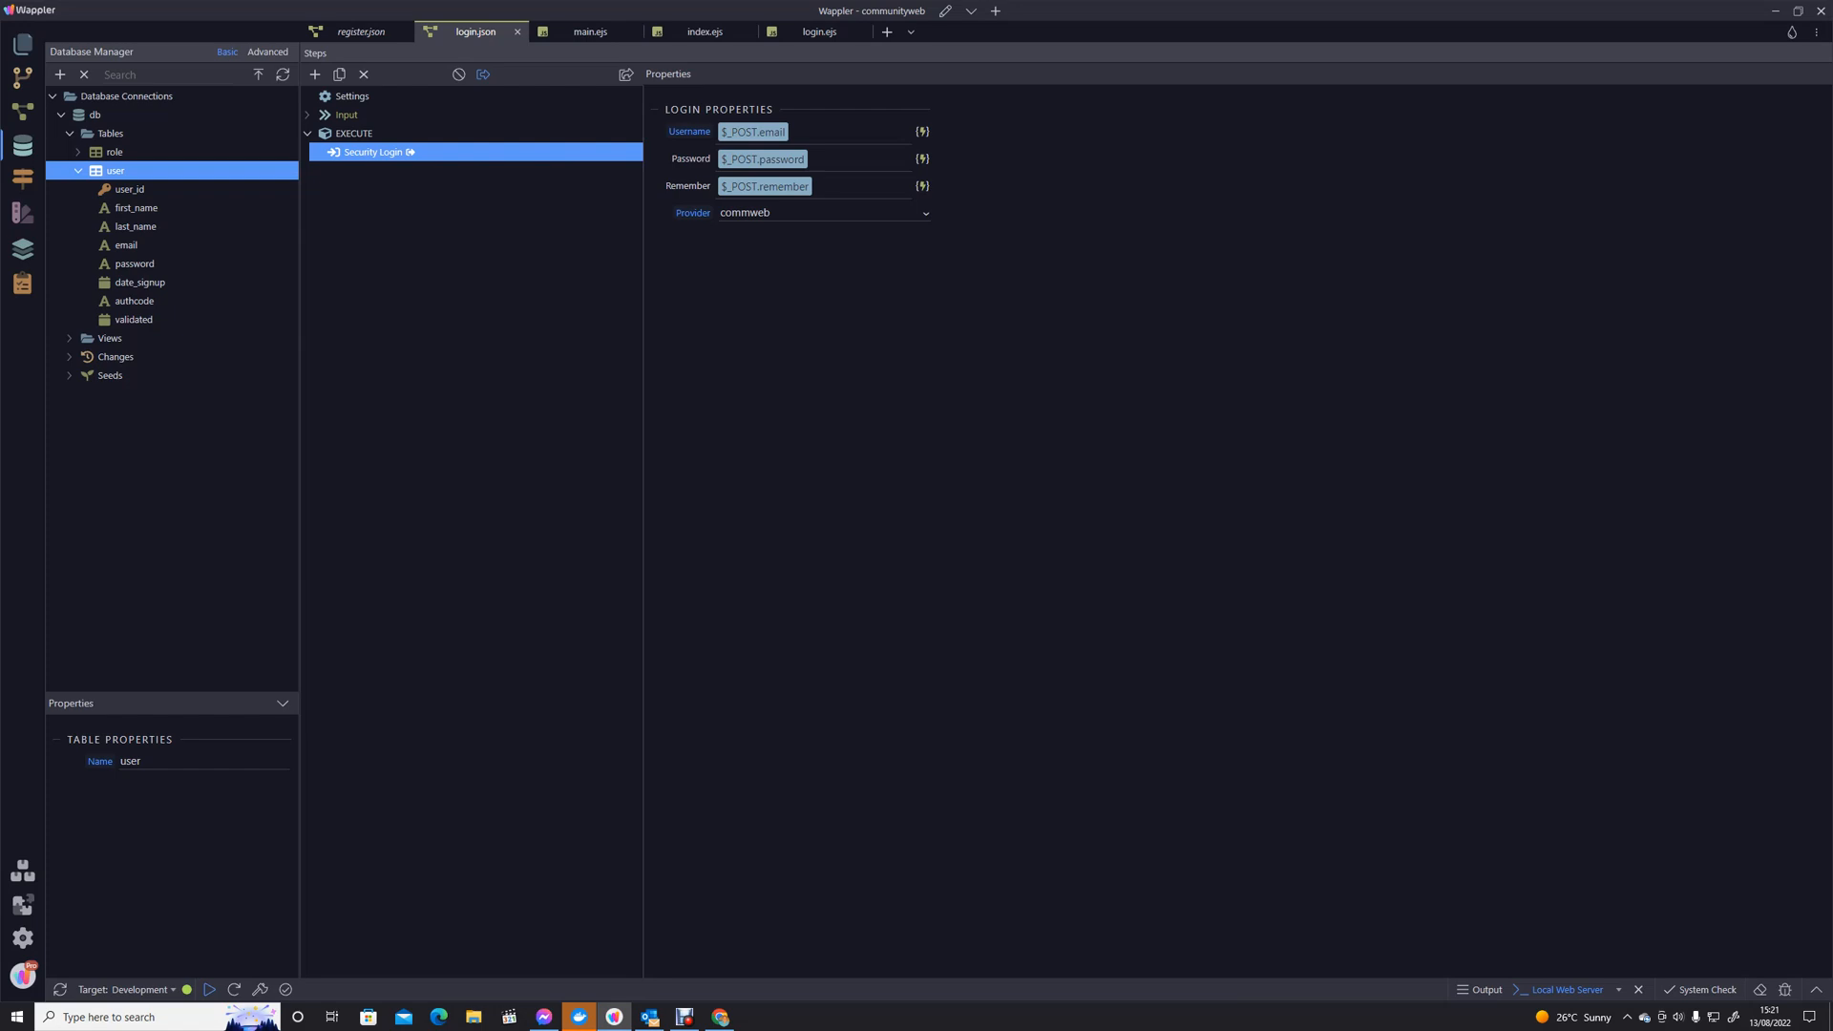
mouse_move(206, 409)
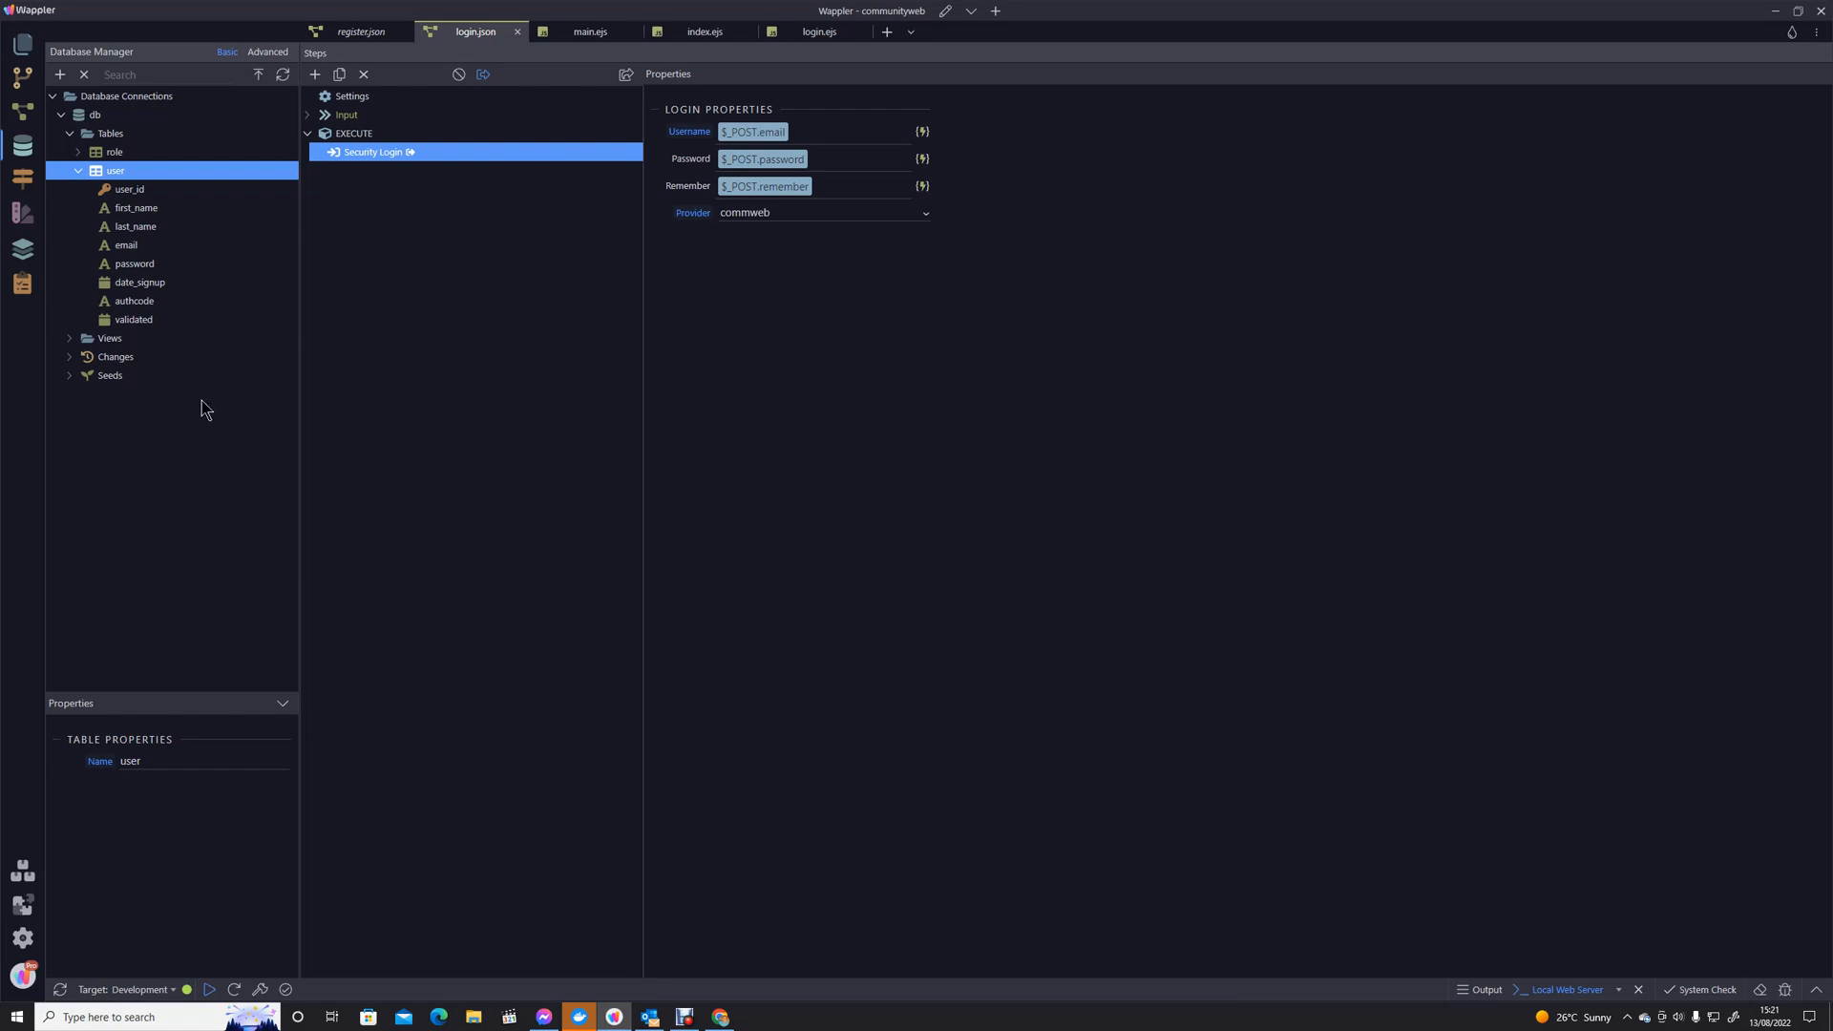
mouse_move(1060, 430)
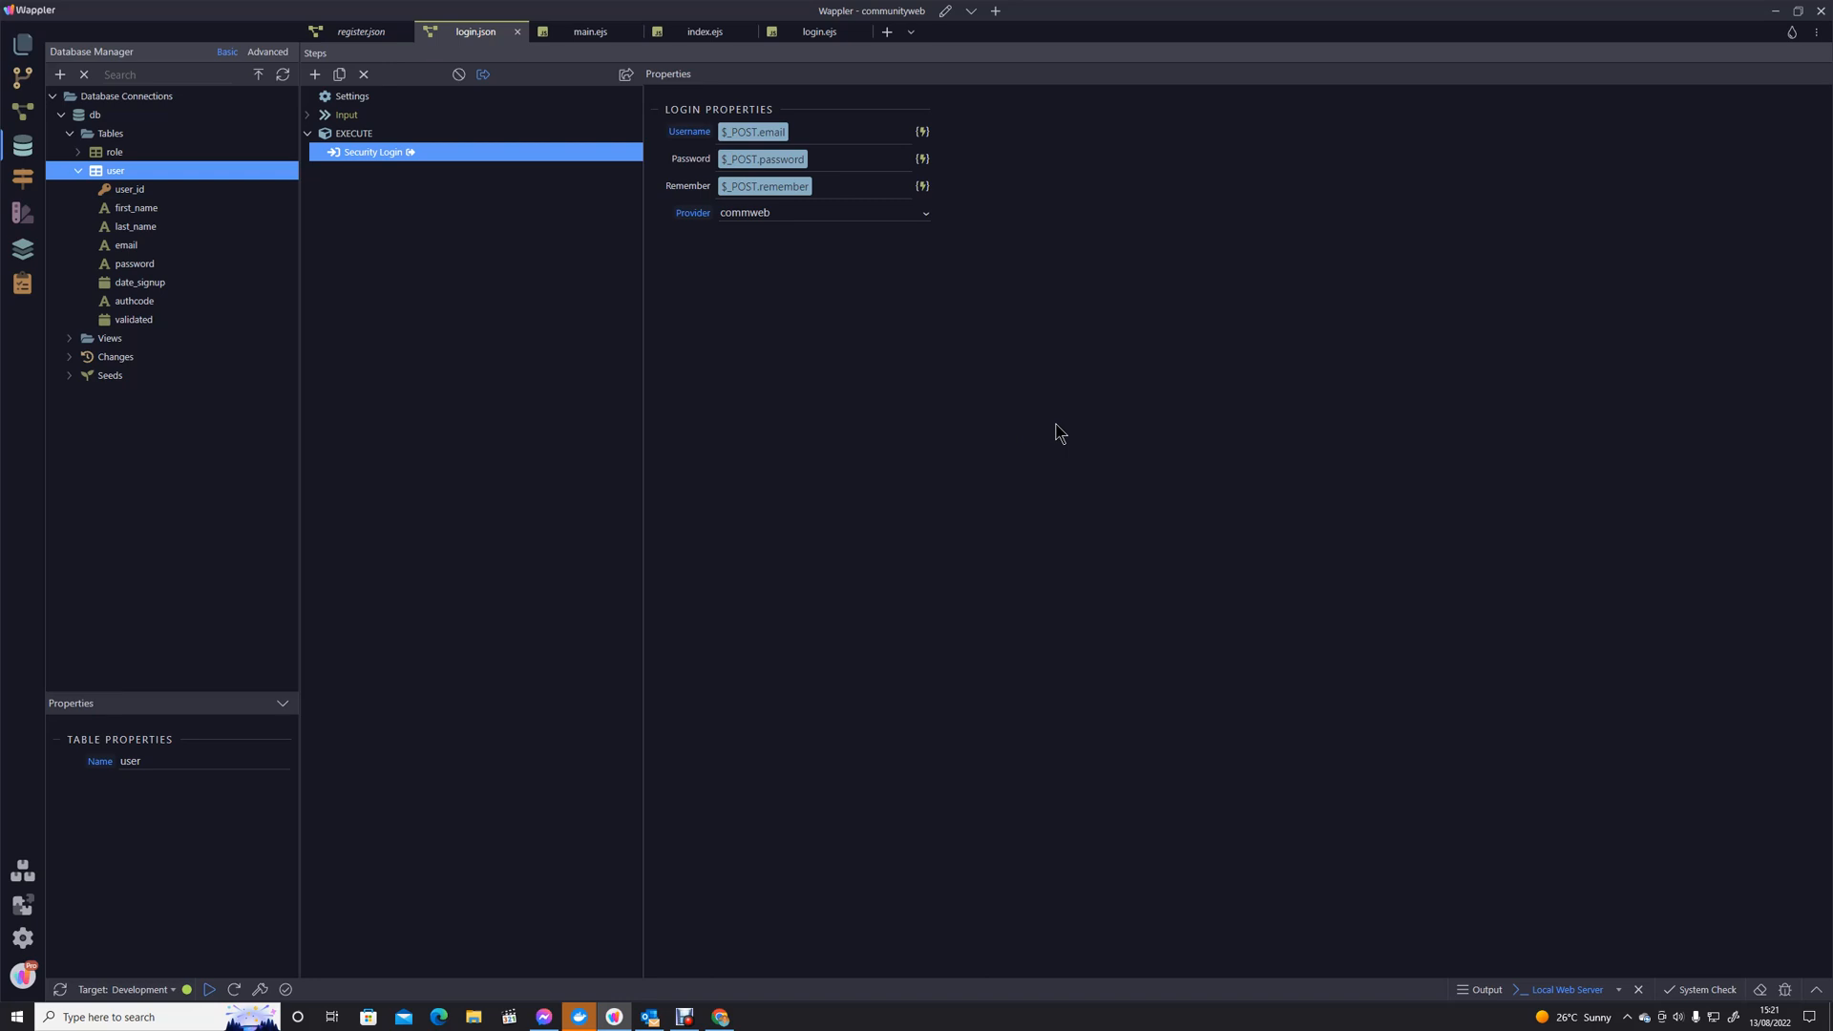
mouse_move(1105, 359)
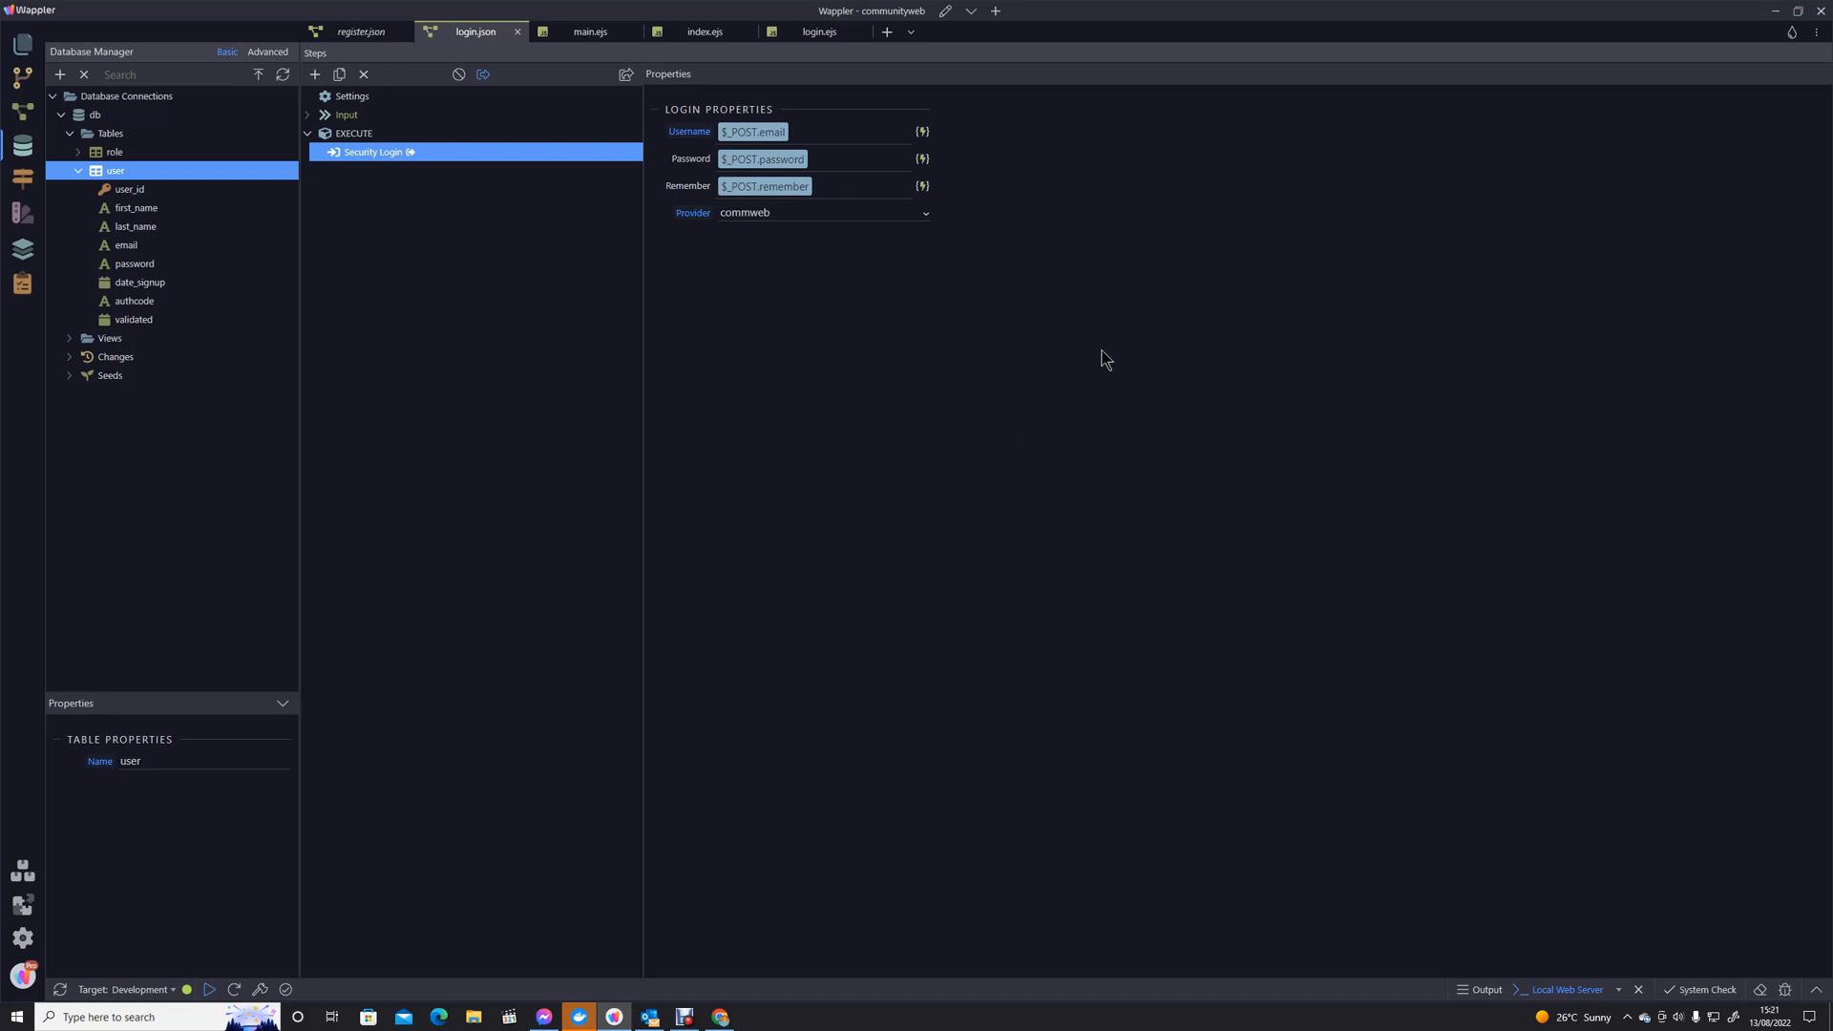
mouse_move(1138, 371)
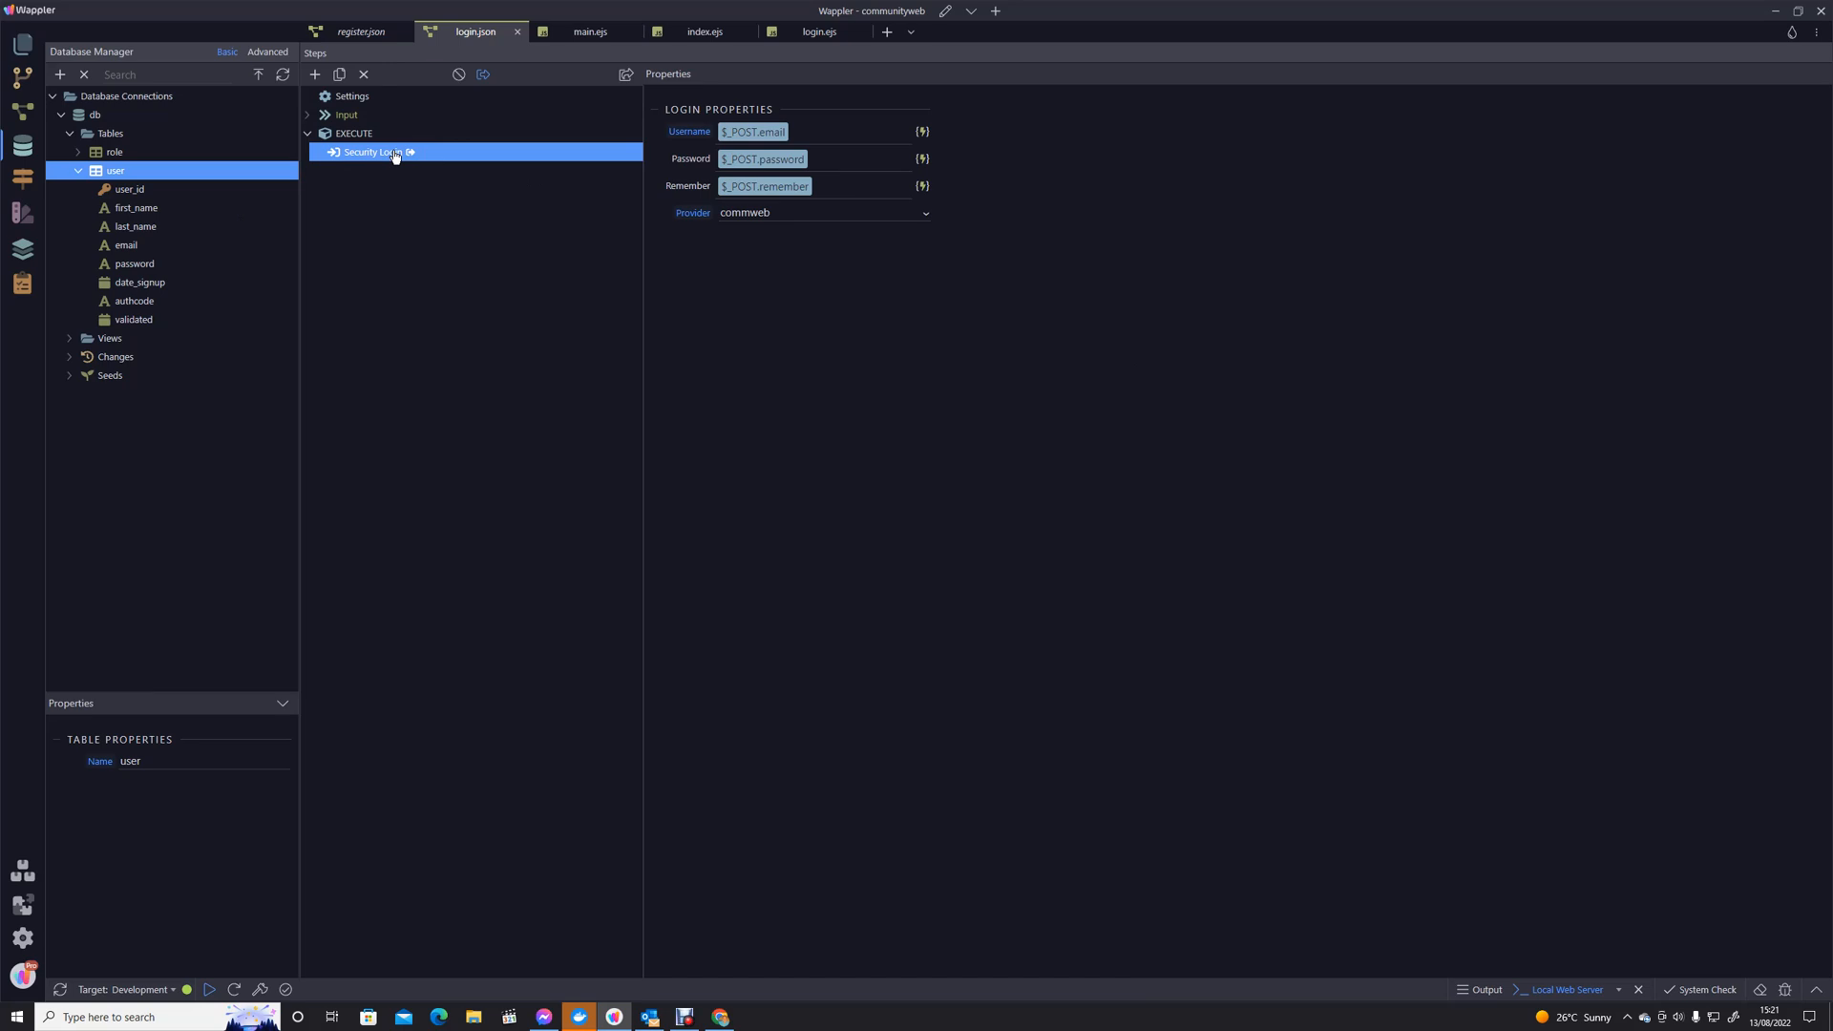
mouse_move(373, 153)
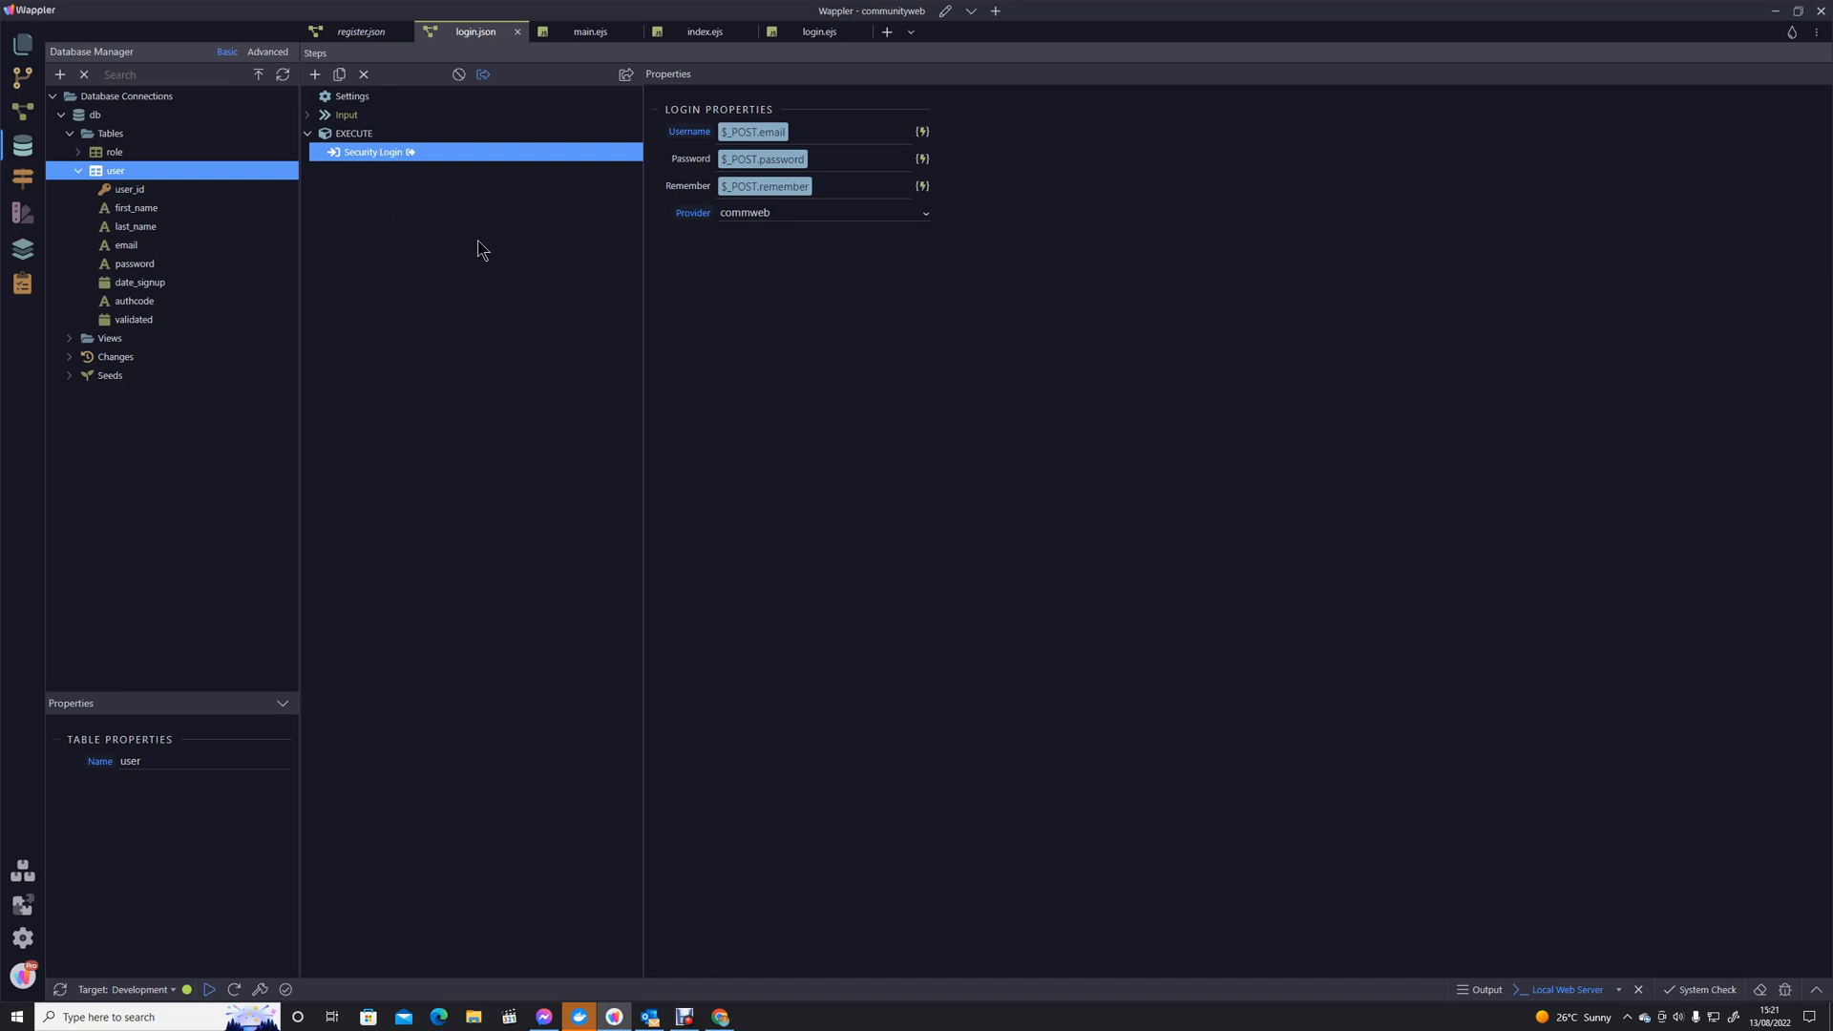
mouse_move(588, 319)
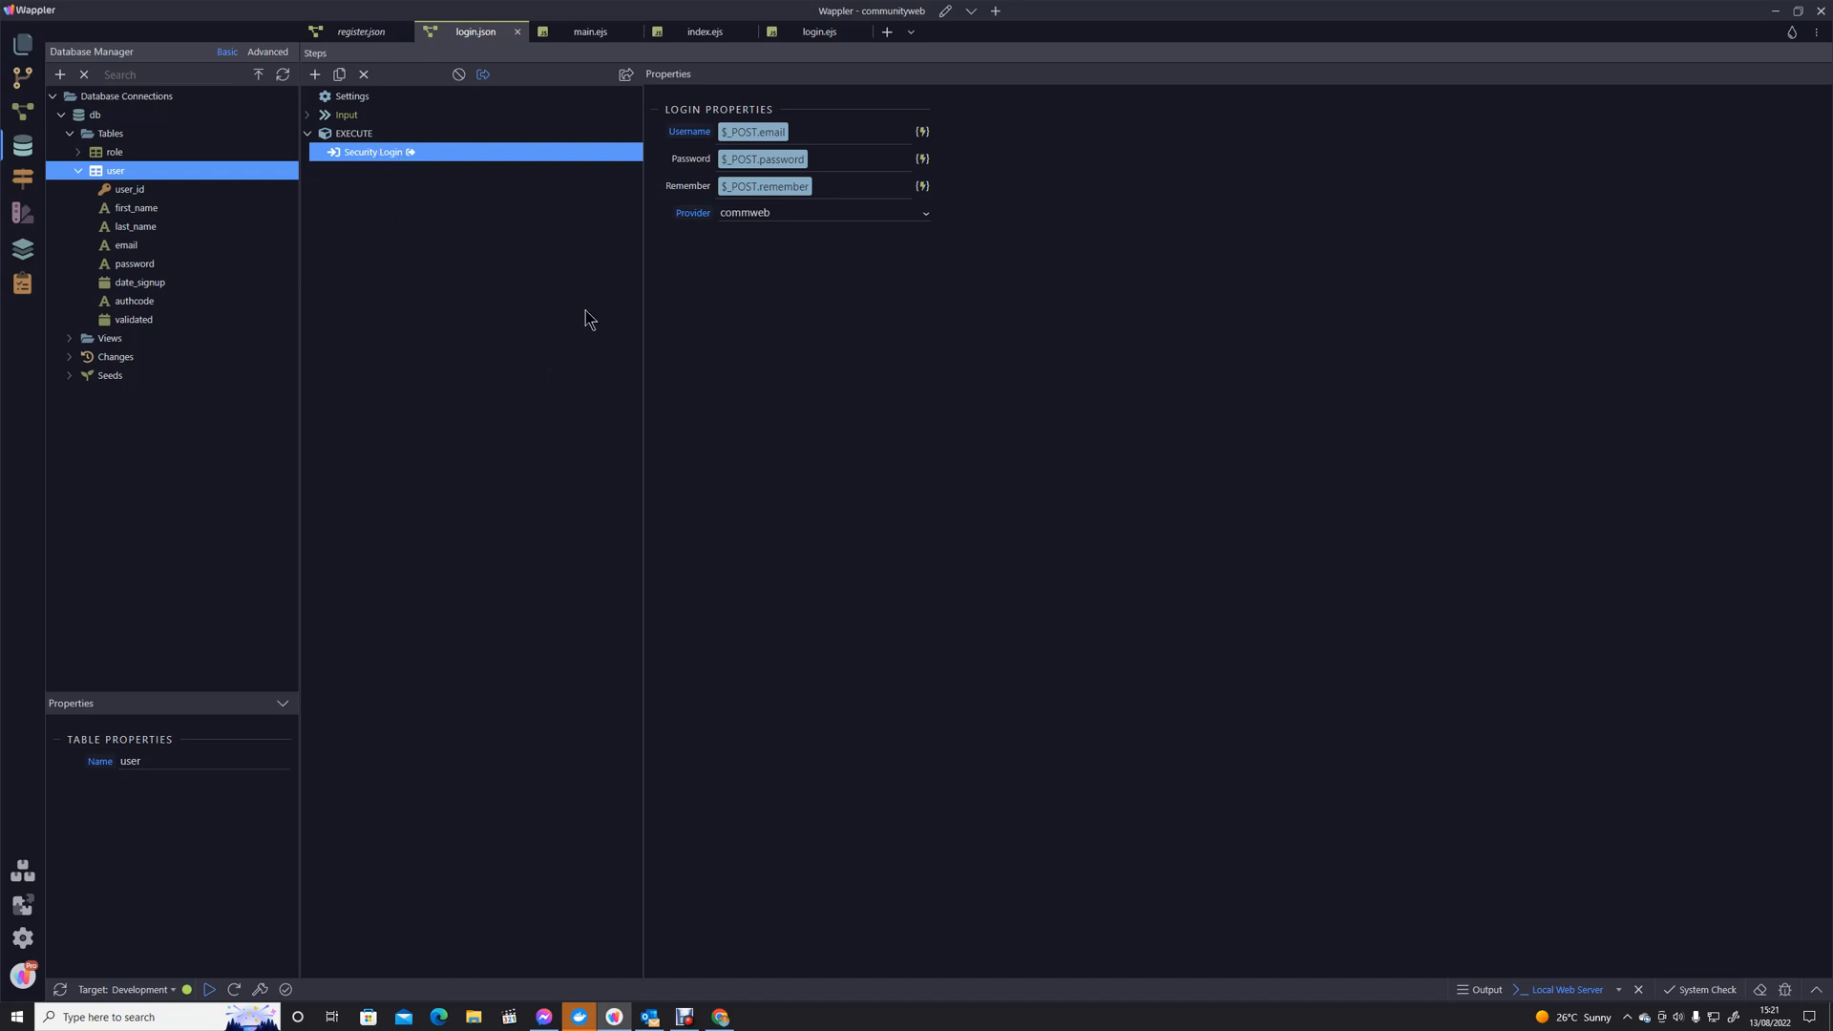
mouse_move(987, 391)
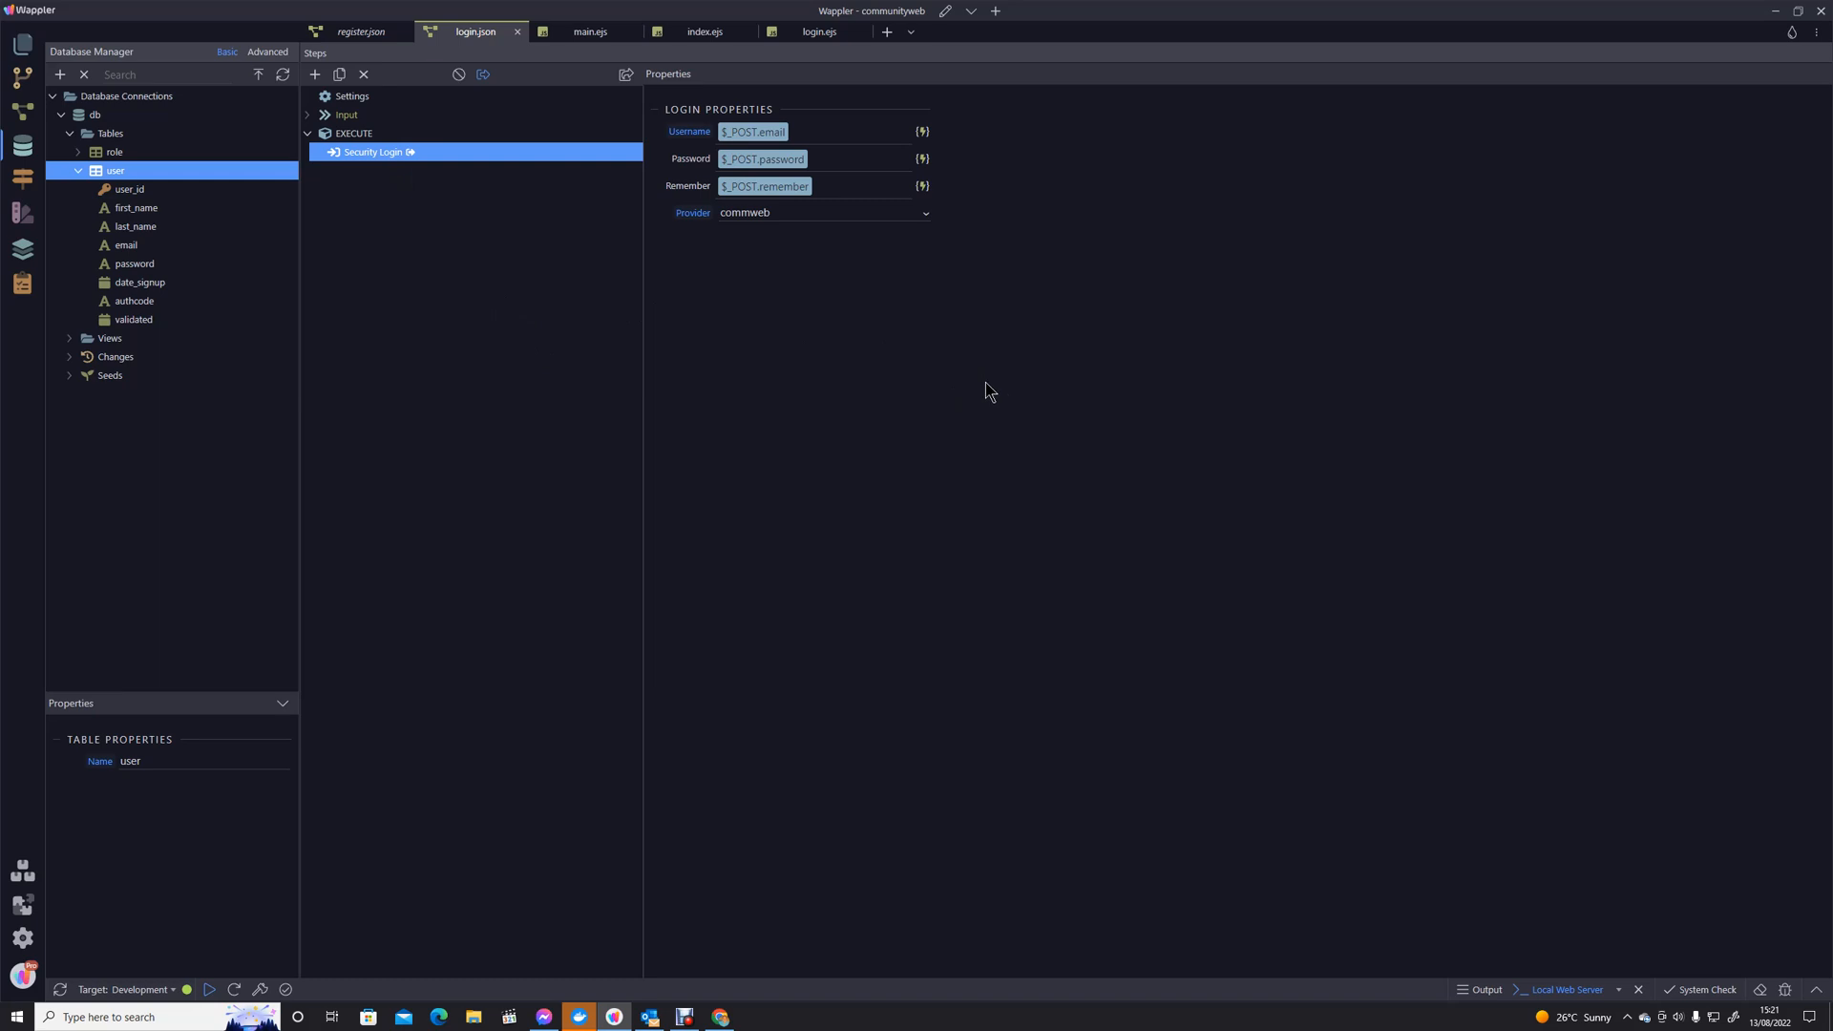
mouse_move(1091, 374)
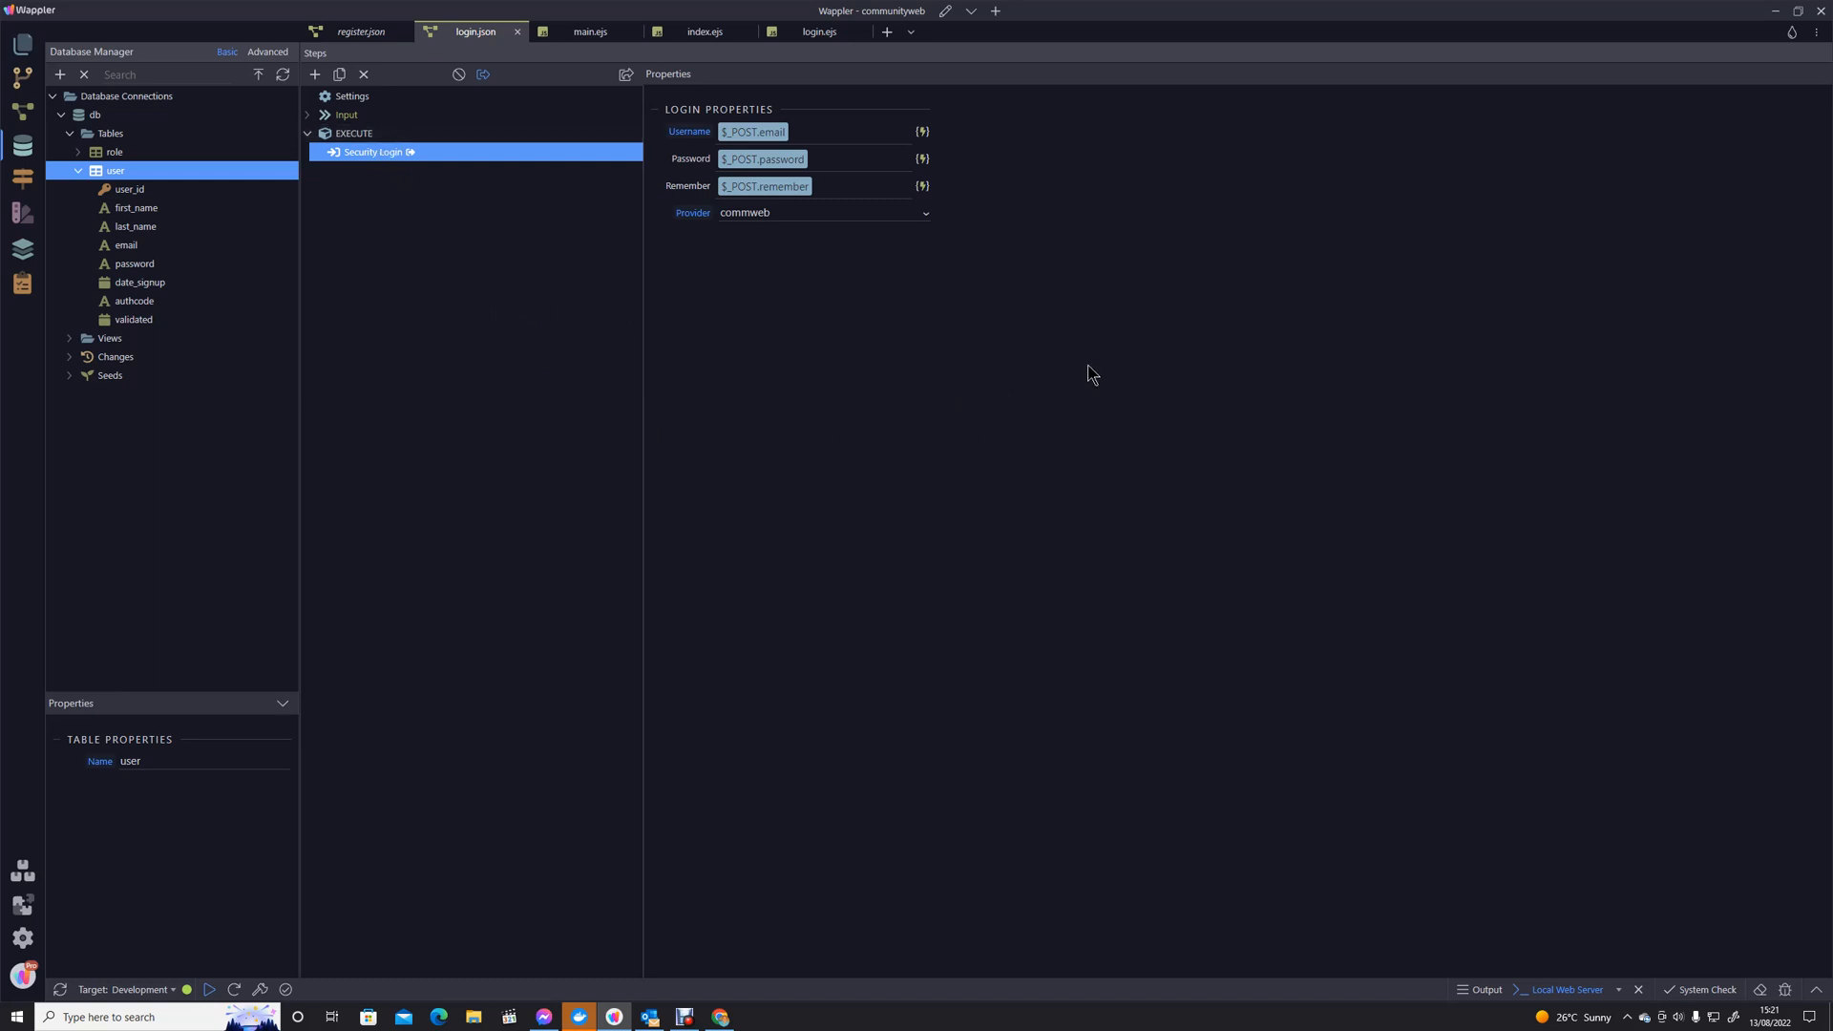
mouse_move(1045, 382)
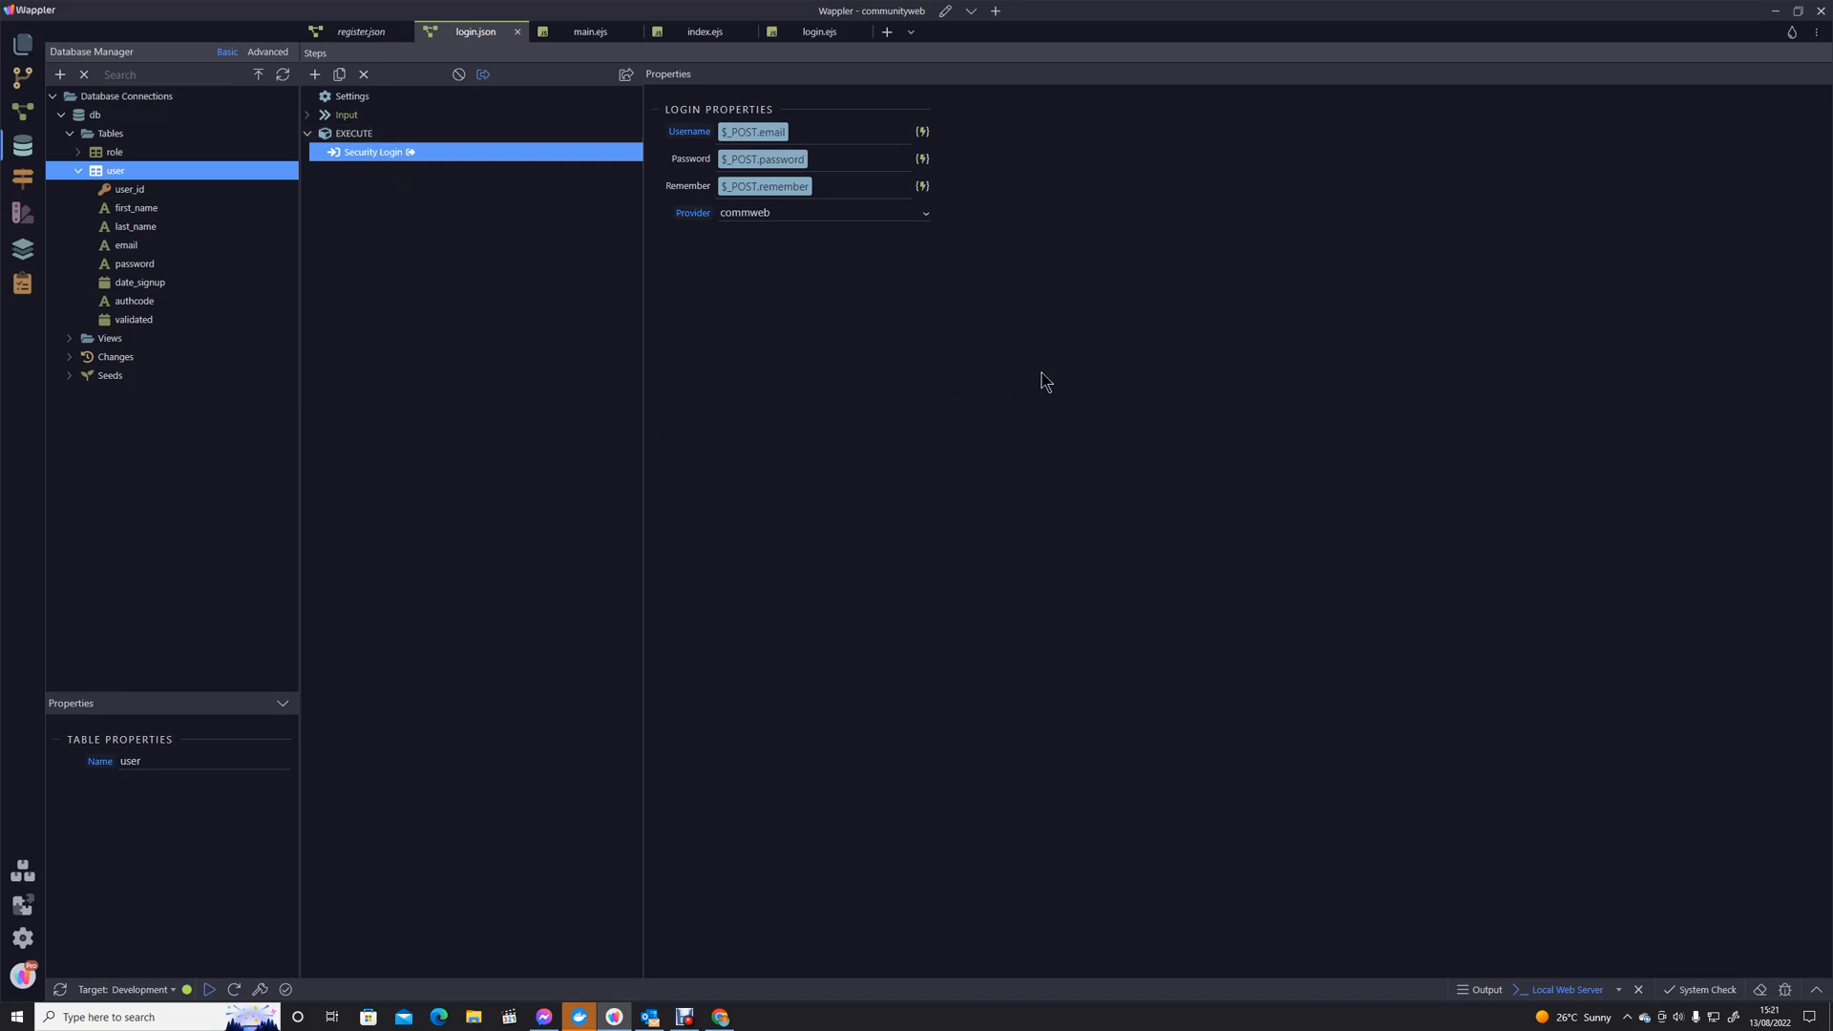
mouse_move(372, 158)
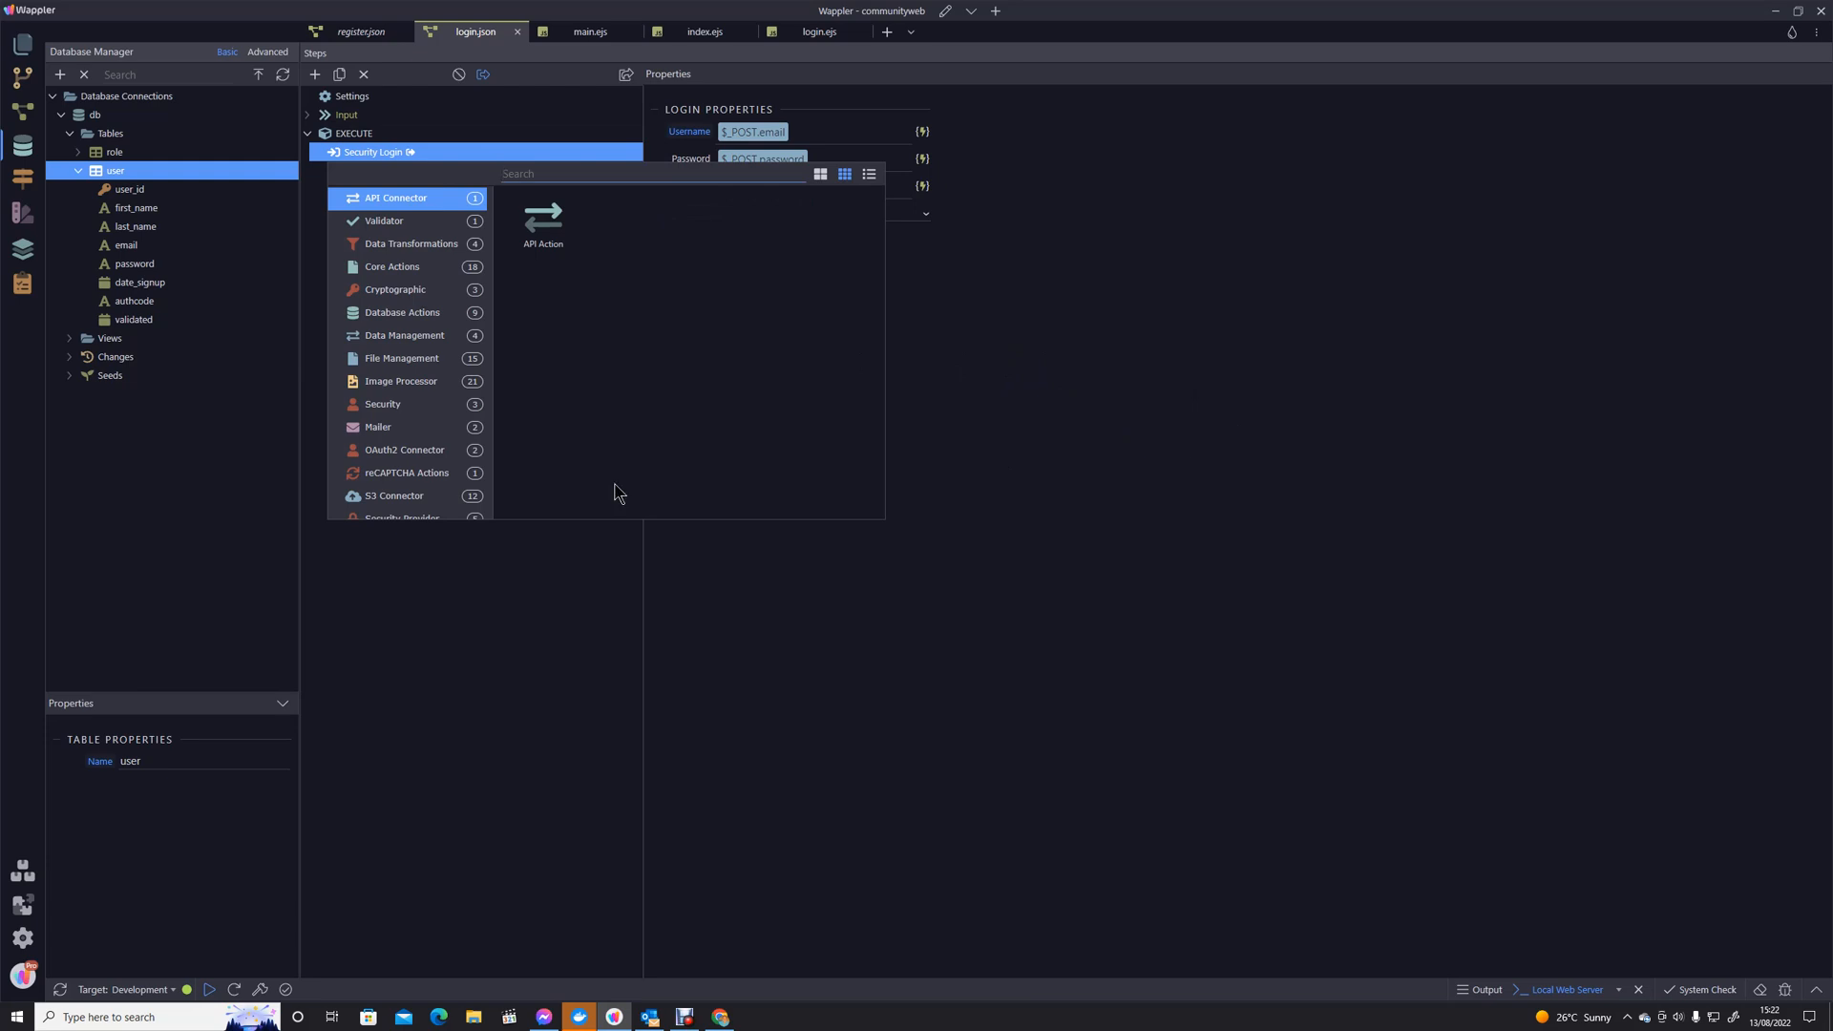
- Add a Security Identify step identity1 after Security Login and review both steps' settings
click(381, 403)
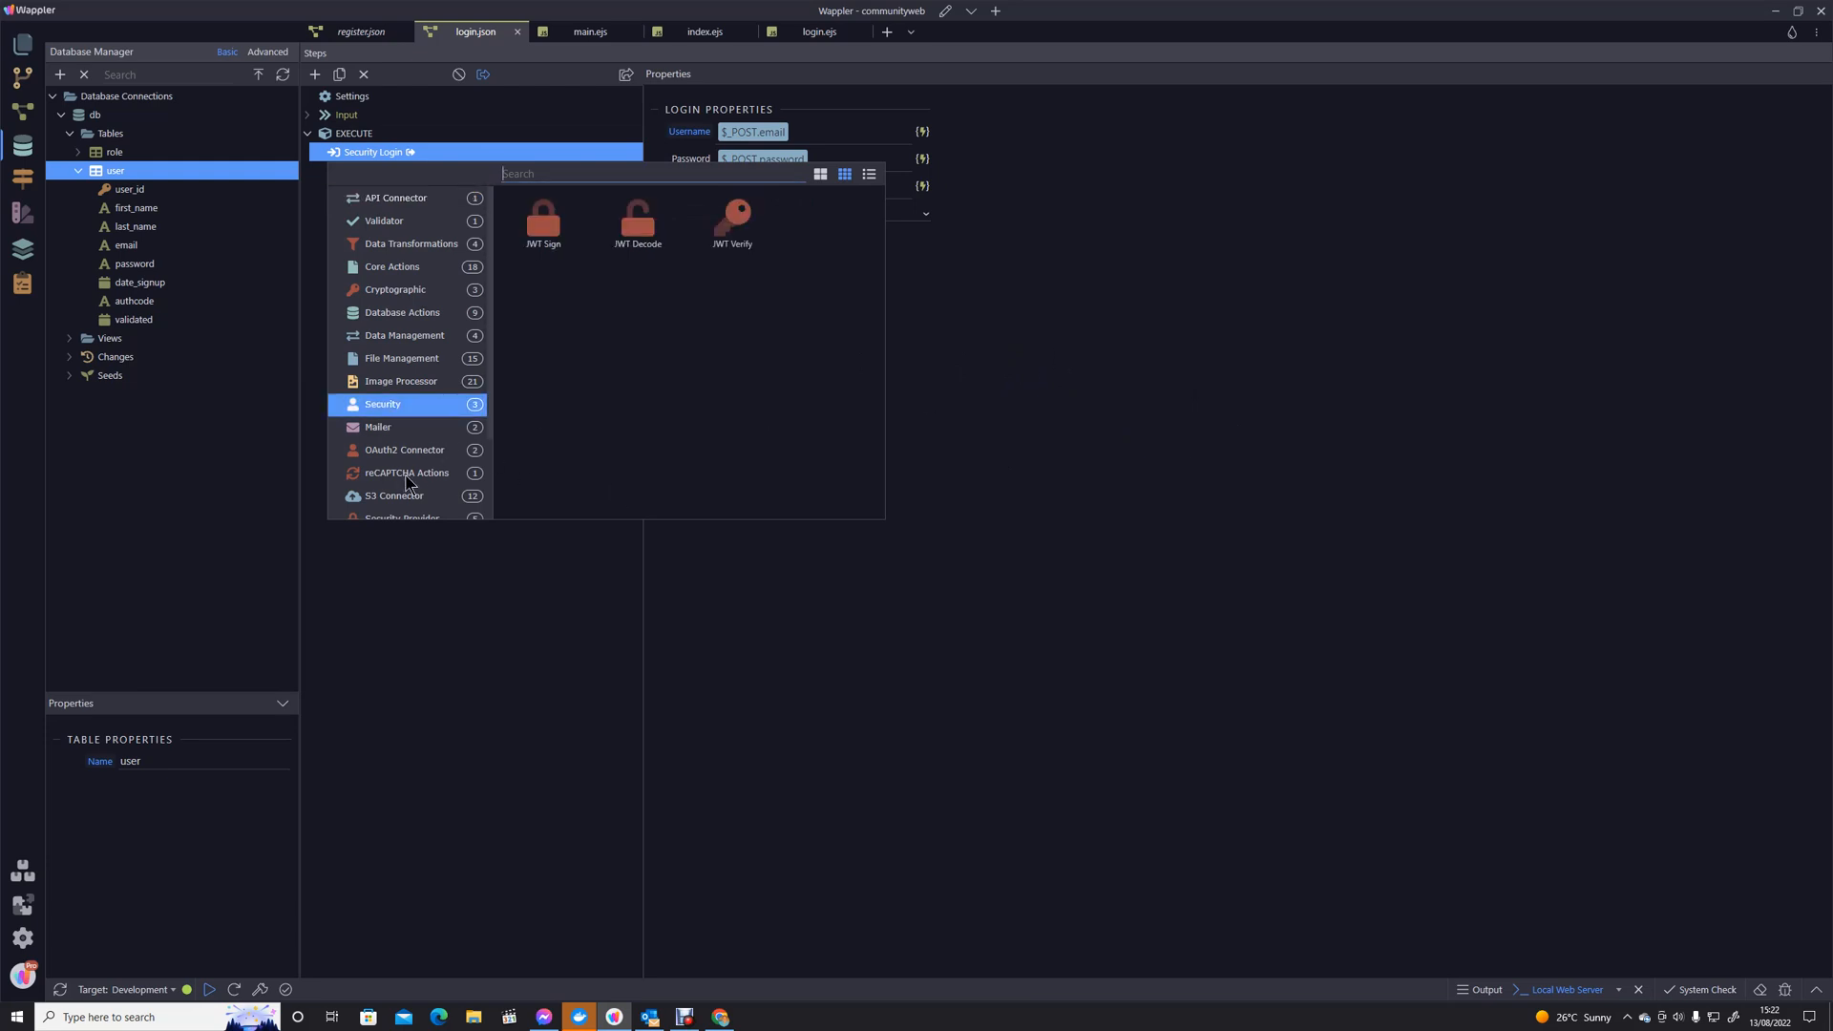
click(401, 412)
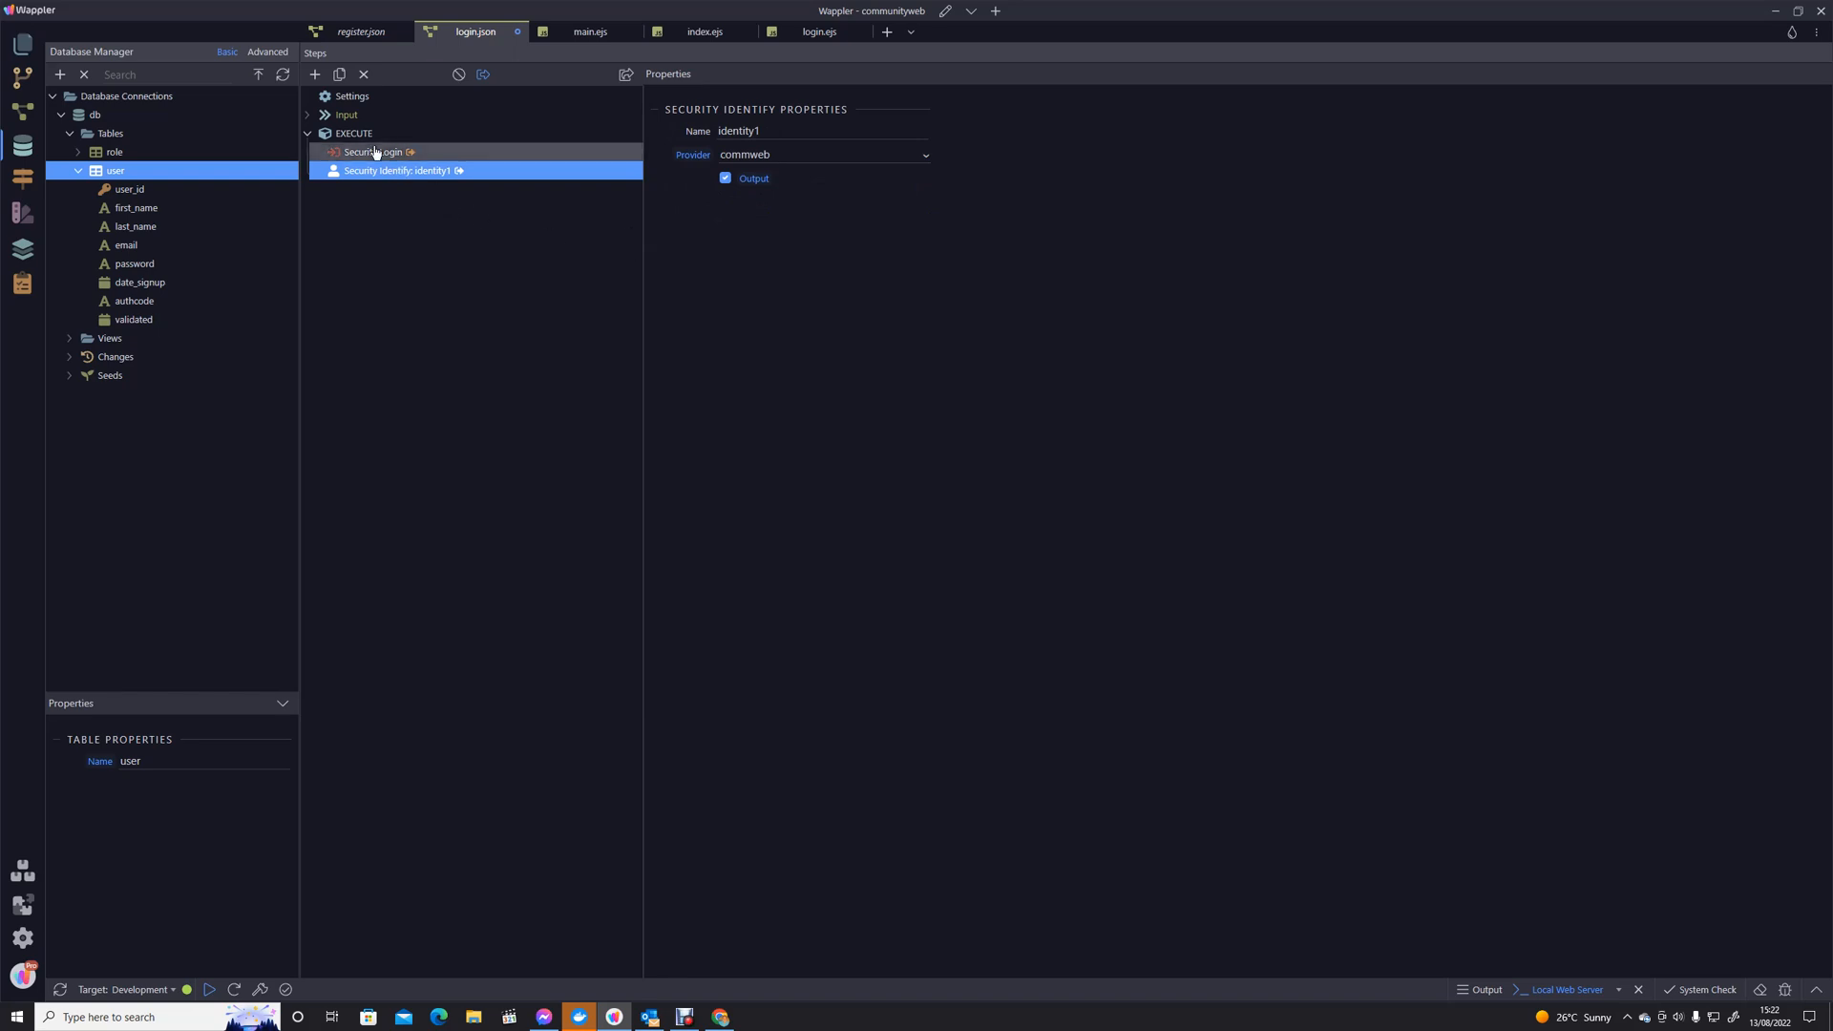
click(374, 153)
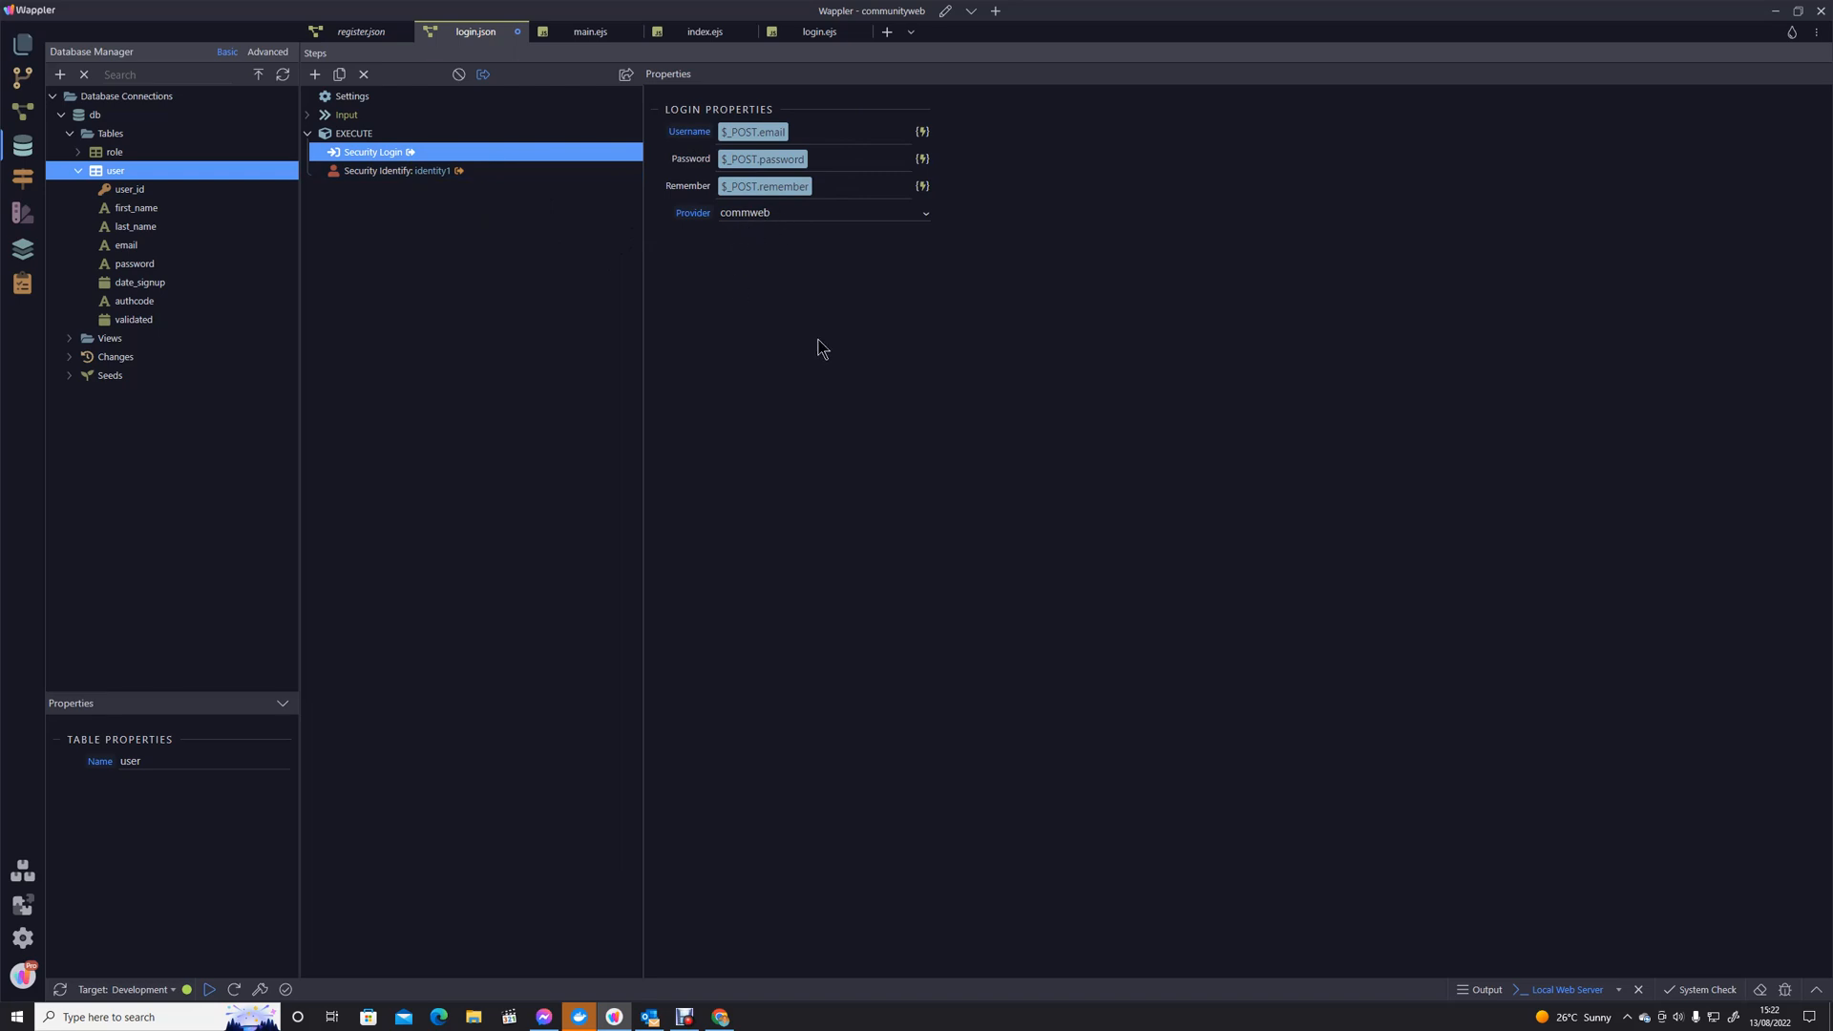
click(397, 170)
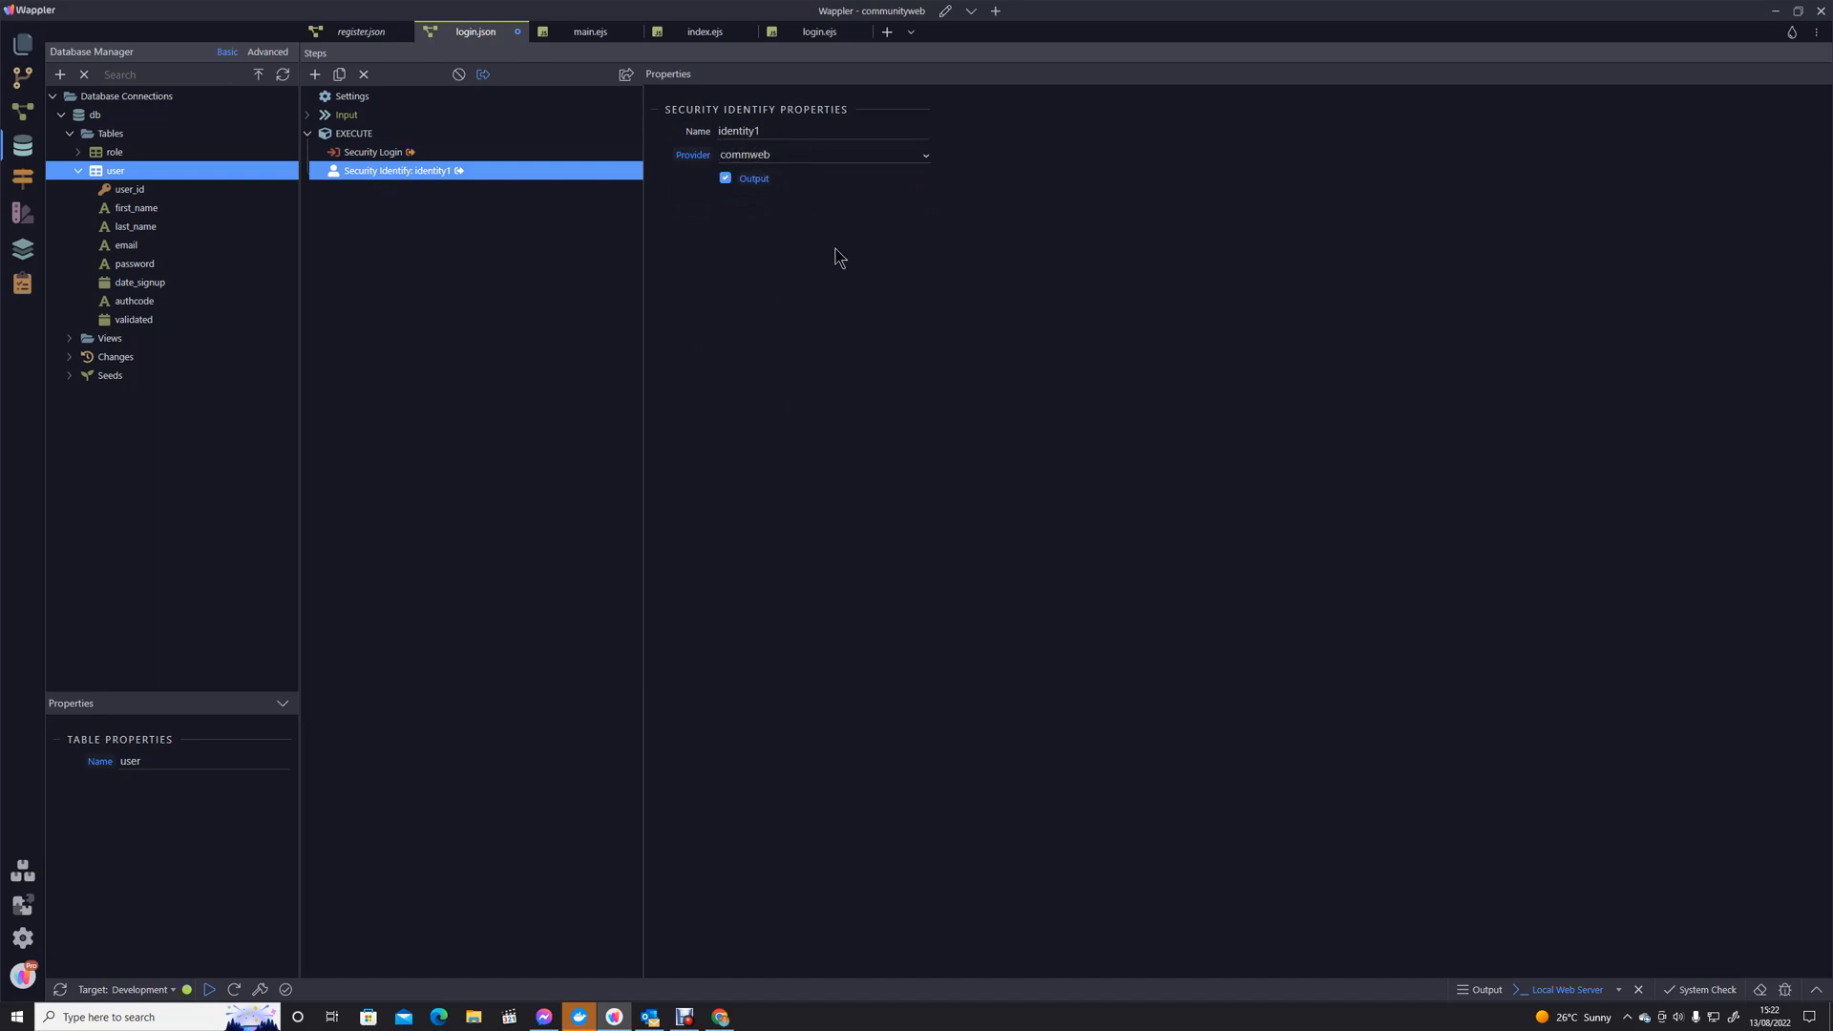
mouse_move(847, 273)
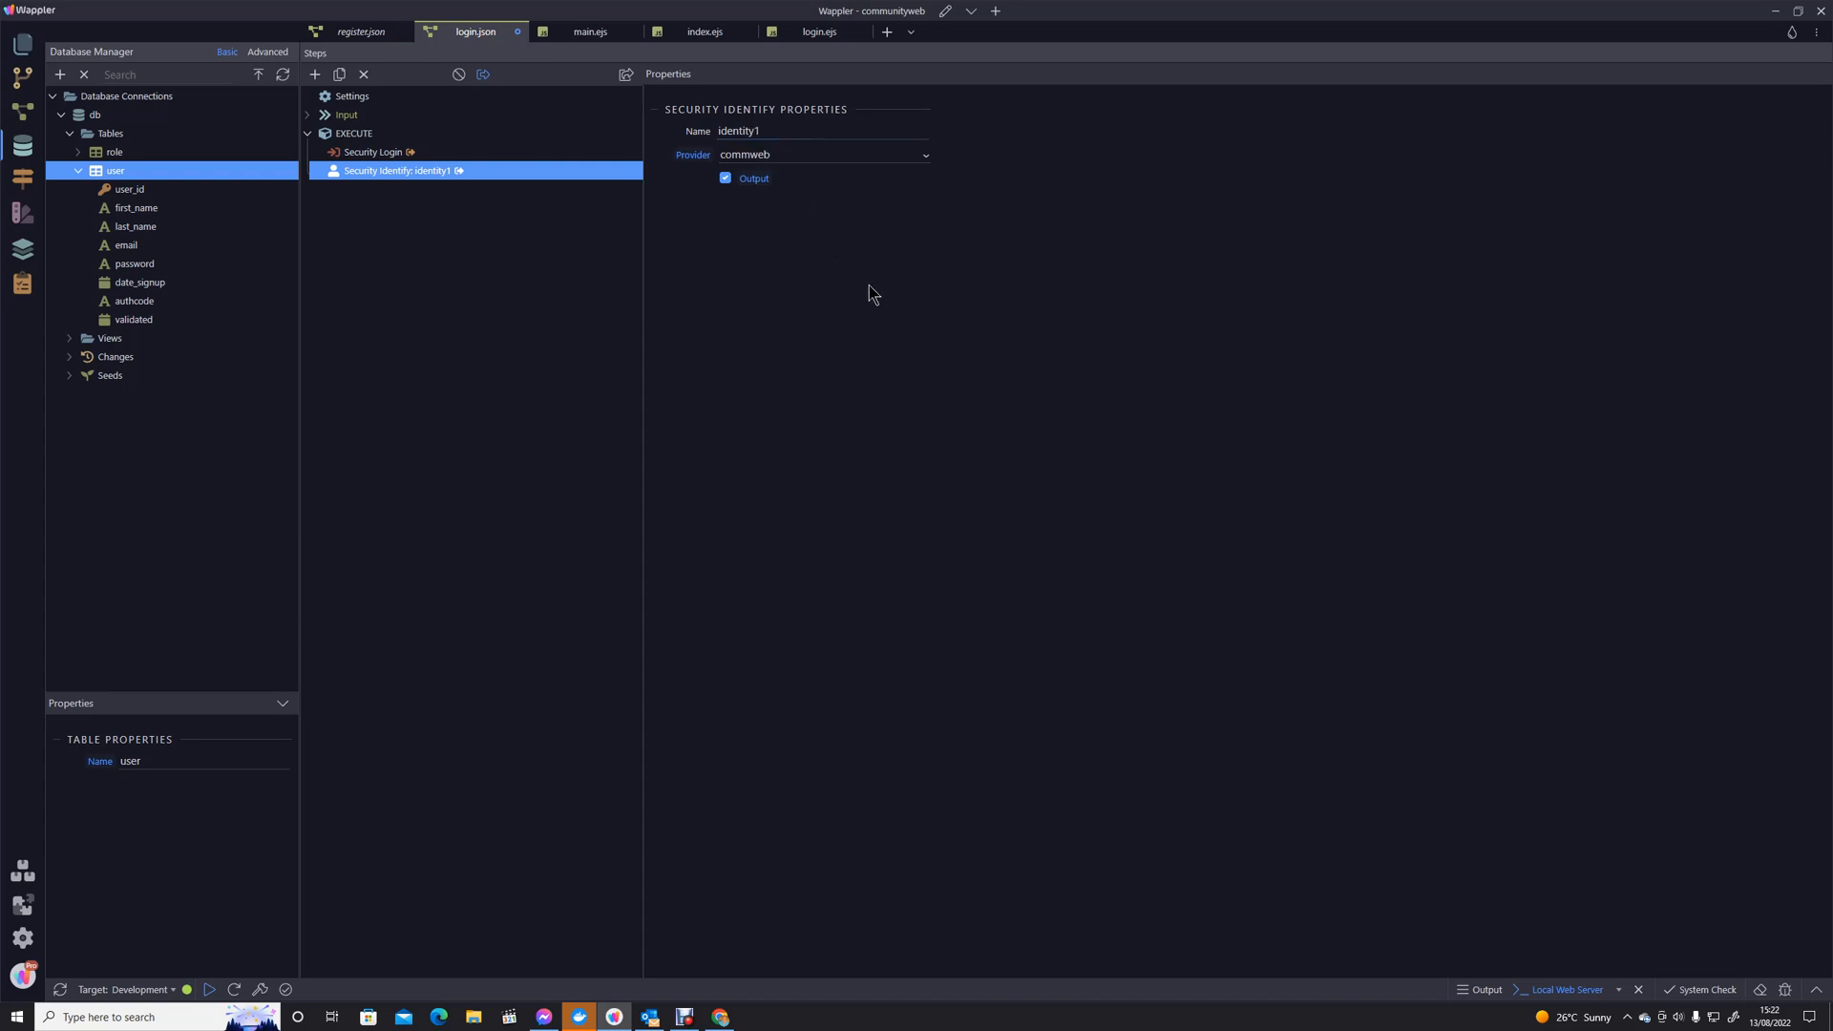
mouse_move(859, 300)
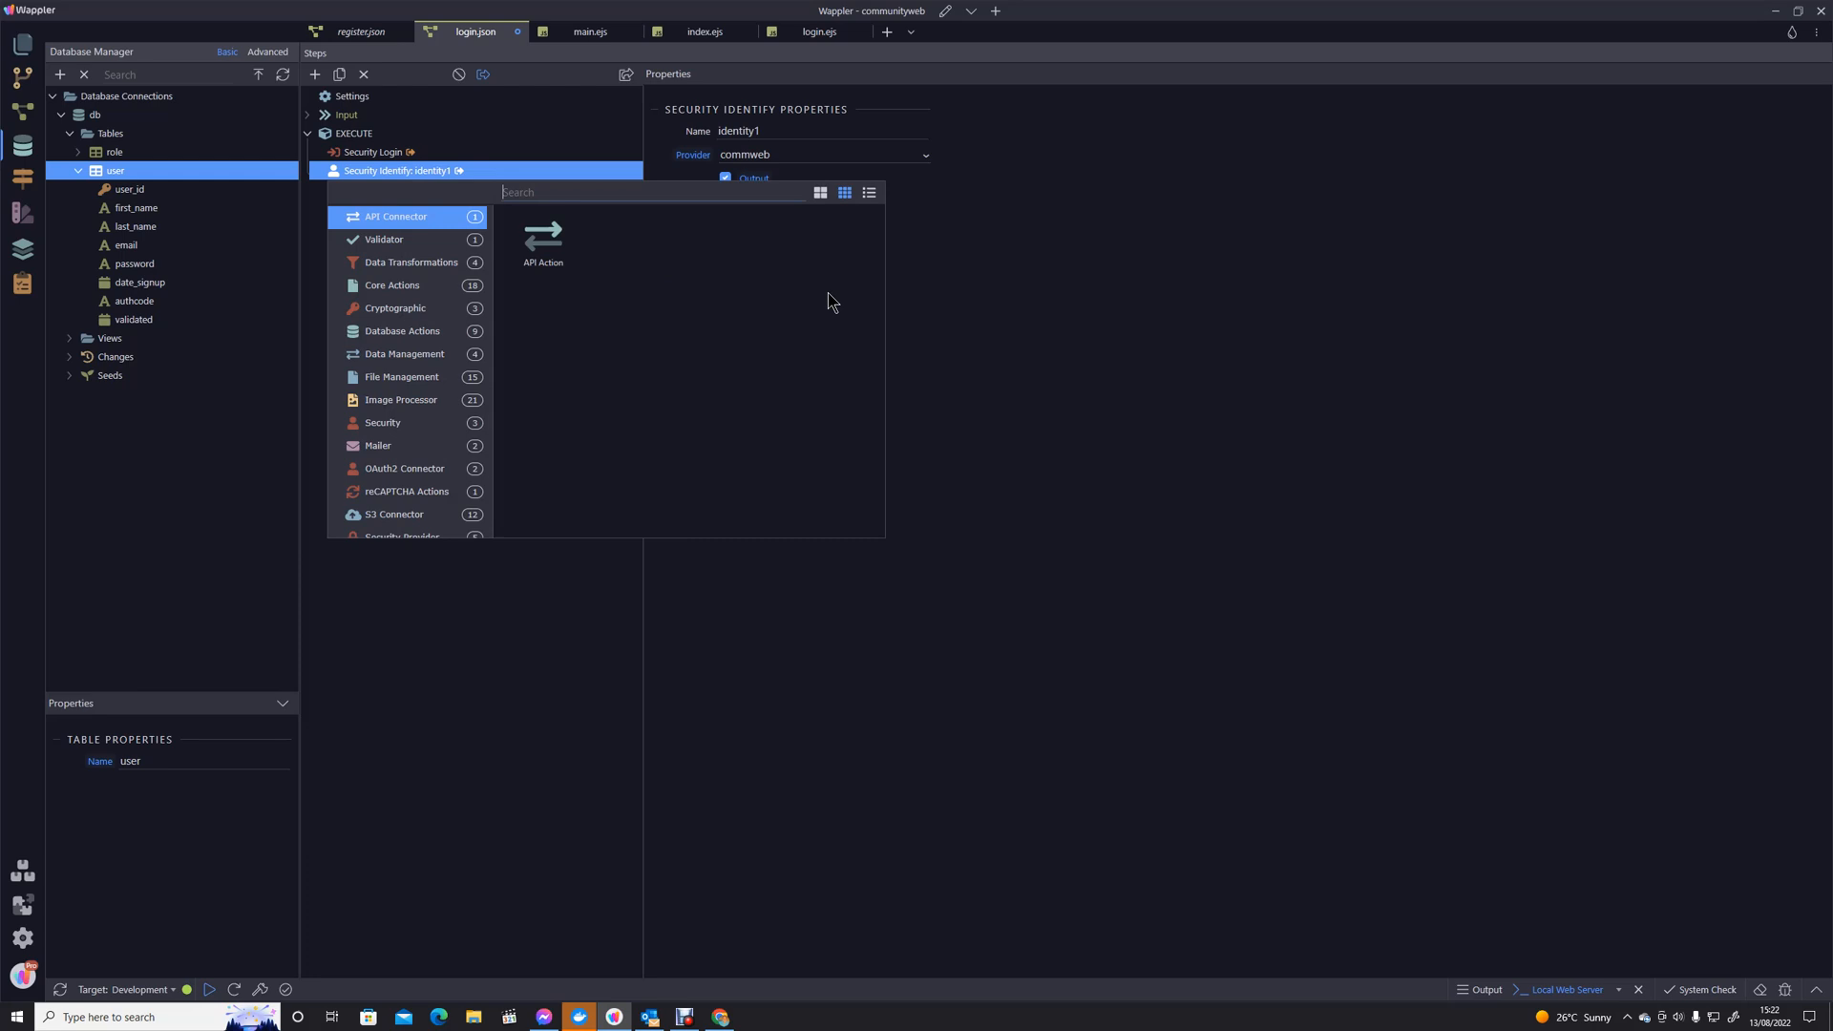
- Add a Database Single Query step named query after identity1 and start its query builder
click(401, 331)
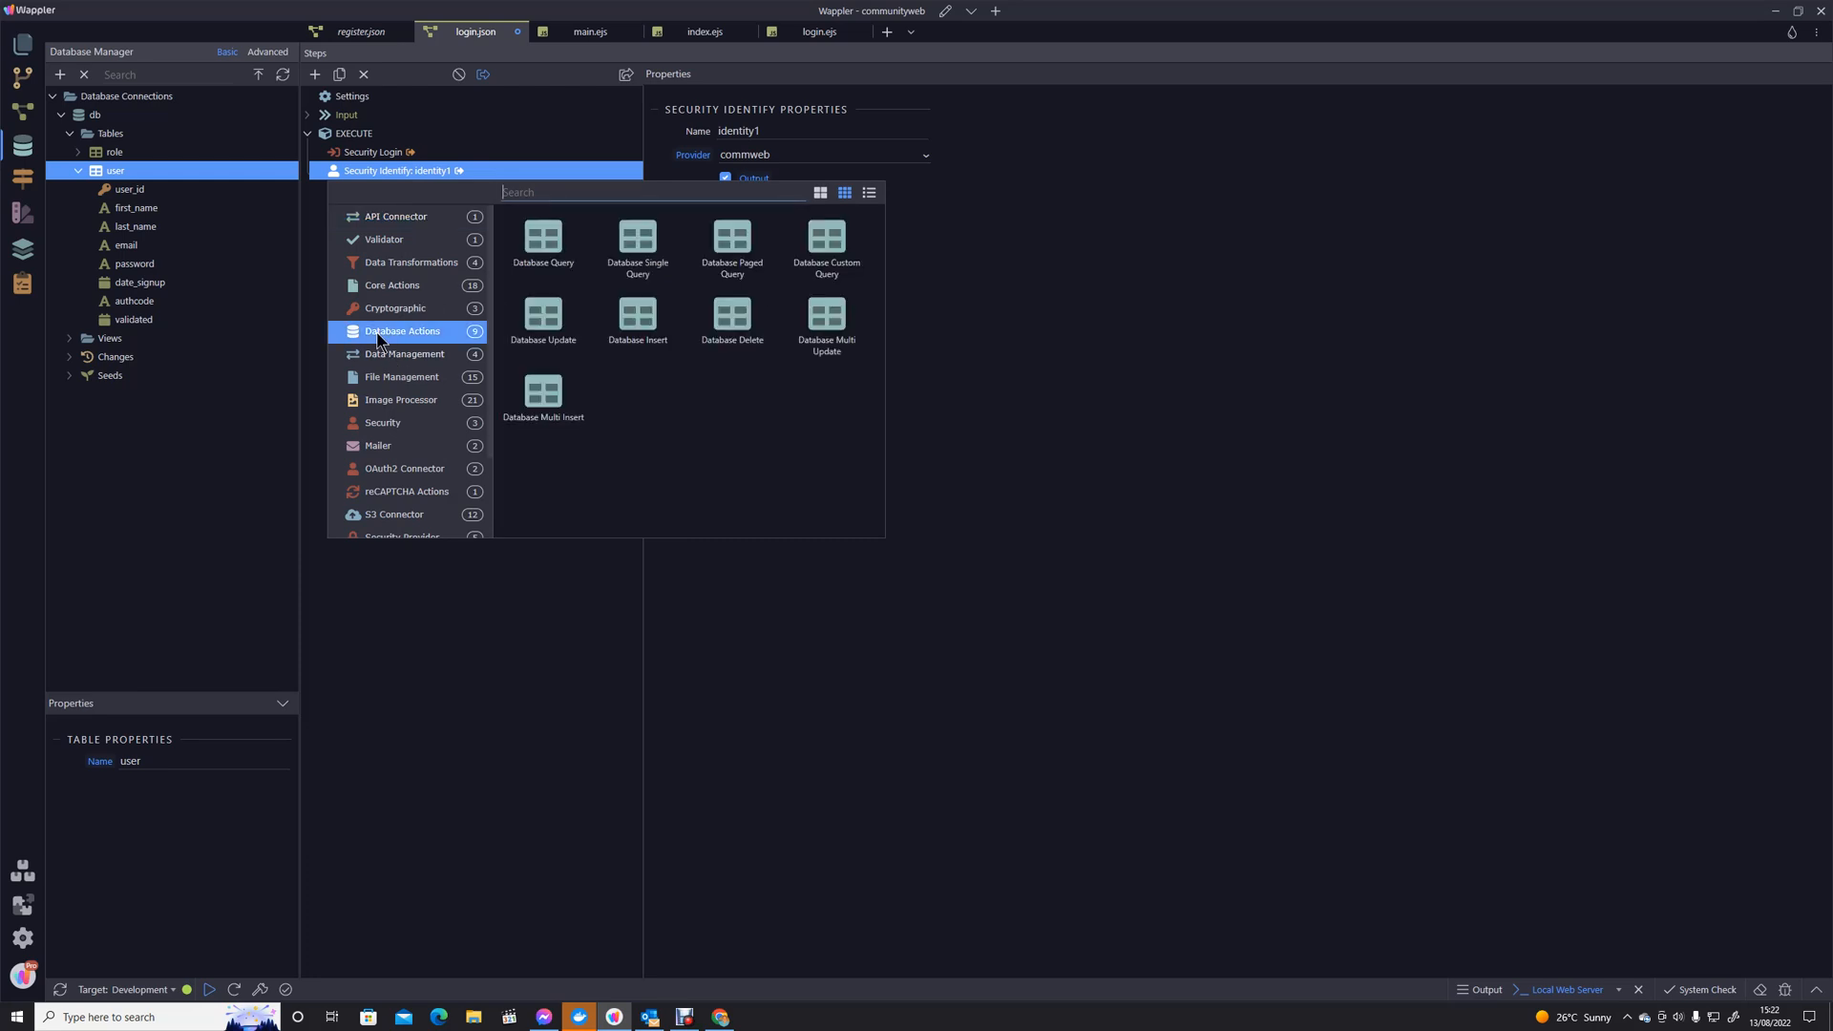
mouse_move(727, 455)
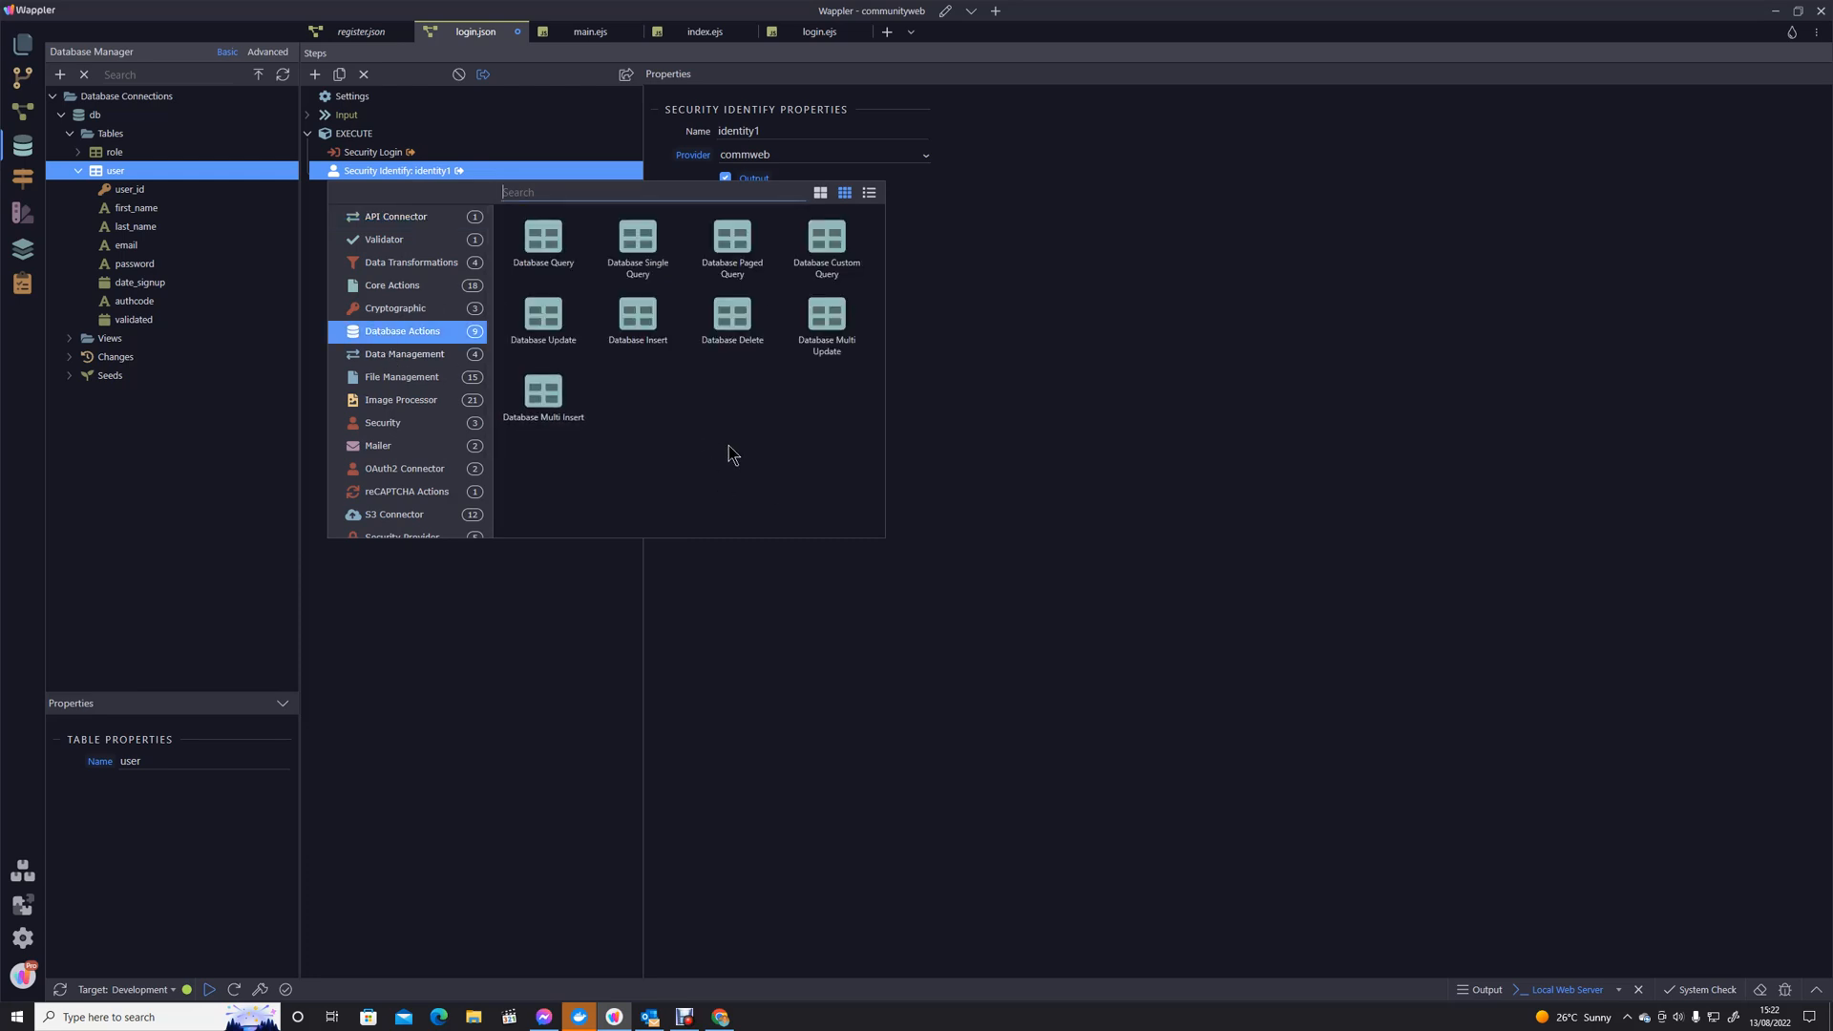
mouse_move(638, 243)
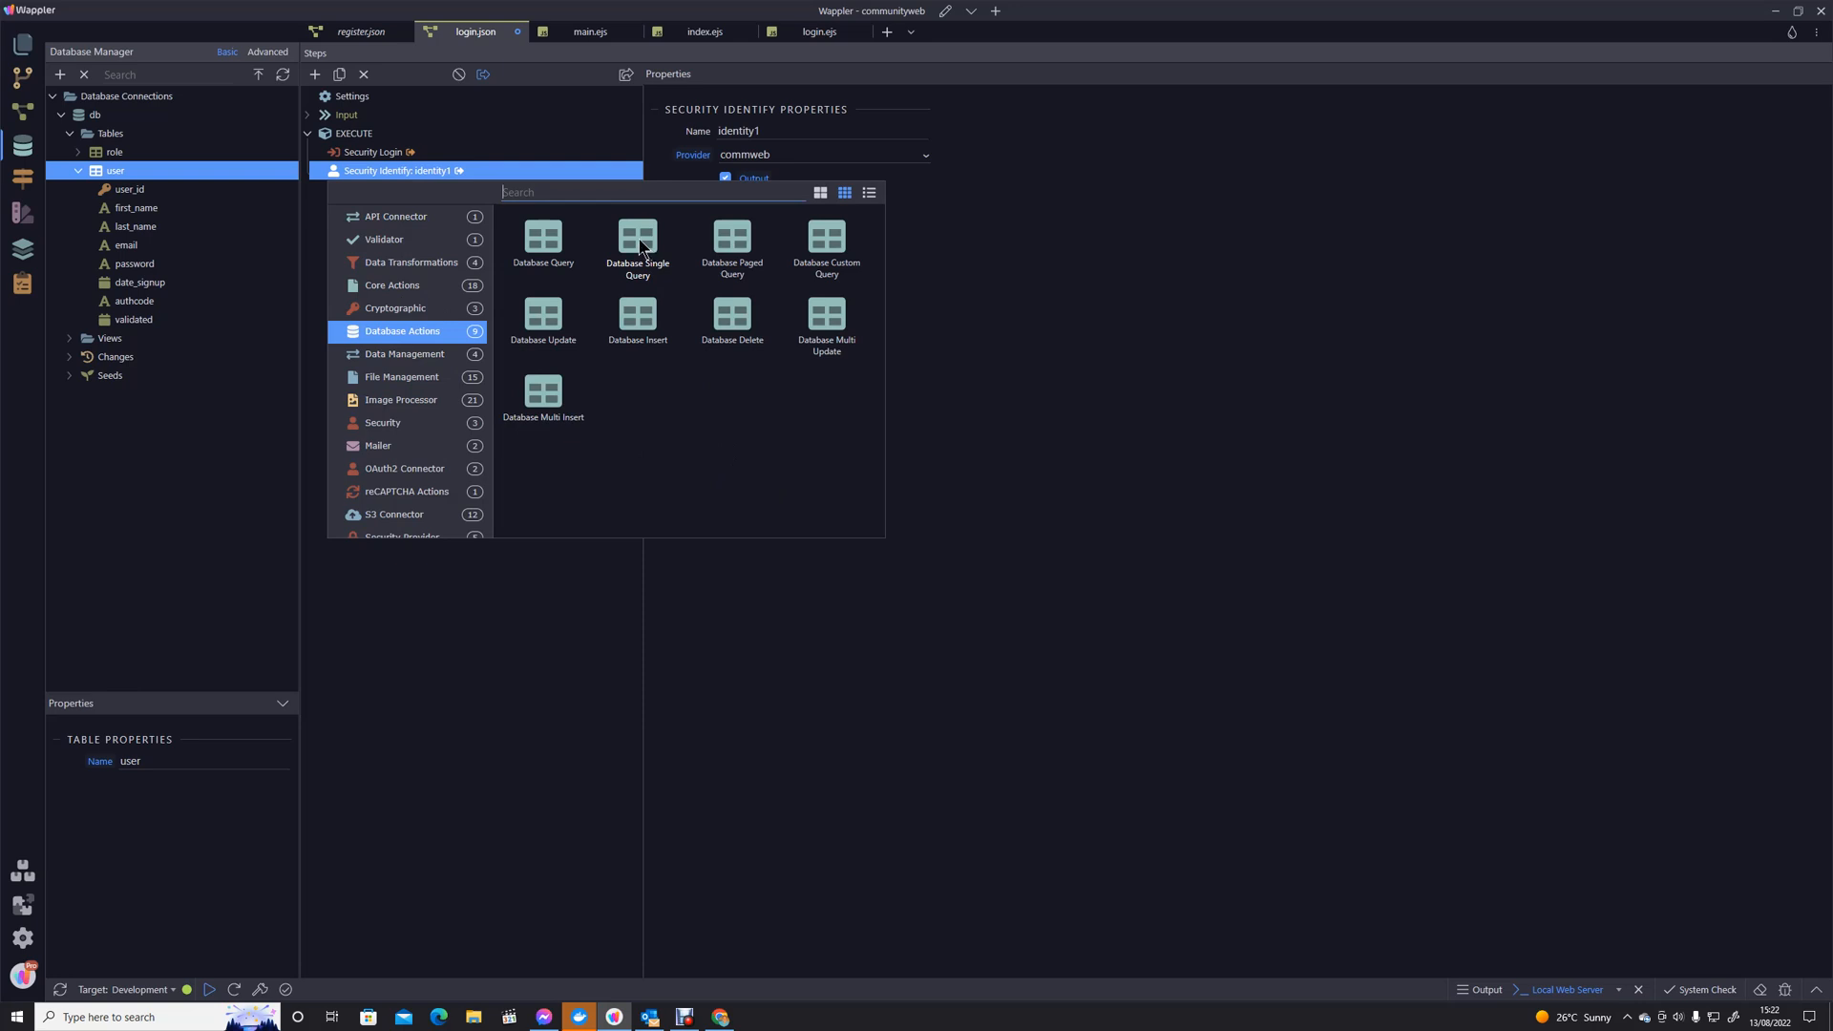
click(637, 241)
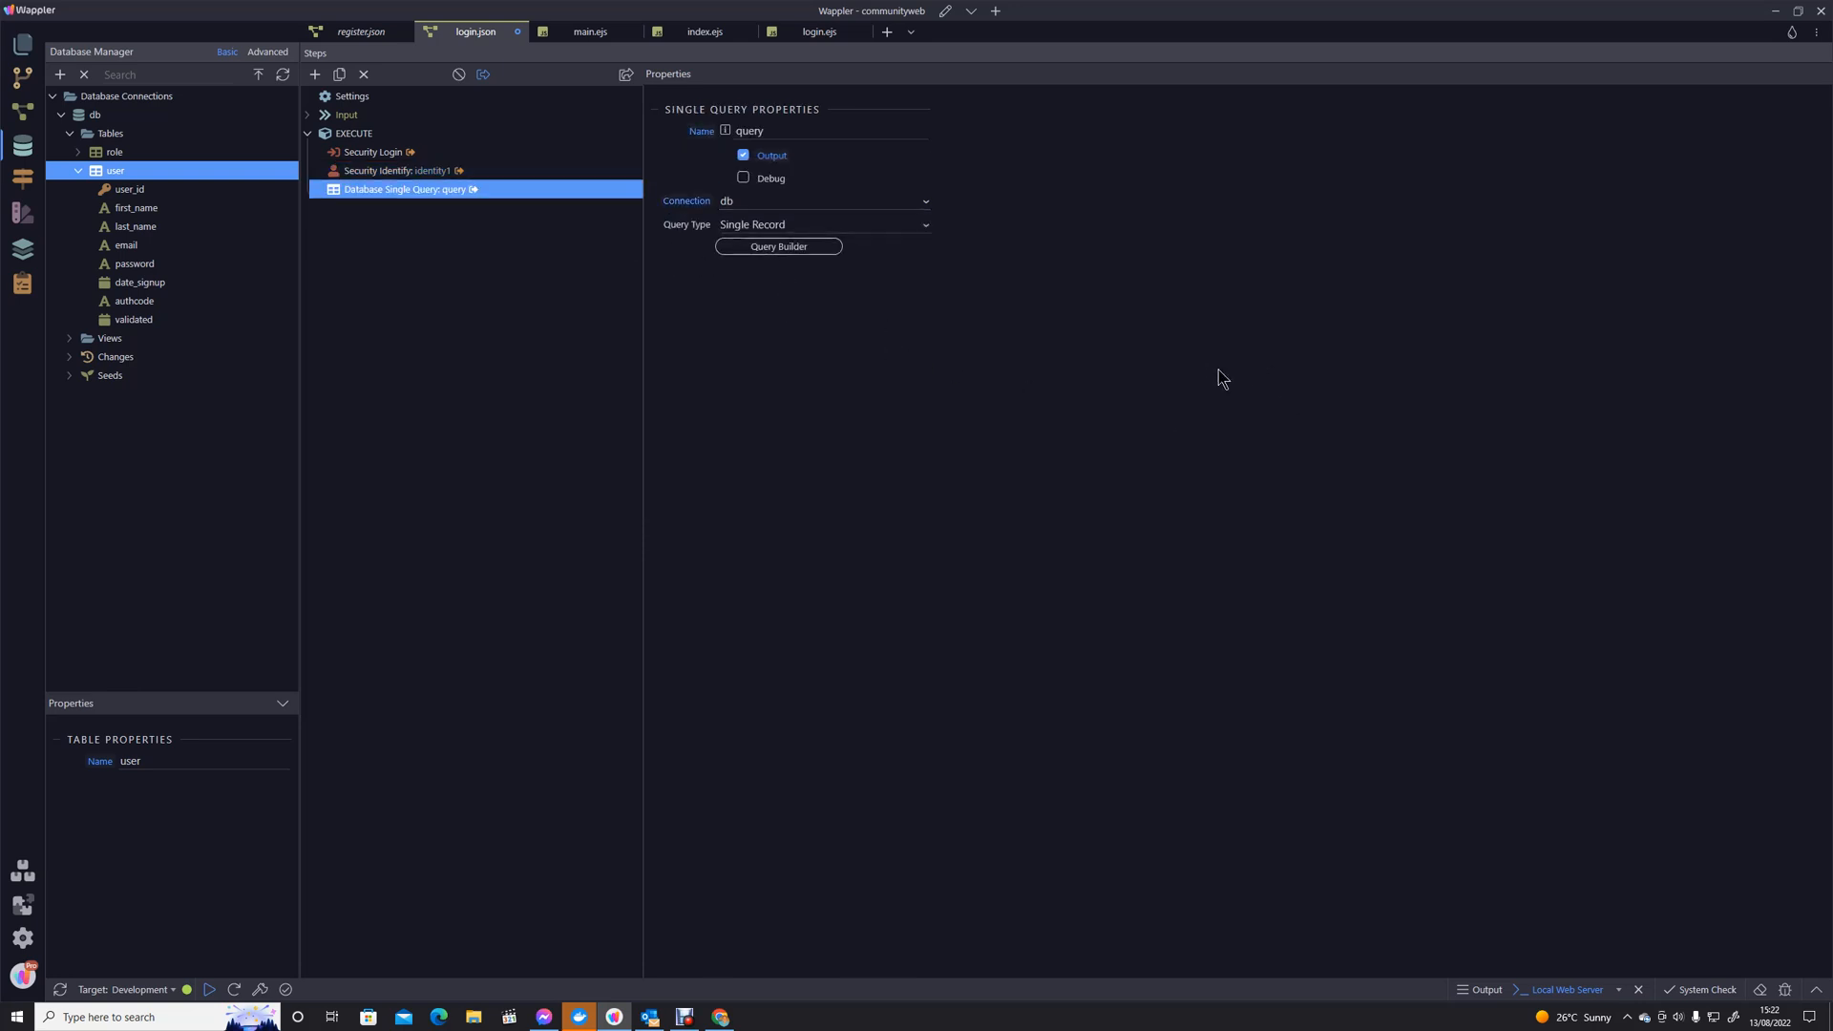
mouse_move(1238, 319)
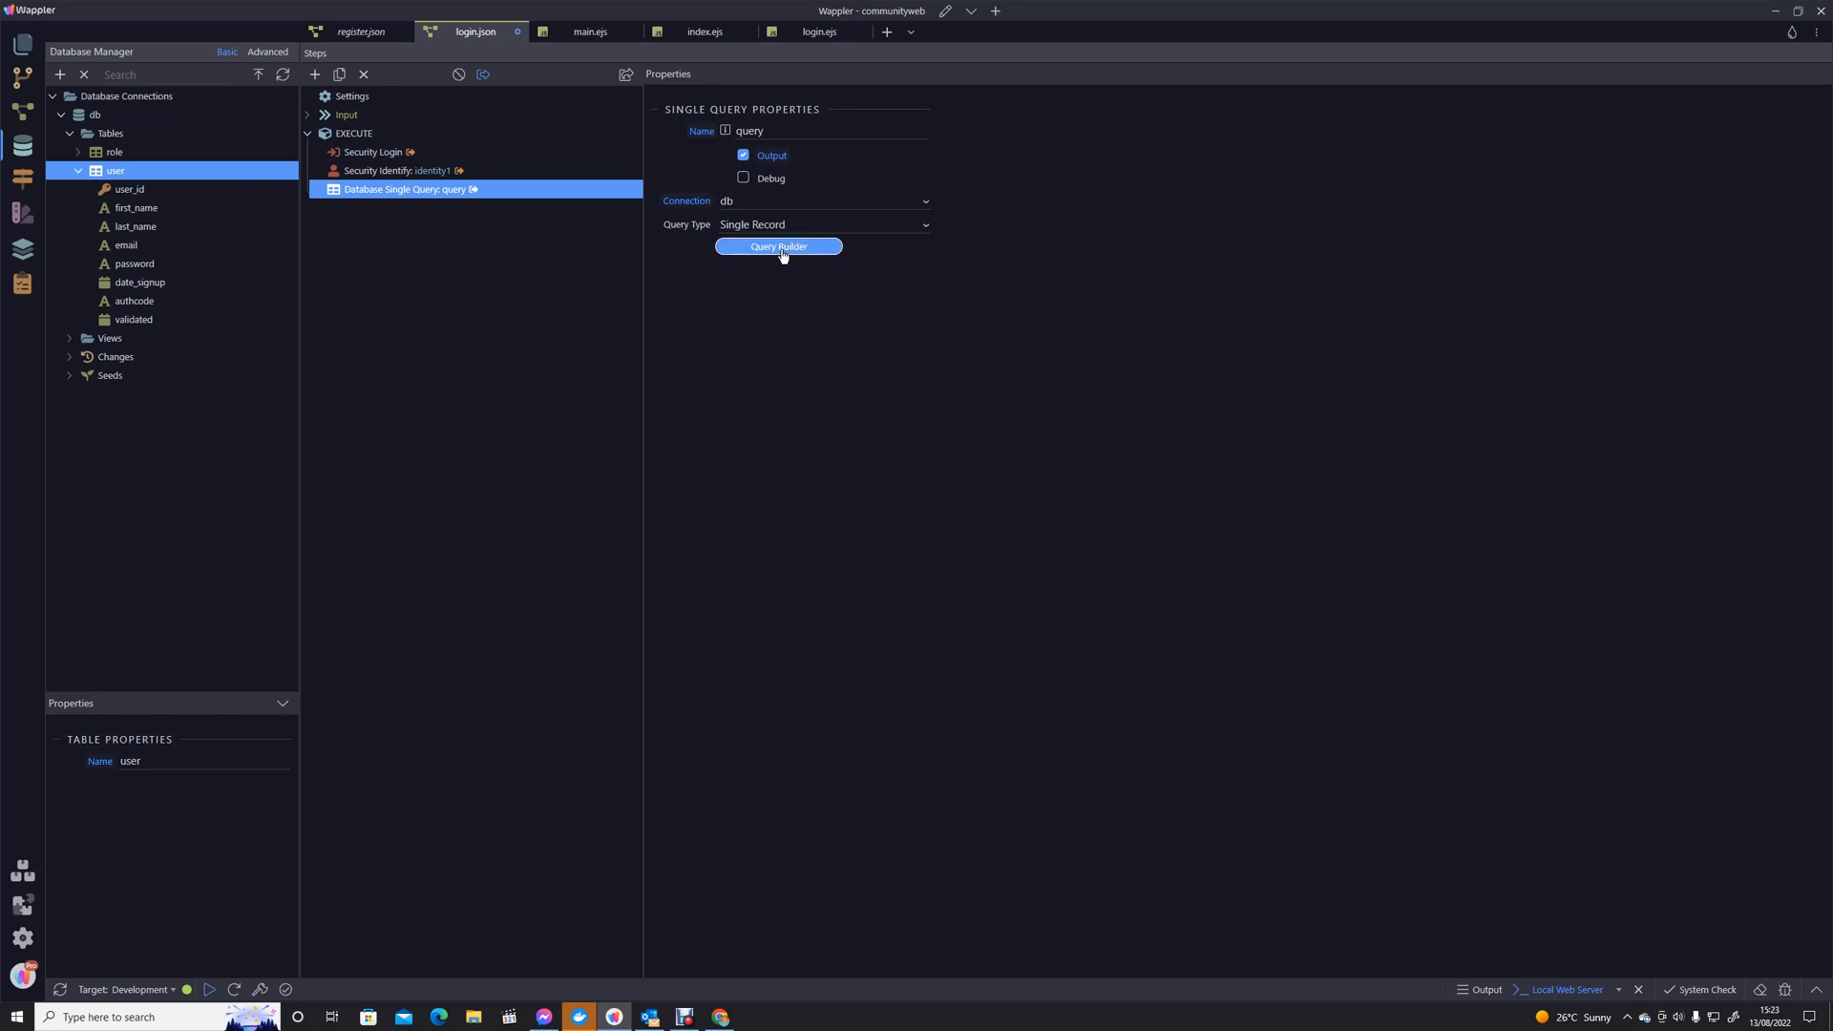
click(779, 246)
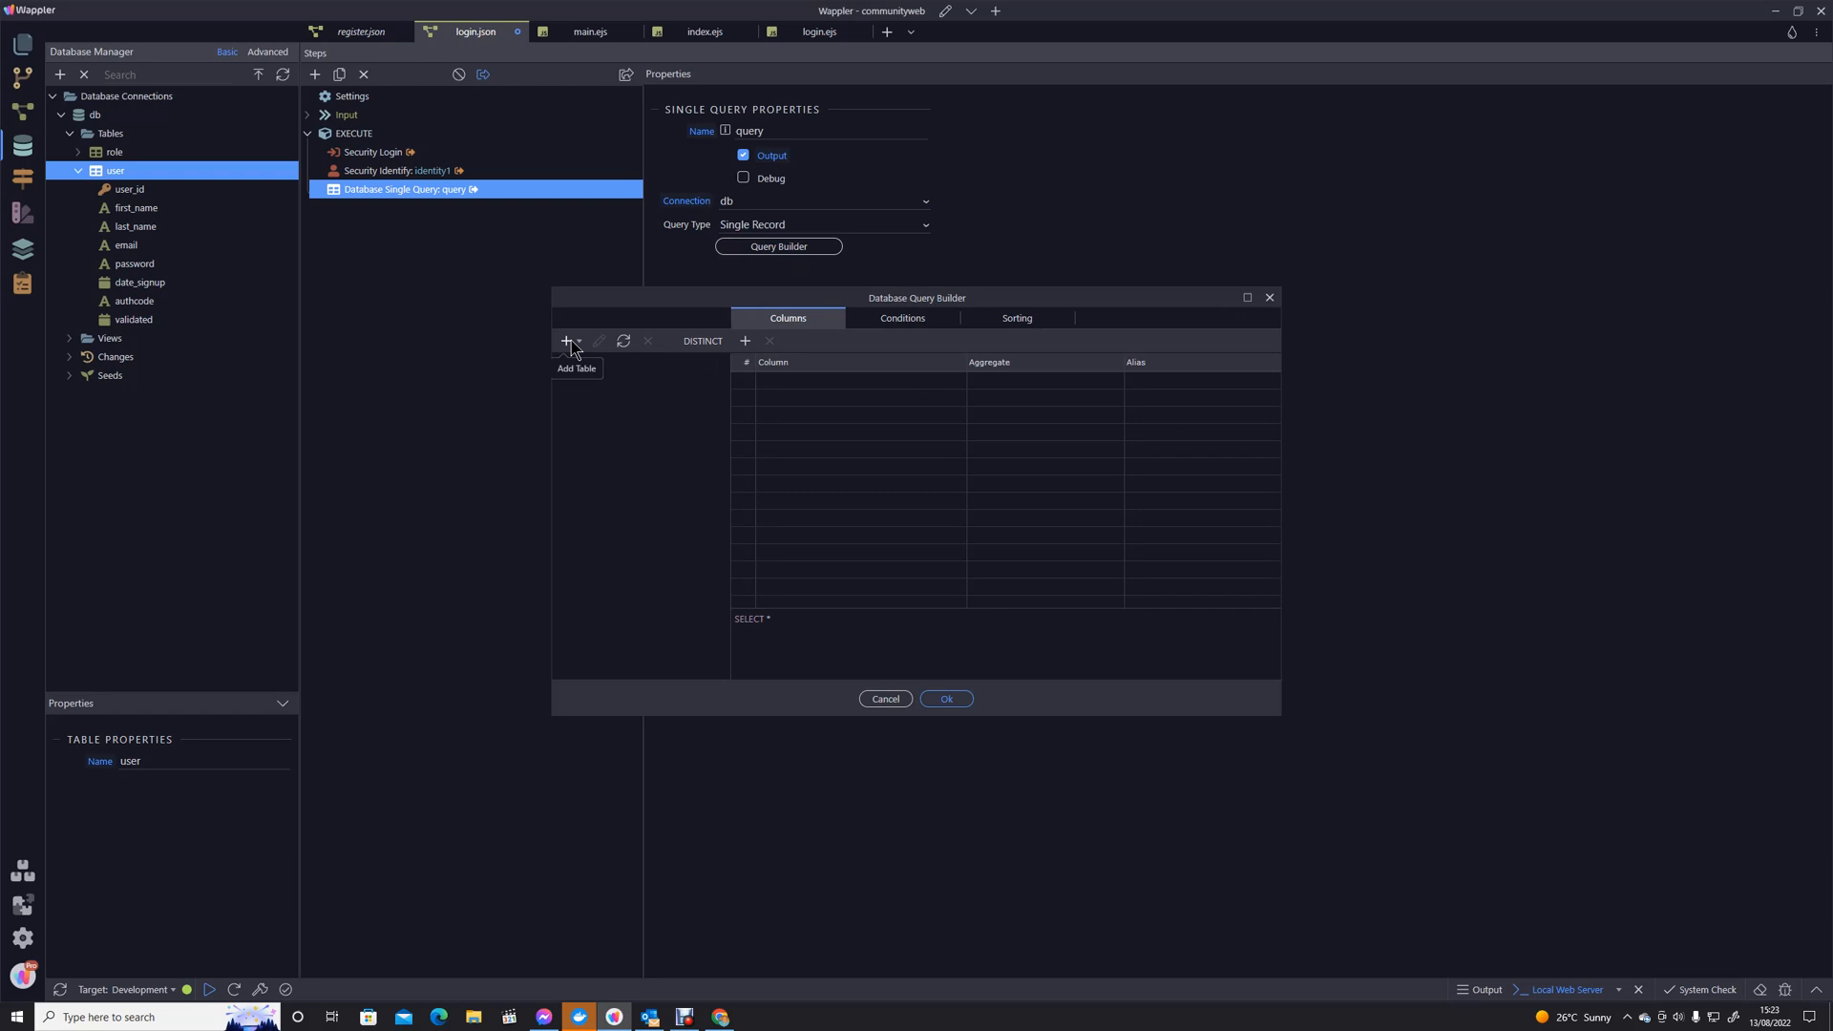
- Select user.validated from the user table where user_id equals {{identity1}}, and confirm the query
click(568, 340)
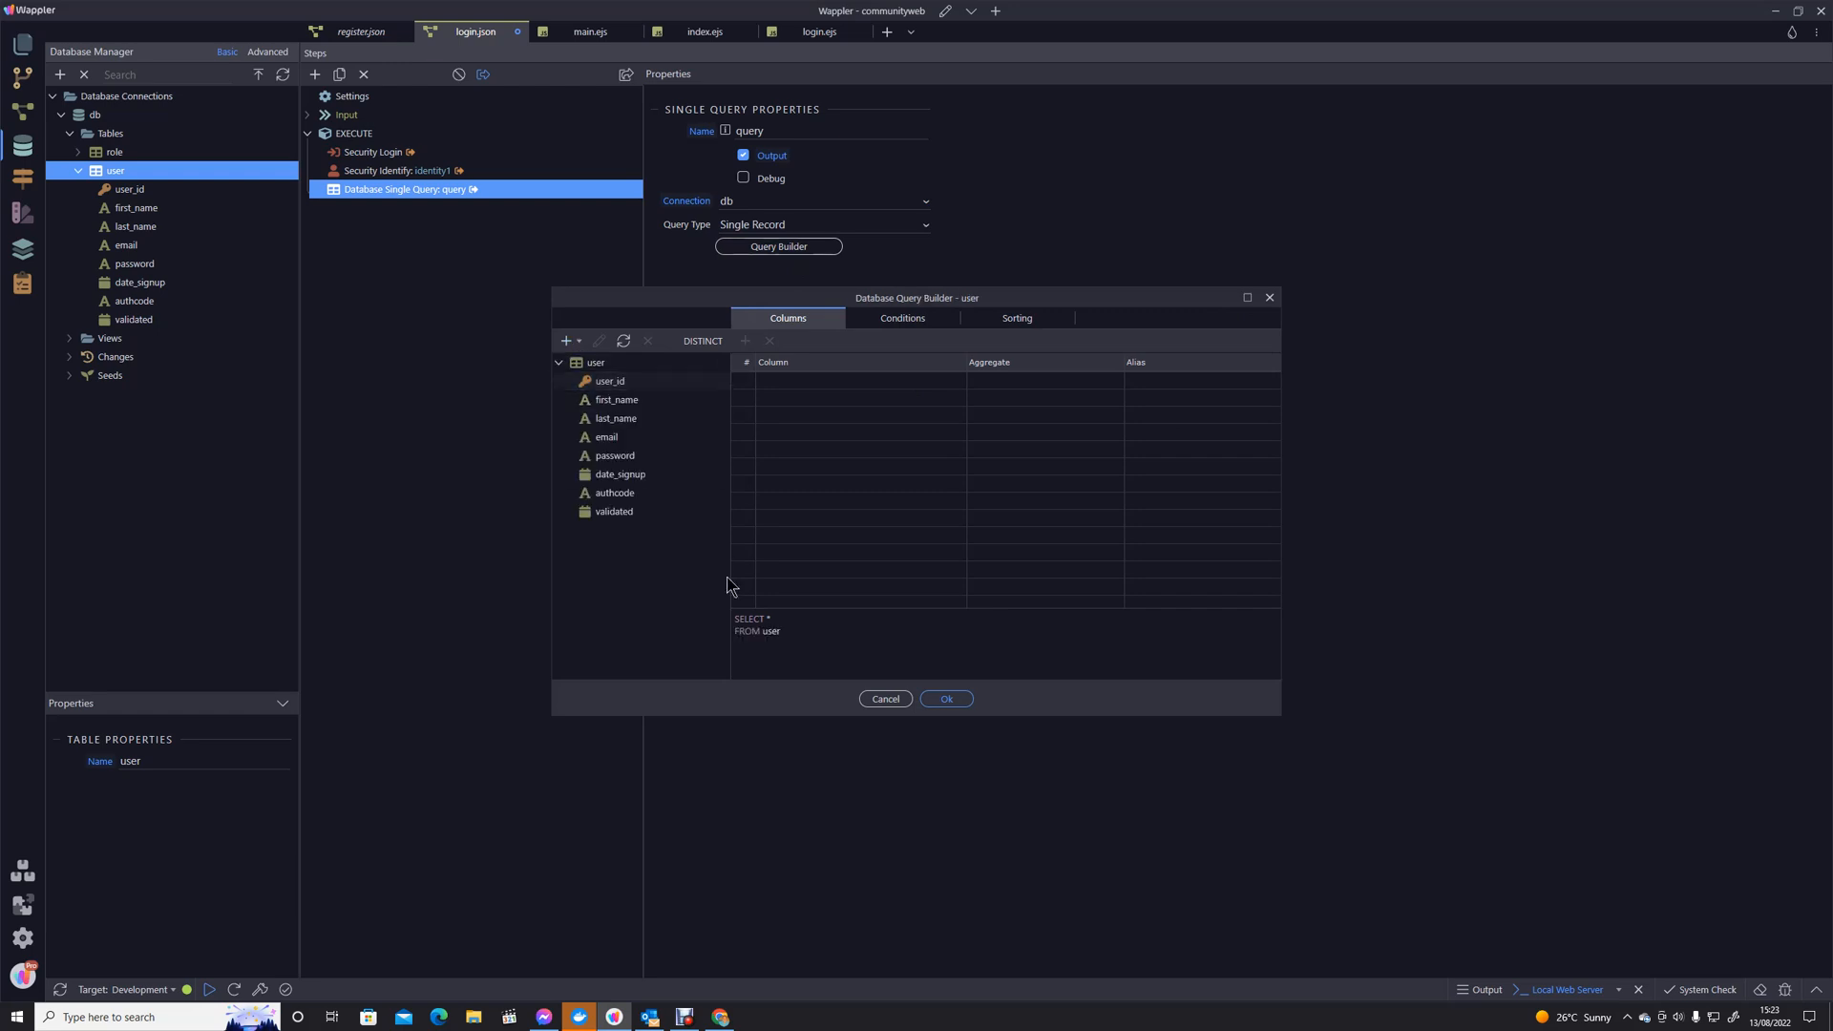
click(613, 511)
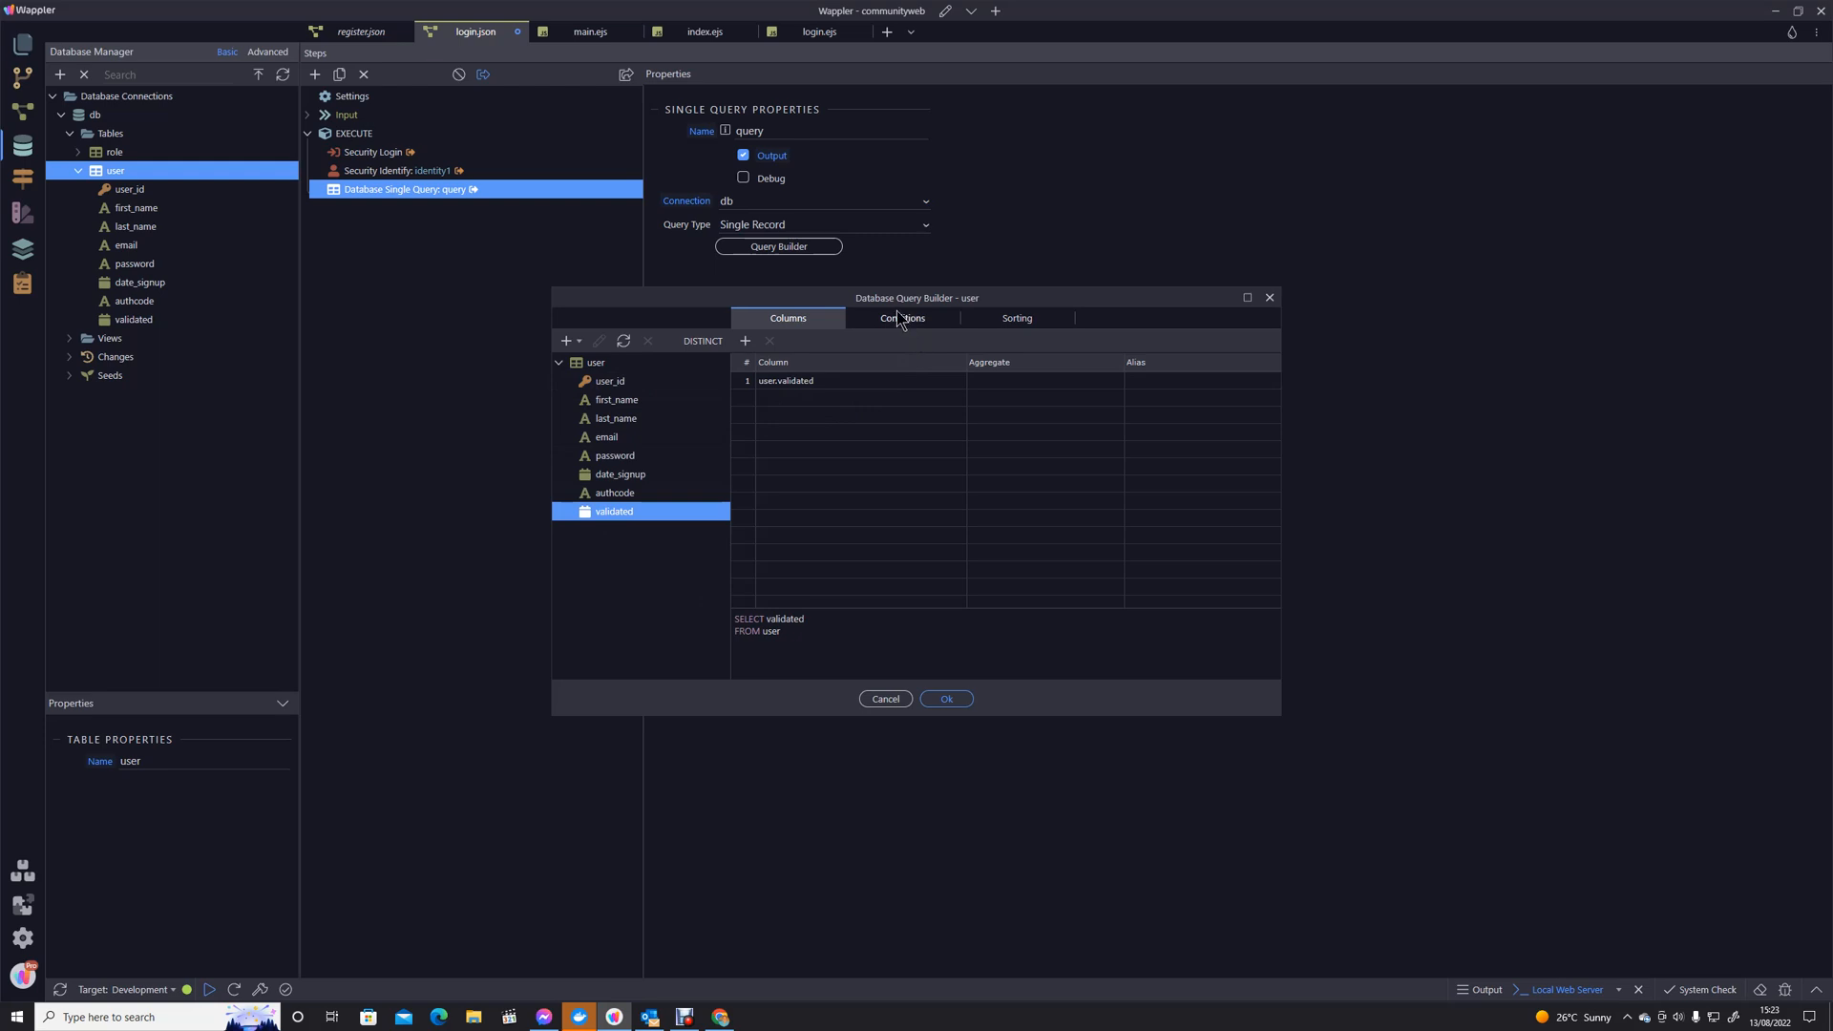
click(901, 319)
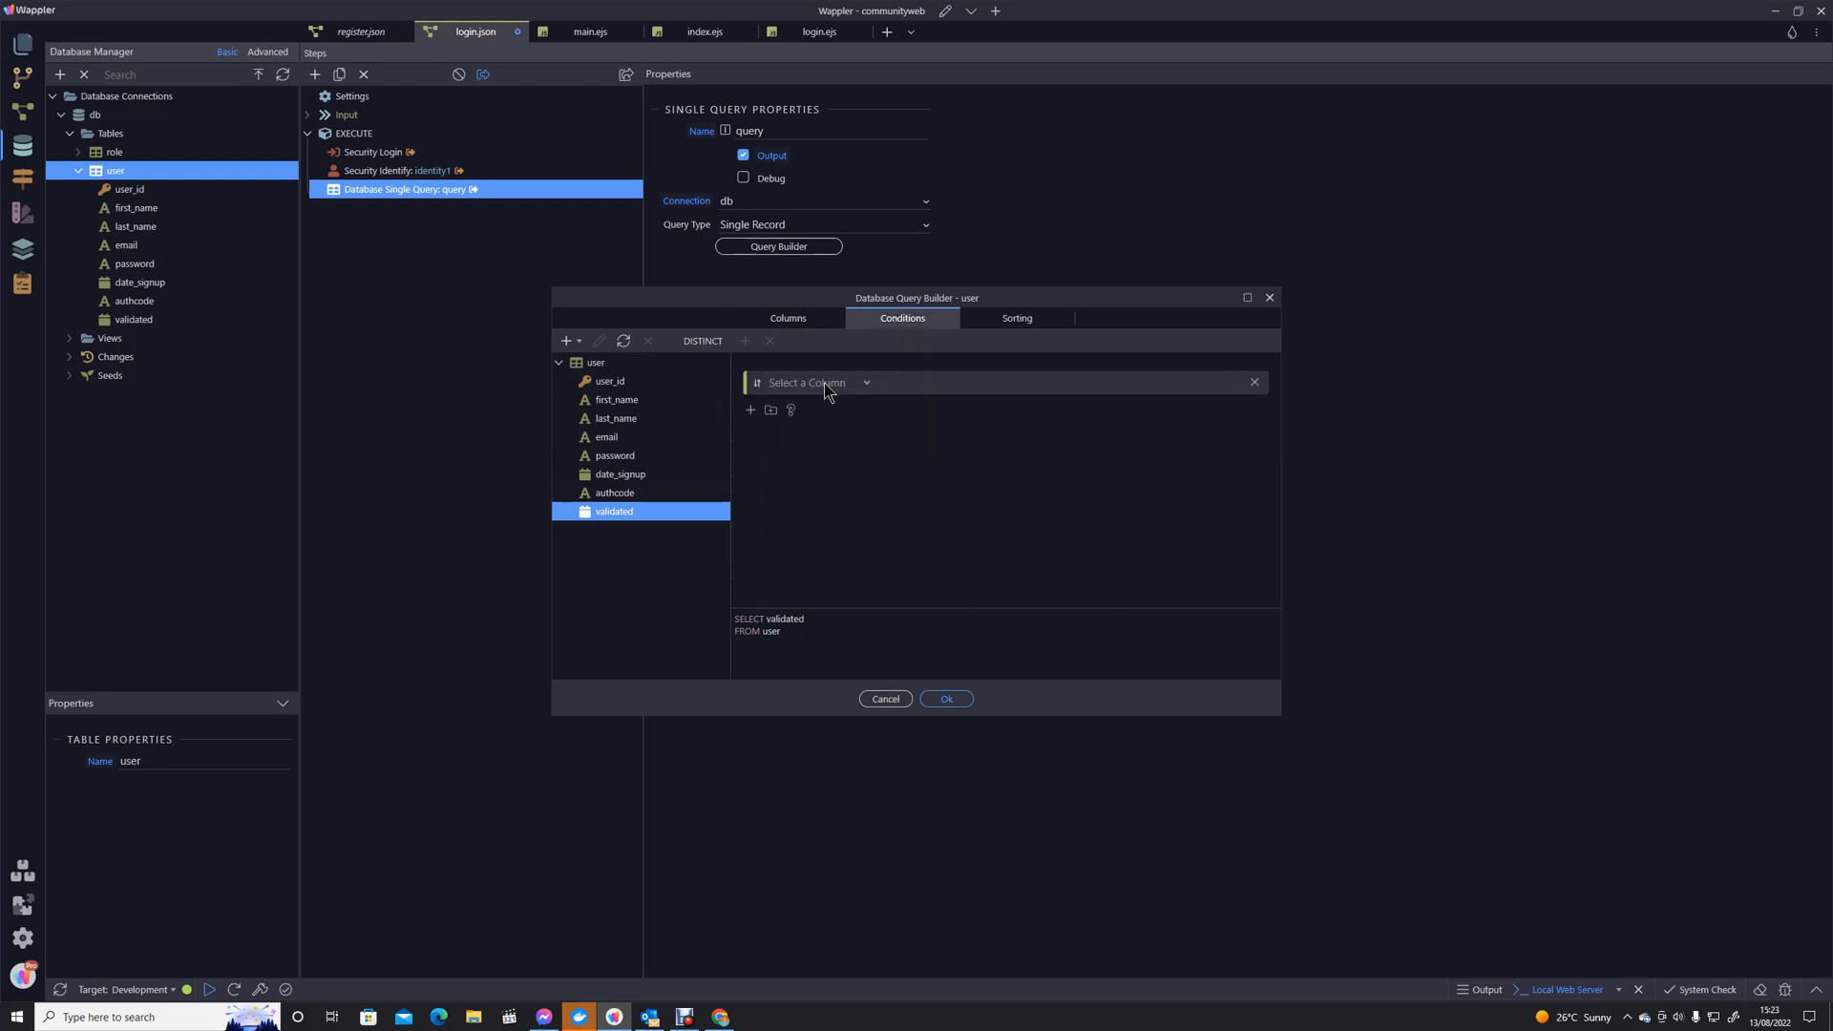
click(814, 382)
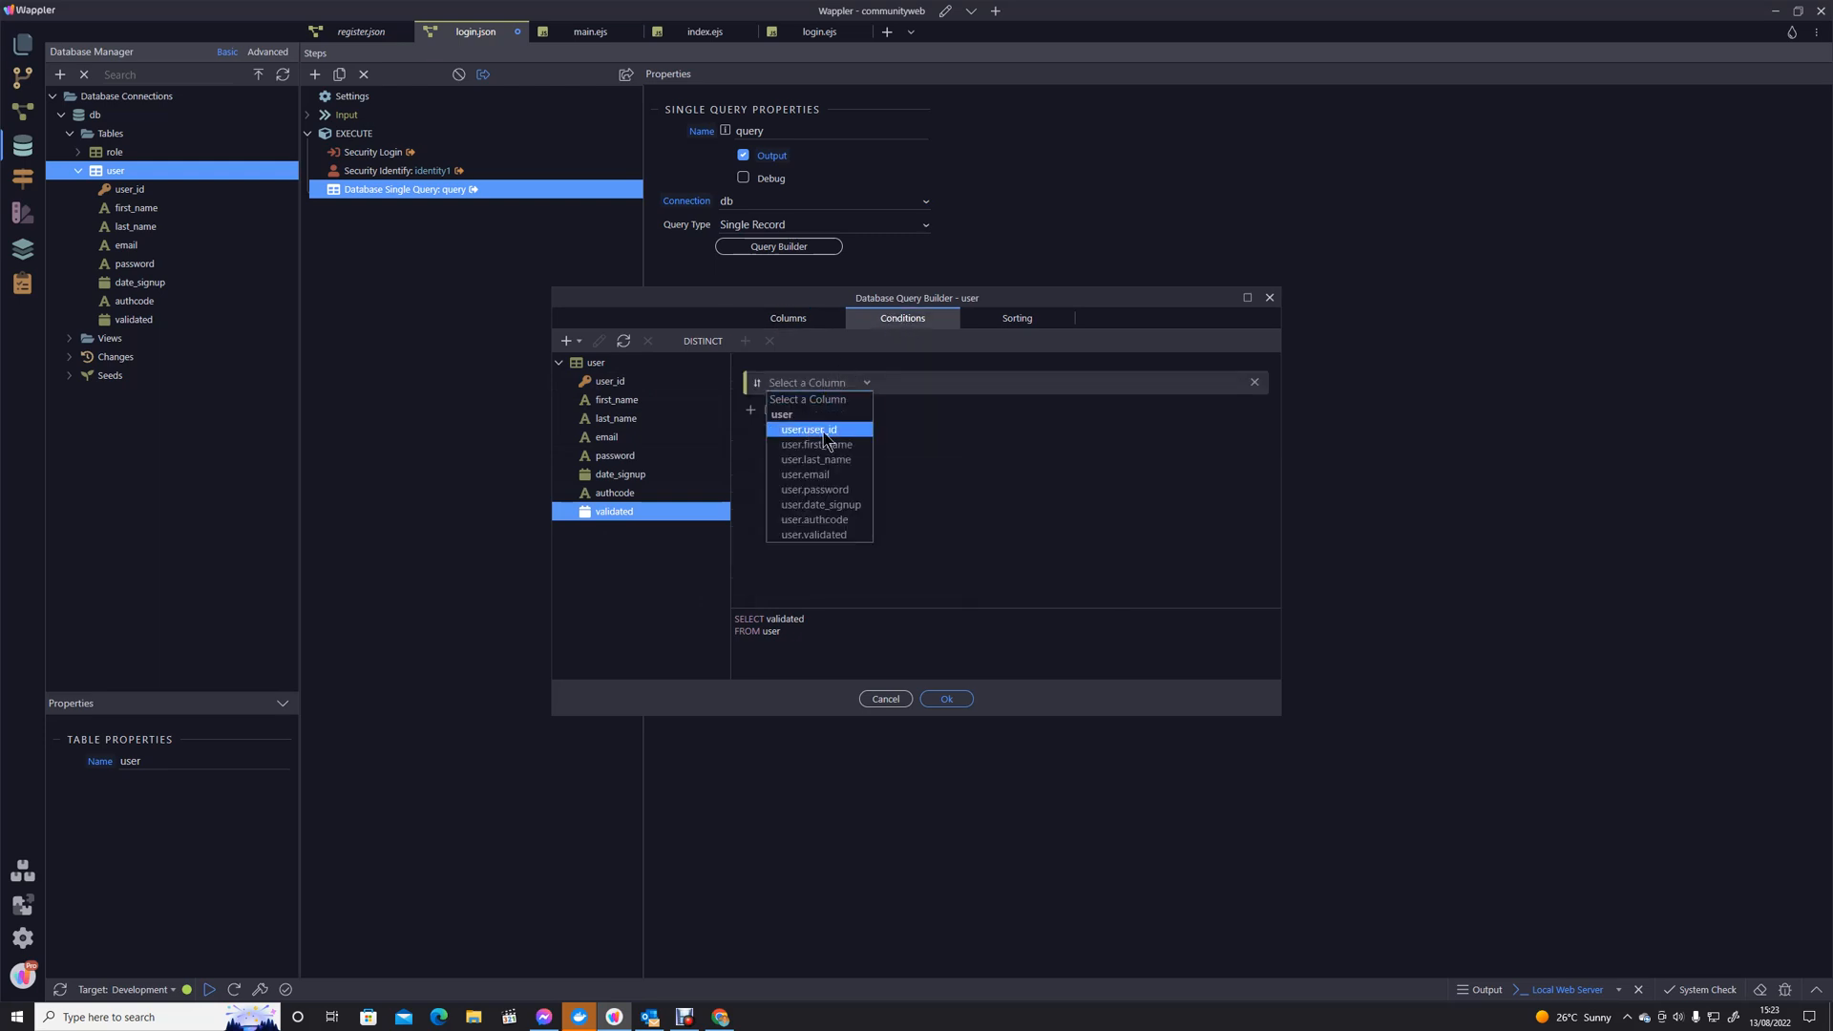
click(804, 429)
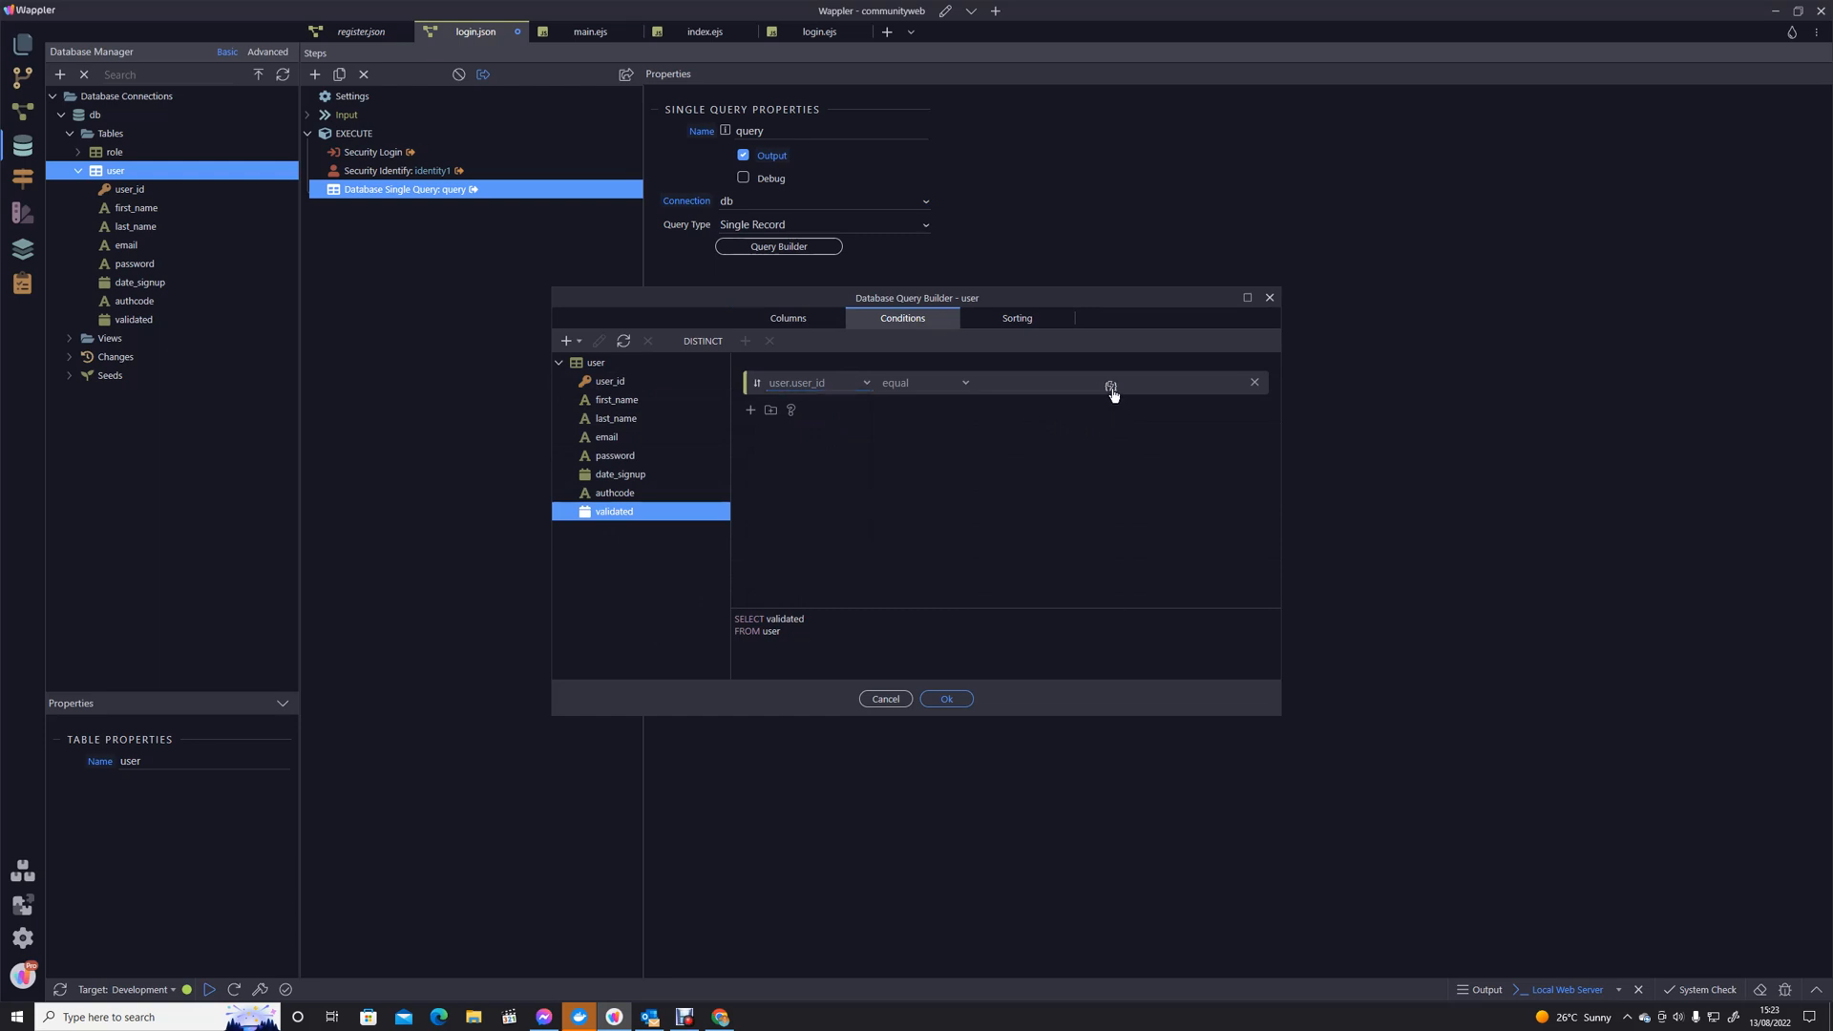
click(1110, 382)
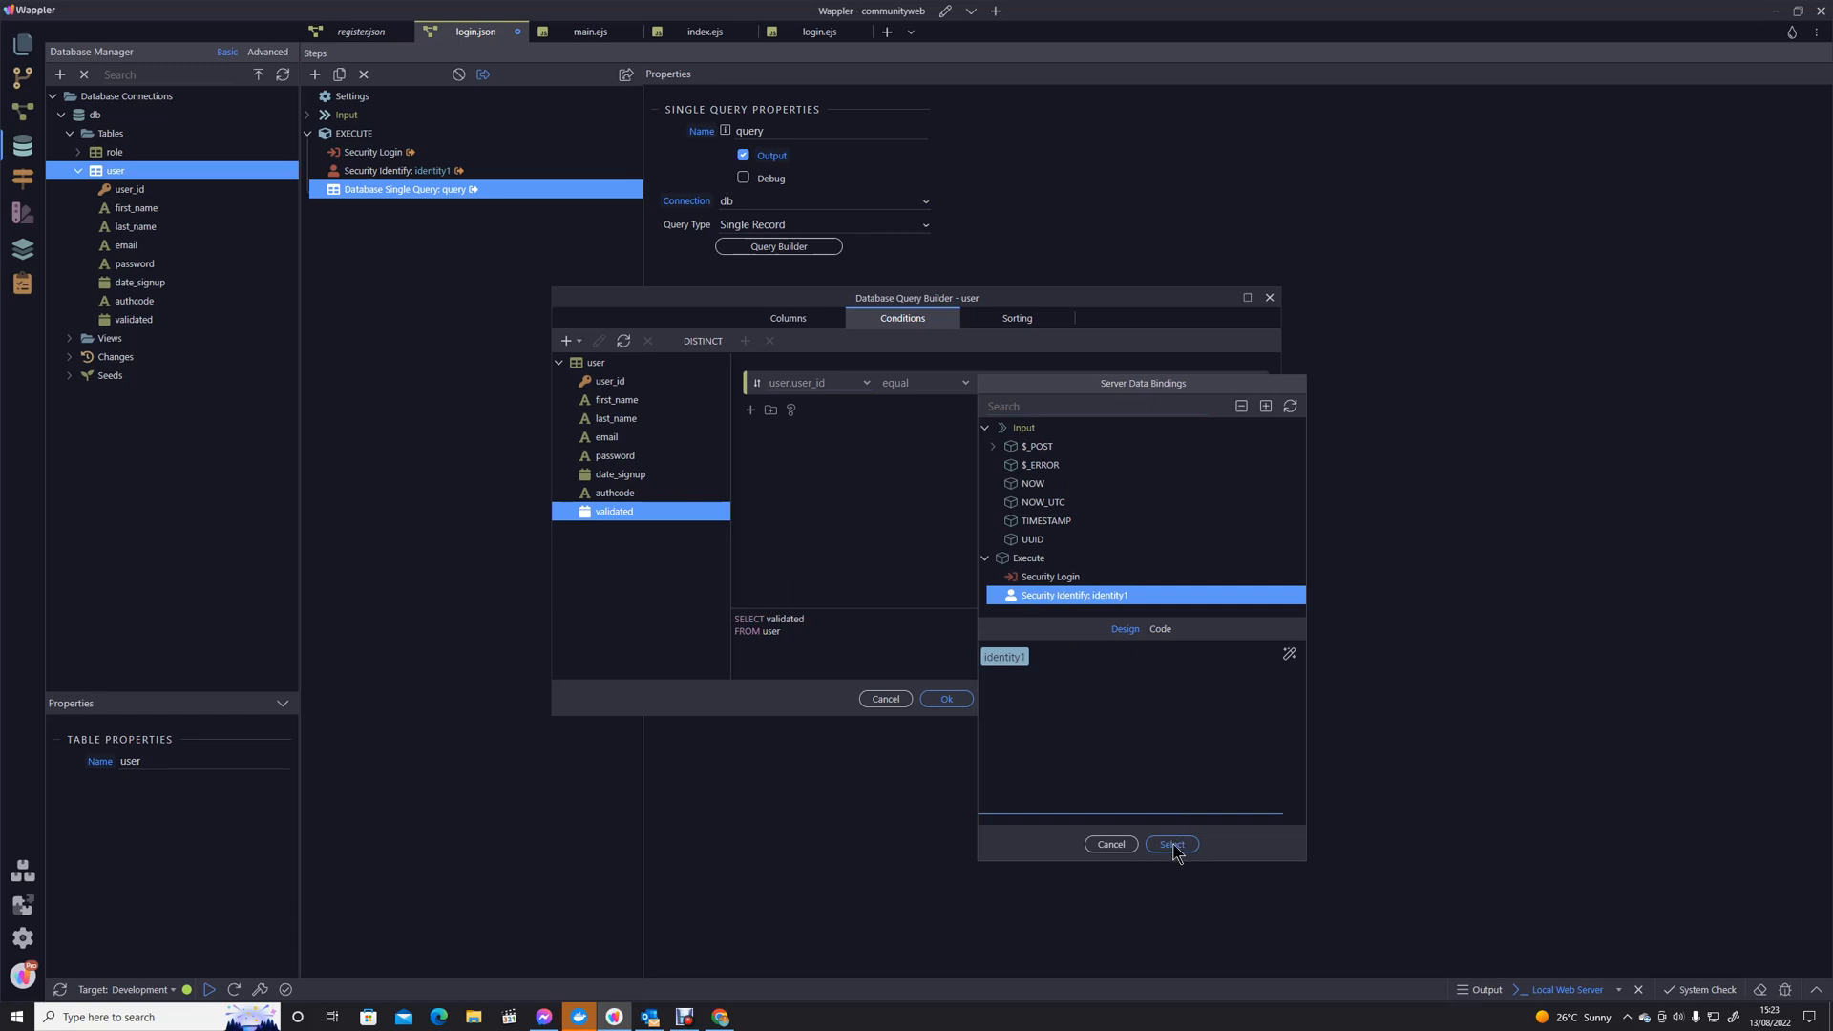
click(1170, 844)
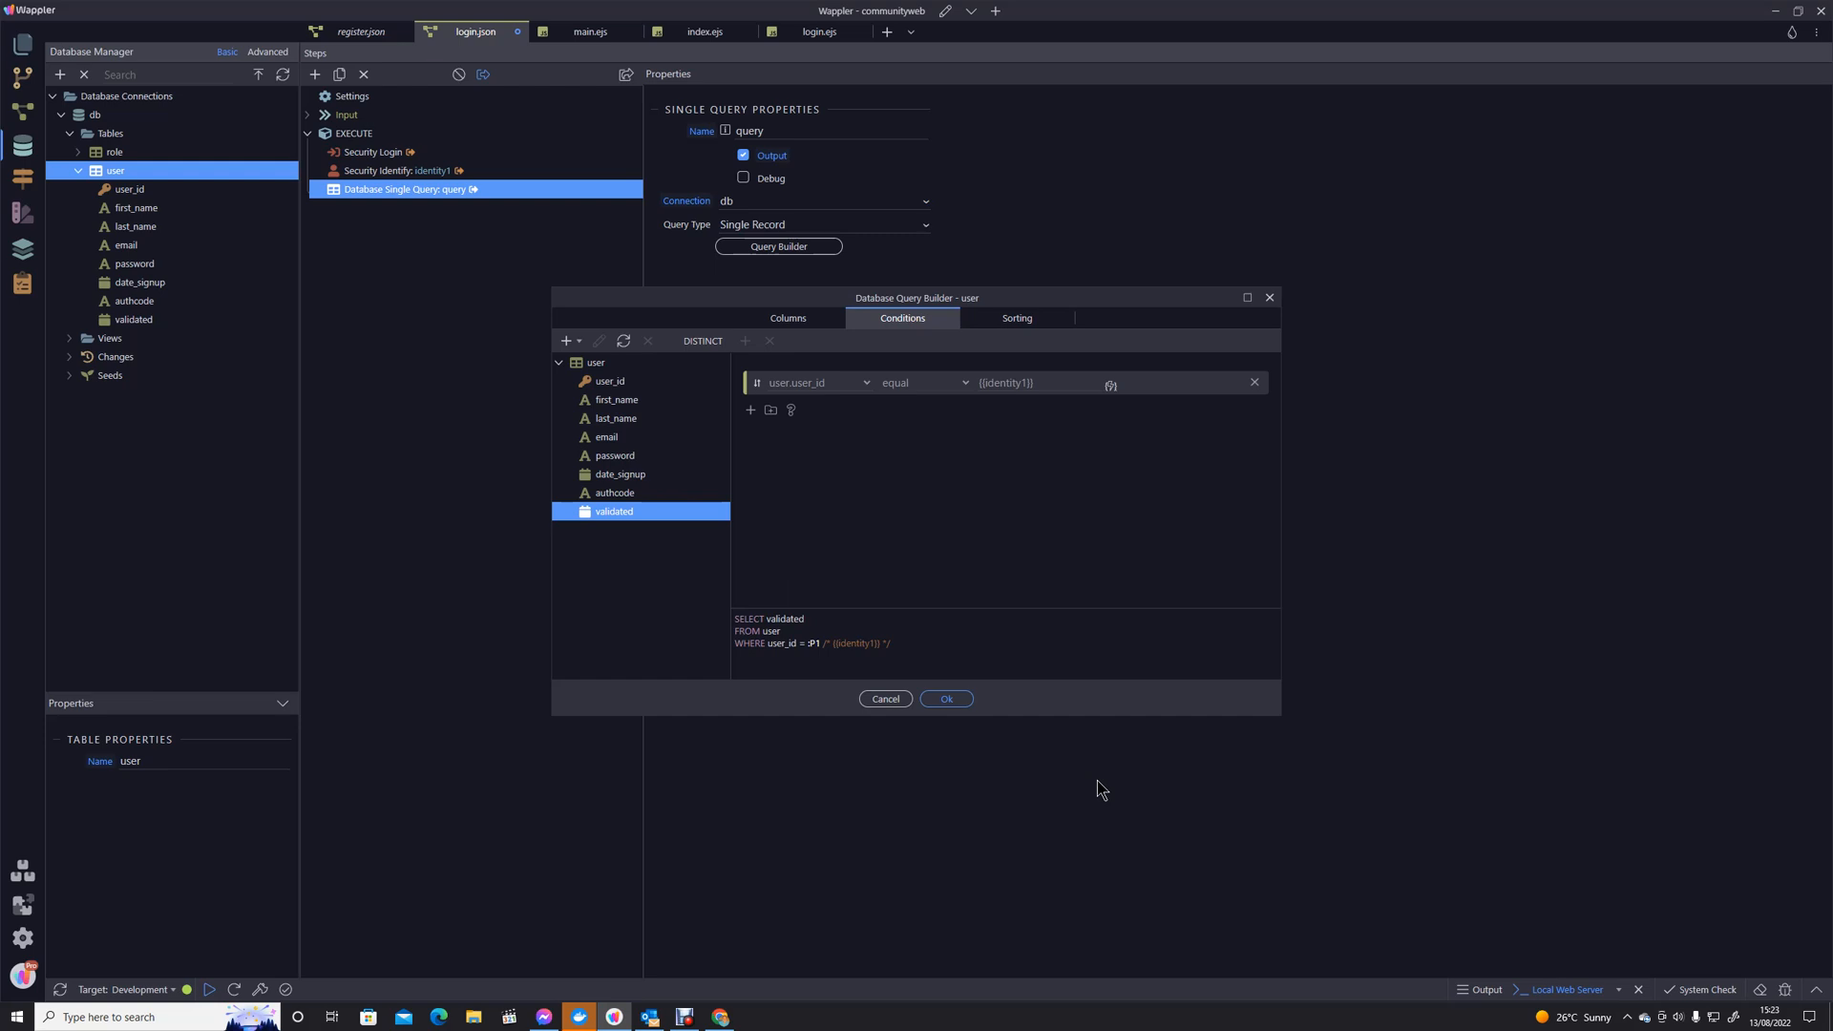
mouse_move(1033, 489)
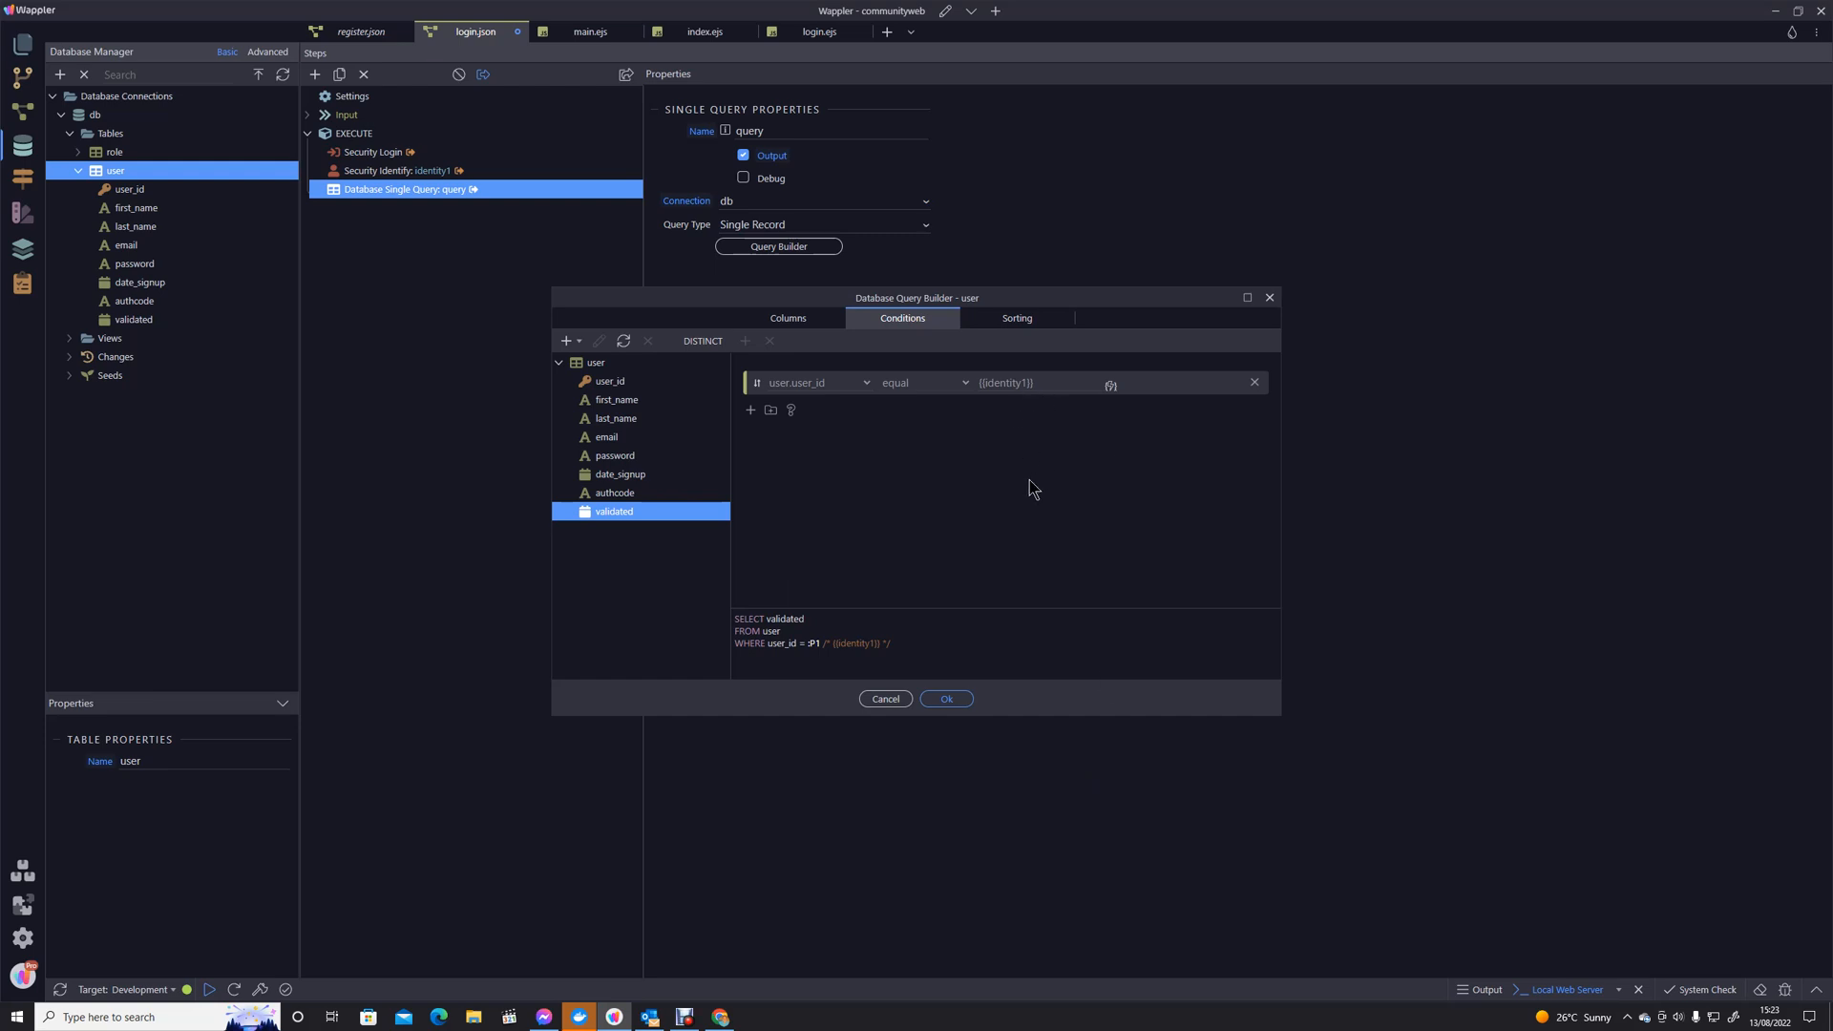
mouse_move(766, 317)
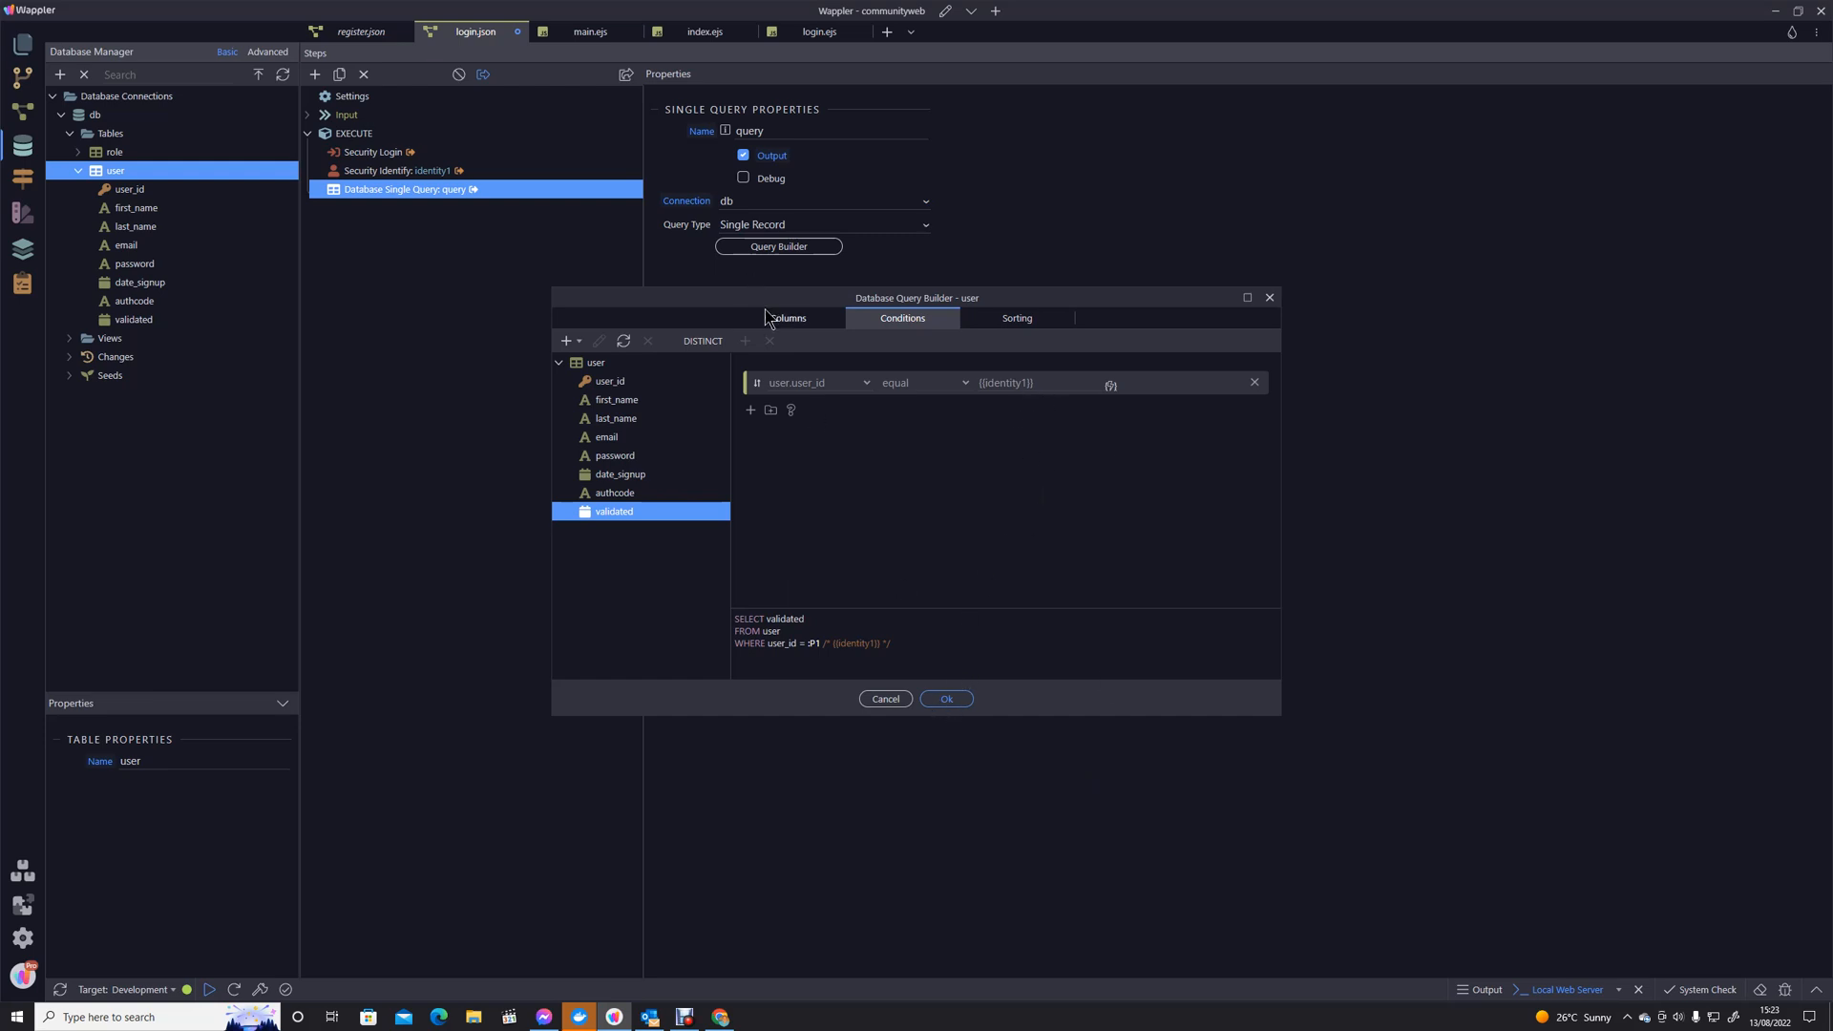
click(787, 319)
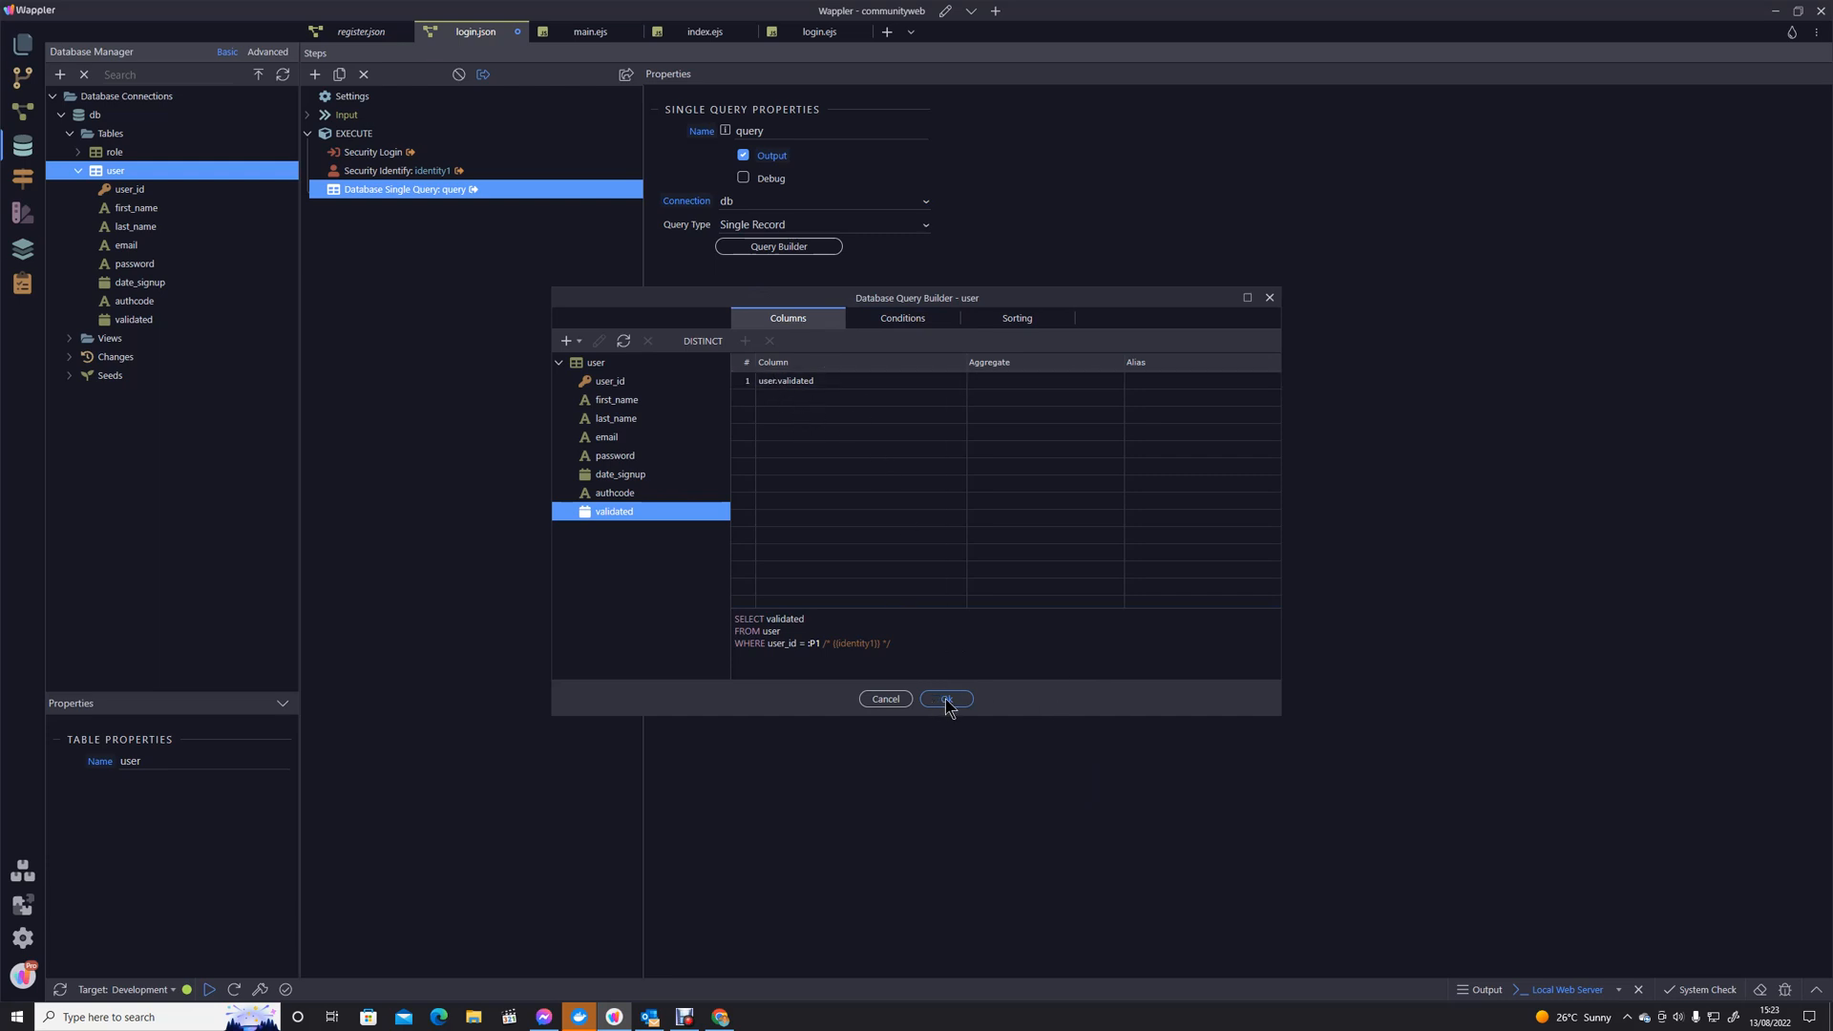
click(945, 699)
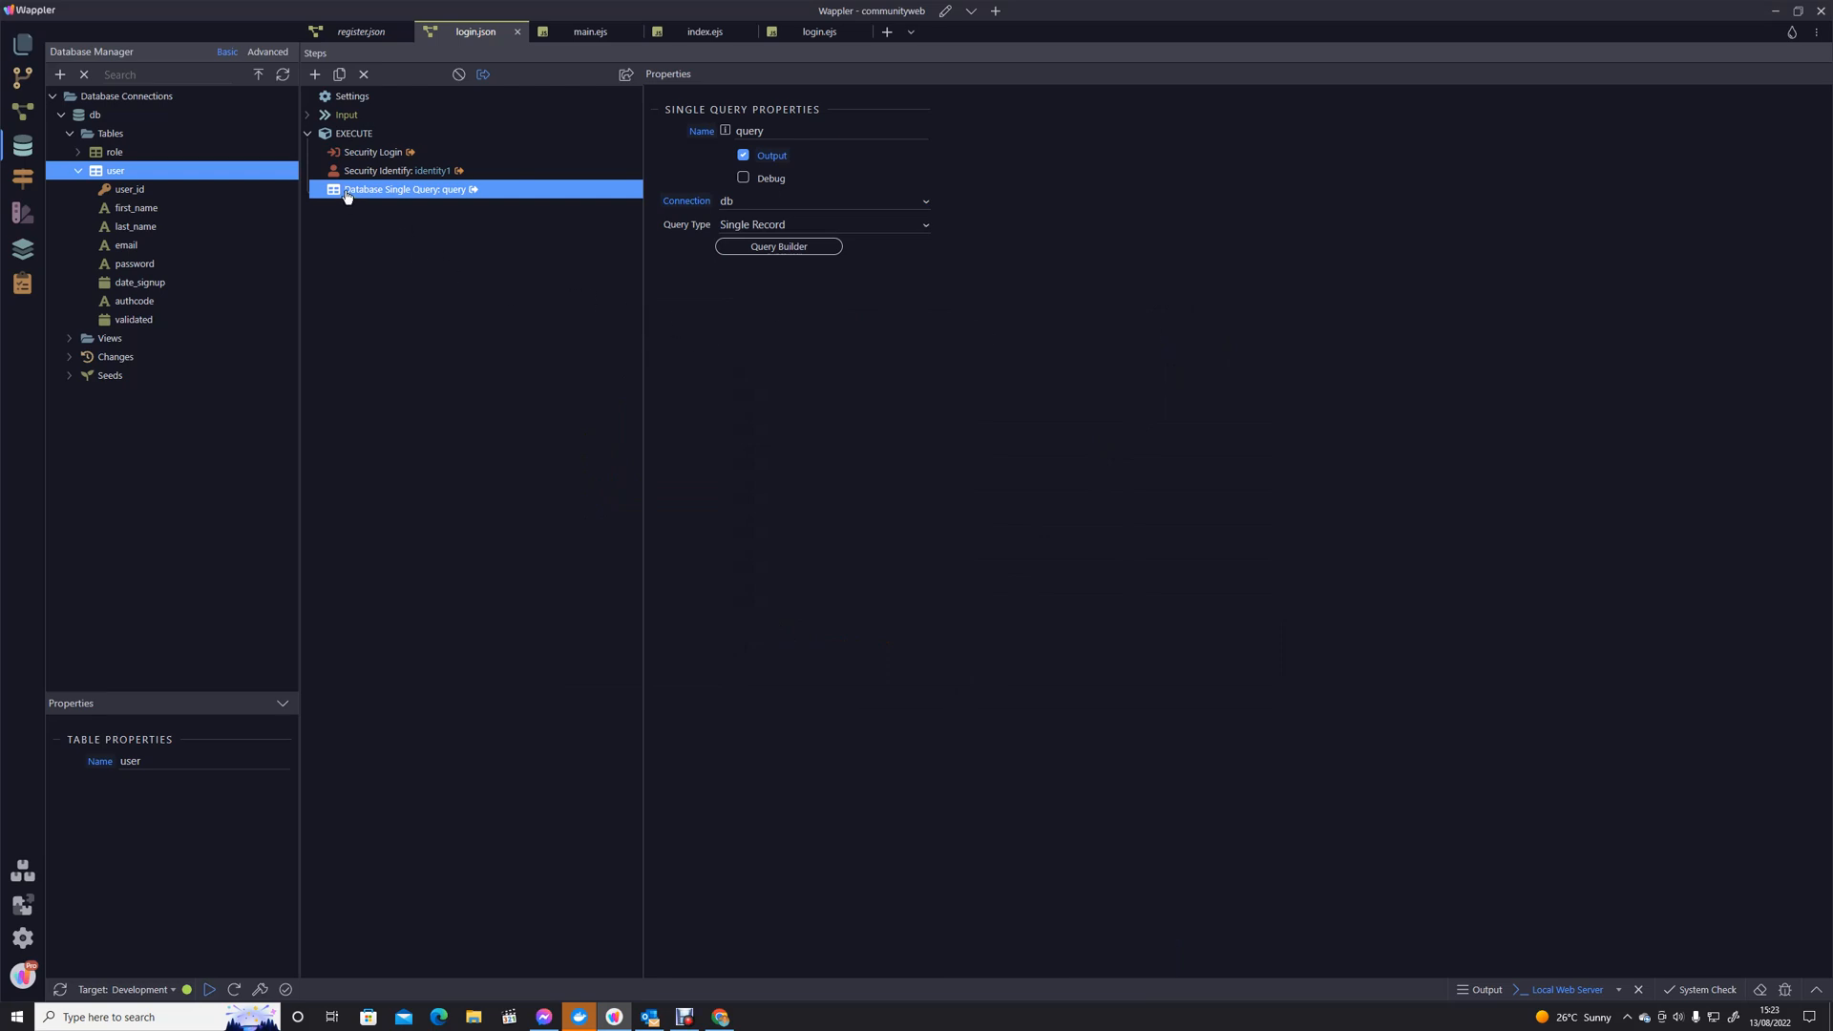
- Add a Condition step after the query with query.validated bound as its expression
click(313, 75)
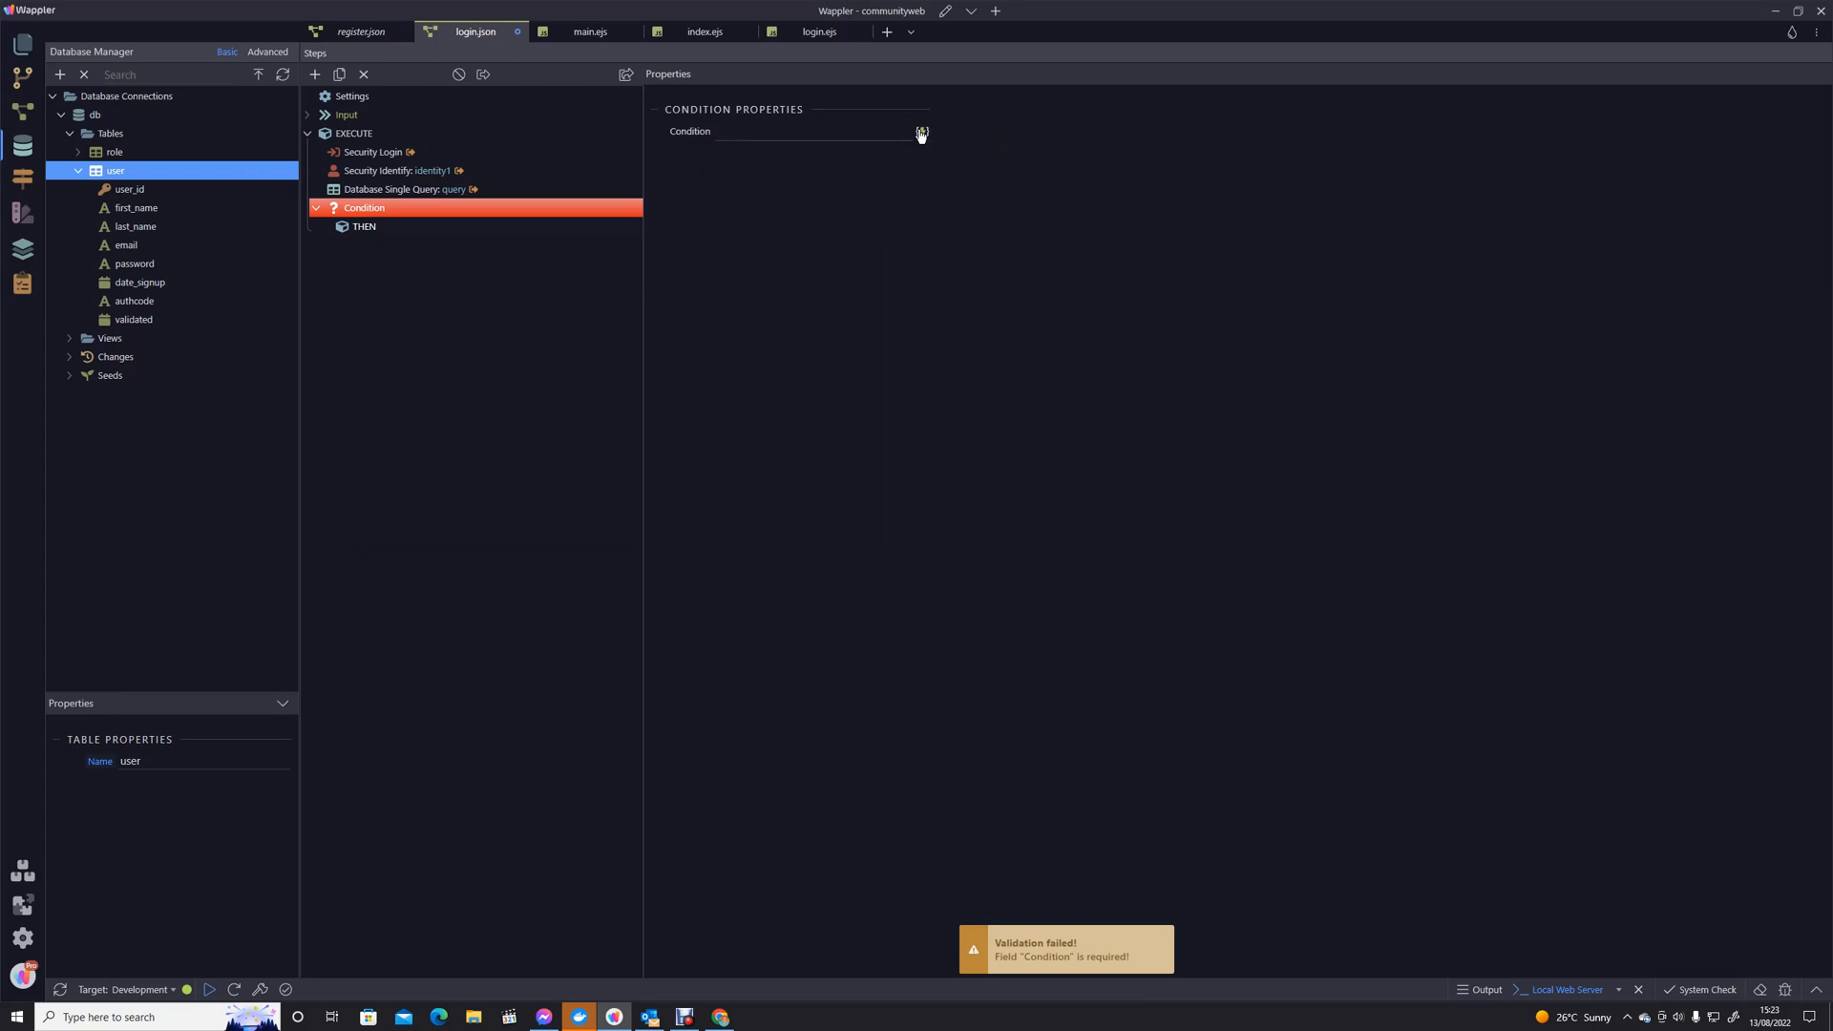
click(920, 132)
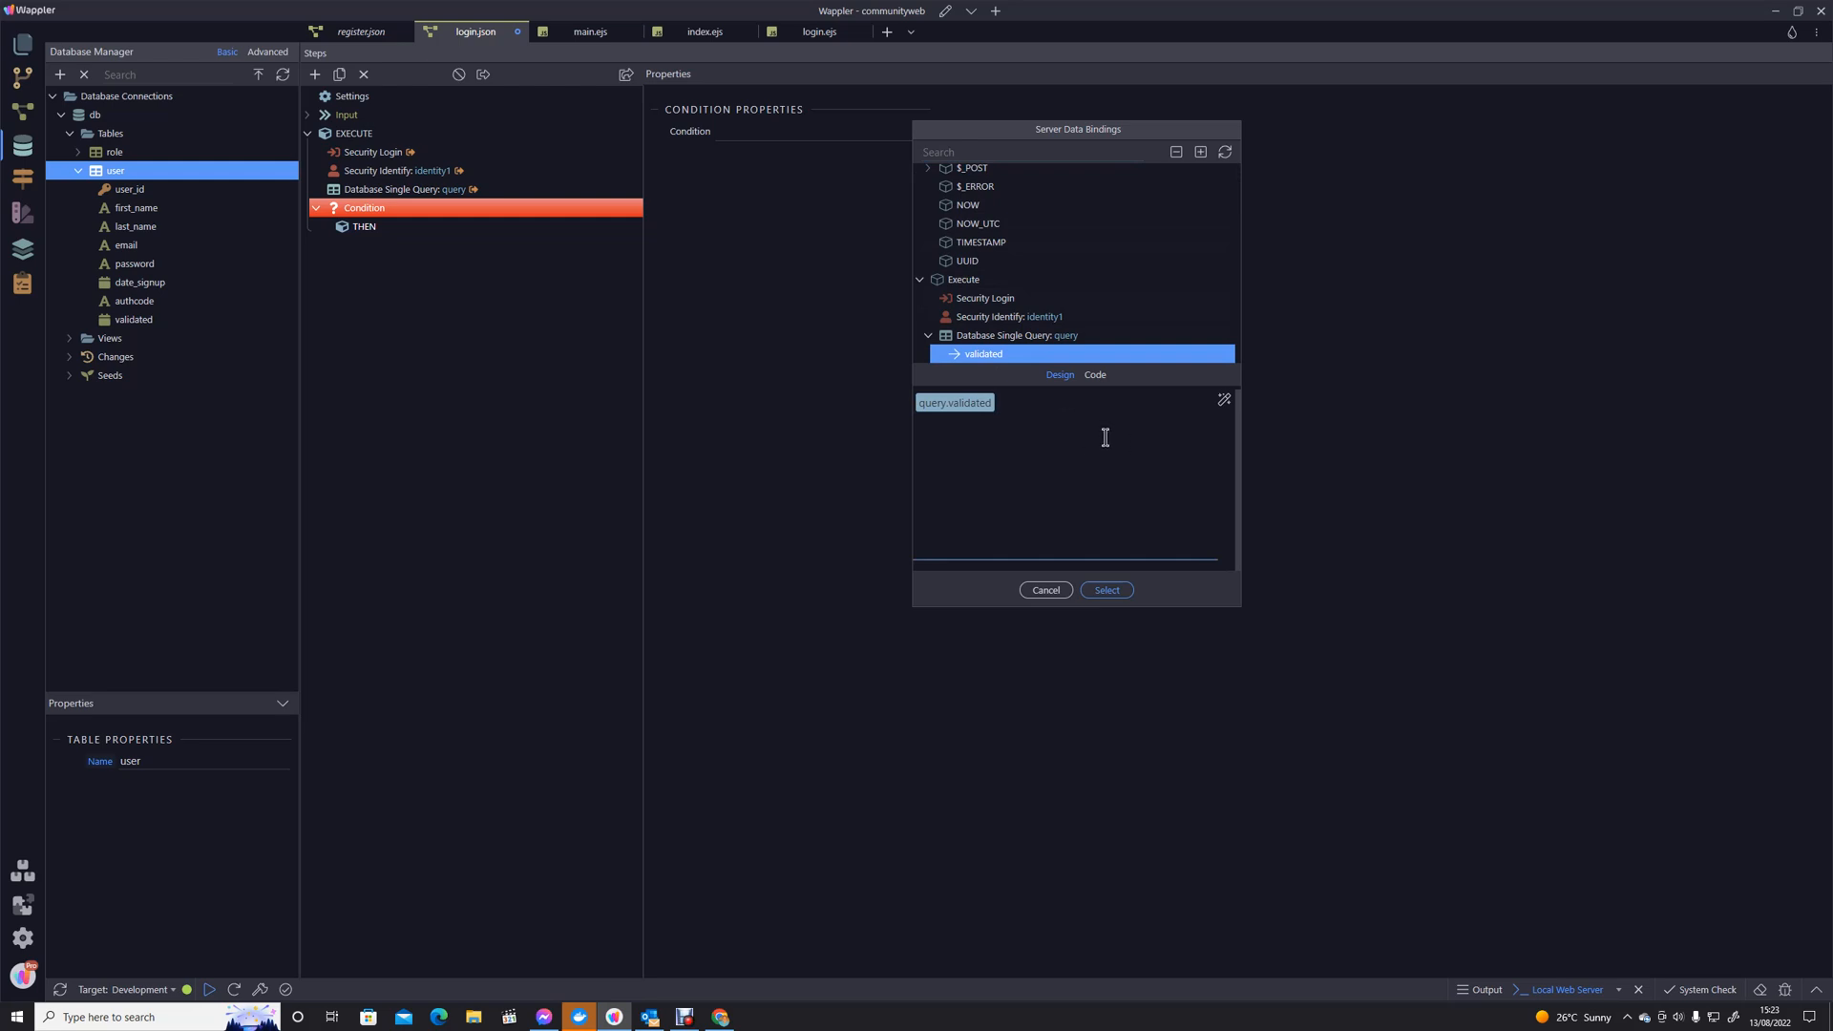
mouse_move(1087, 426)
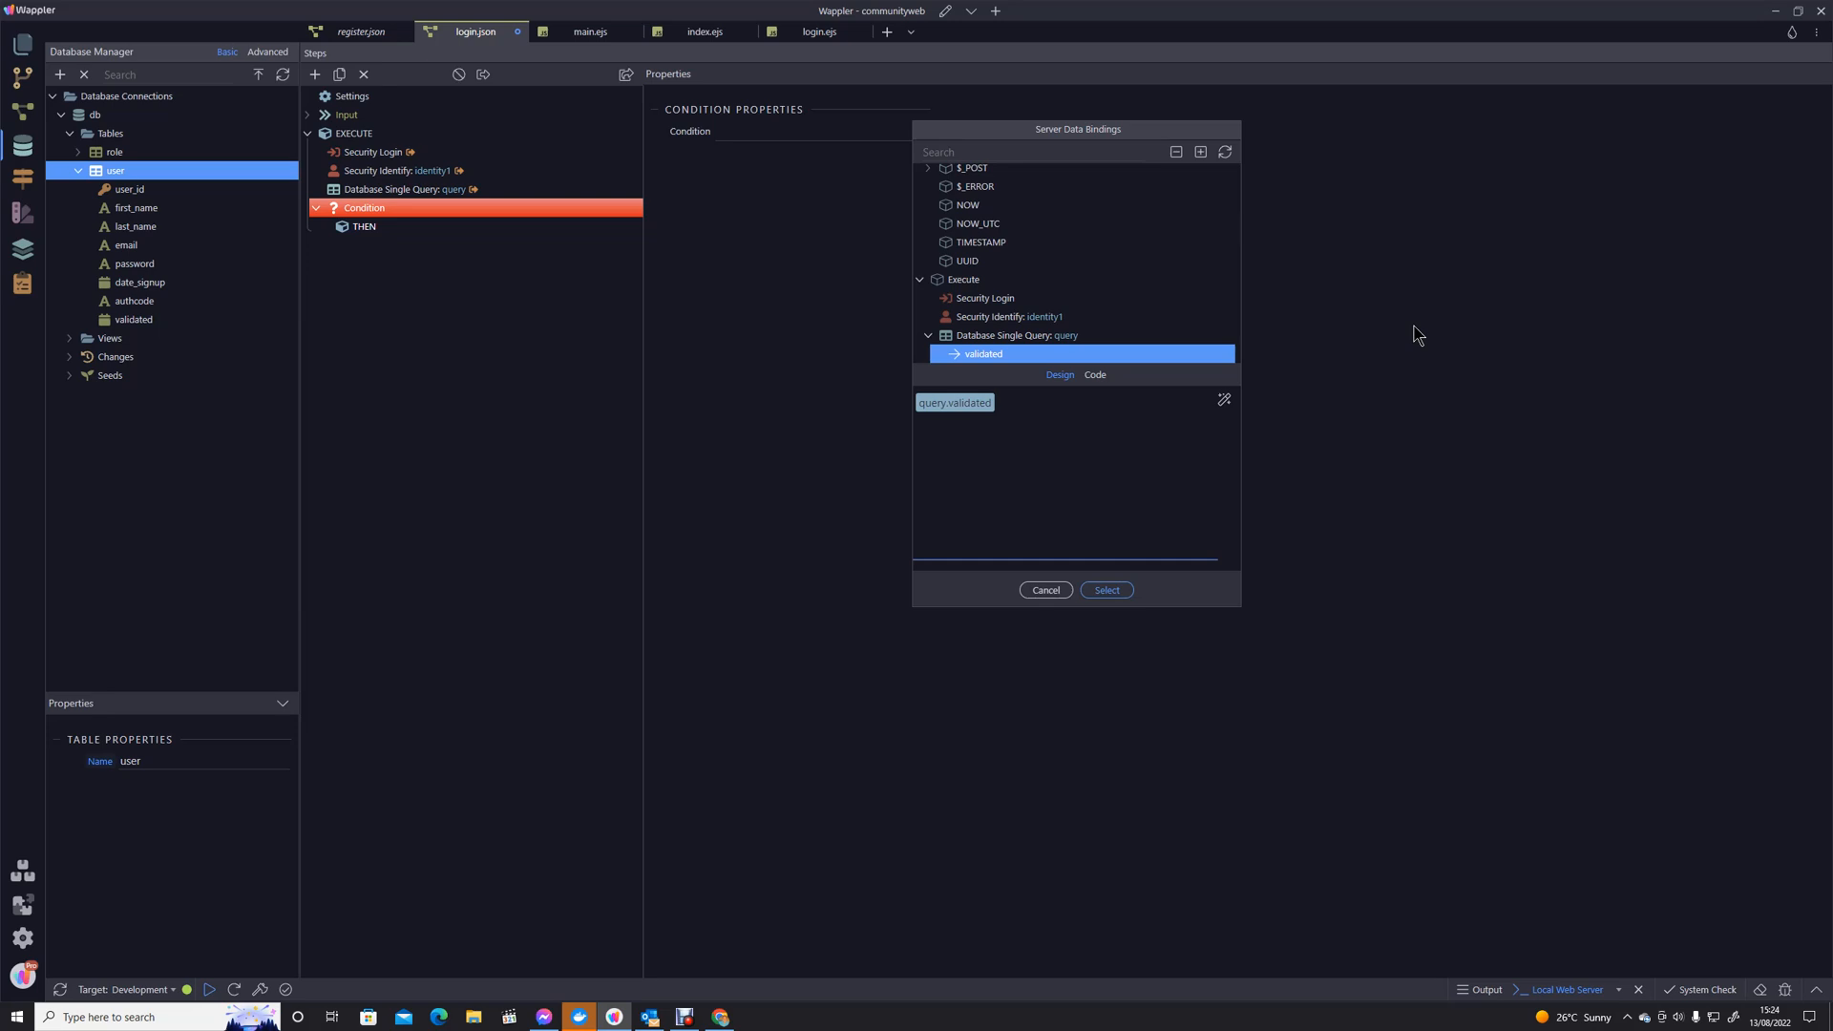
mouse_move(1417, 327)
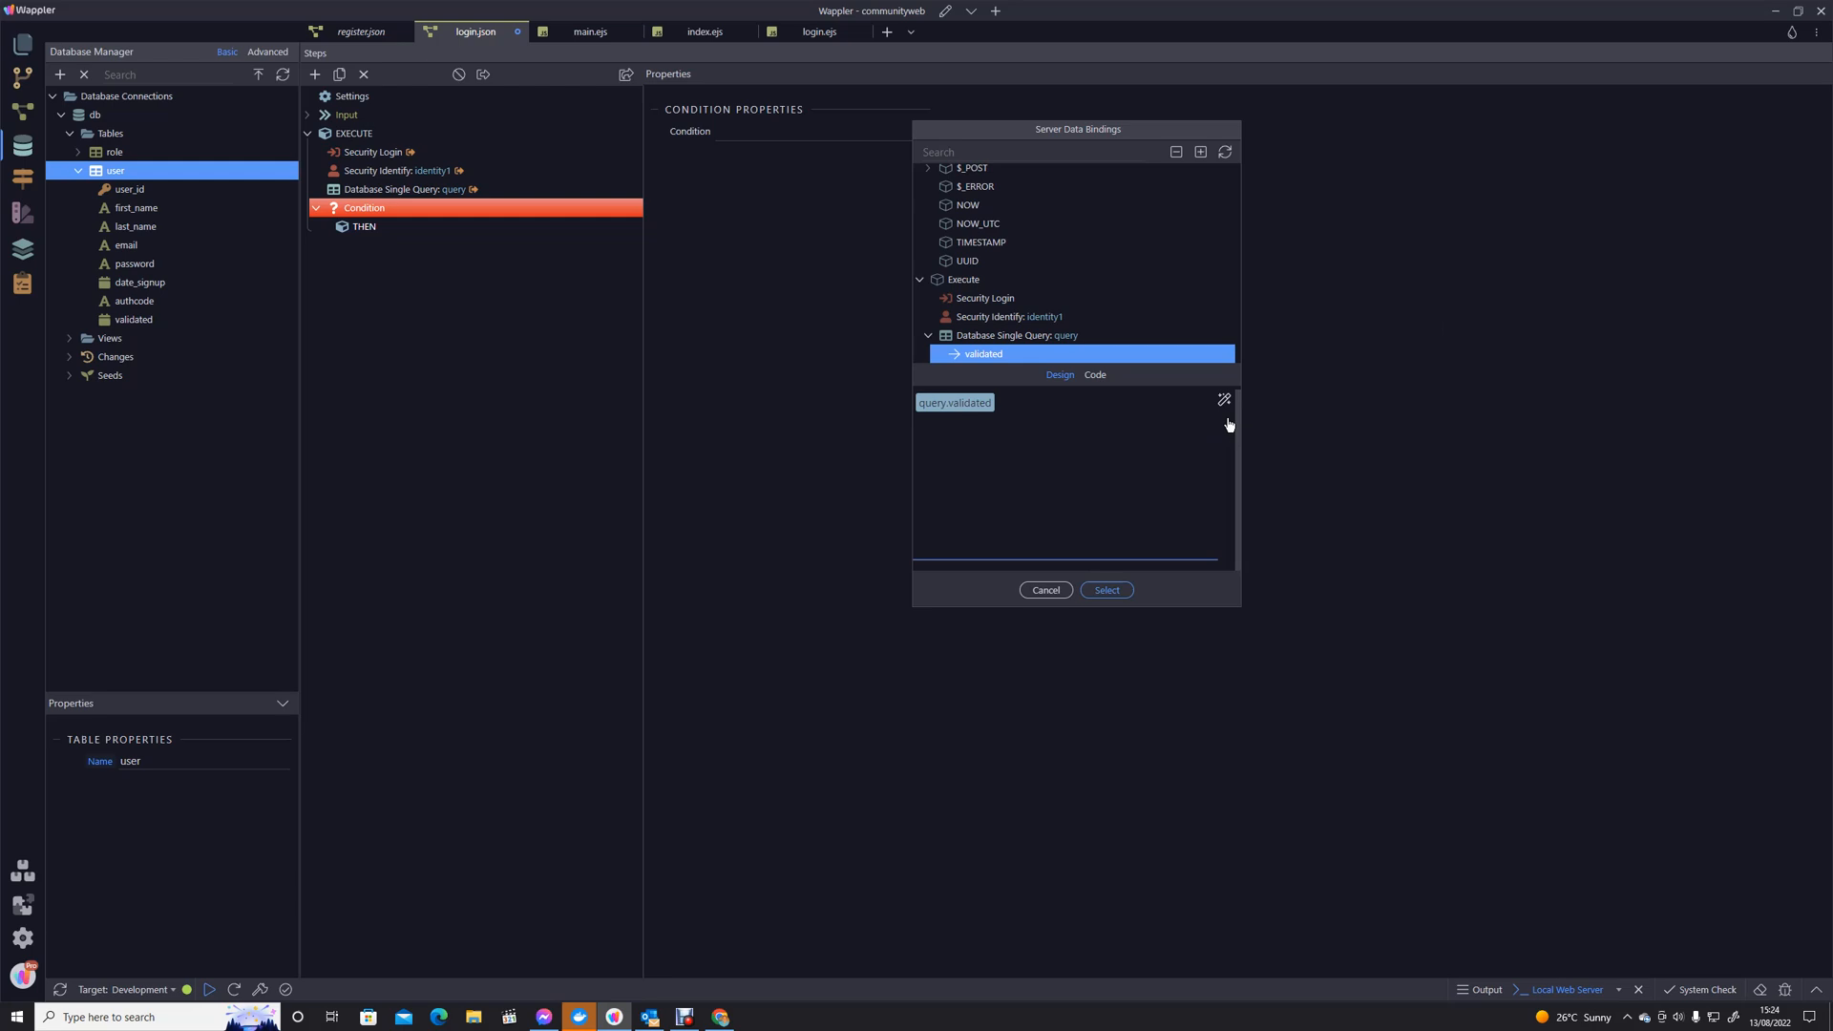
click(1224, 399)
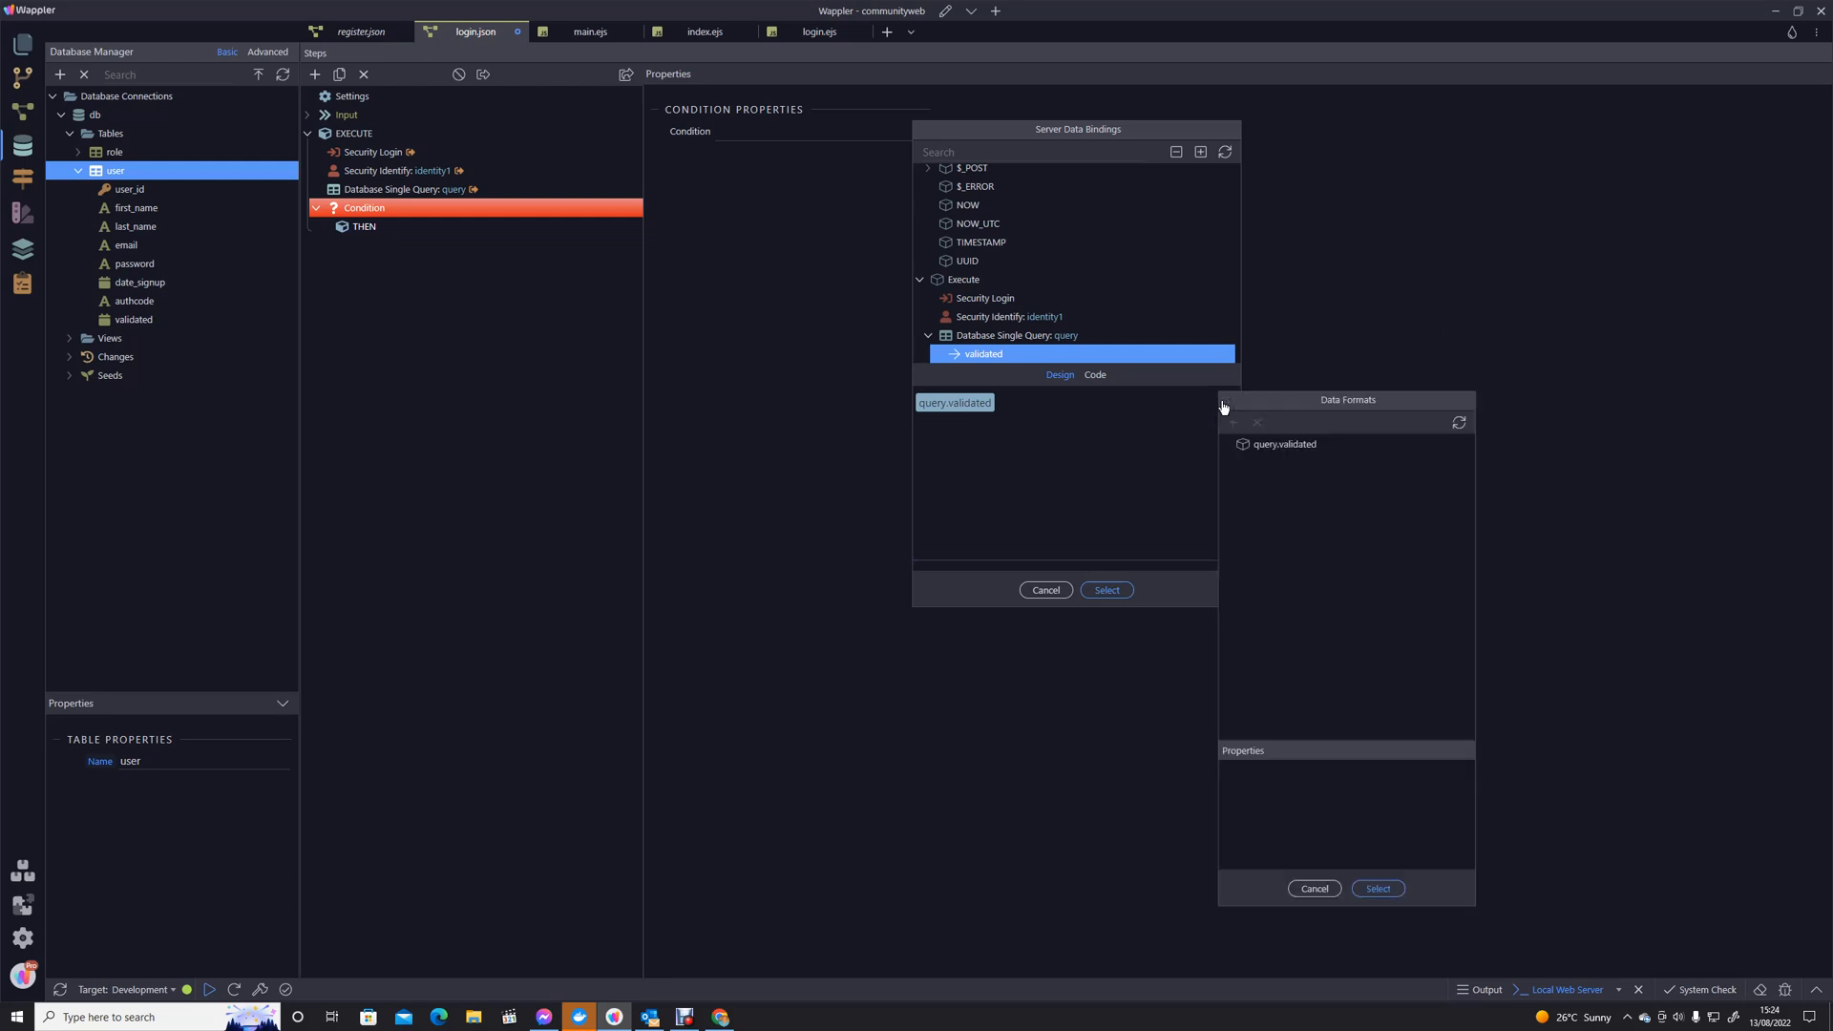
- Format the condition as query.validated Length less than 1 and apply it
click(1231, 422)
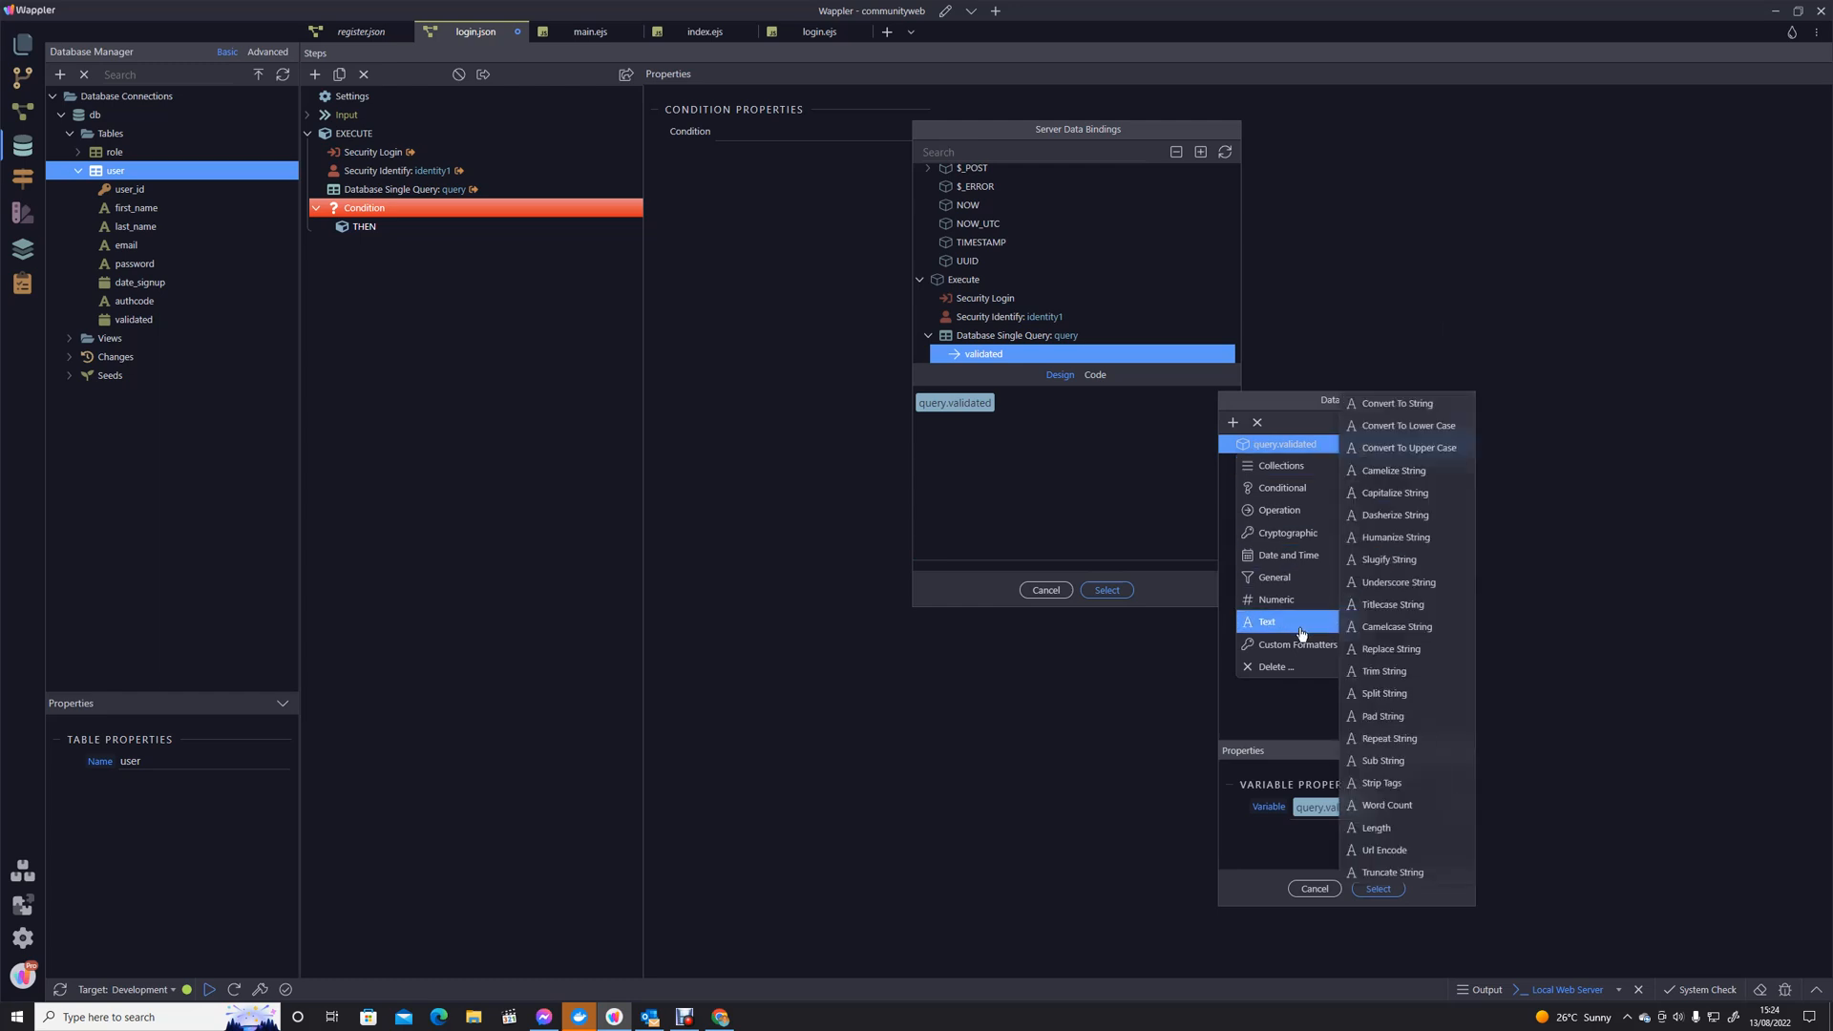
click(1377, 827)
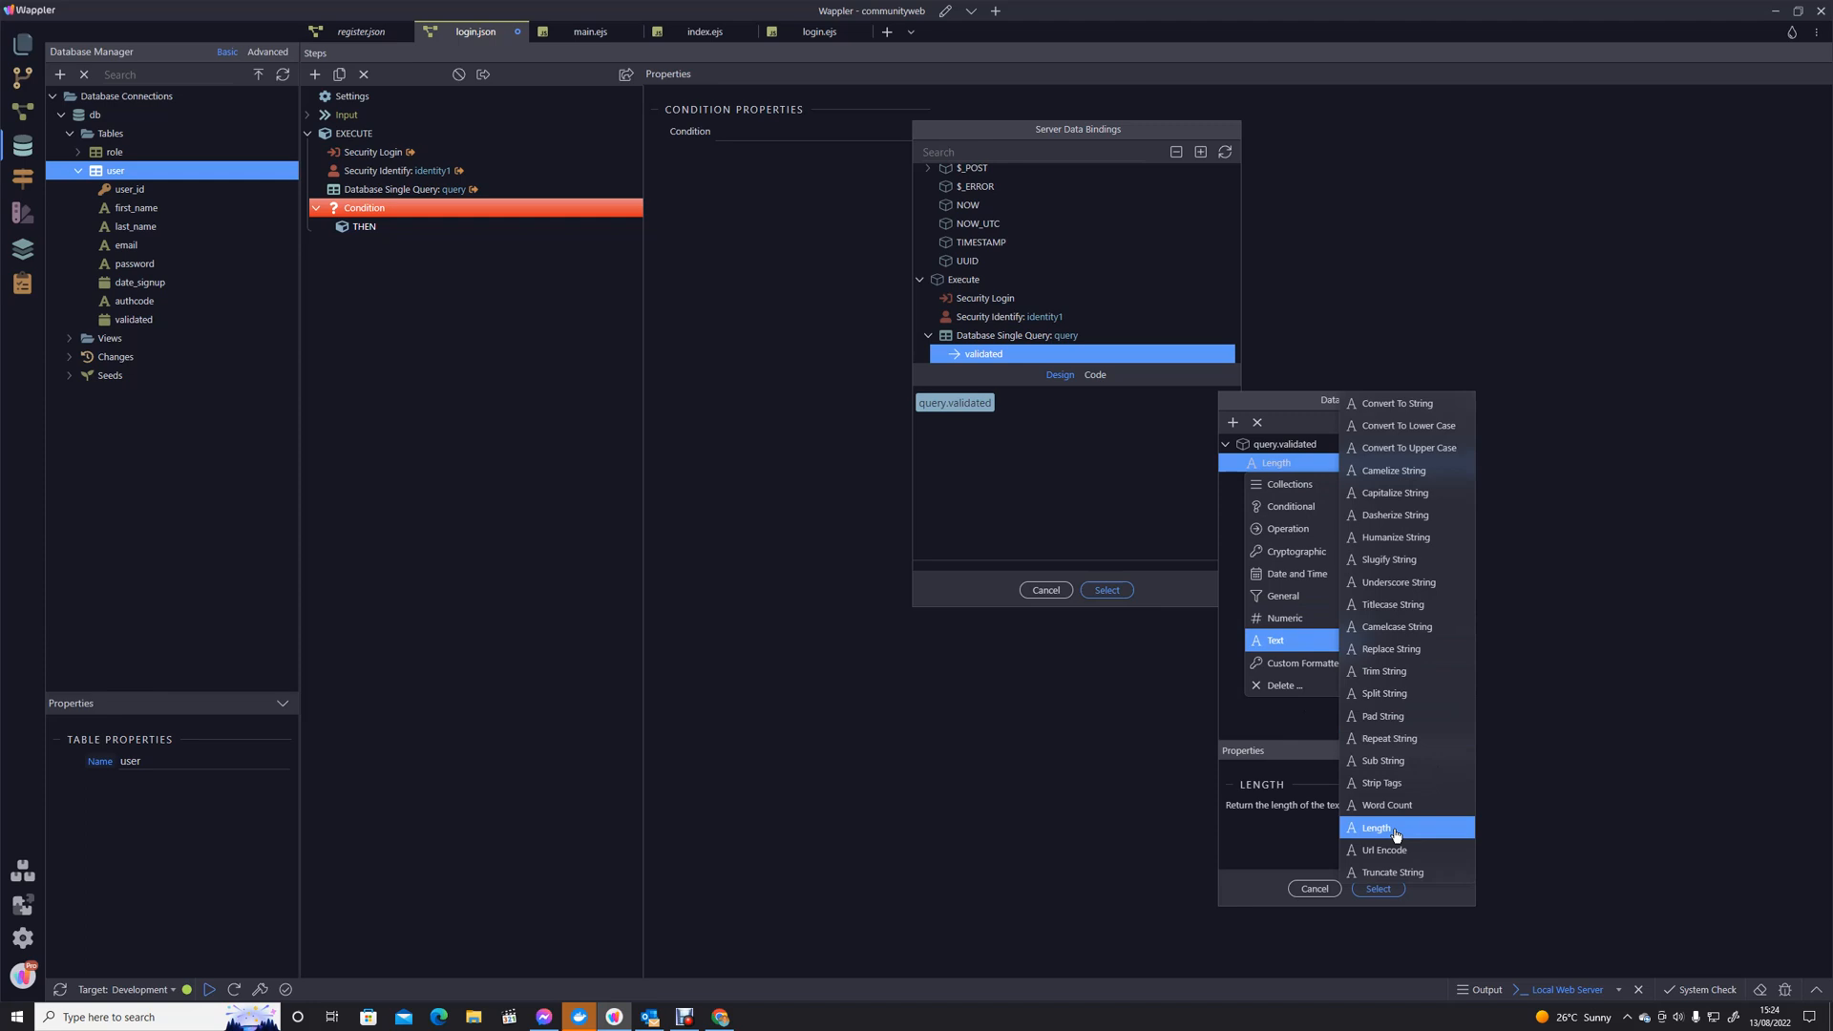
click(1380, 827)
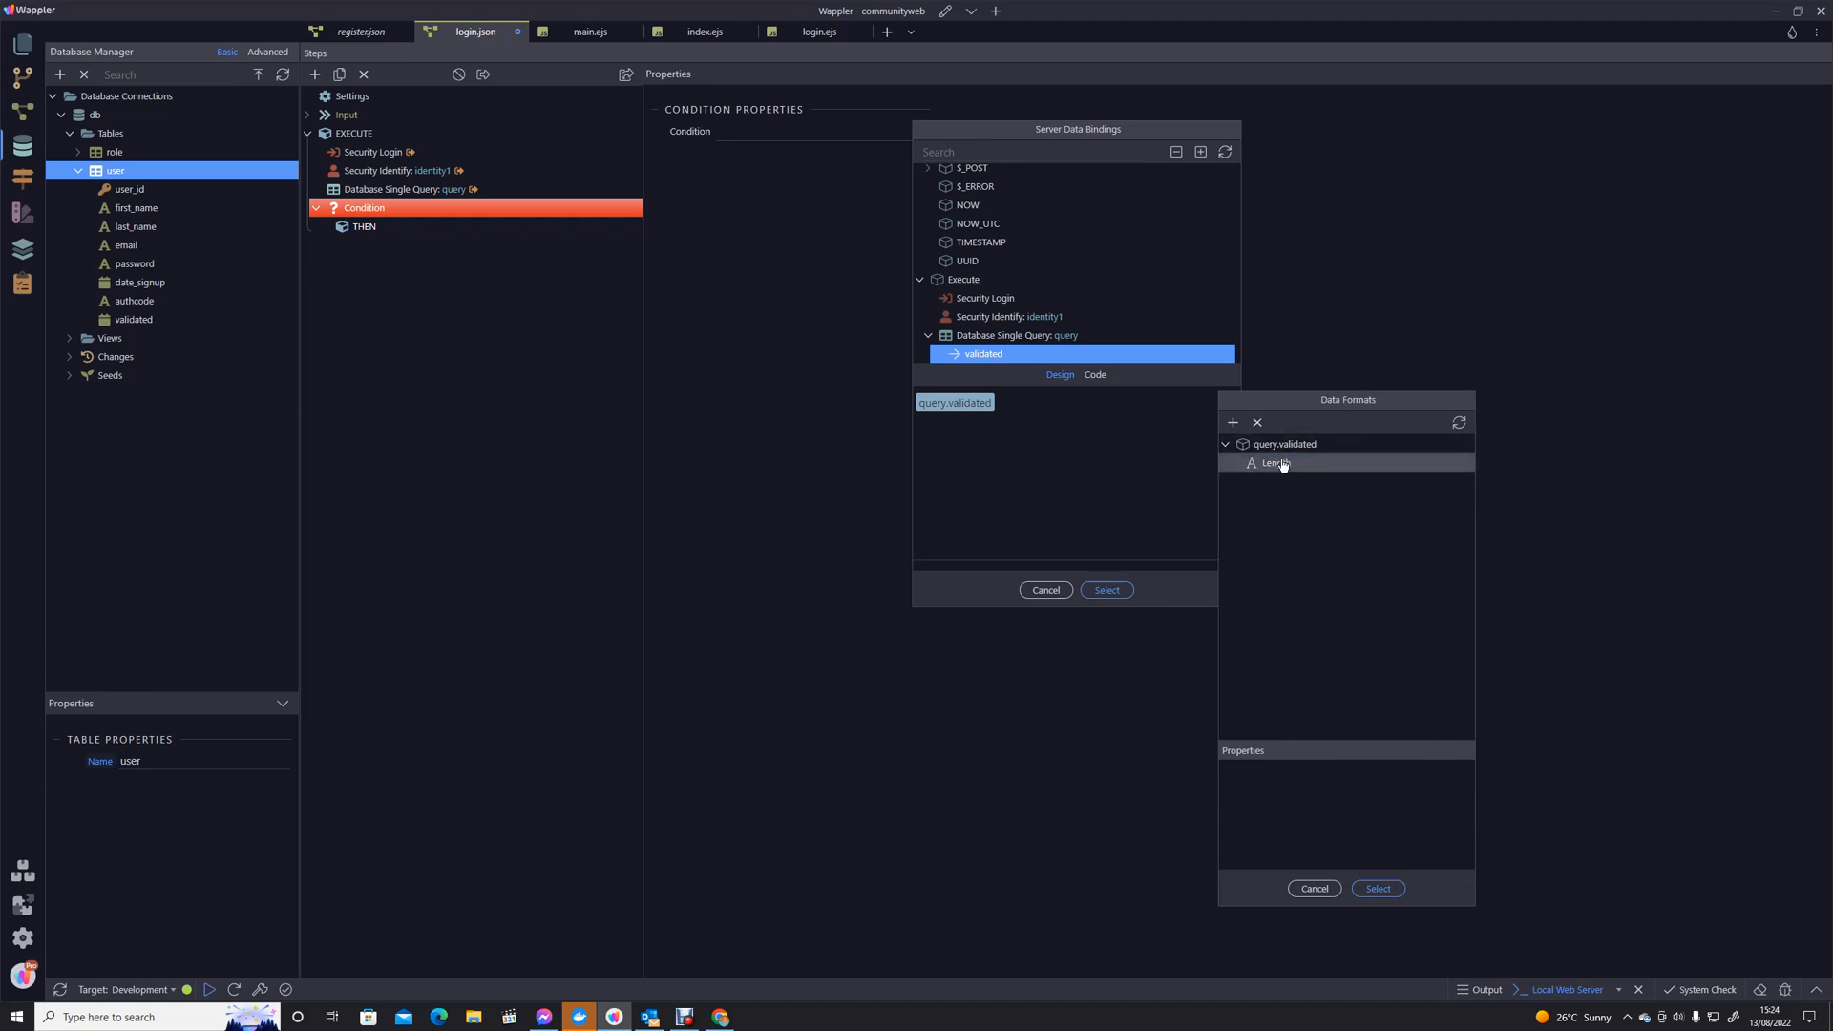
right_click(1276, 462)
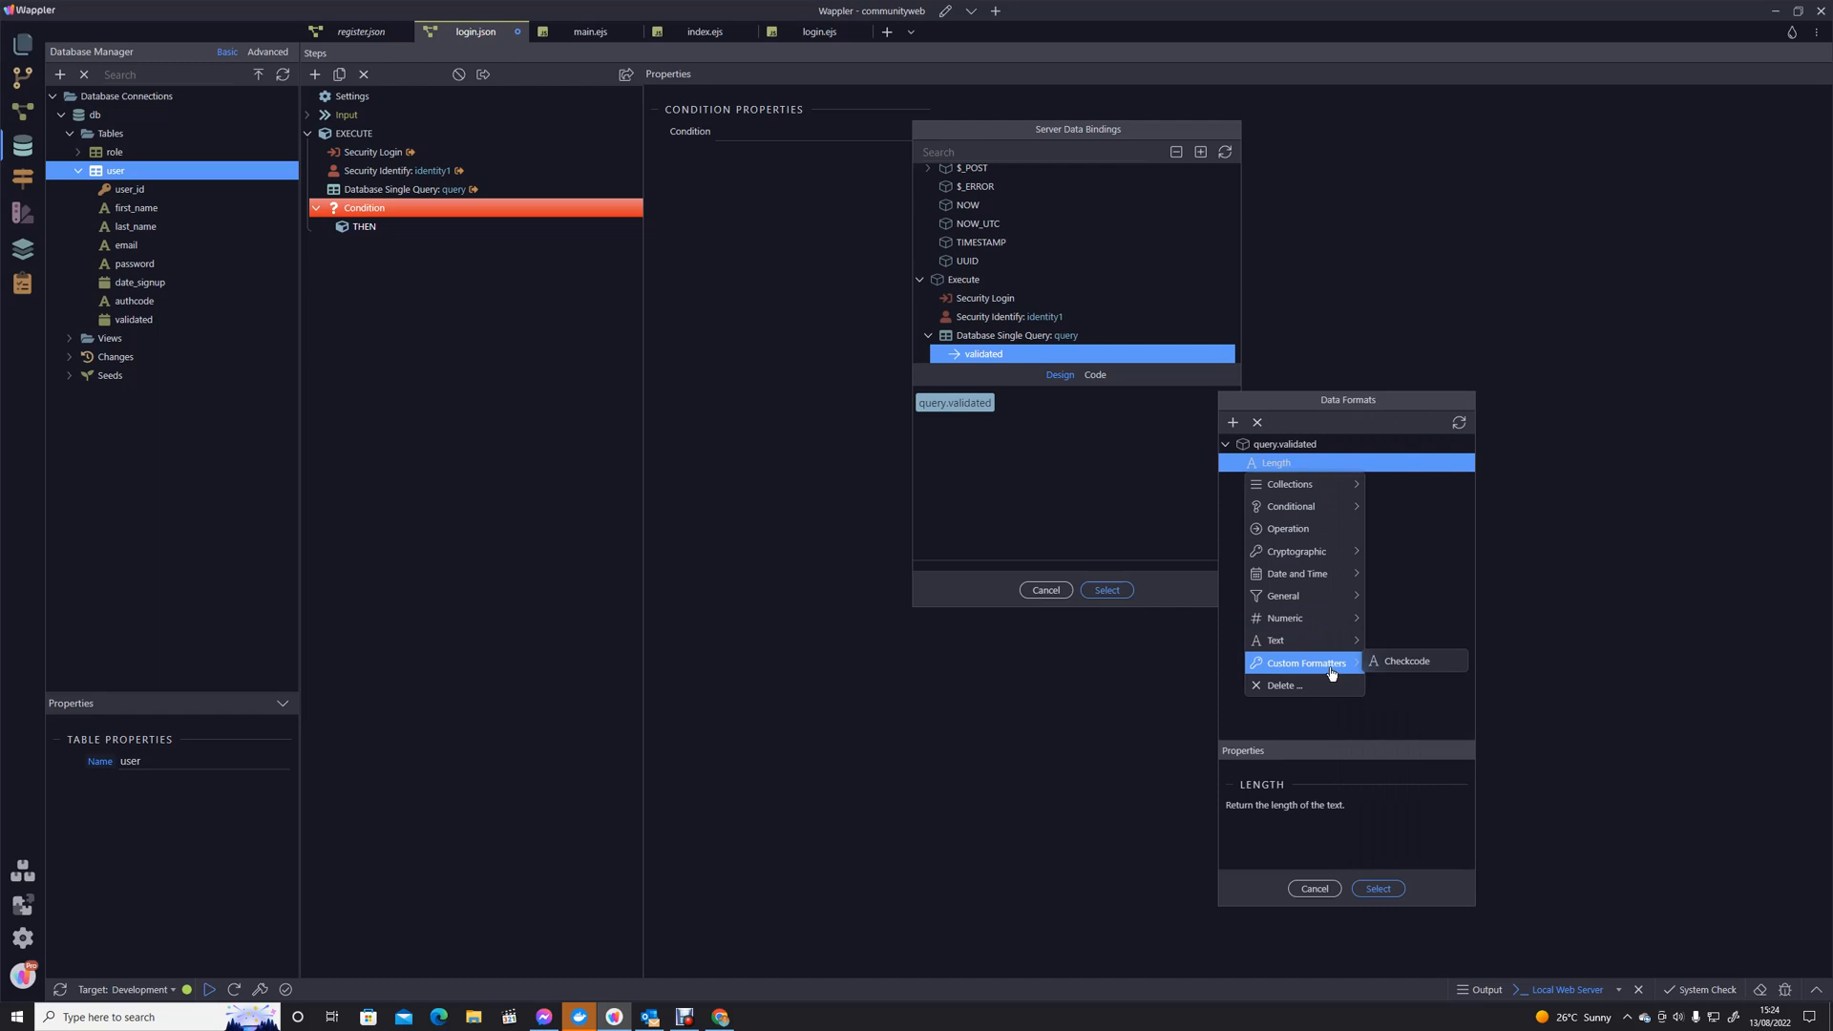
click(1287, 529)
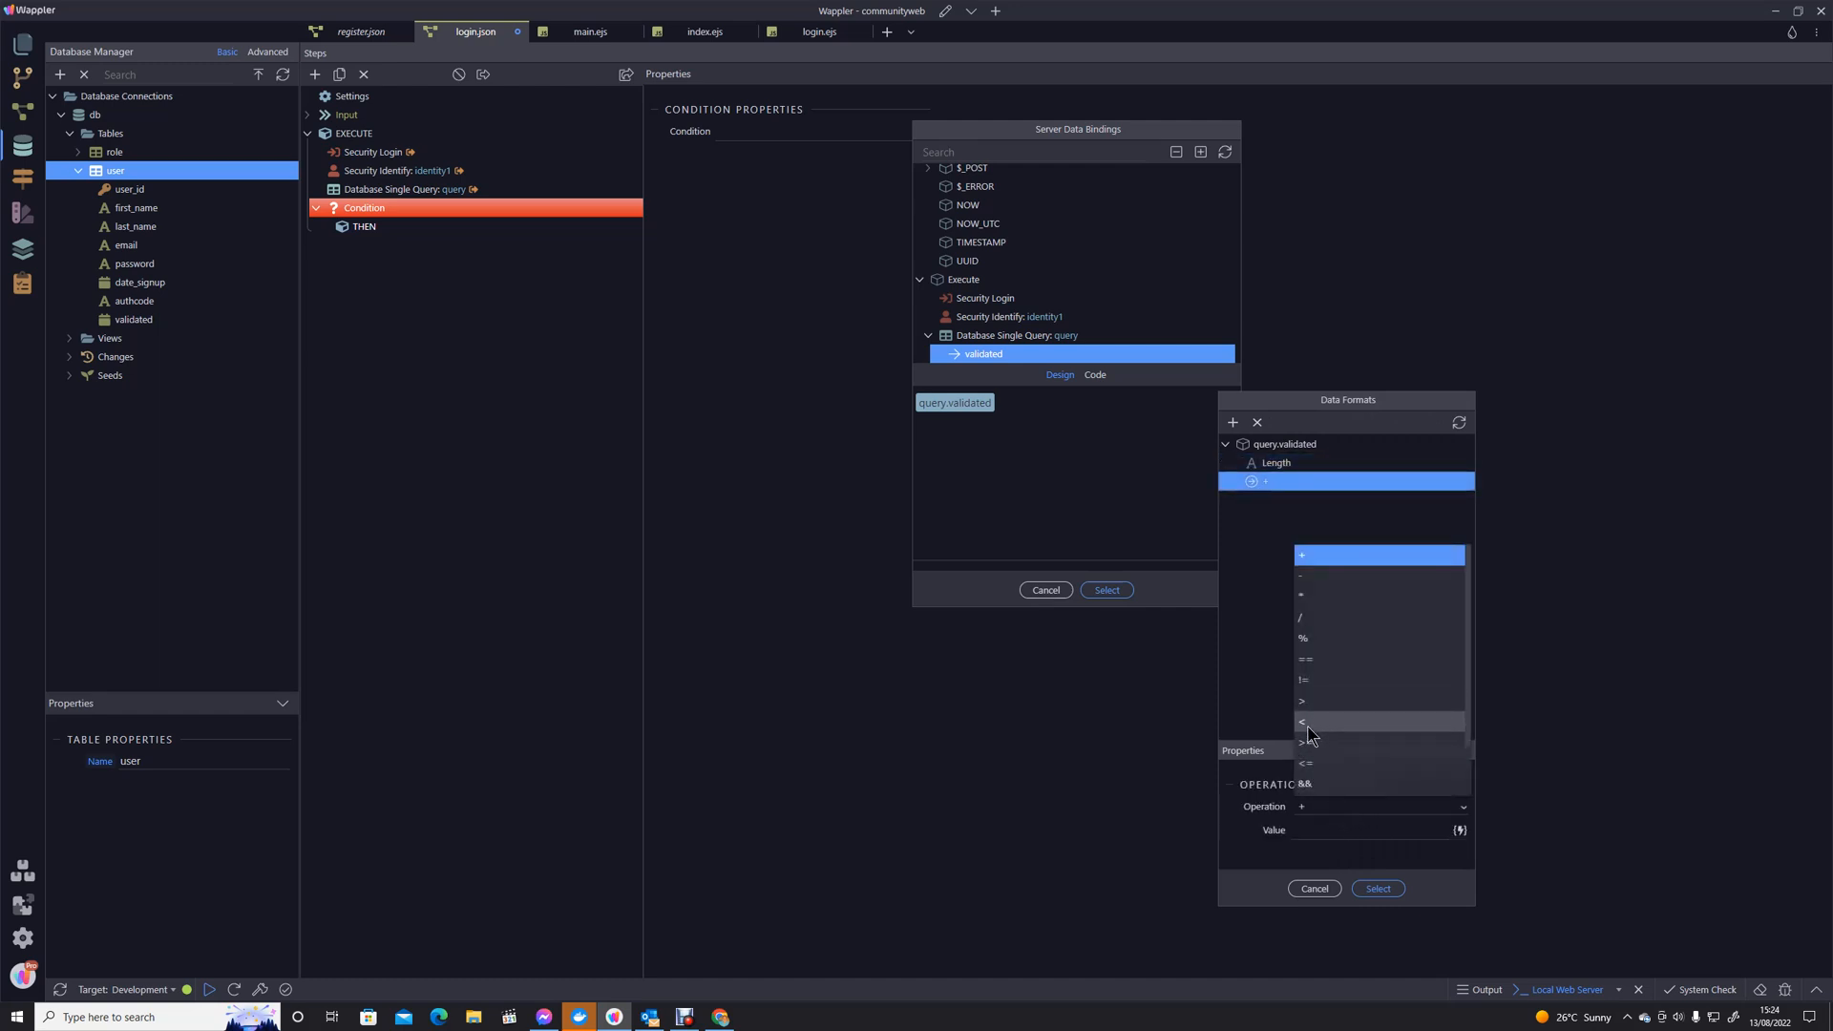
click(1302, 719)
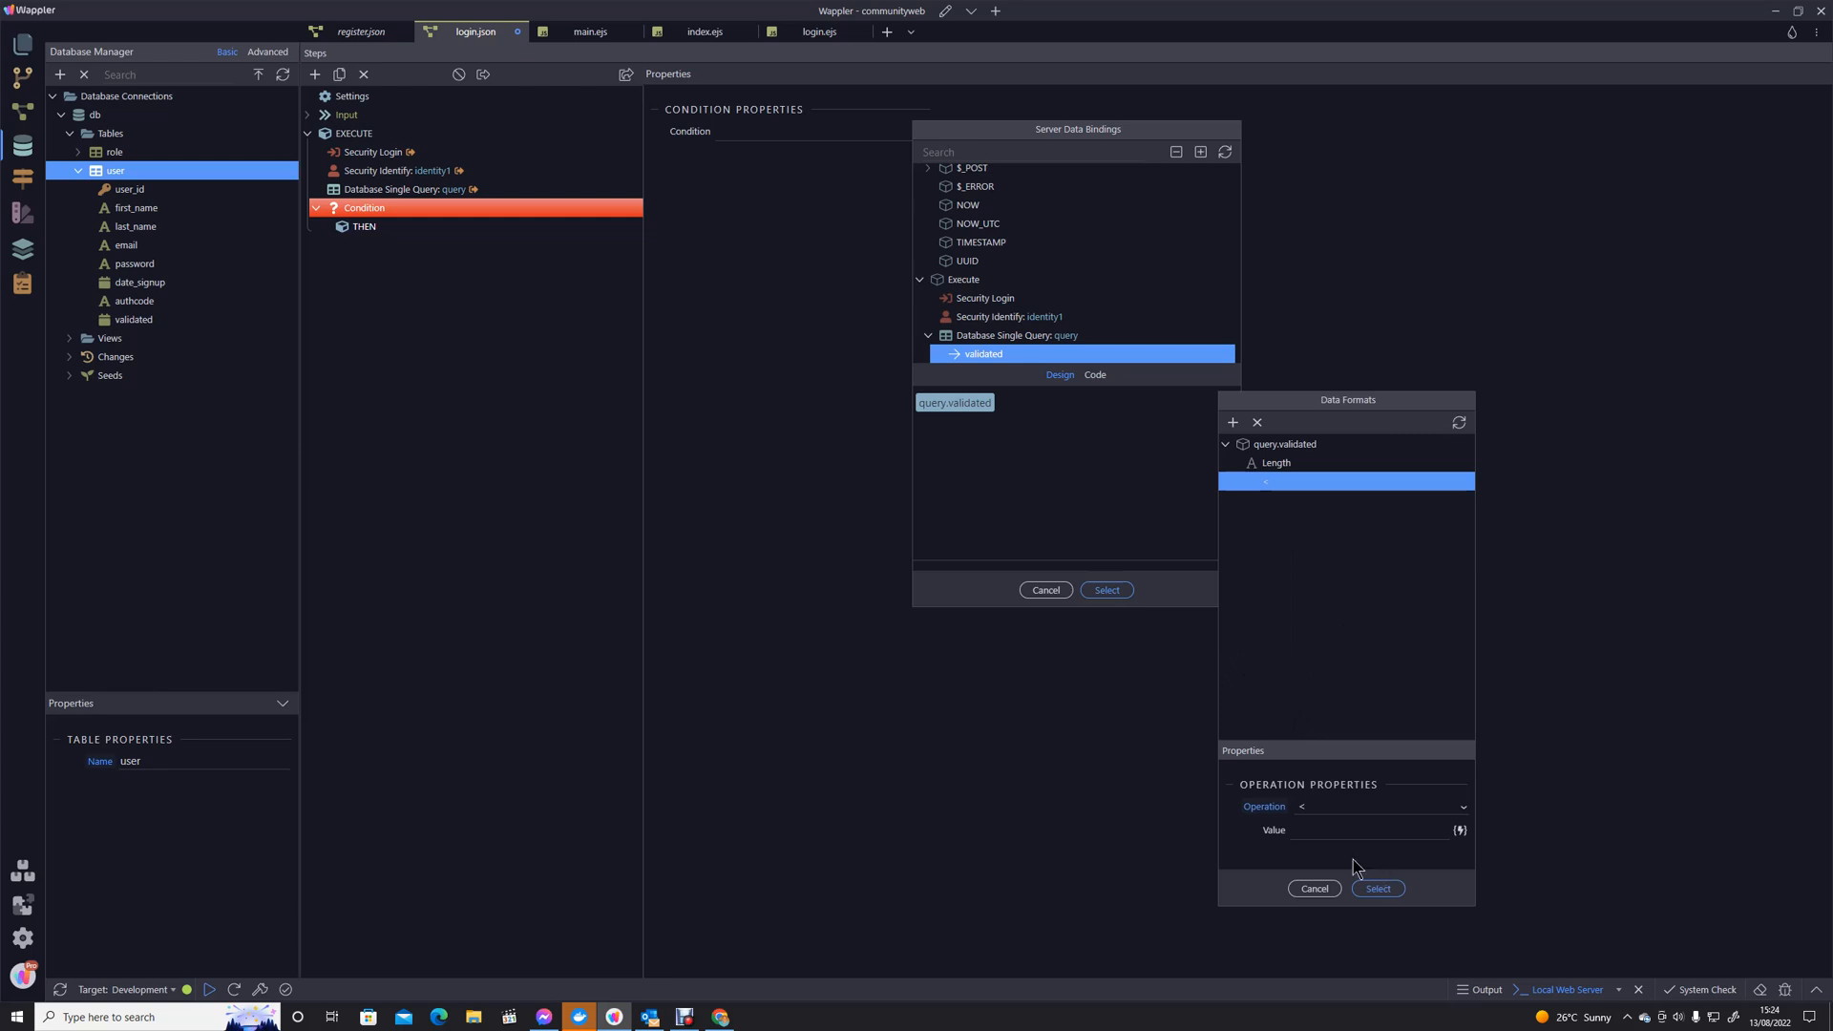
click(1367, 831)
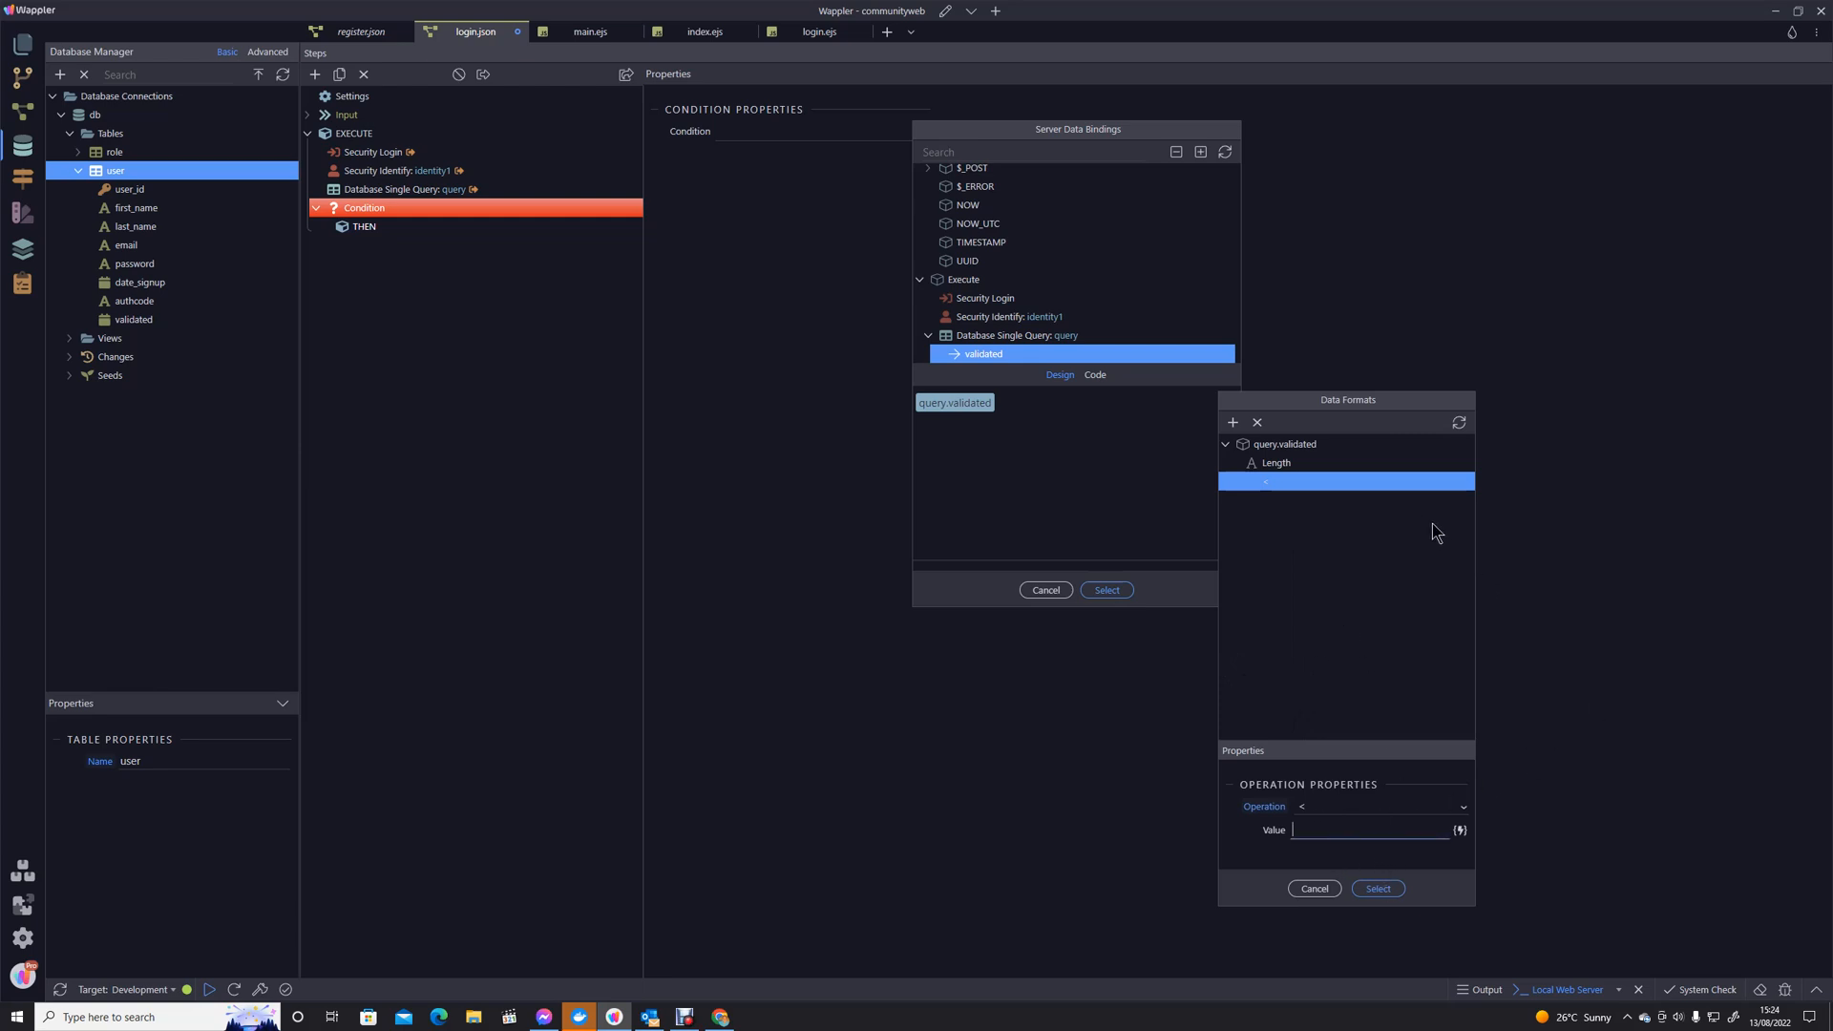
text(0)
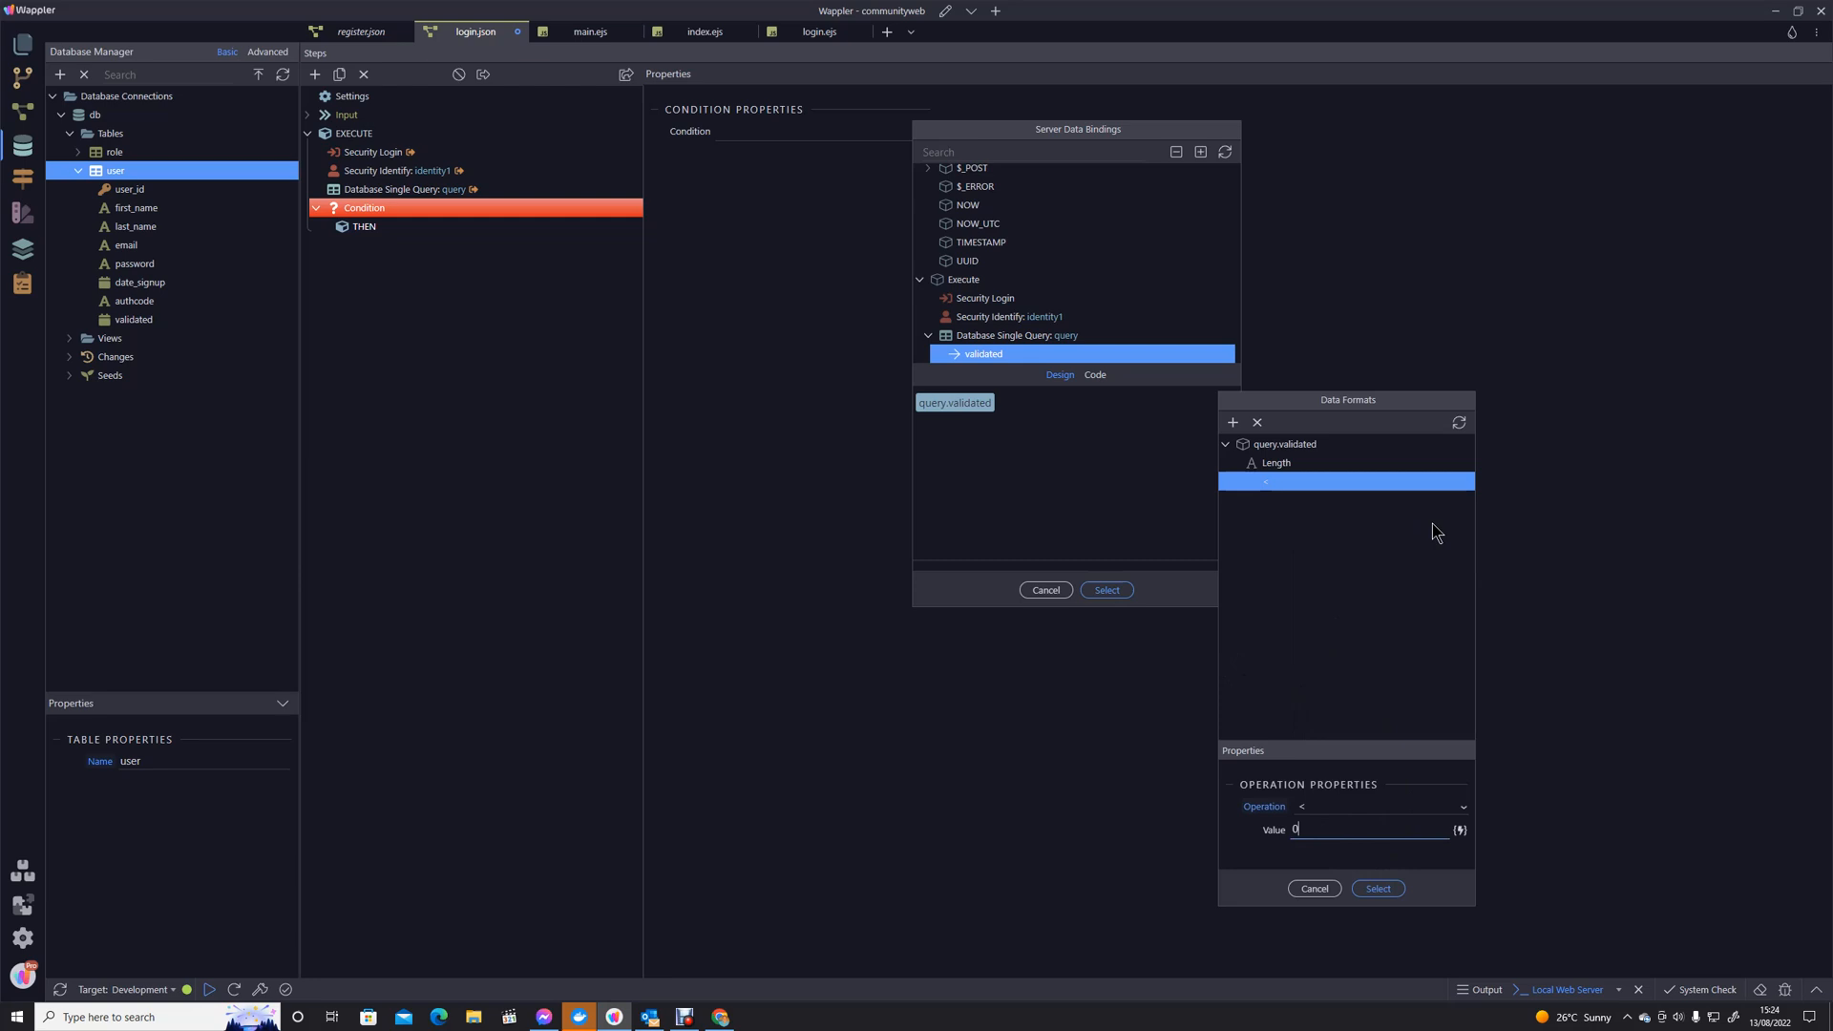
text(1)
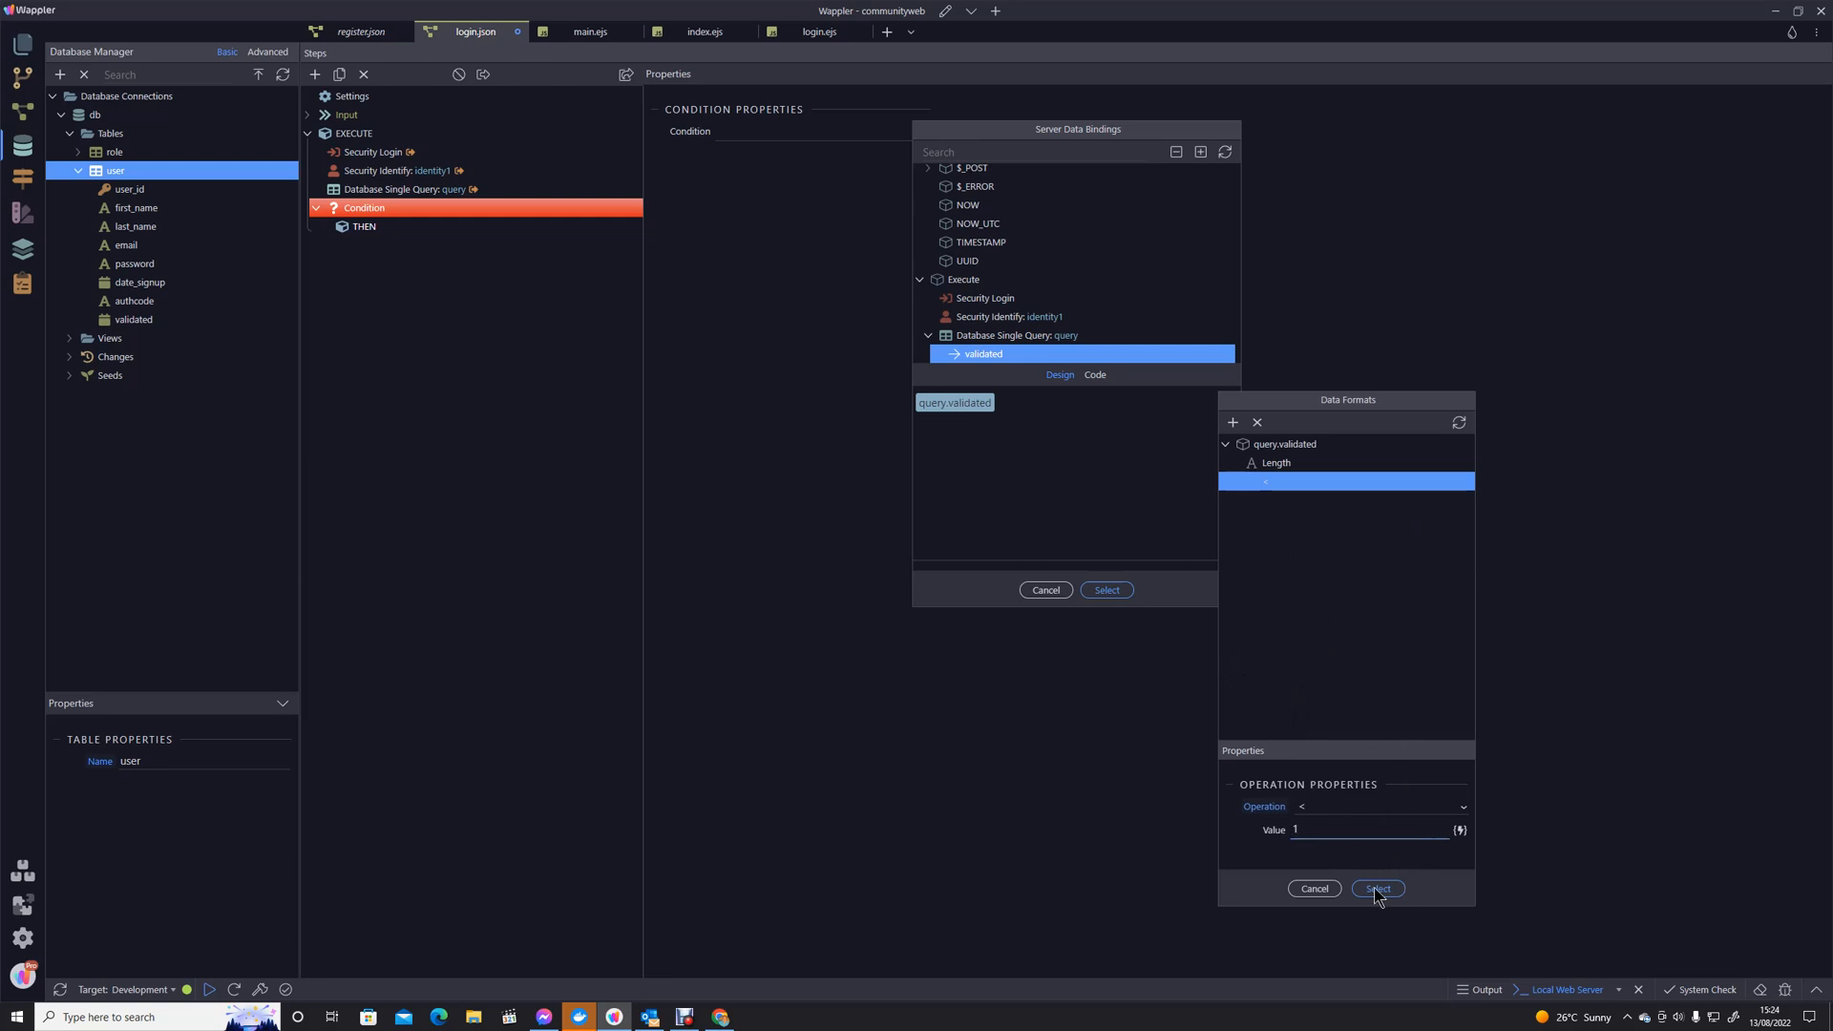
click(1377, 888)
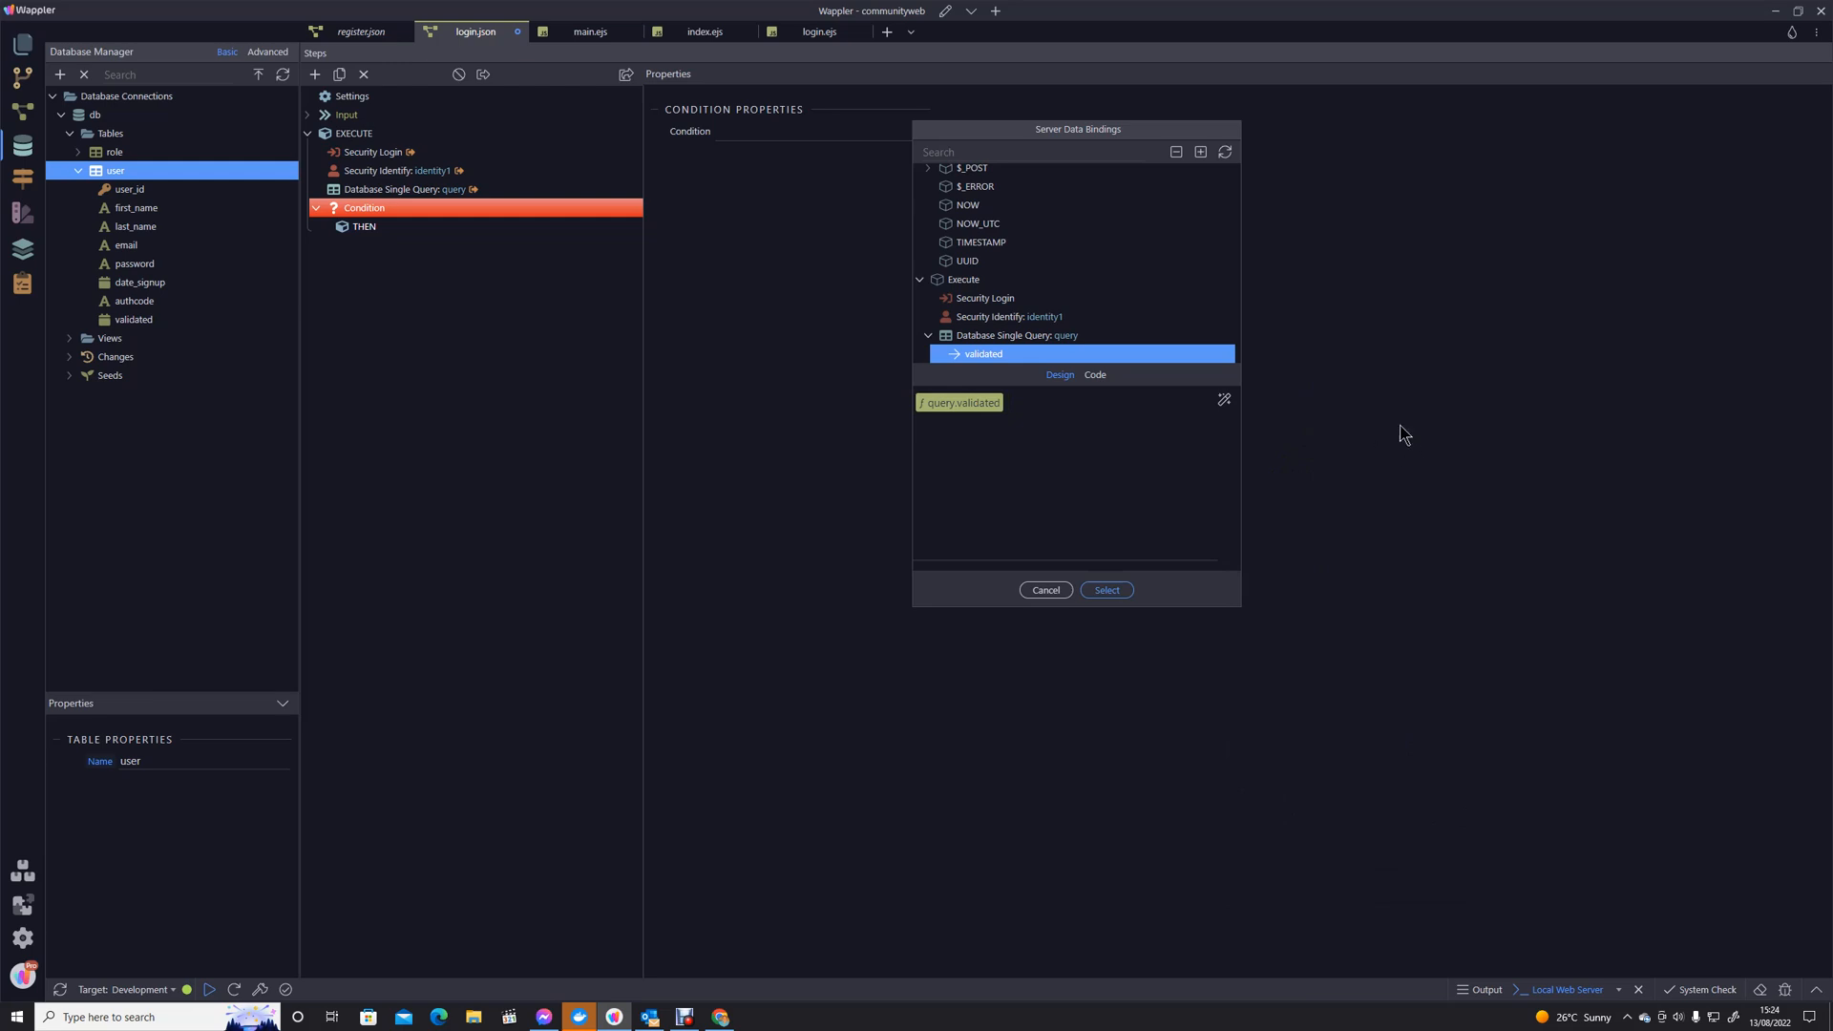
mouse_move(1403, 469)
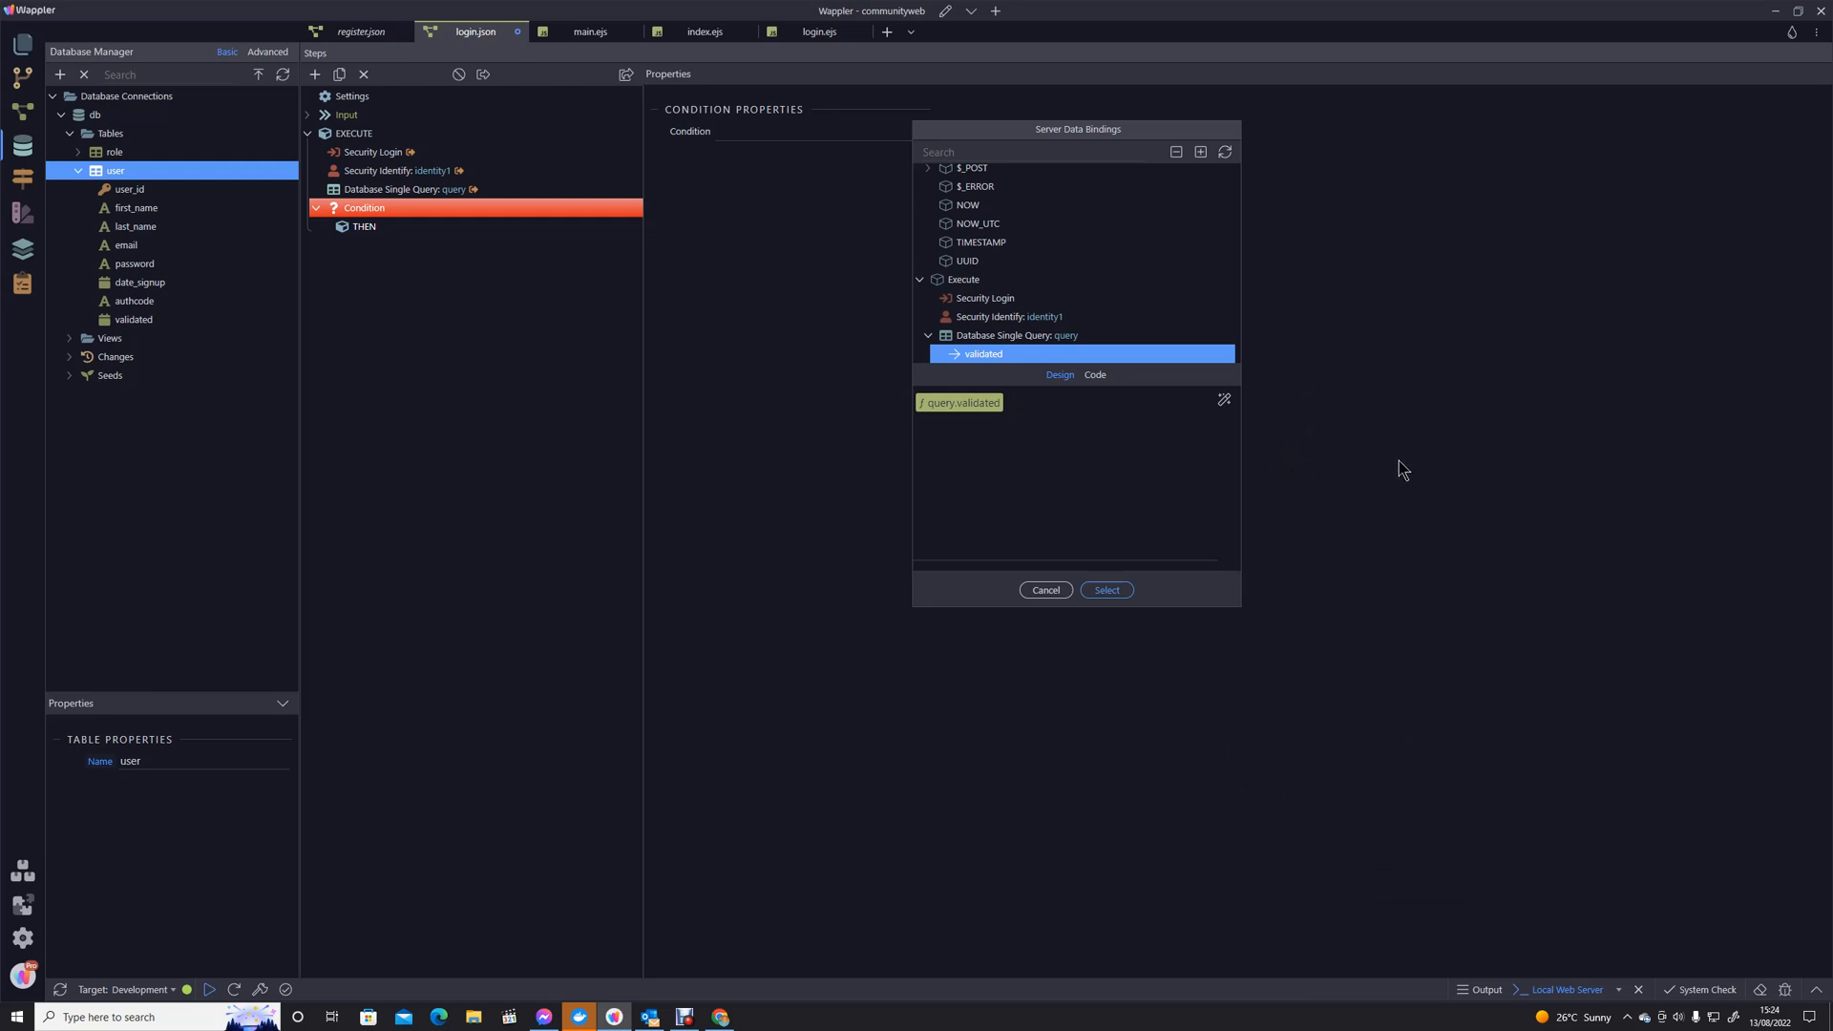
mouse_move(1413, 464)
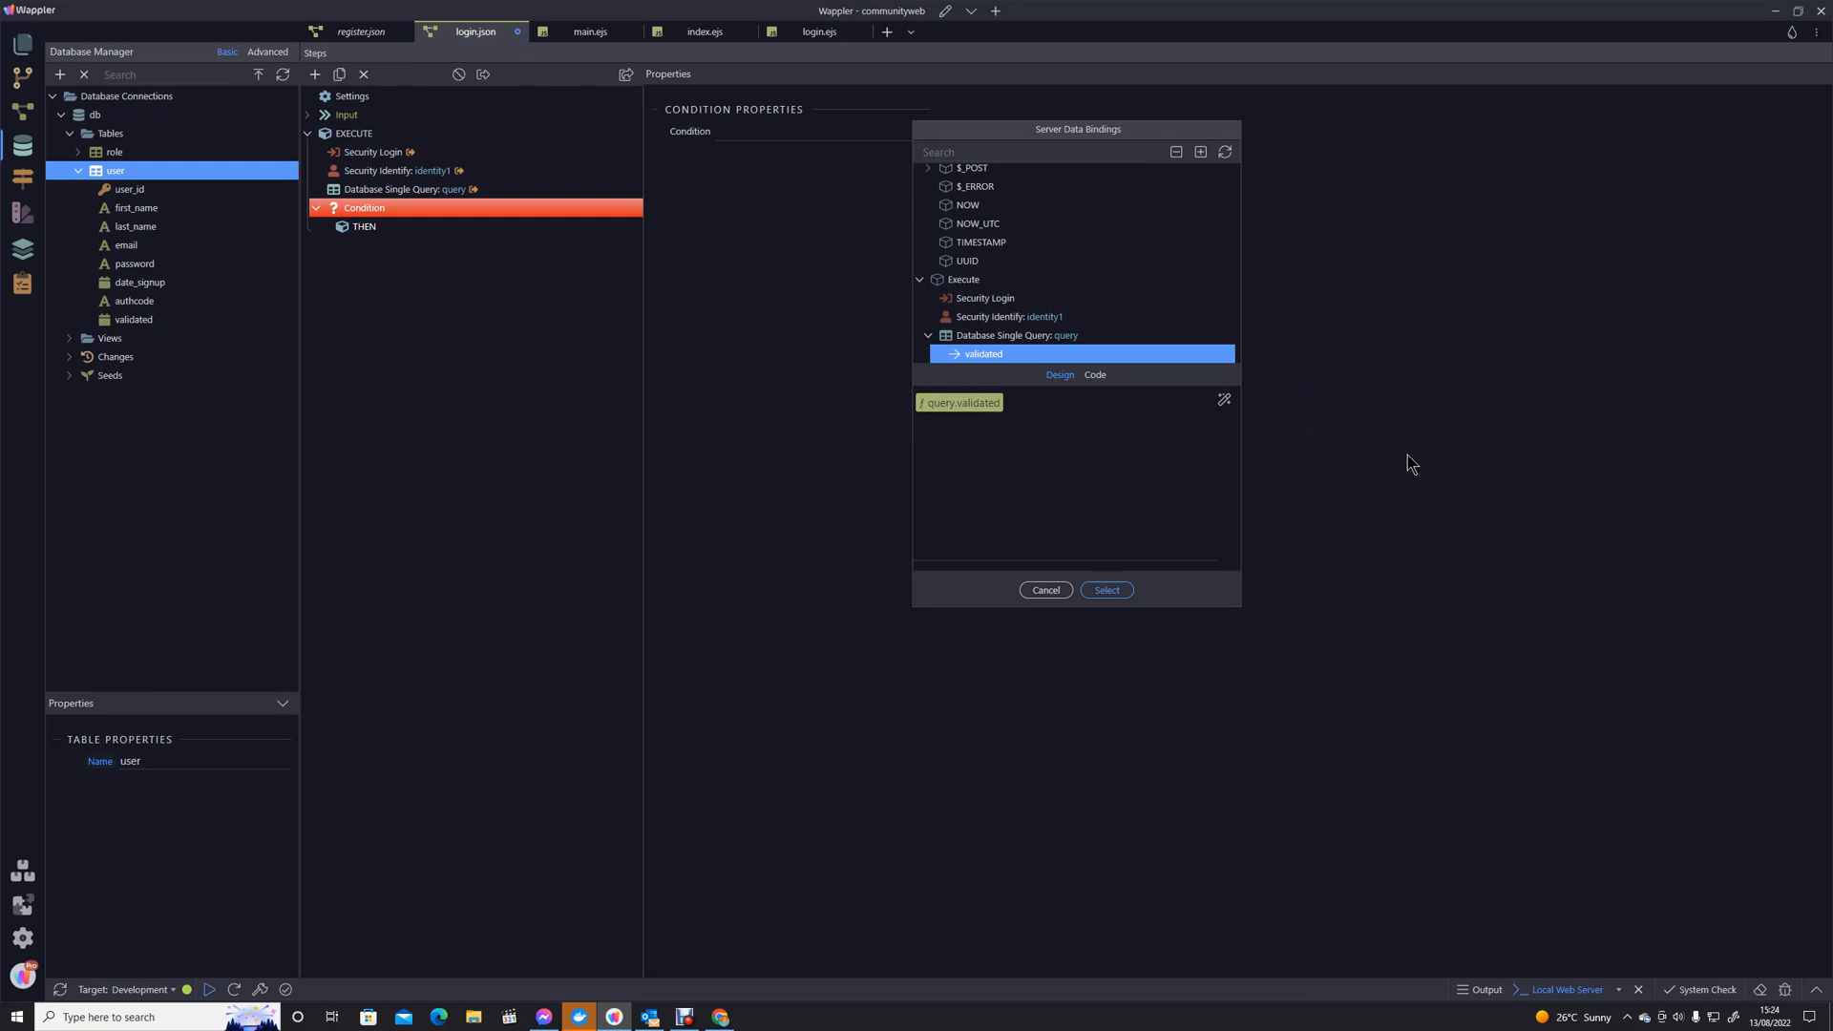
mouse_move(1404, 462)
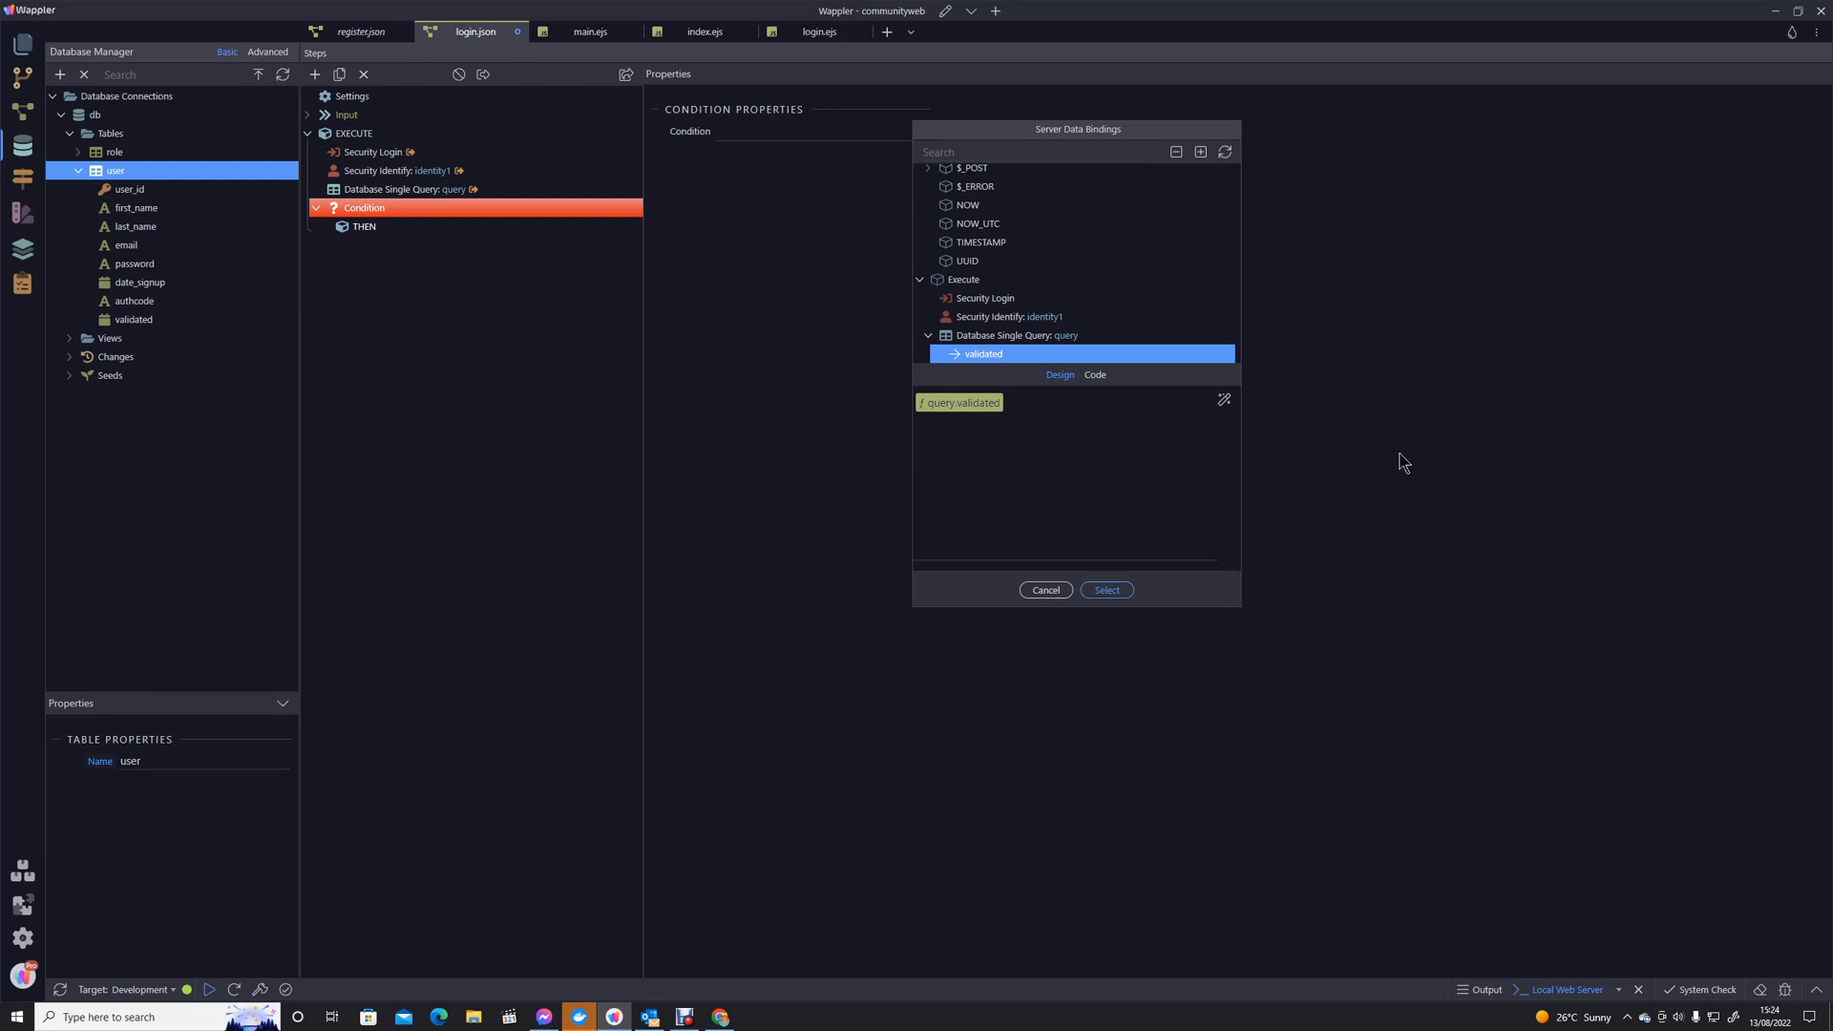
mouse_move(1407, 472)
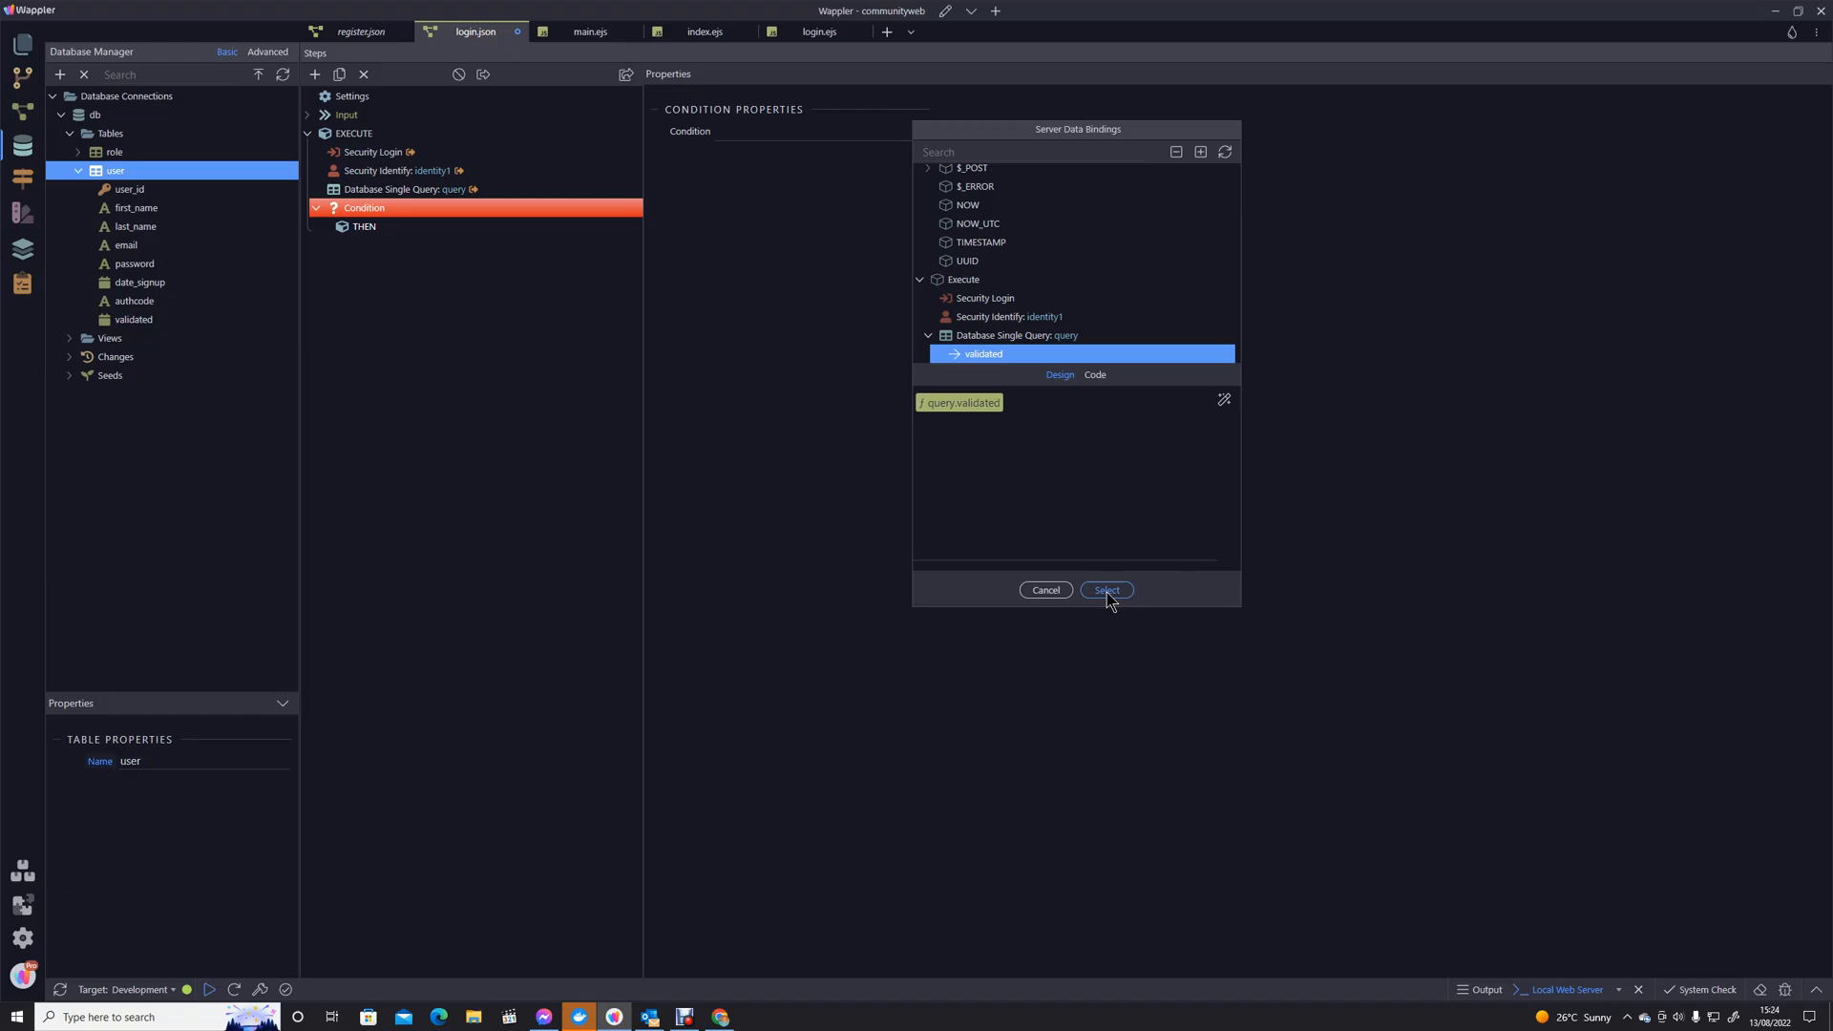
click(1106, 590)
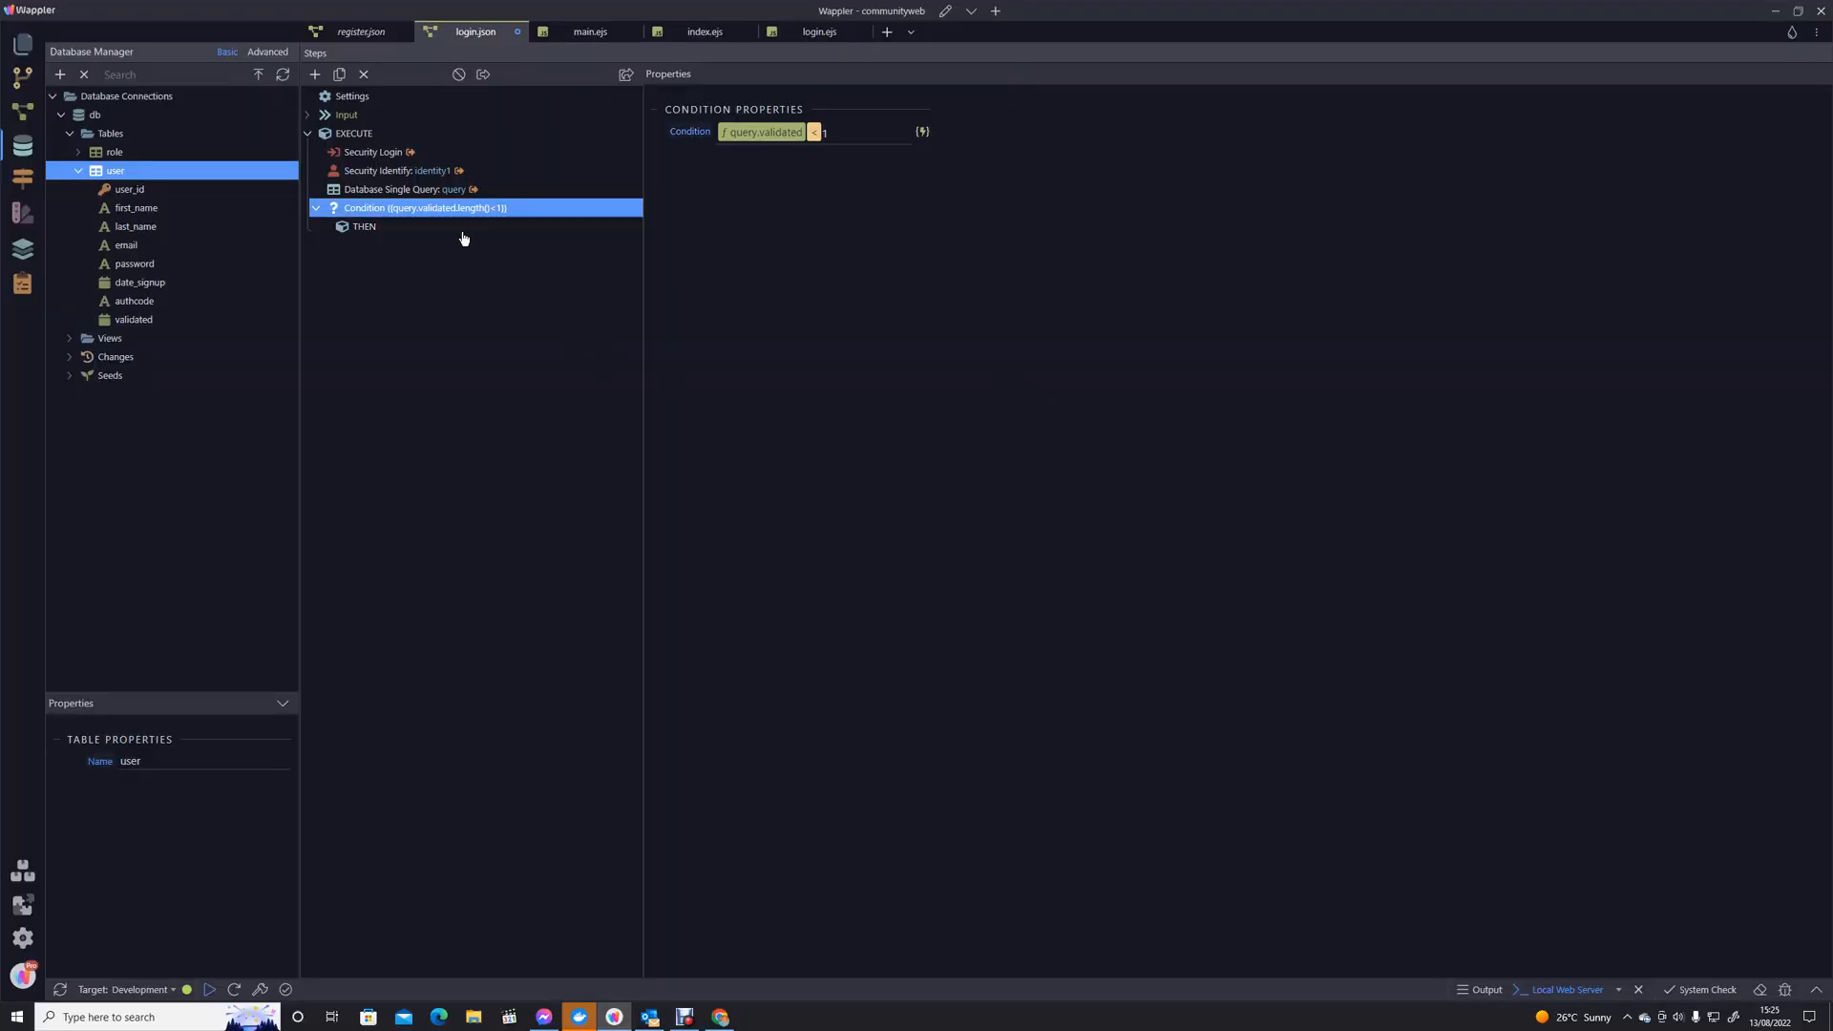
- Start adding a step inside the Condition's THEN branch
right_click(363, 228)
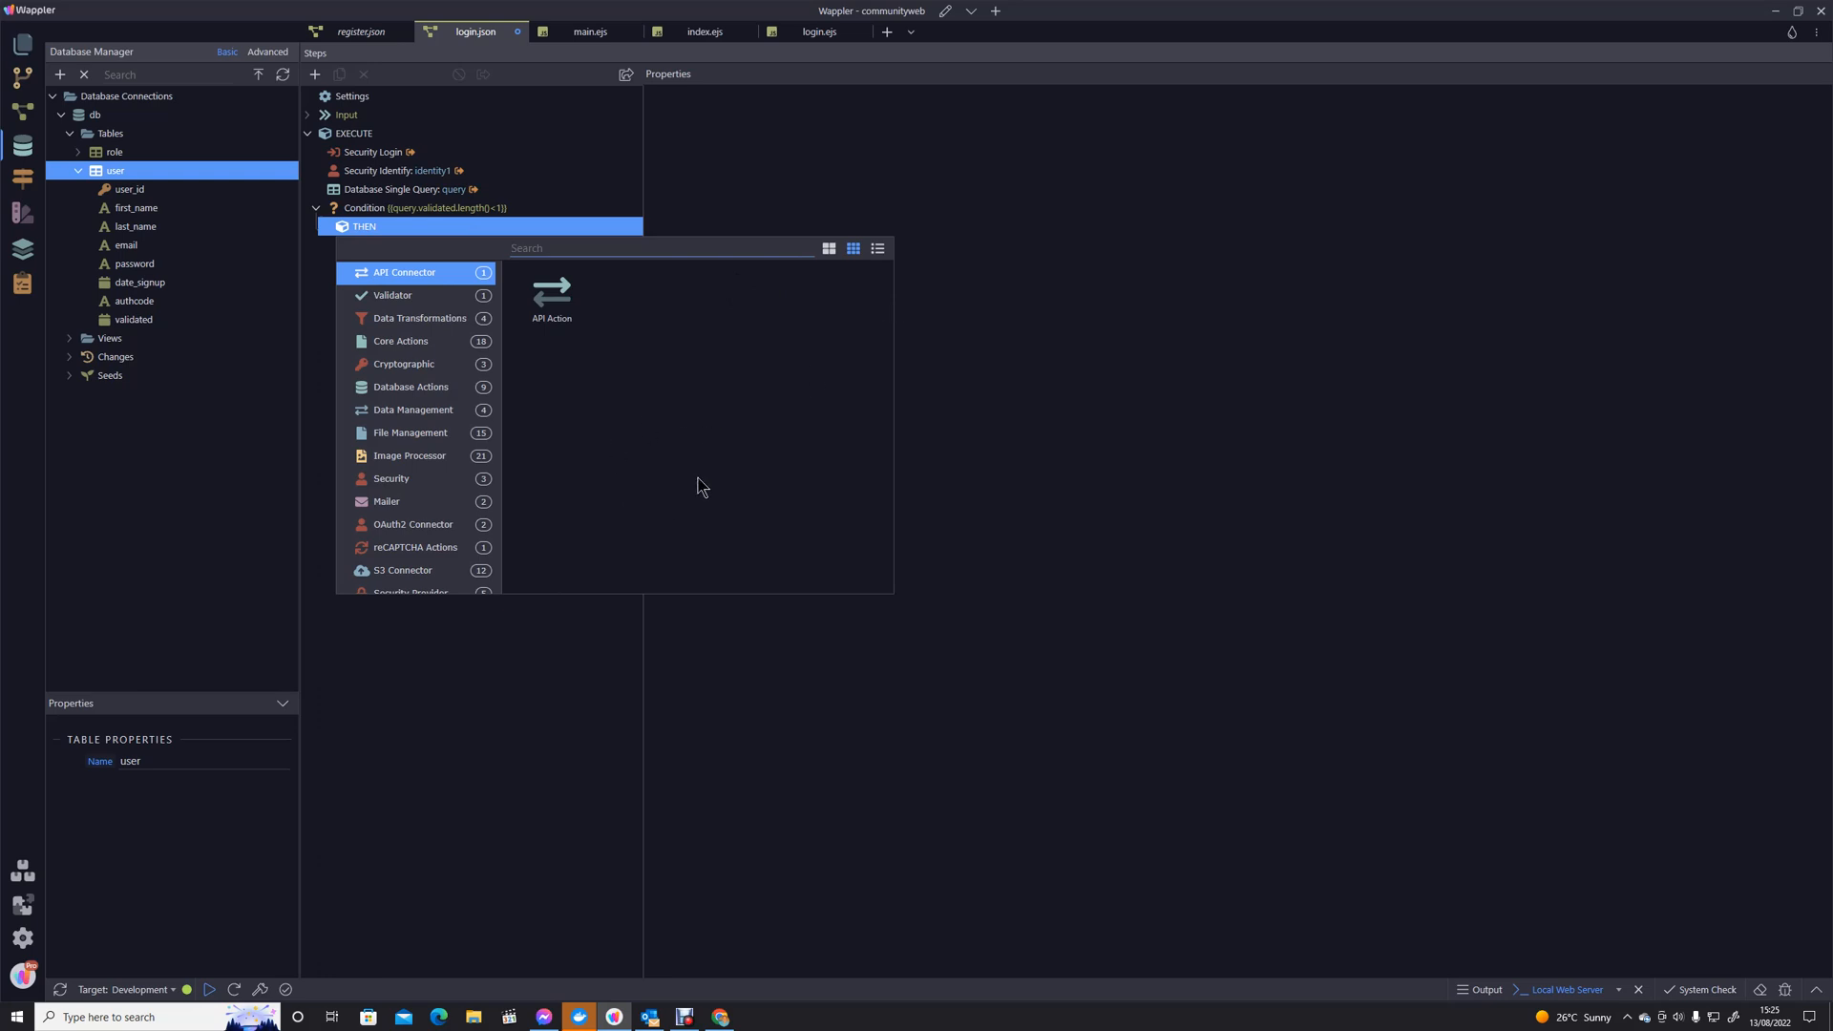
- Add a Response step named forbidden with status 403 and text forbidden, and save login.json
click(399, 340)
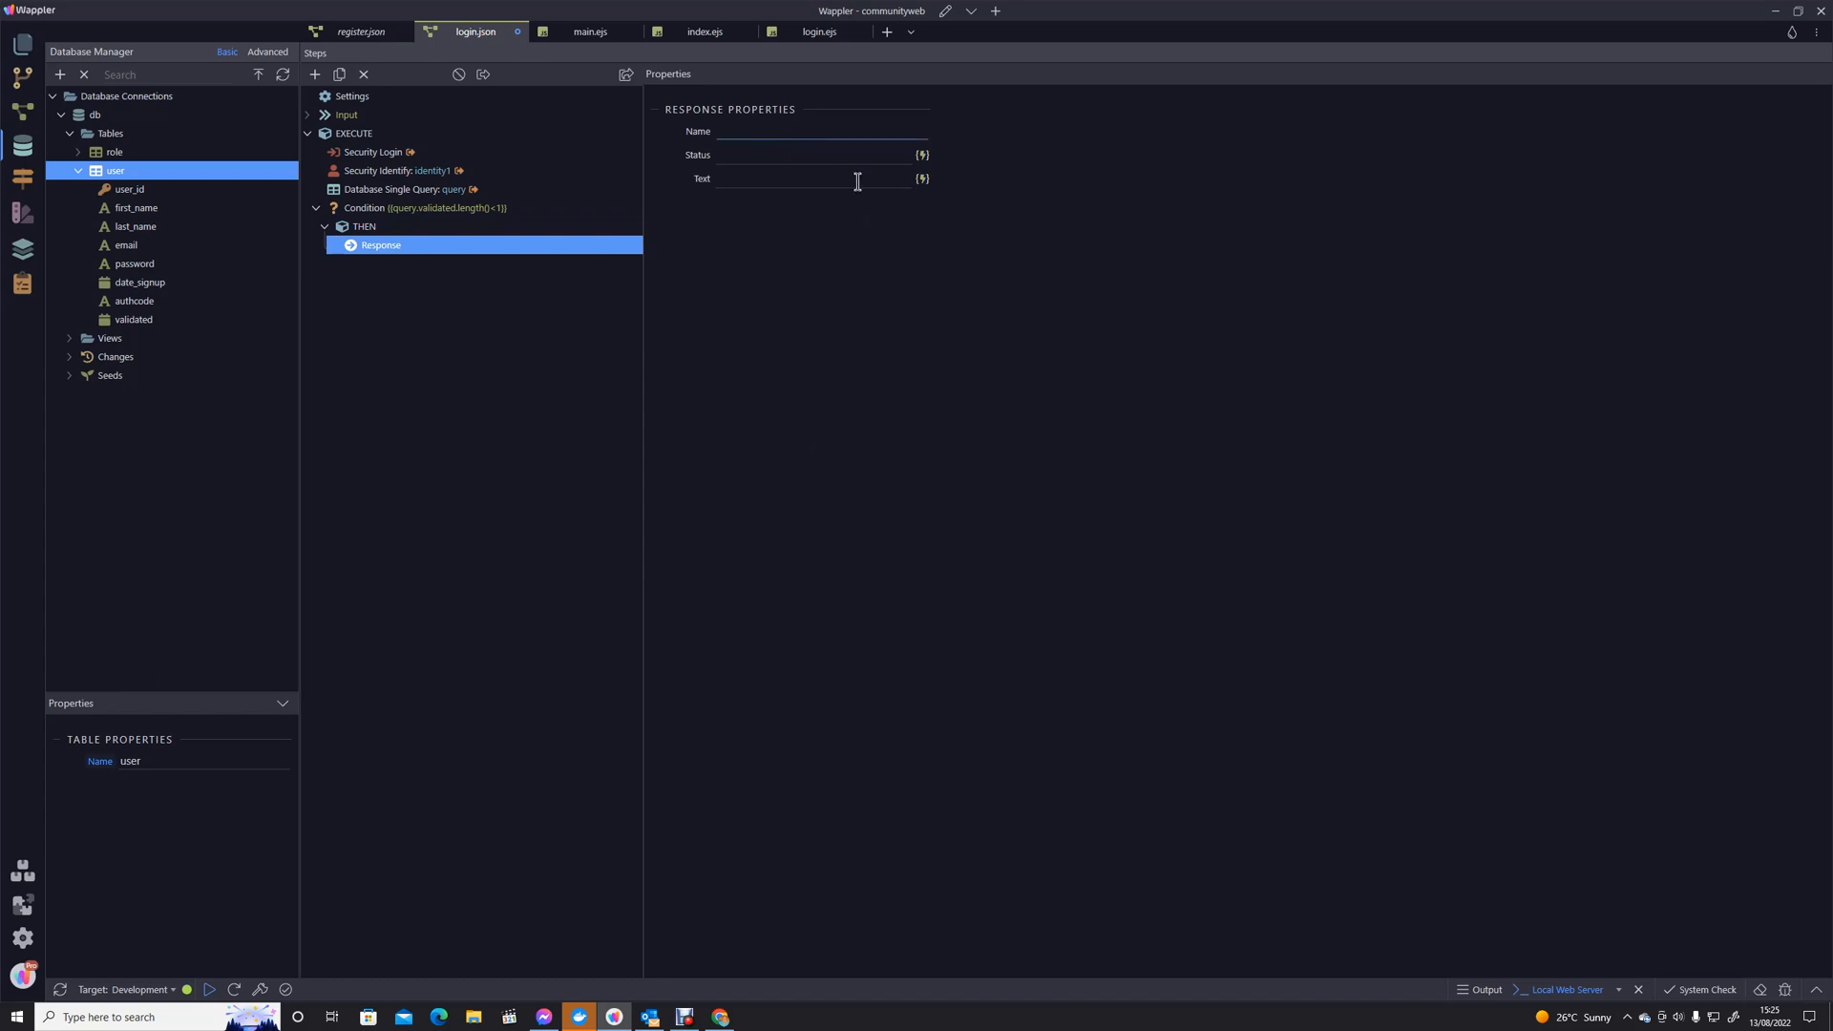
text(forbi)
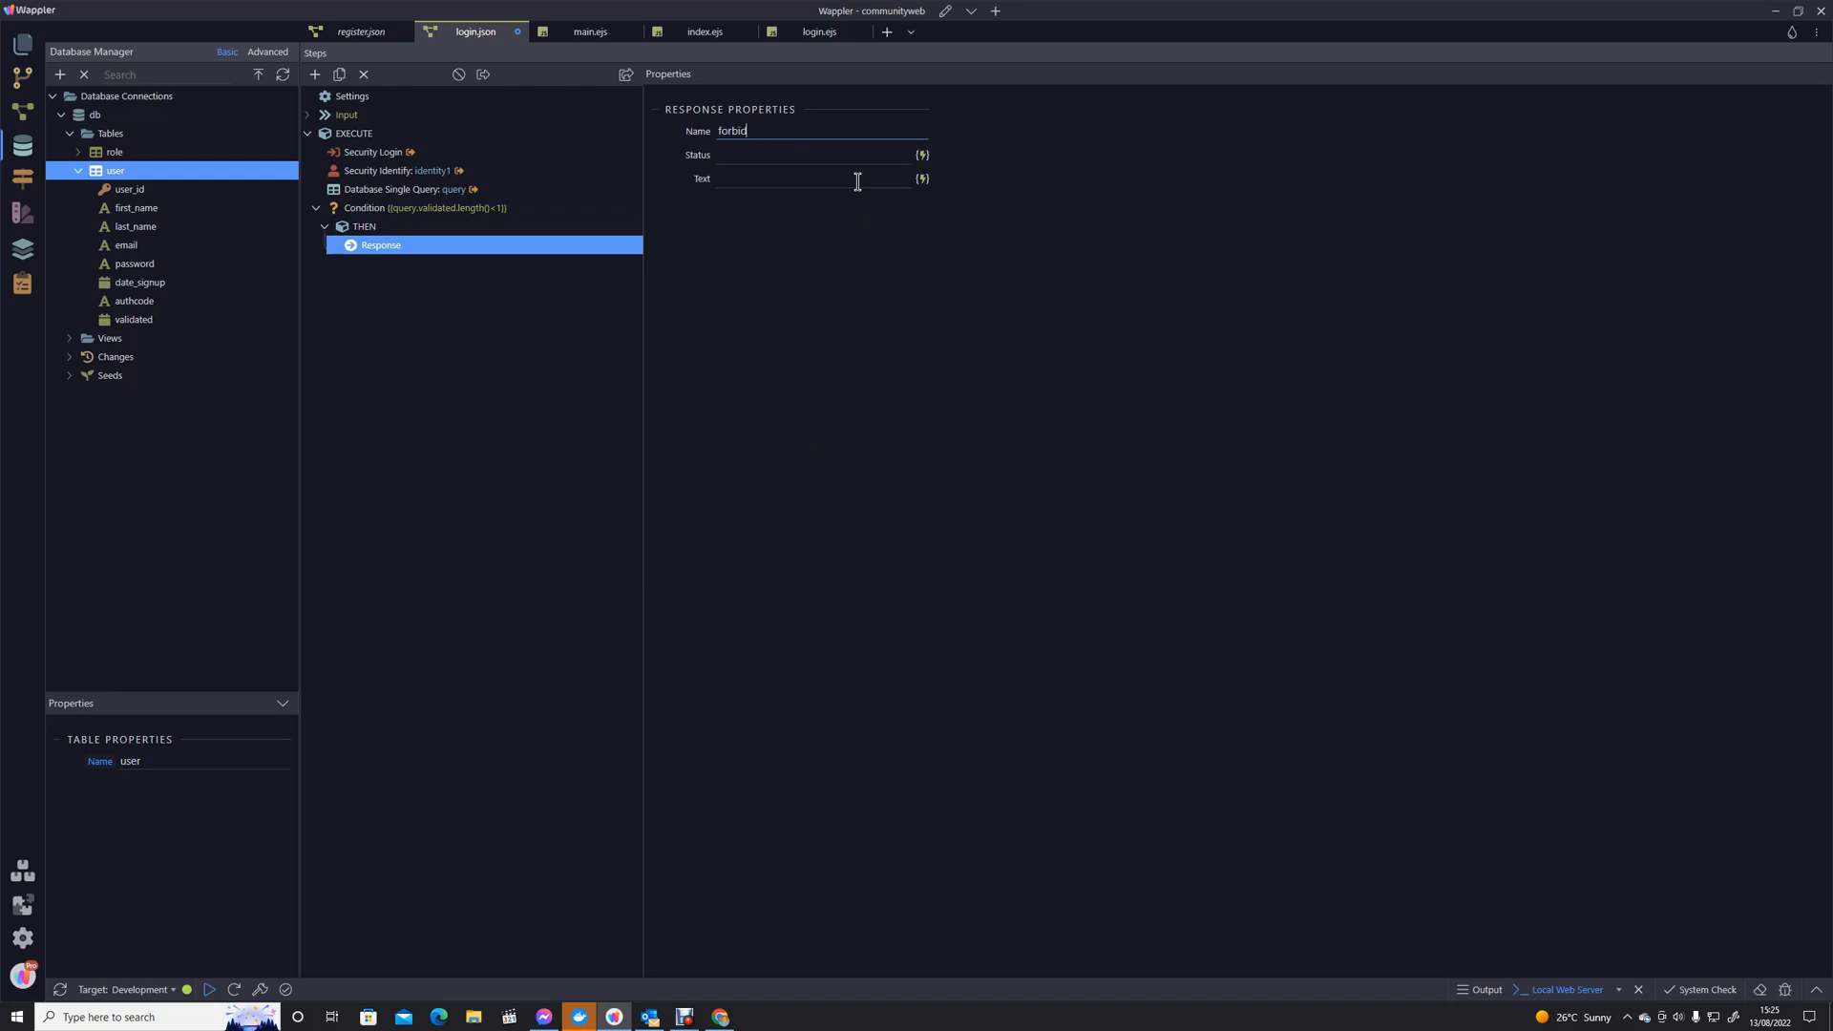
text(den)
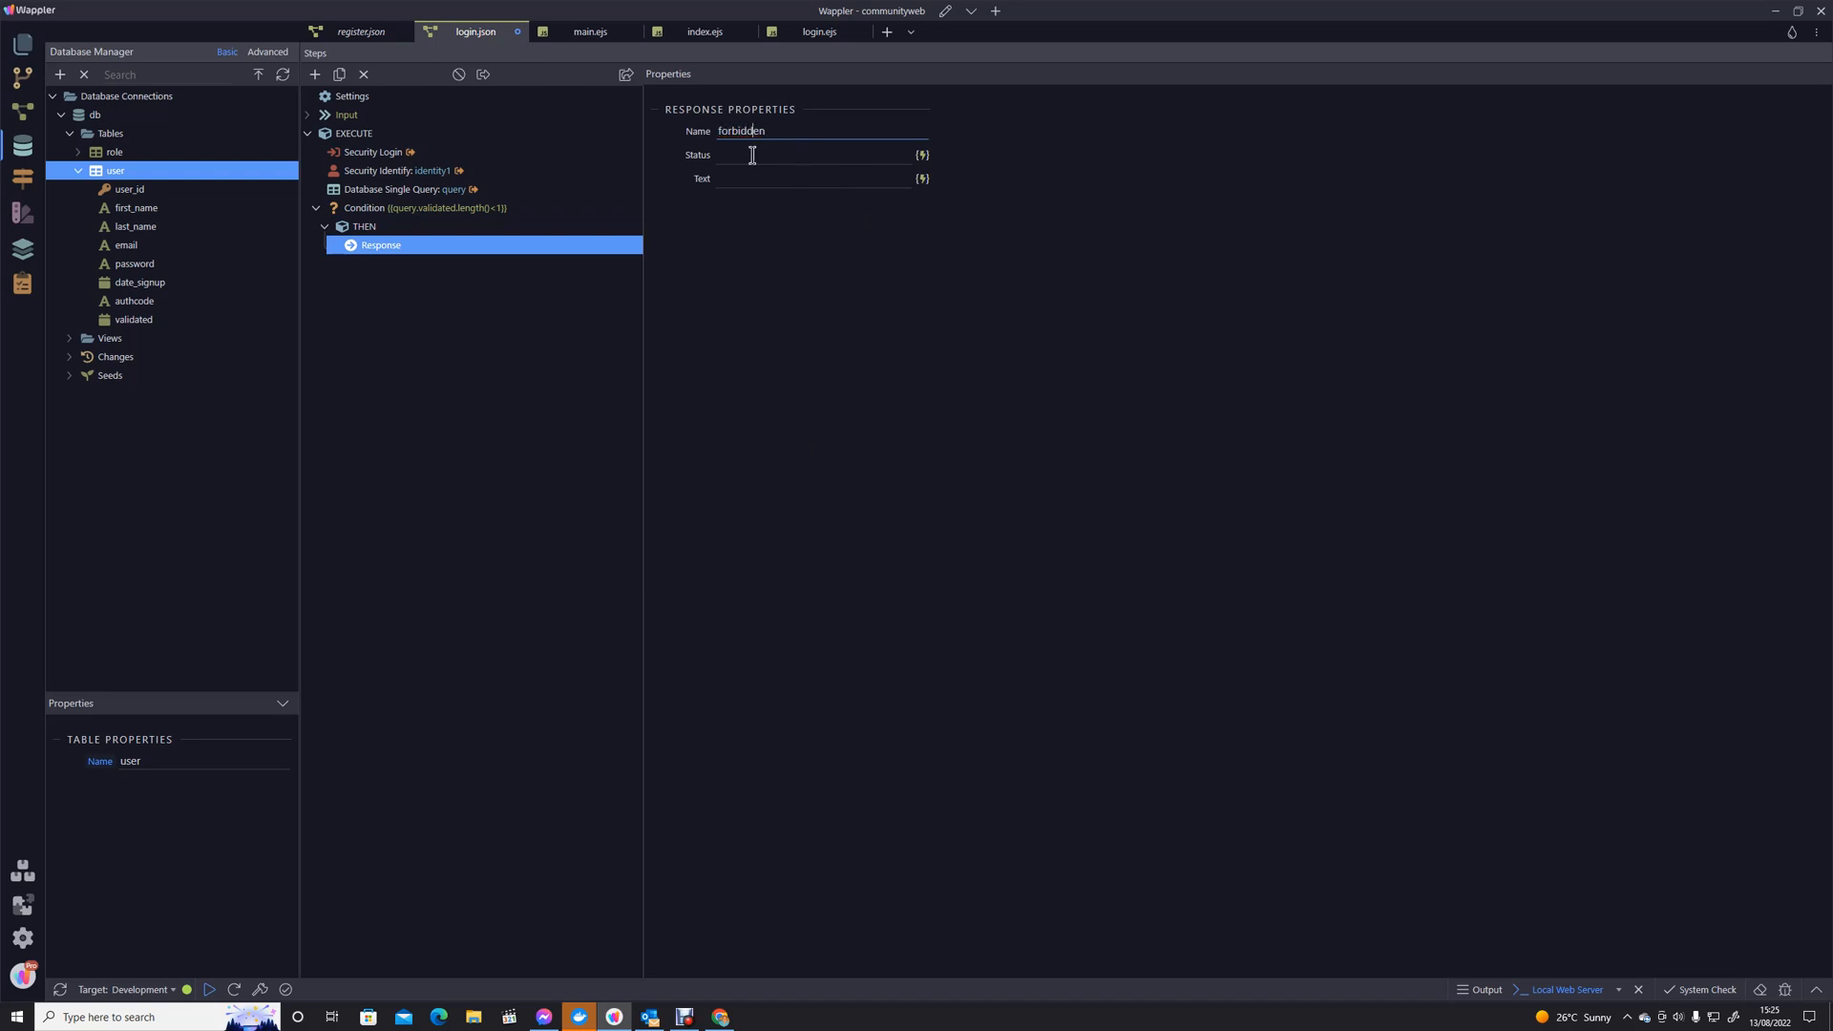
text(4)
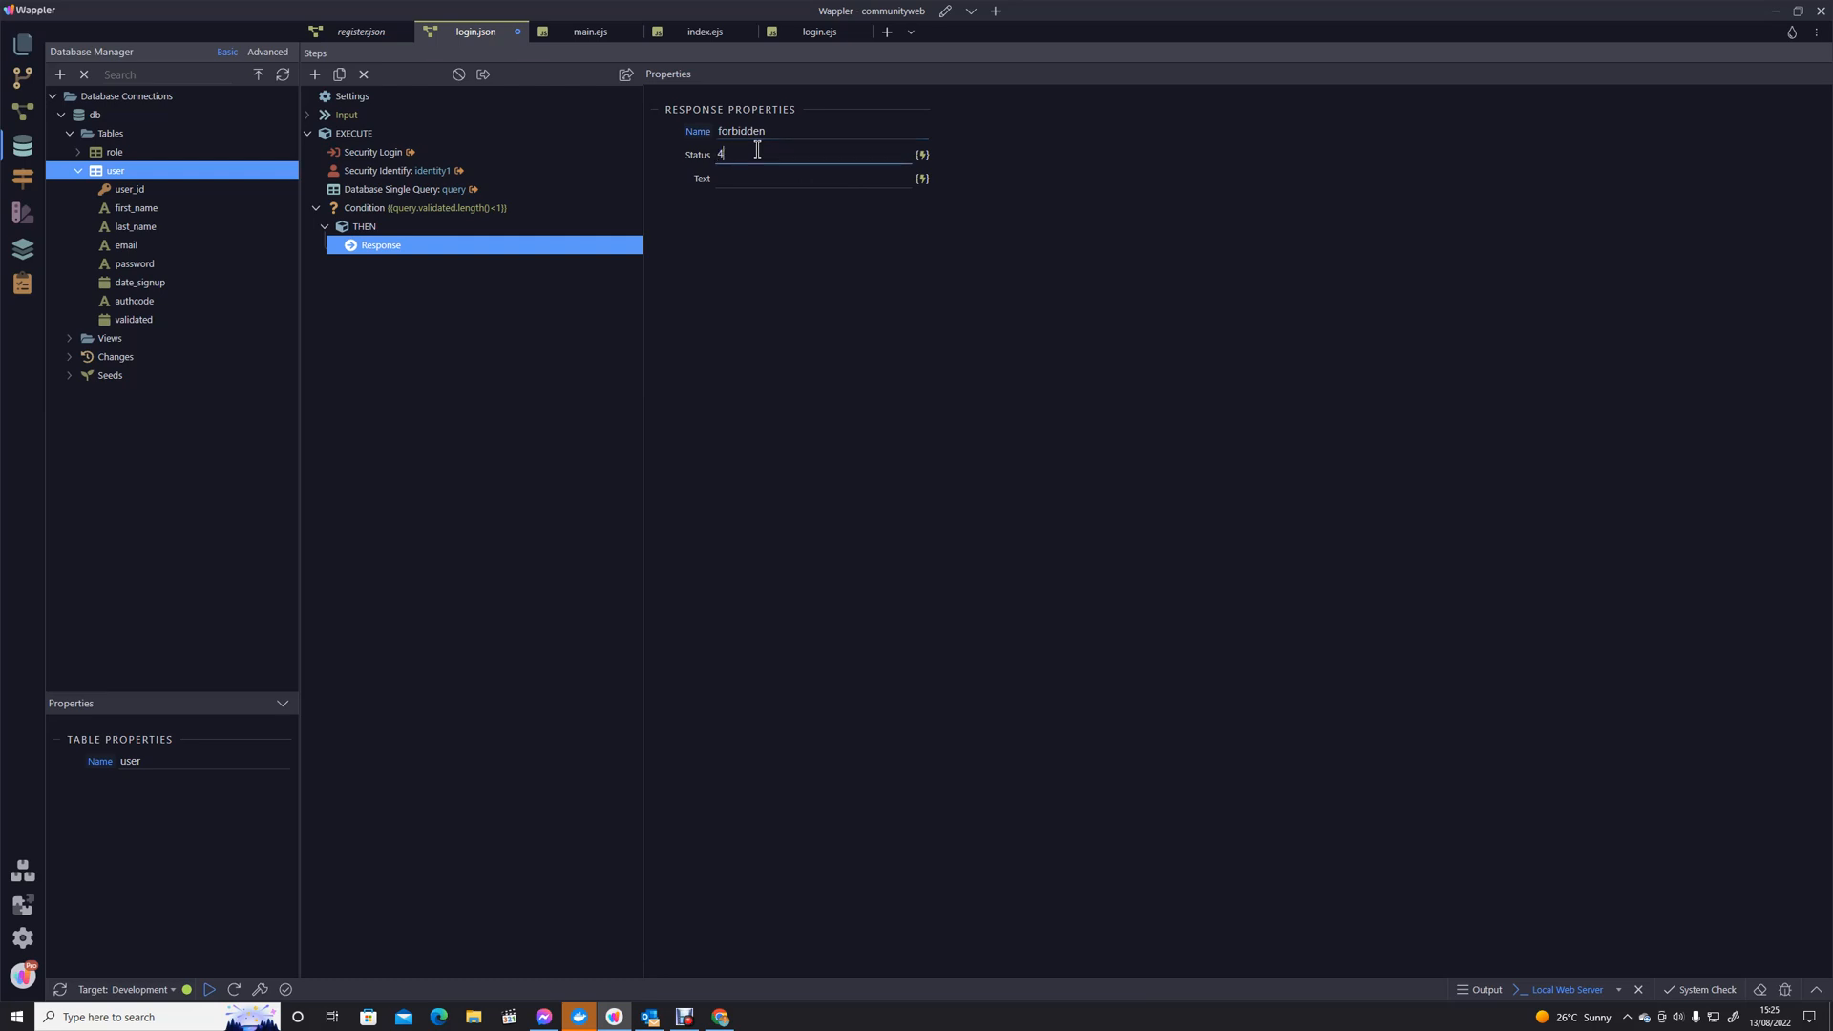
text(03)
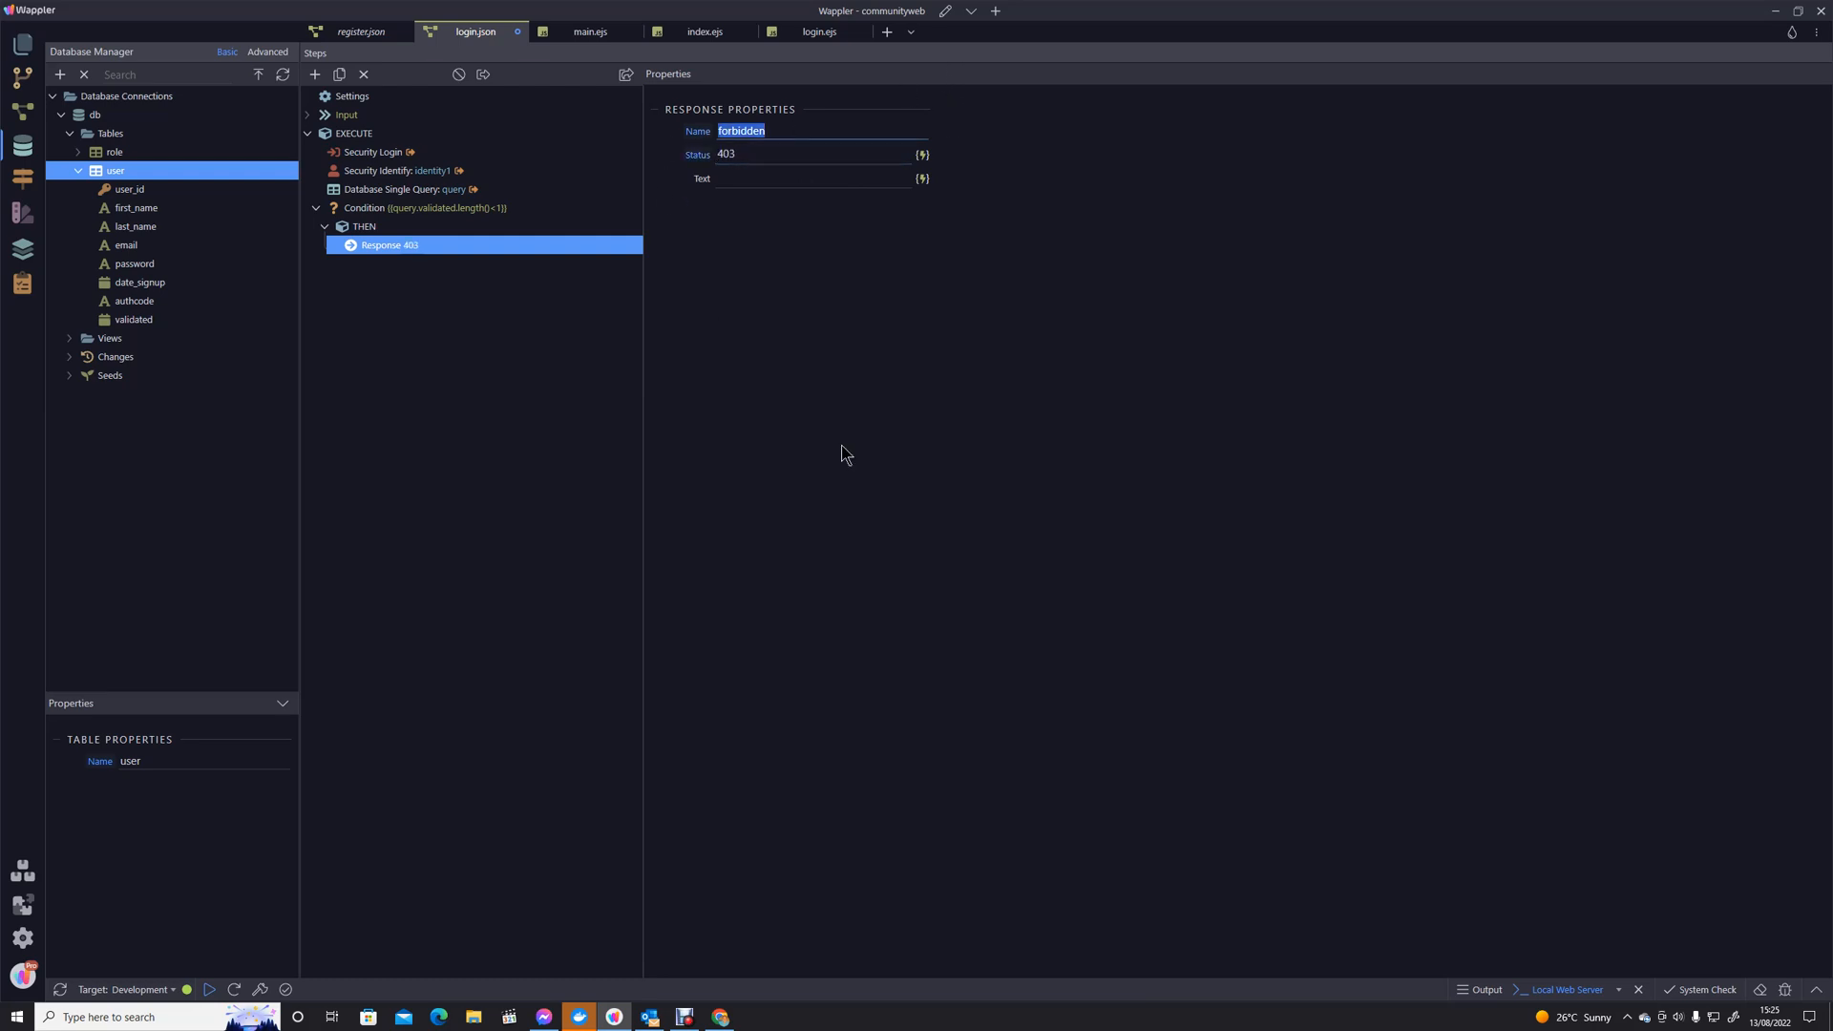
text(forbidden)
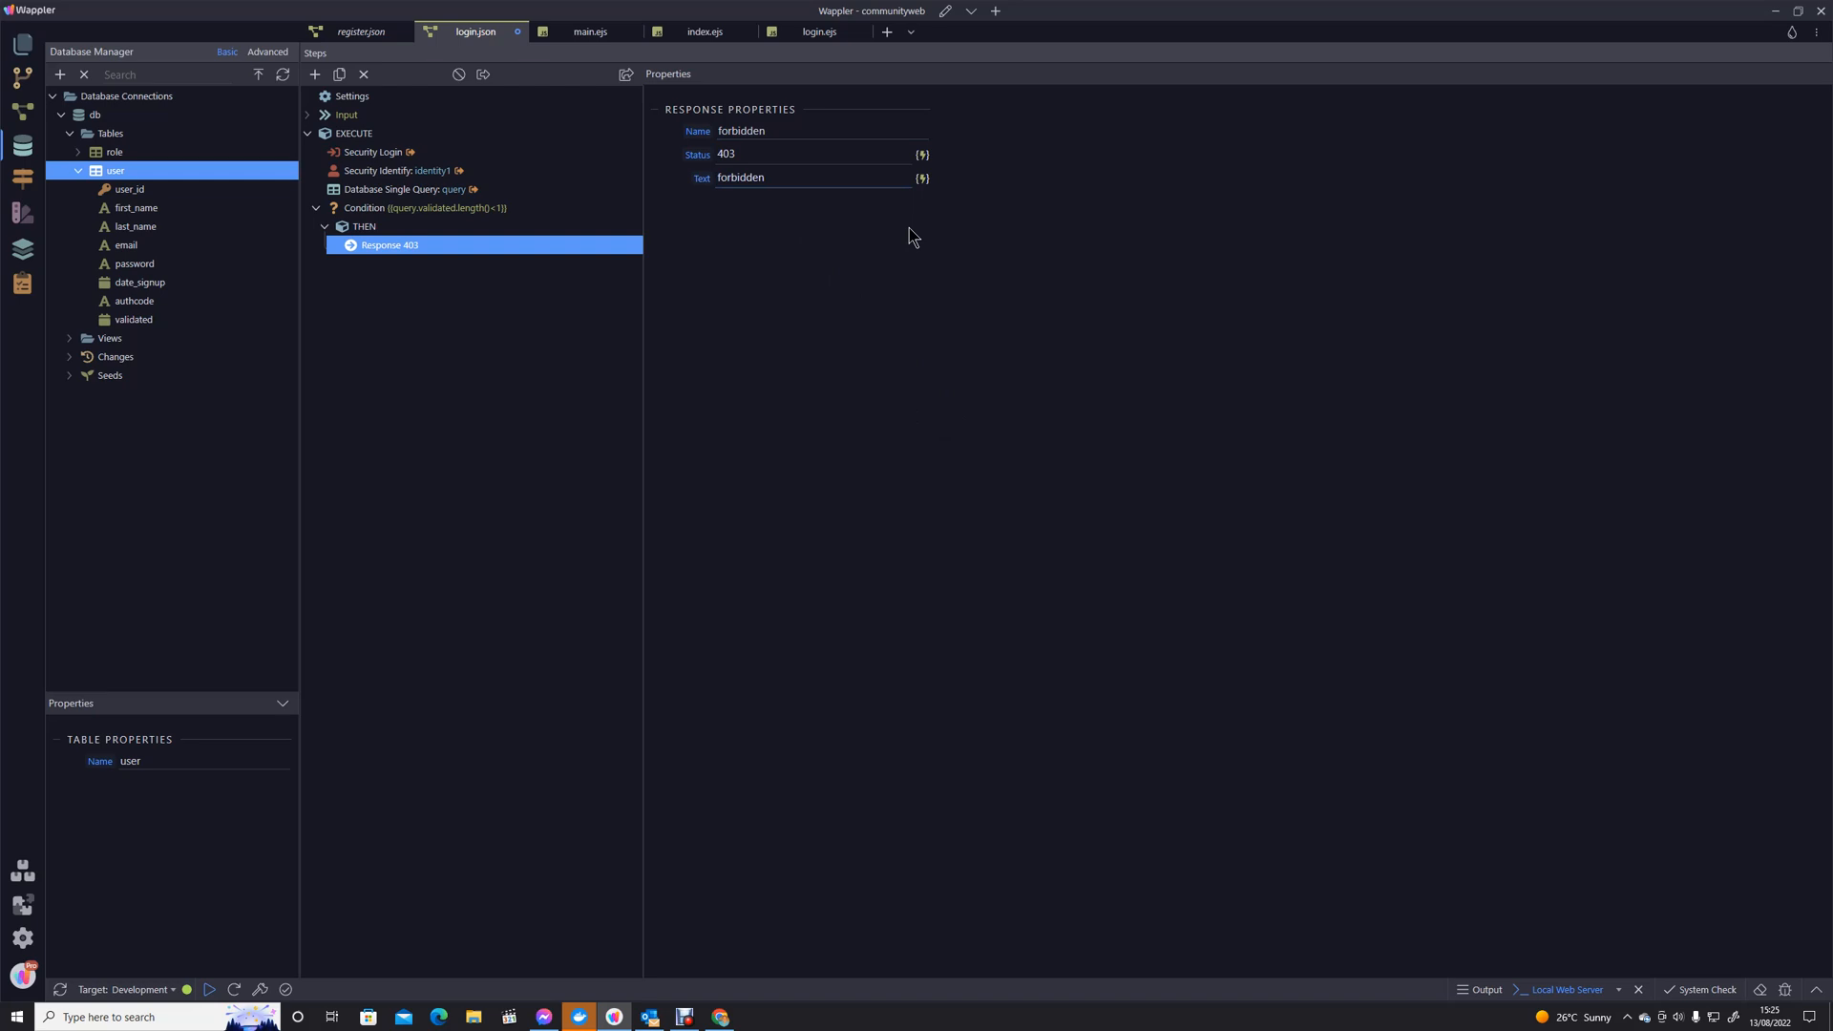
mouse_move(1130, 265)
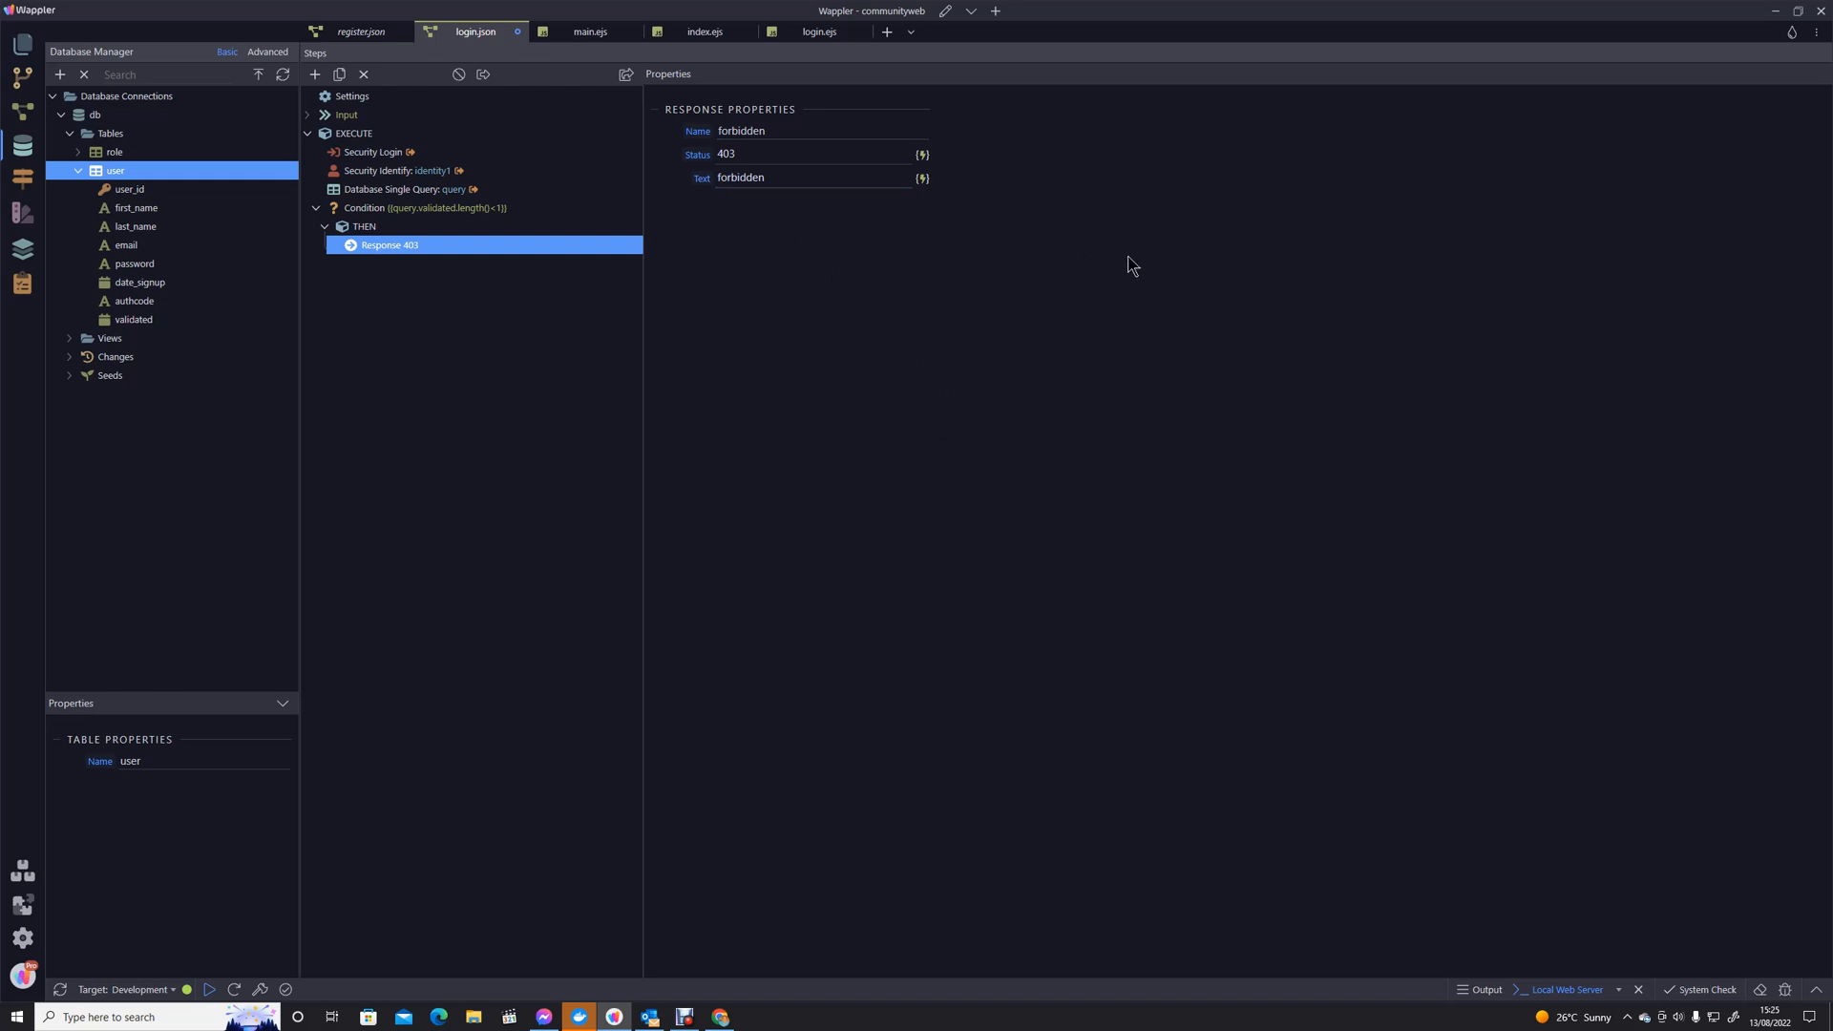
mouse_move(1144, 266)
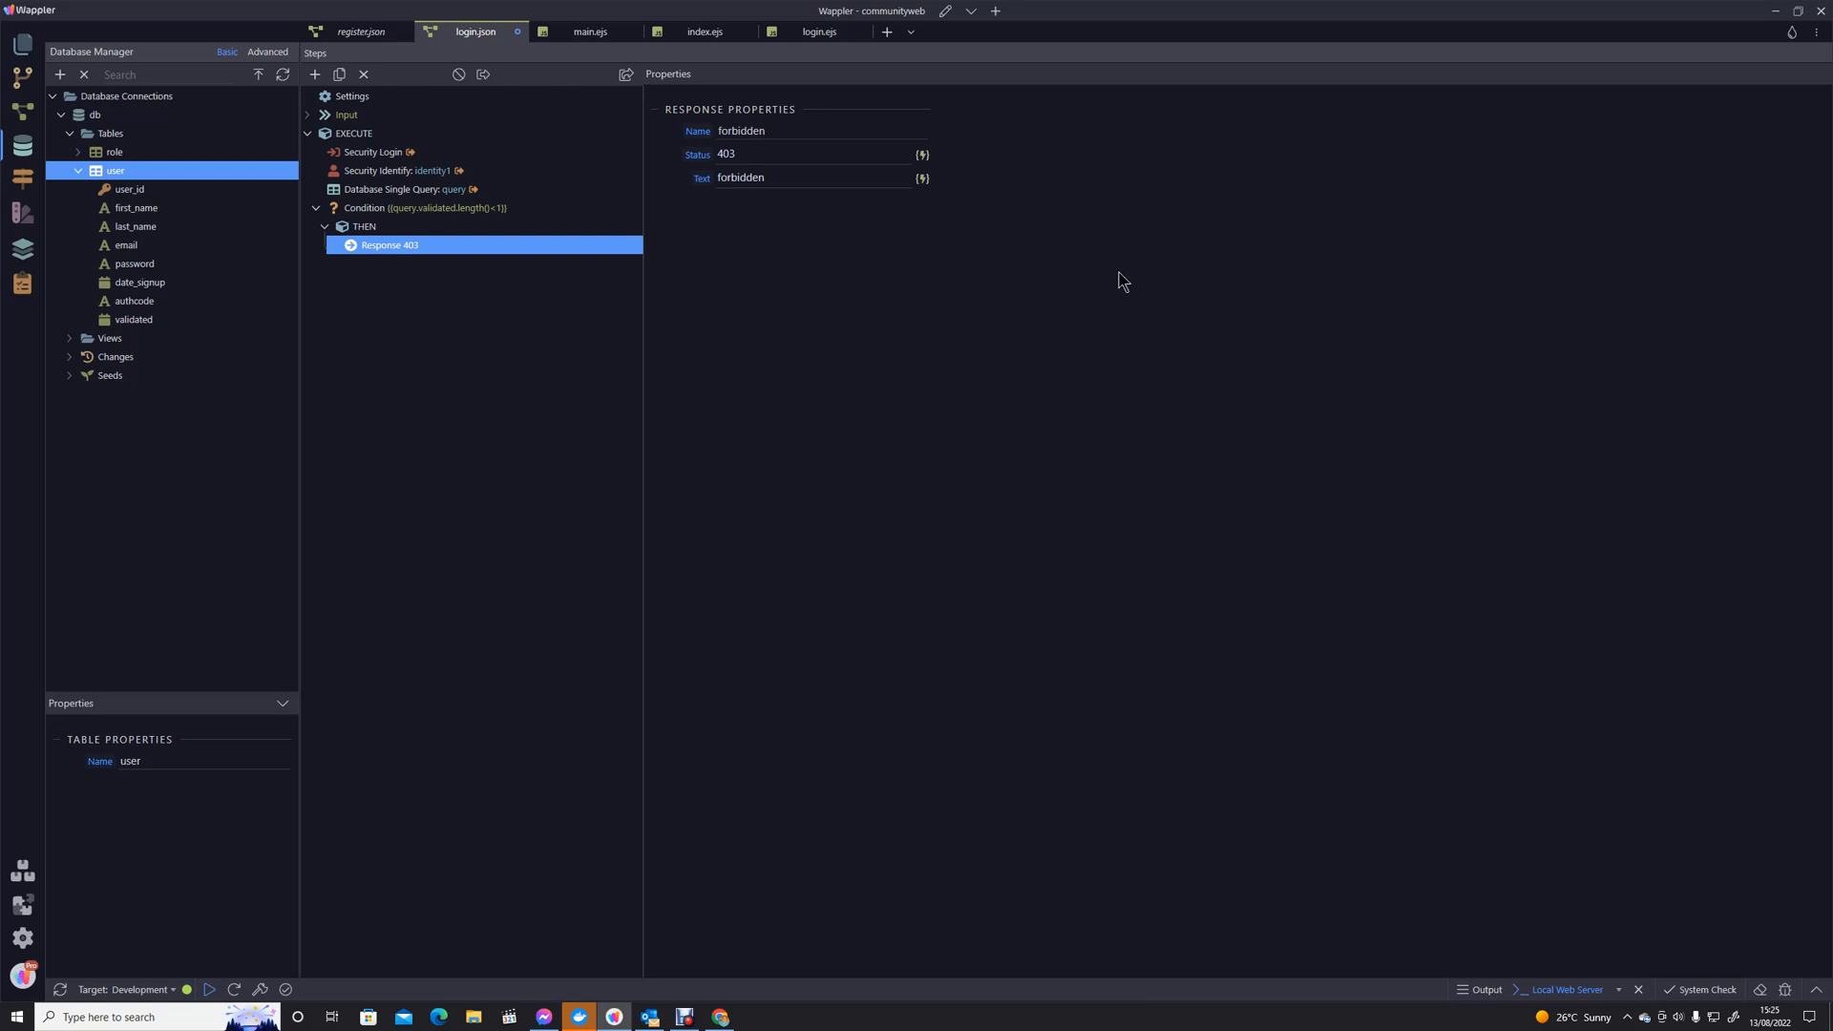
mouse_move(1112, 279)
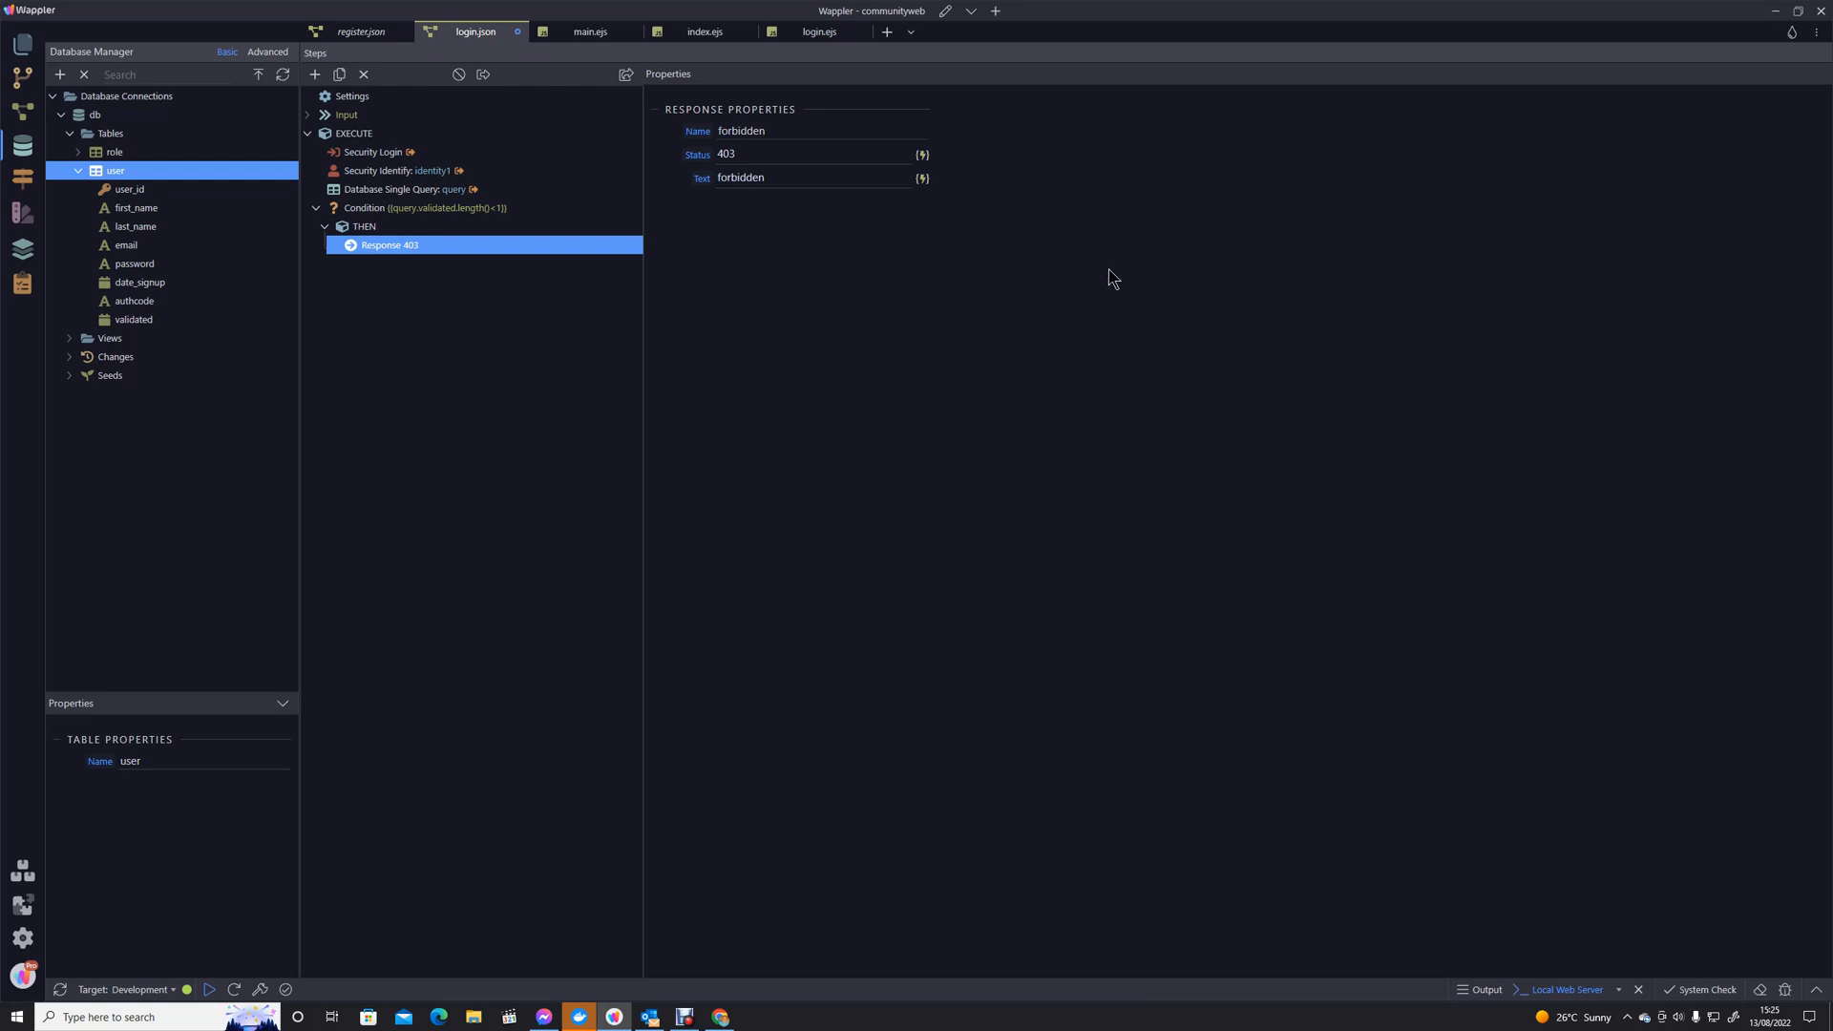
mouse_move(1136, 299)
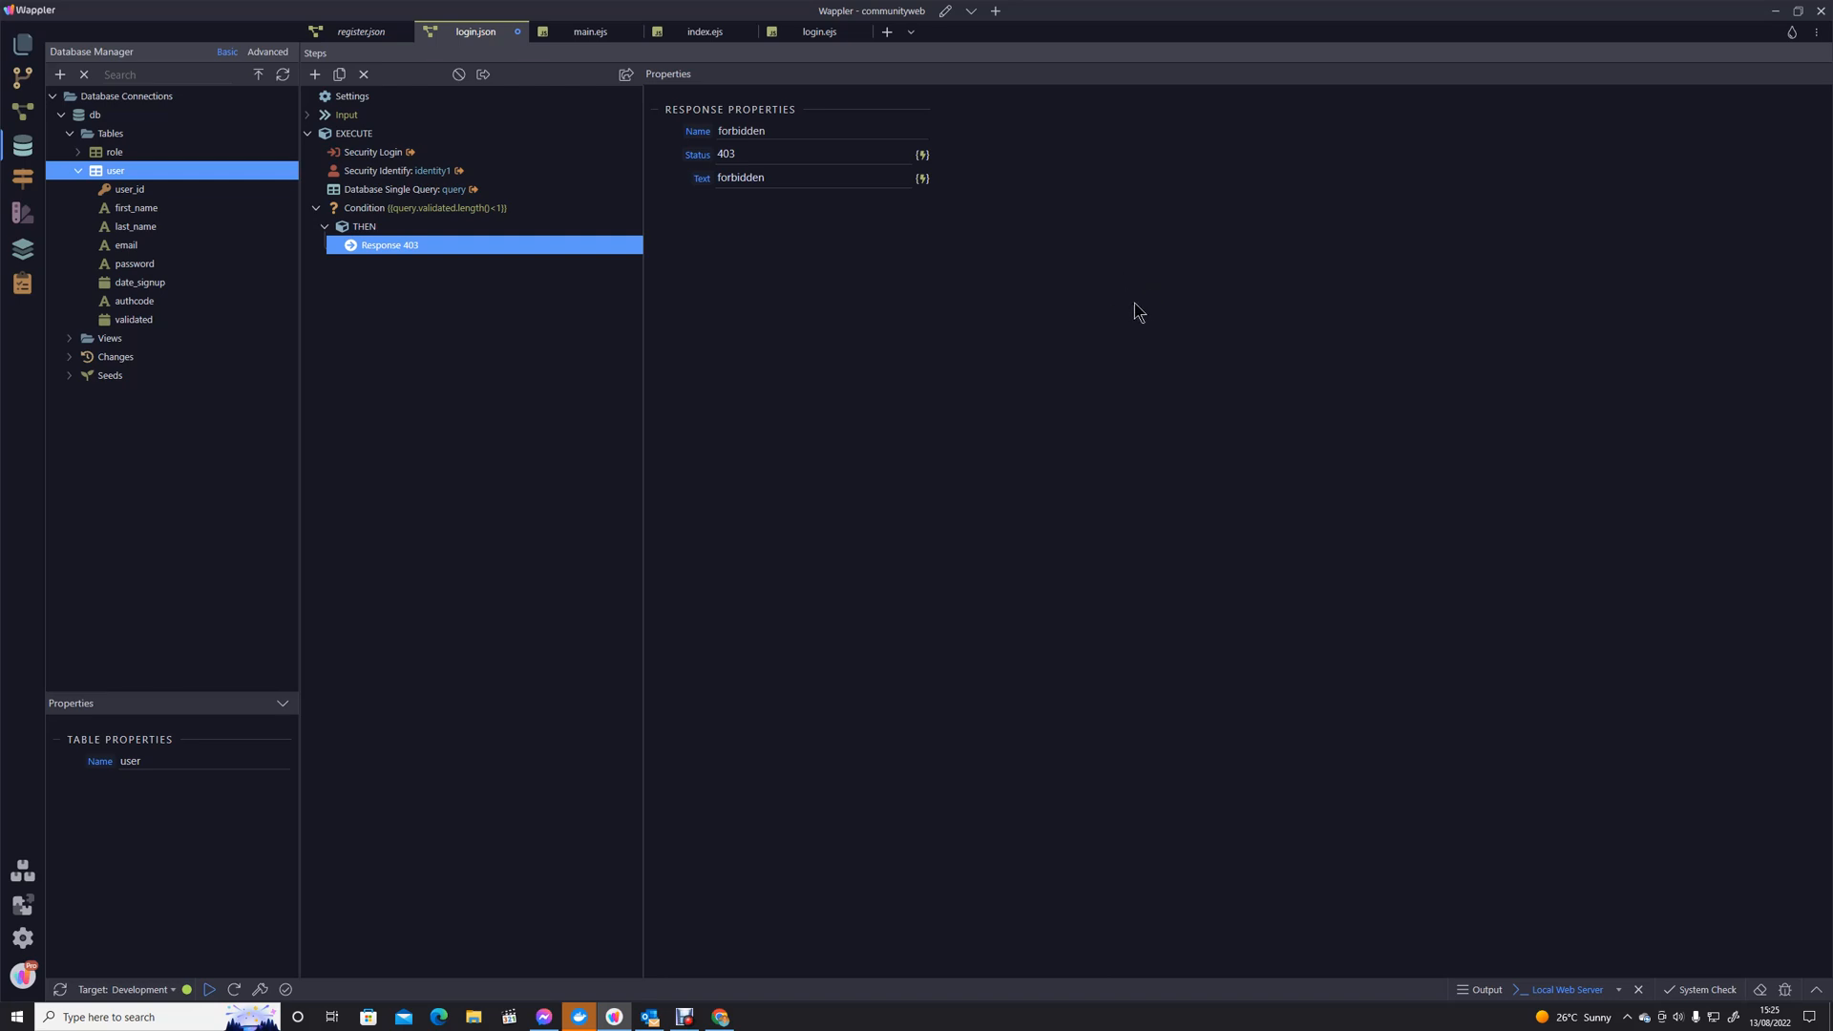
key(ctrl+s)
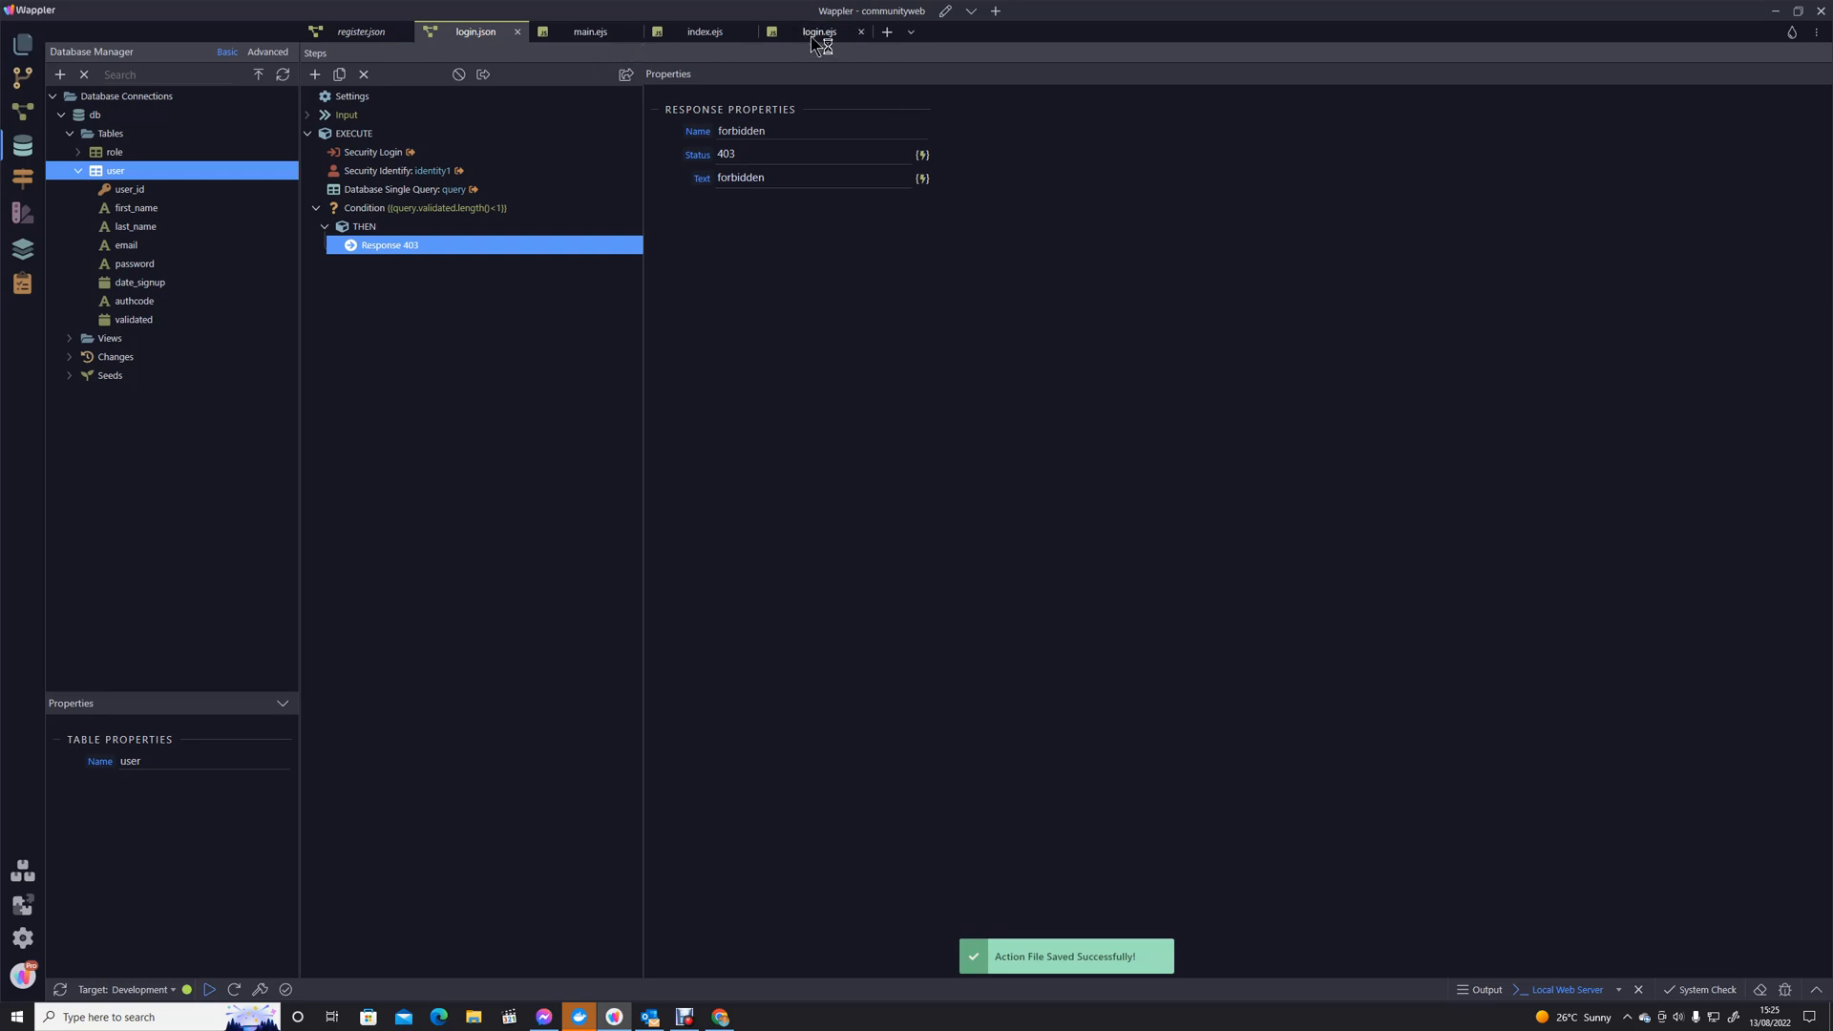
- Switch to the login.ejs page design
click(819, 32)
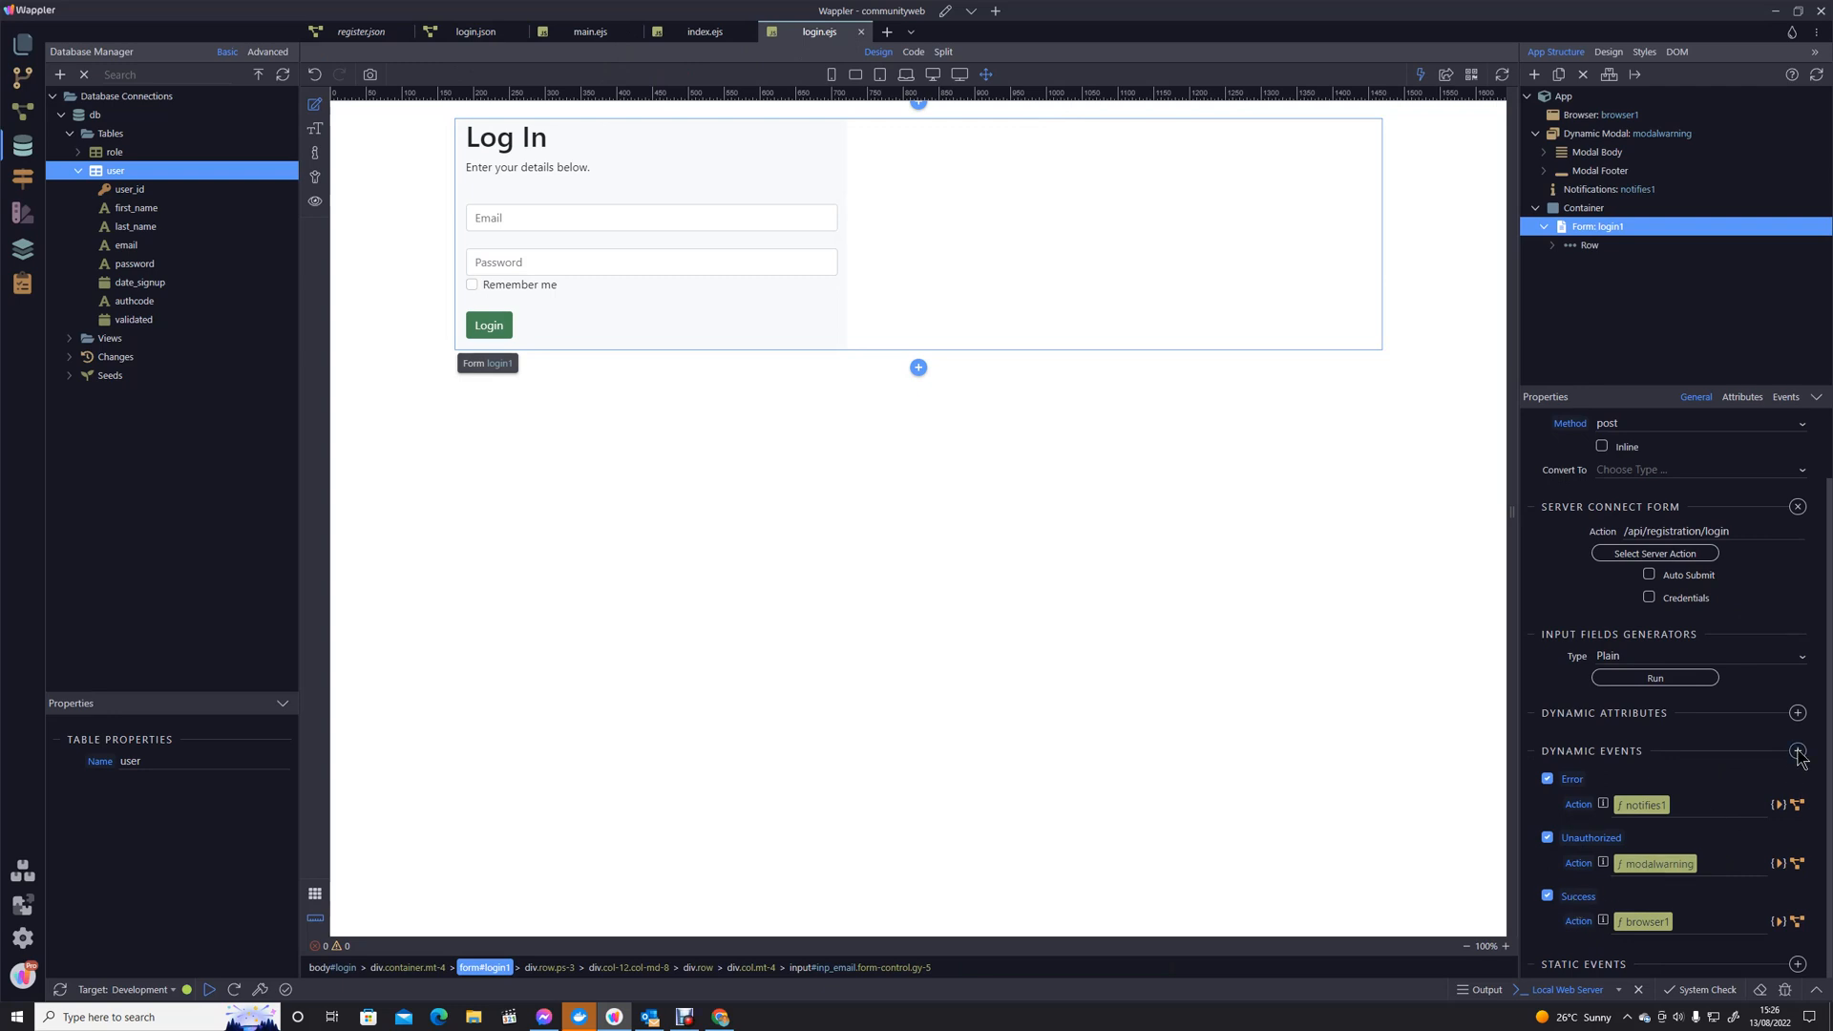
- Add a Forbidden dynamic event to the login1 form and start choosing its action
click(1799, 750)
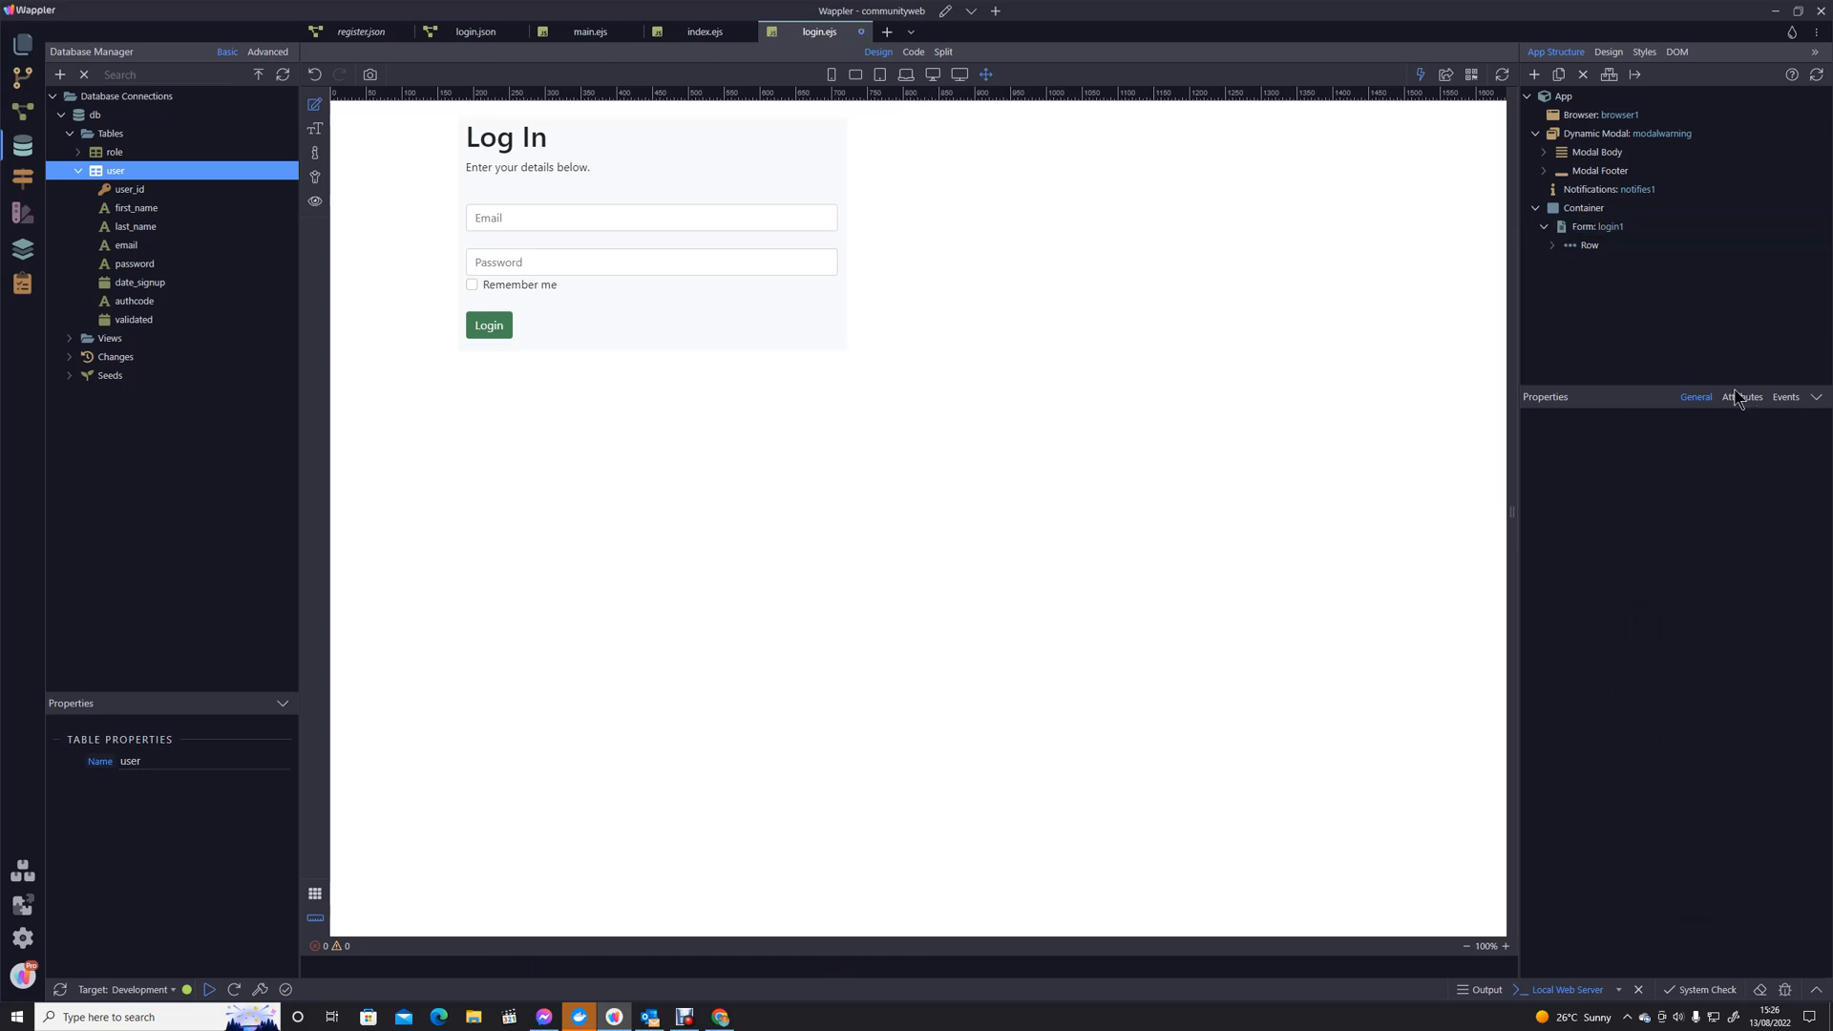
click(1600, 225)
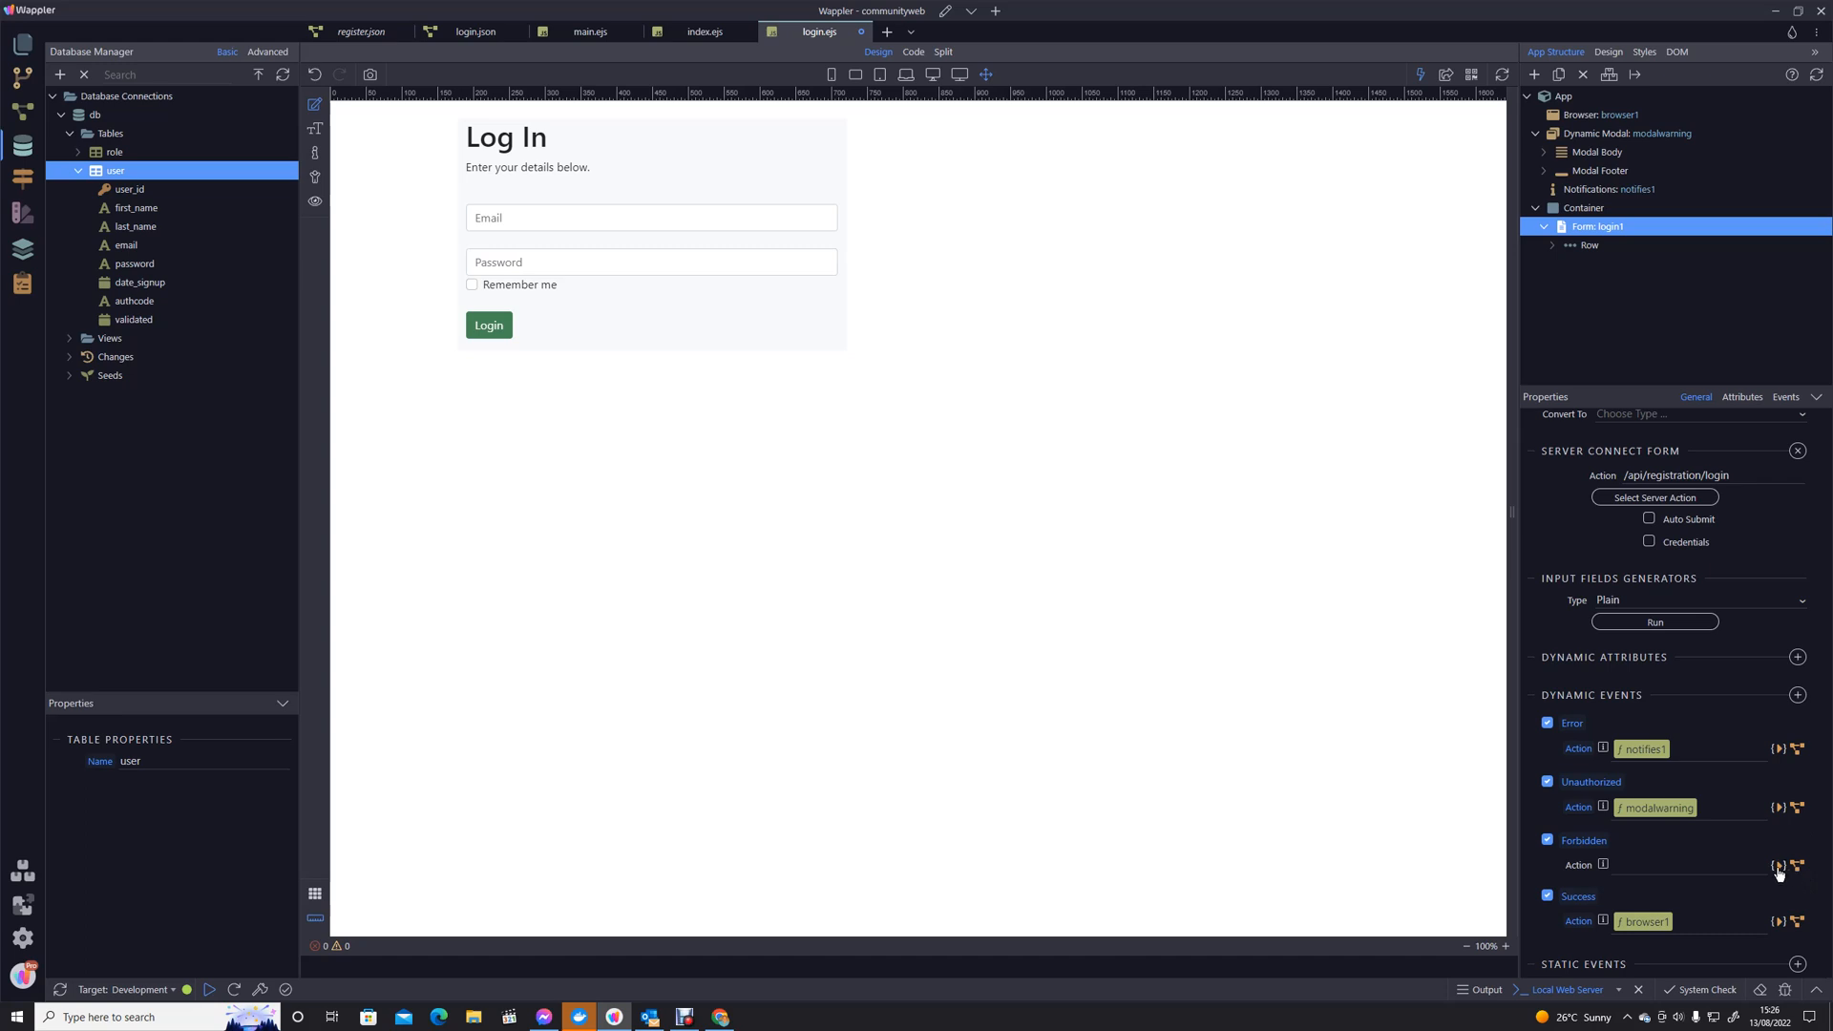
click(1799, 865)
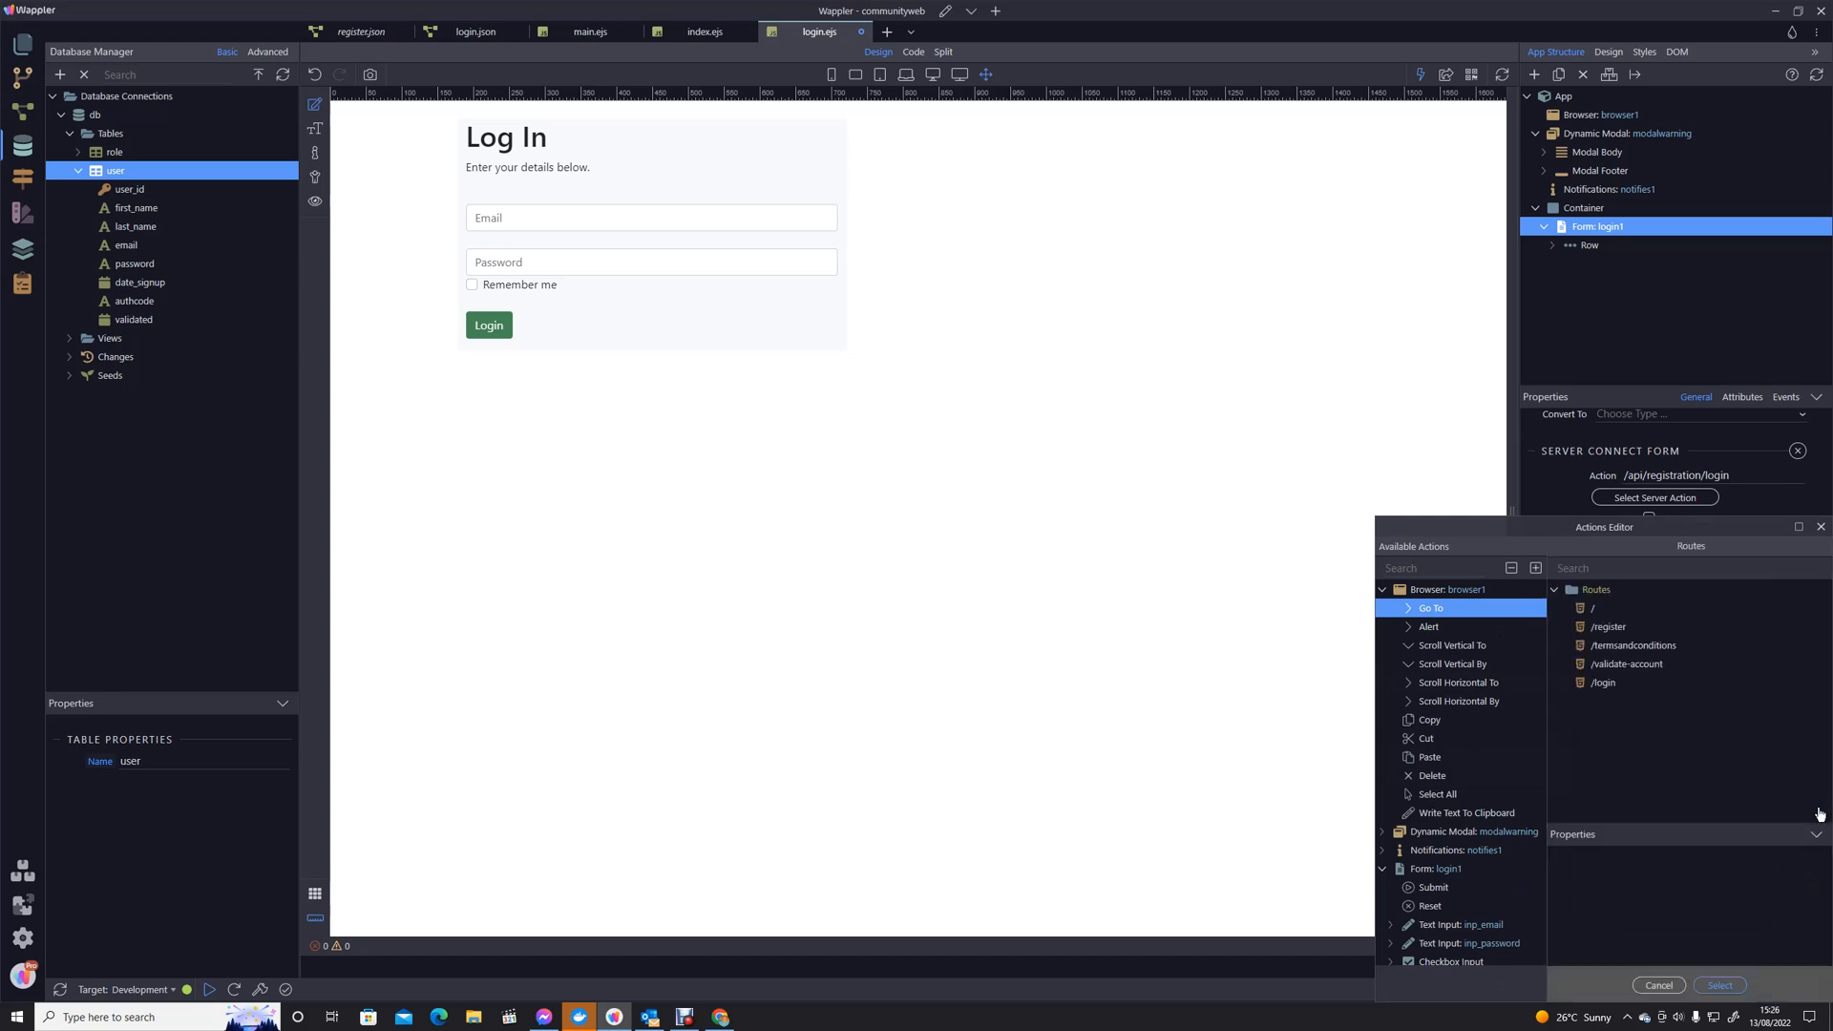
- Set the Forbidden action to browser1 Go To /validate-account with title Validate Account
click(1627, 663)
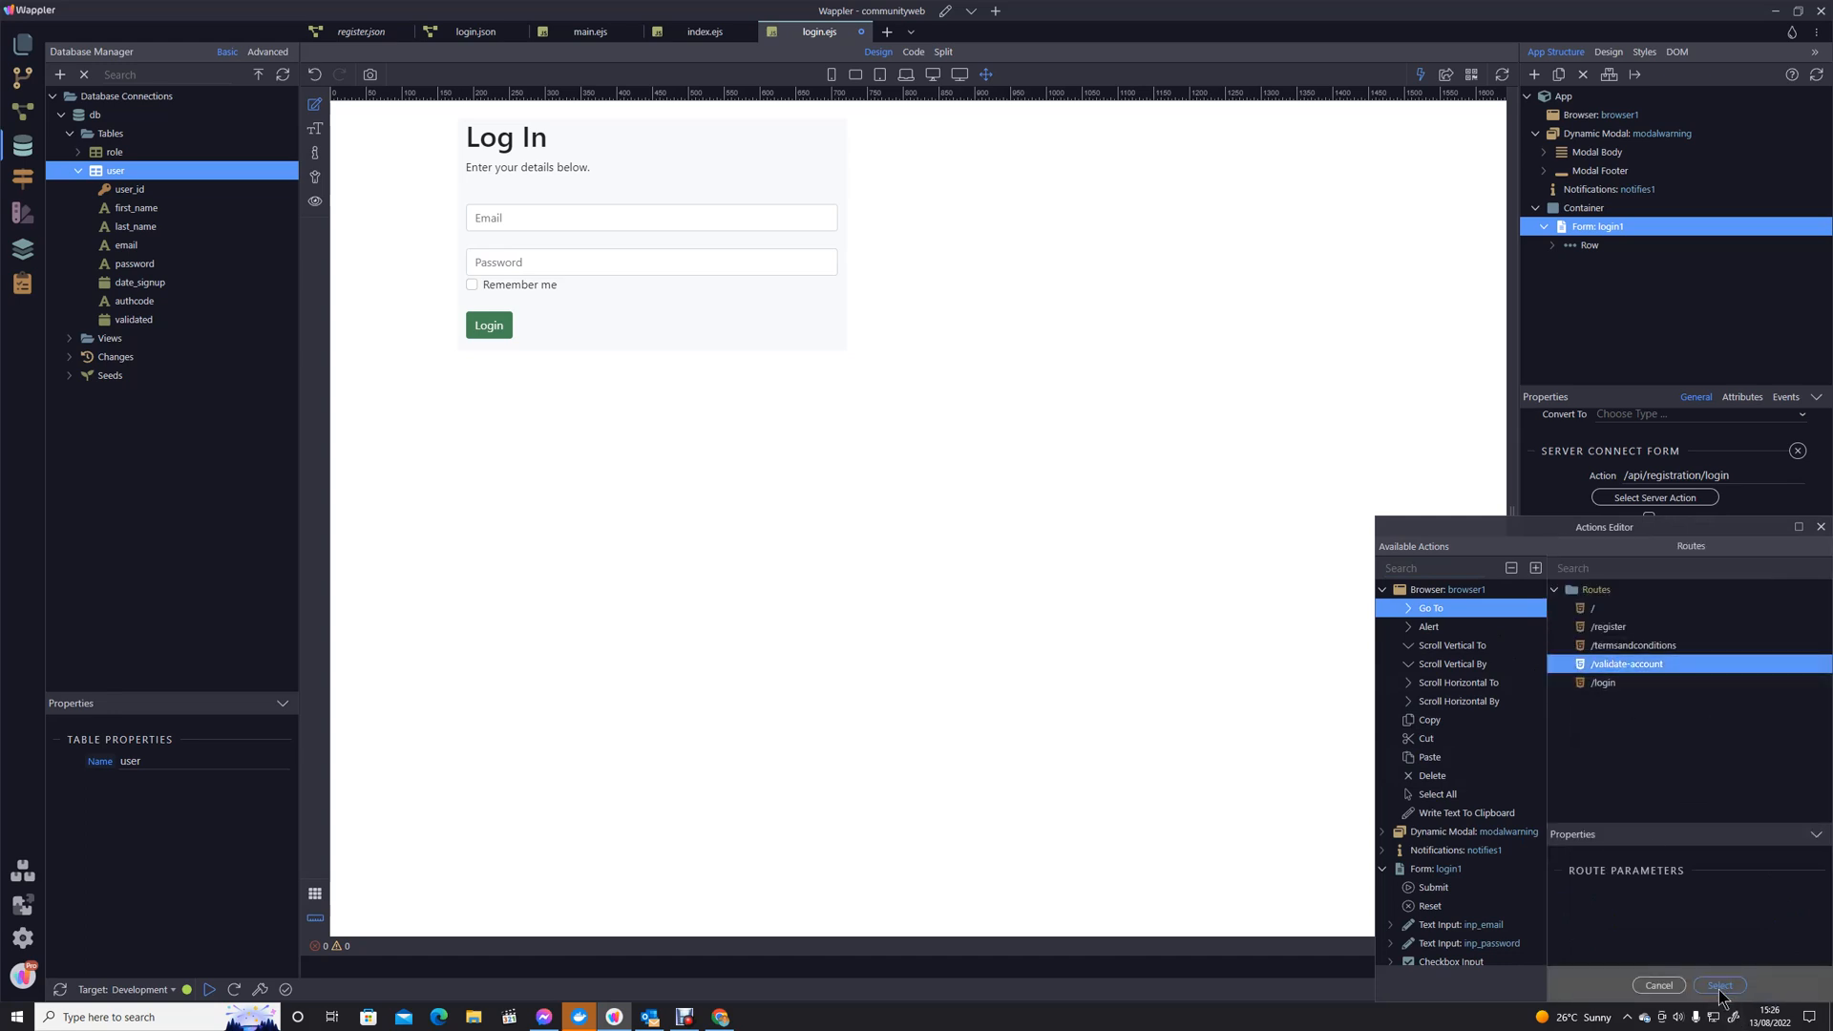
click(1720, 985)
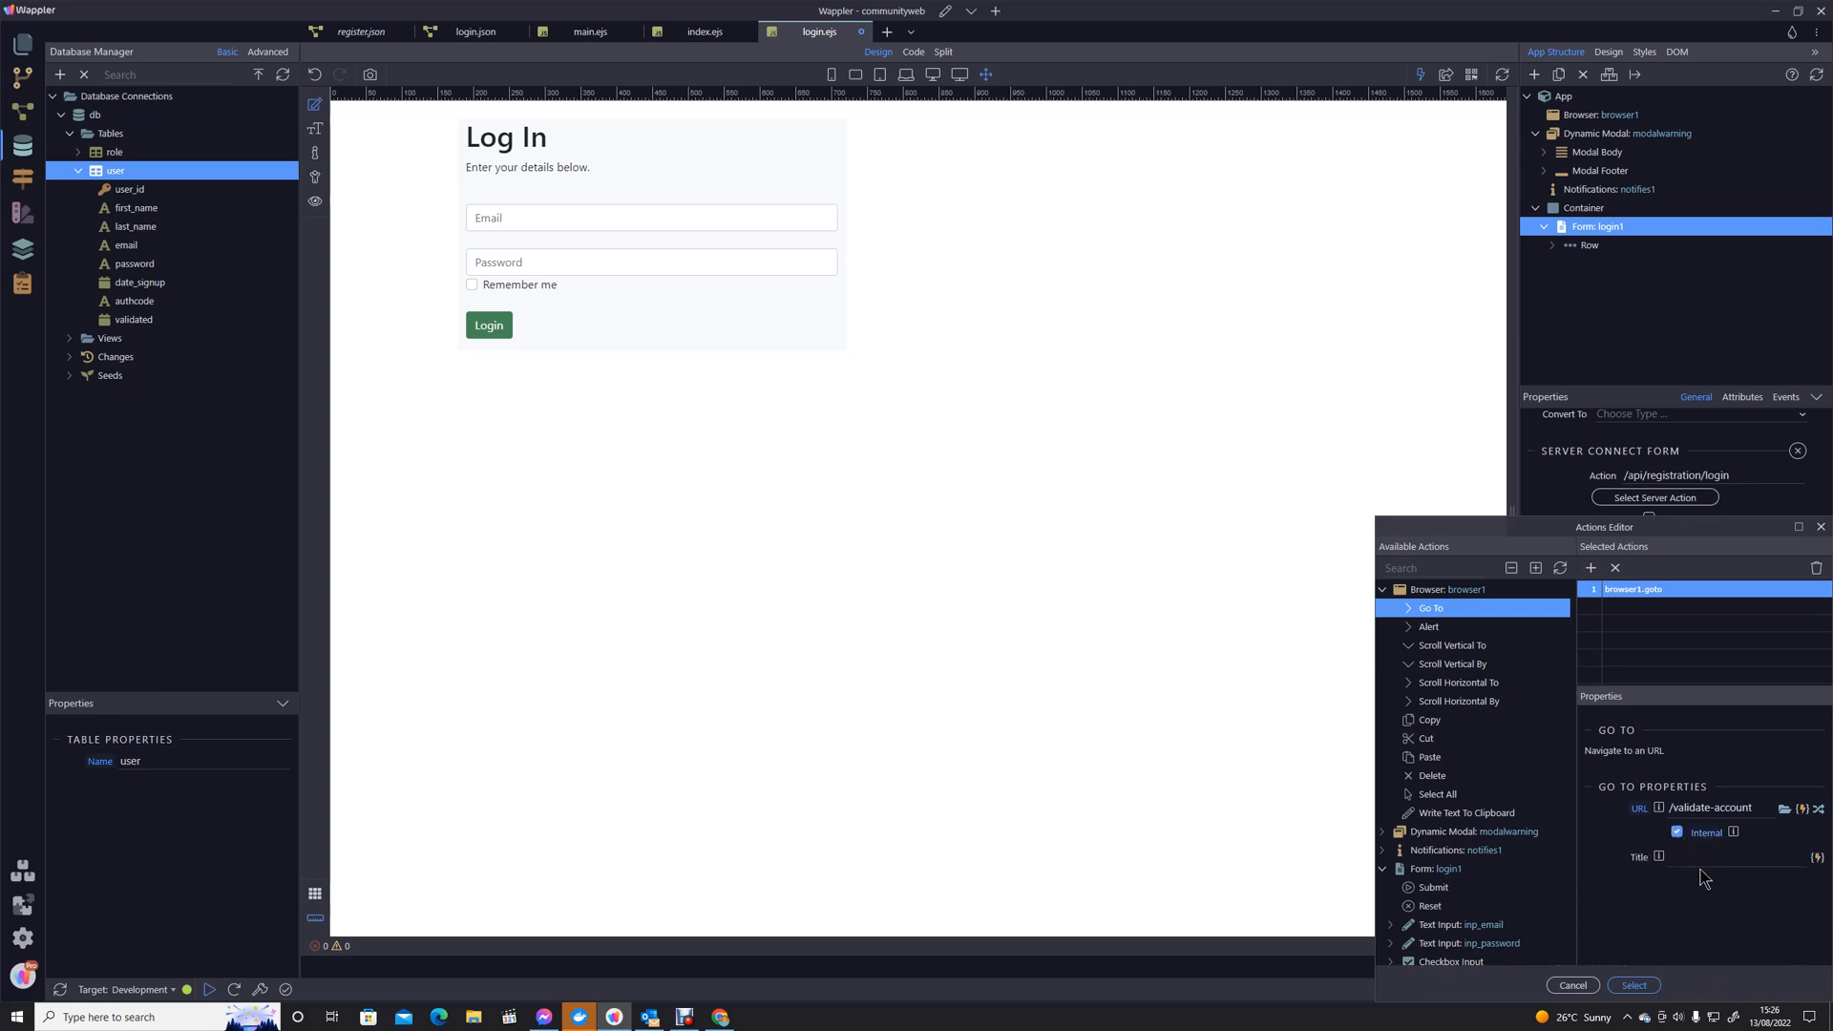
text(Validate Account)
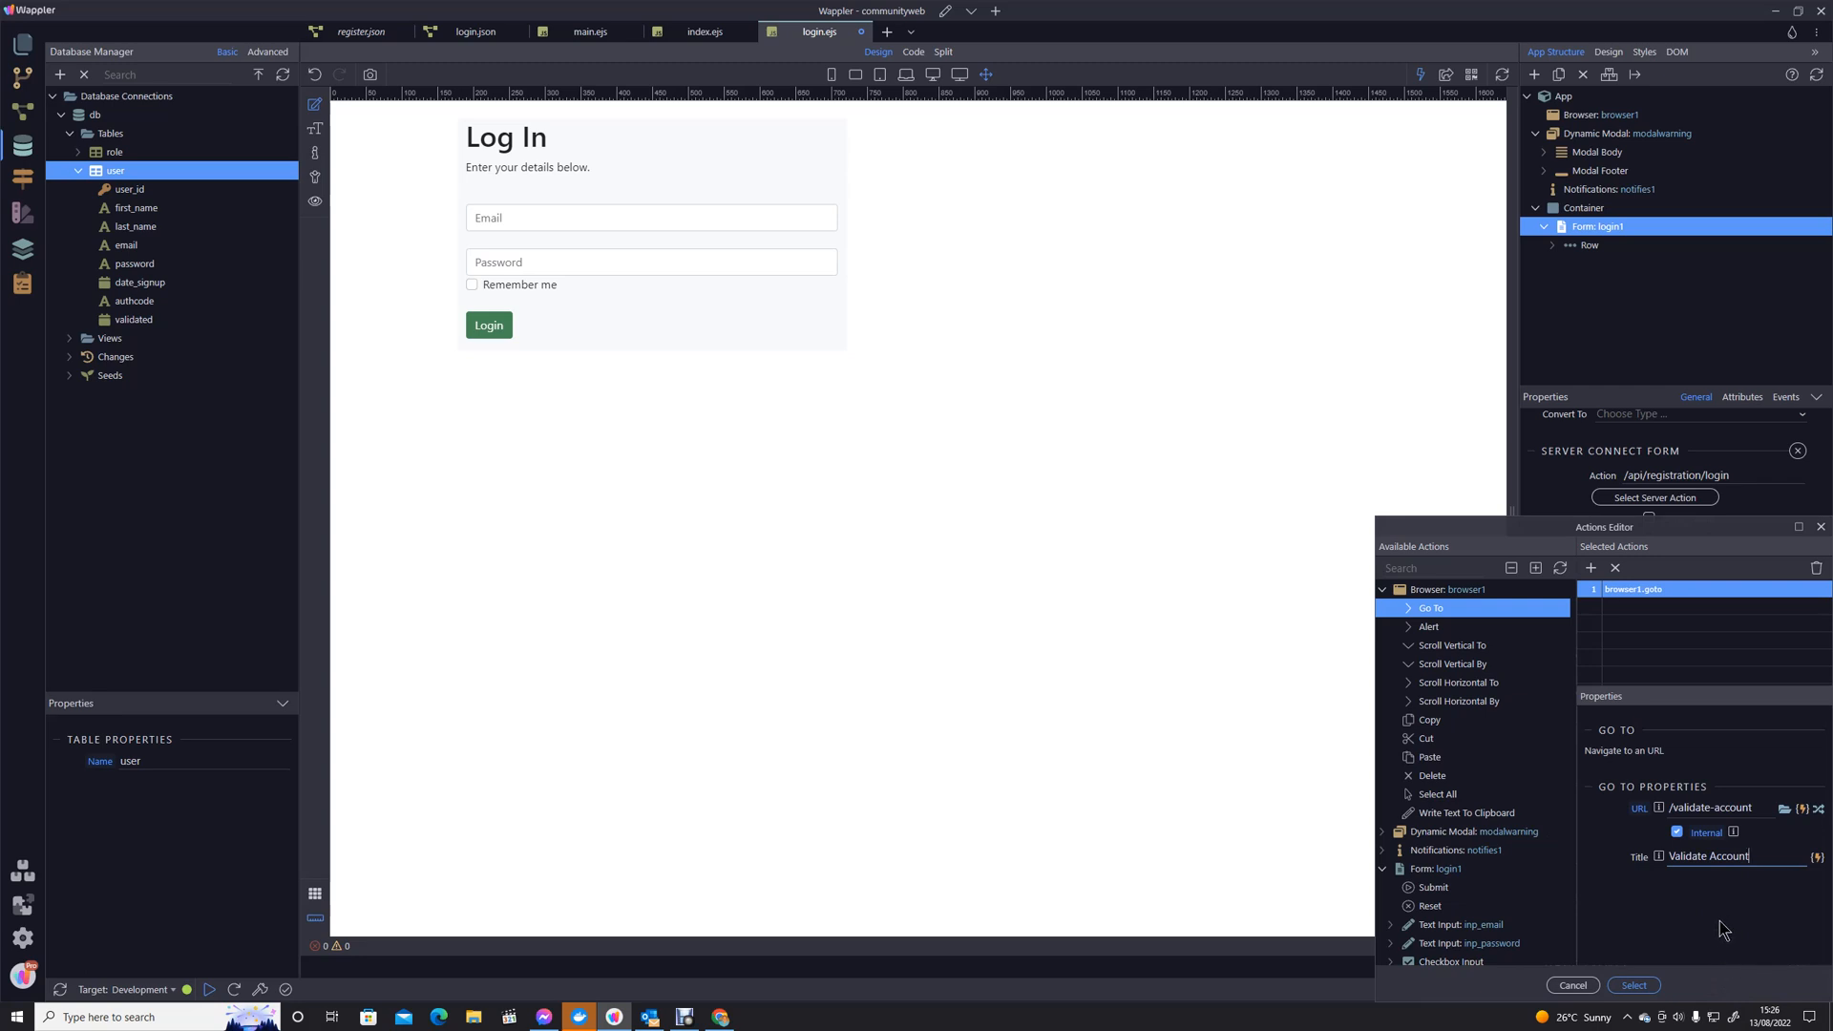
click(1633, 986)
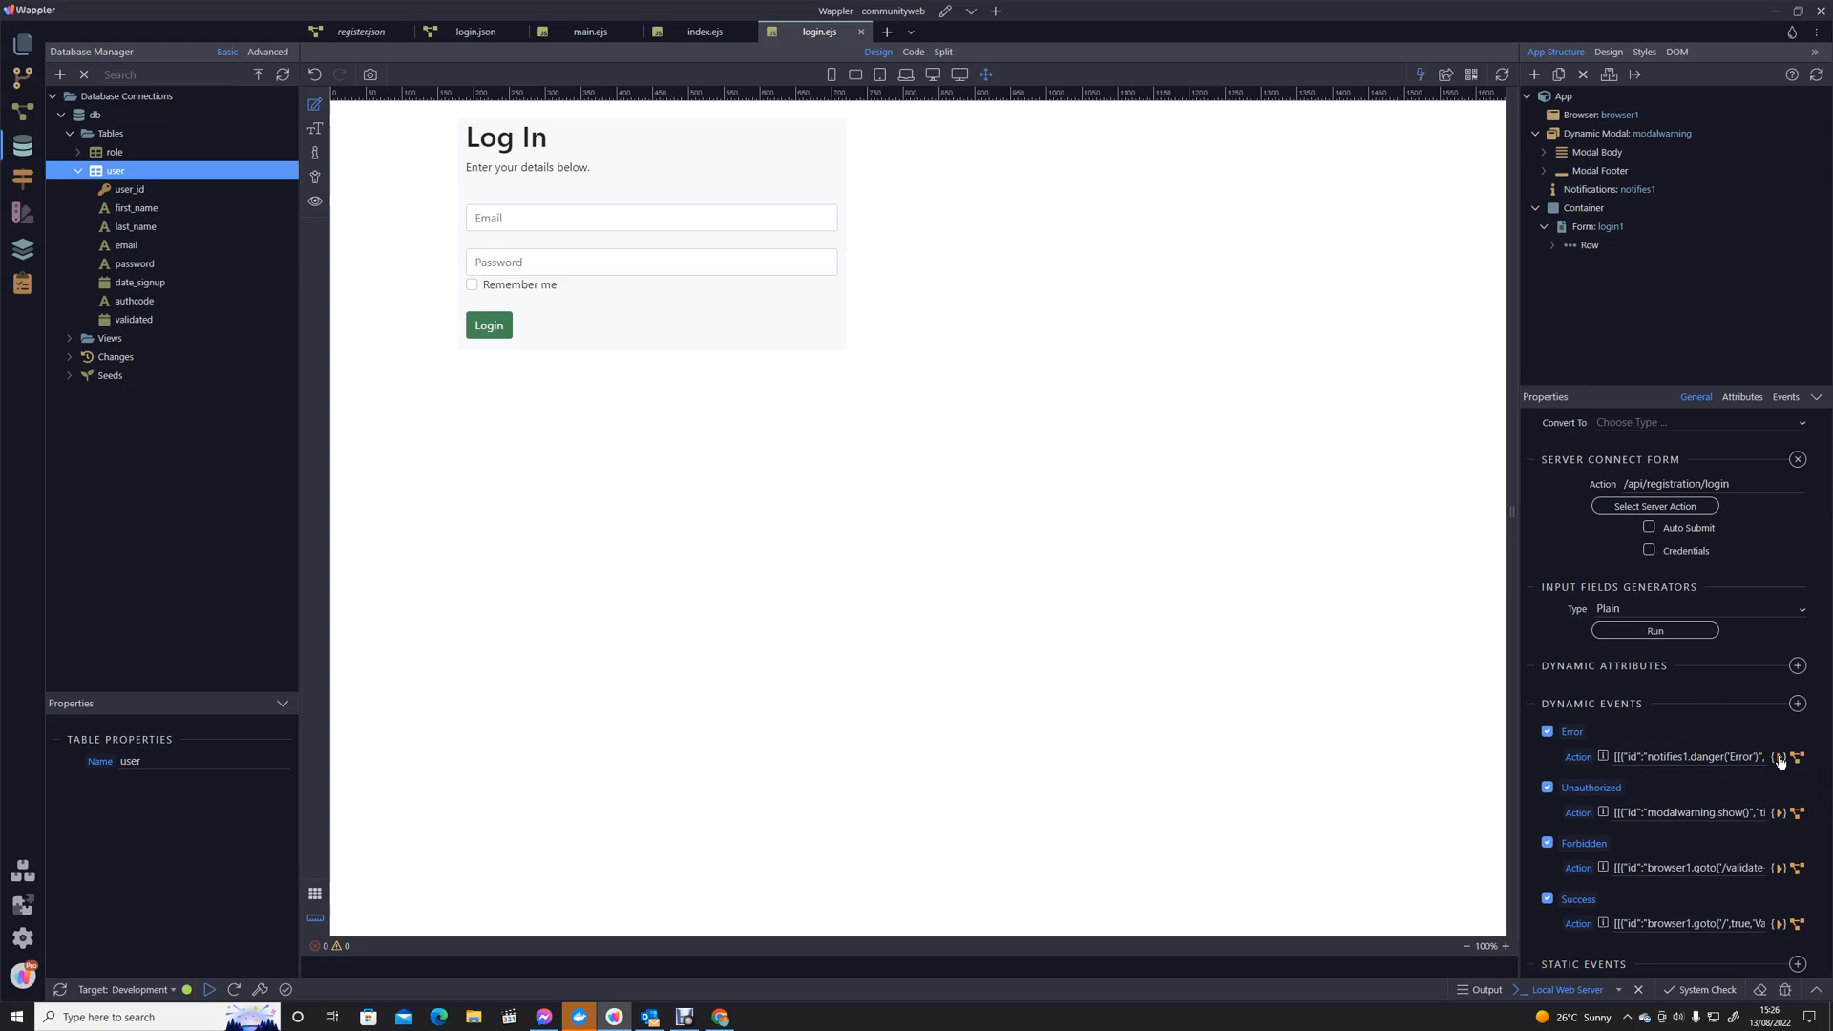
click(1778, 756)
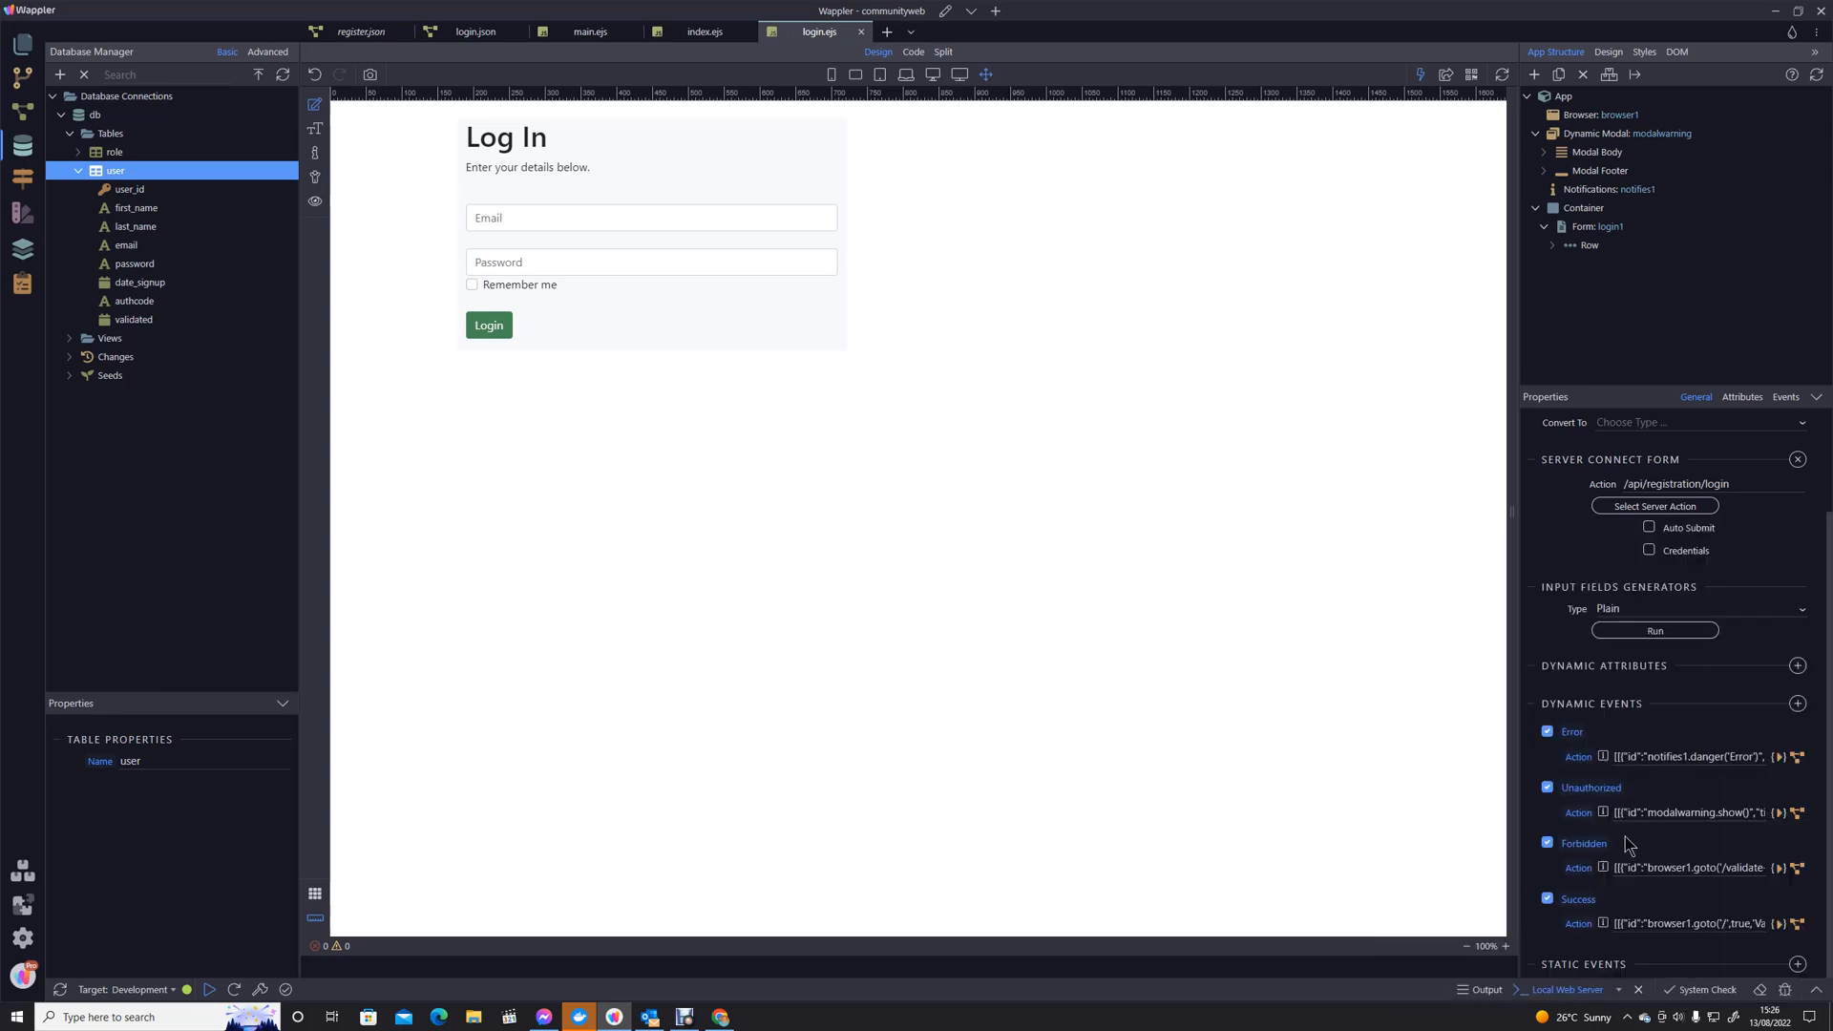
mouse_move(1666, 838)
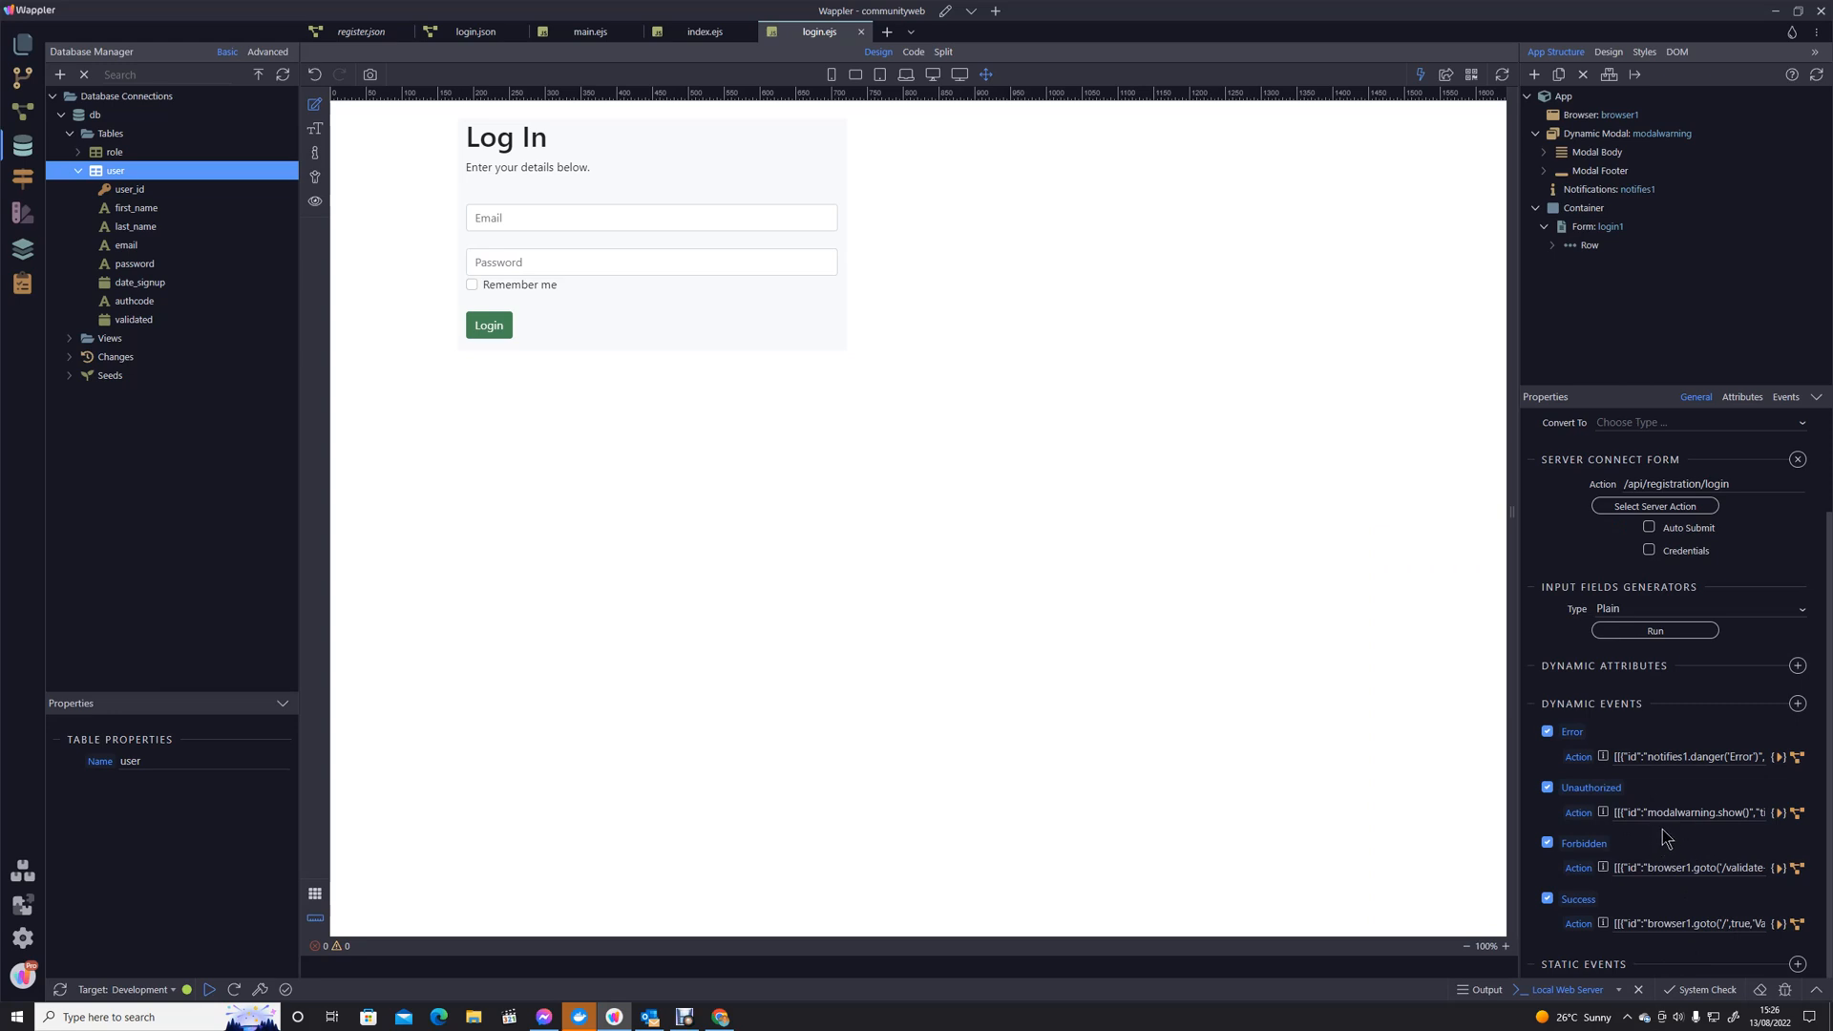
mouse_move(1665, 840)
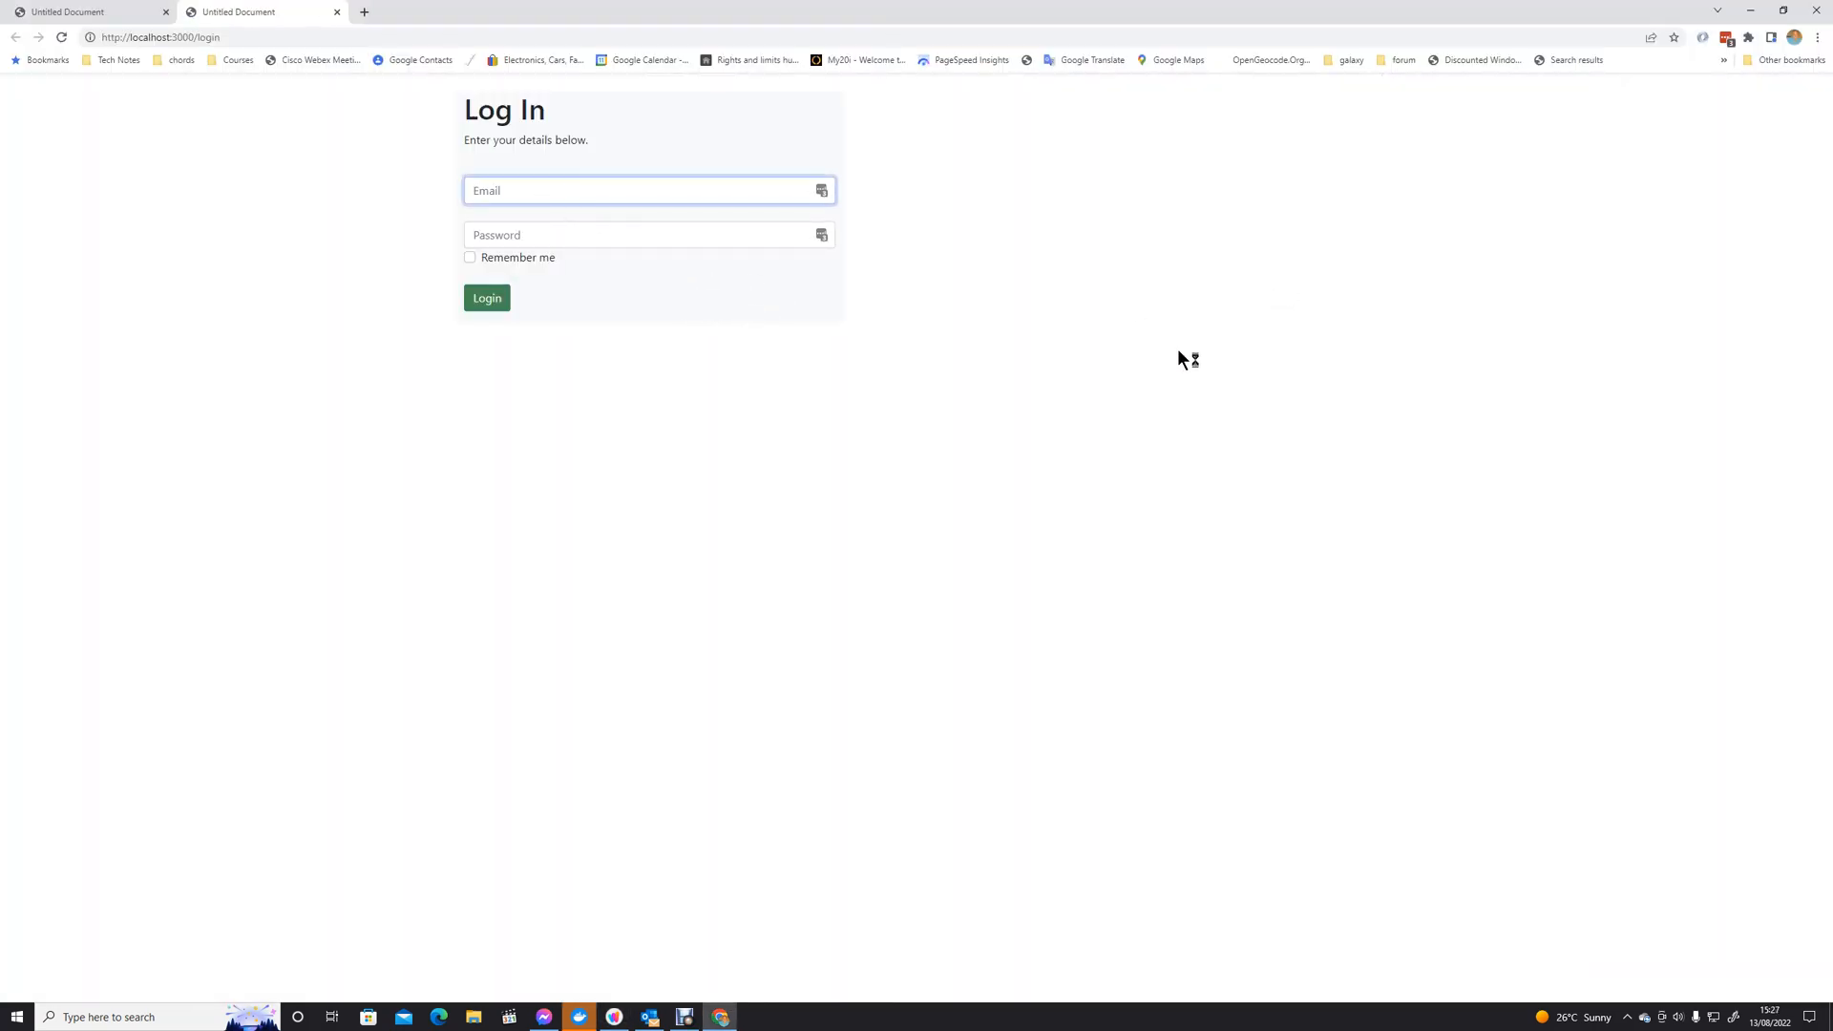
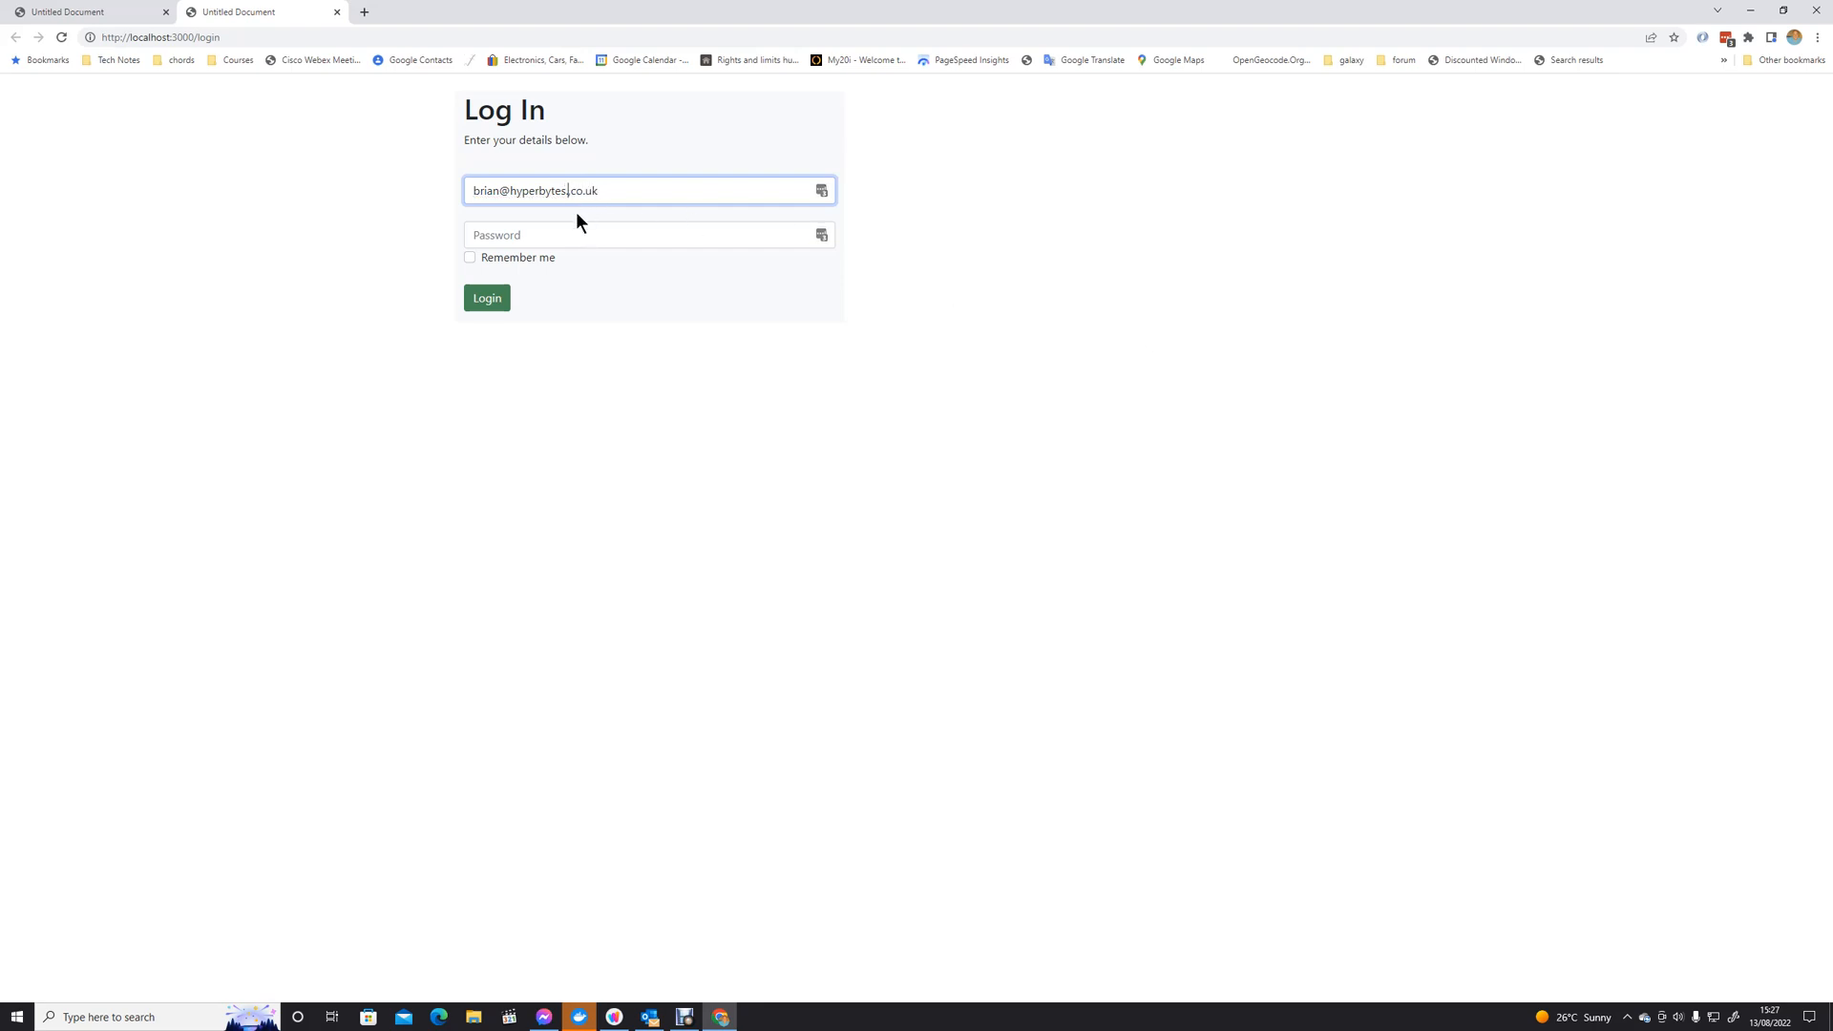
click(632, 233)
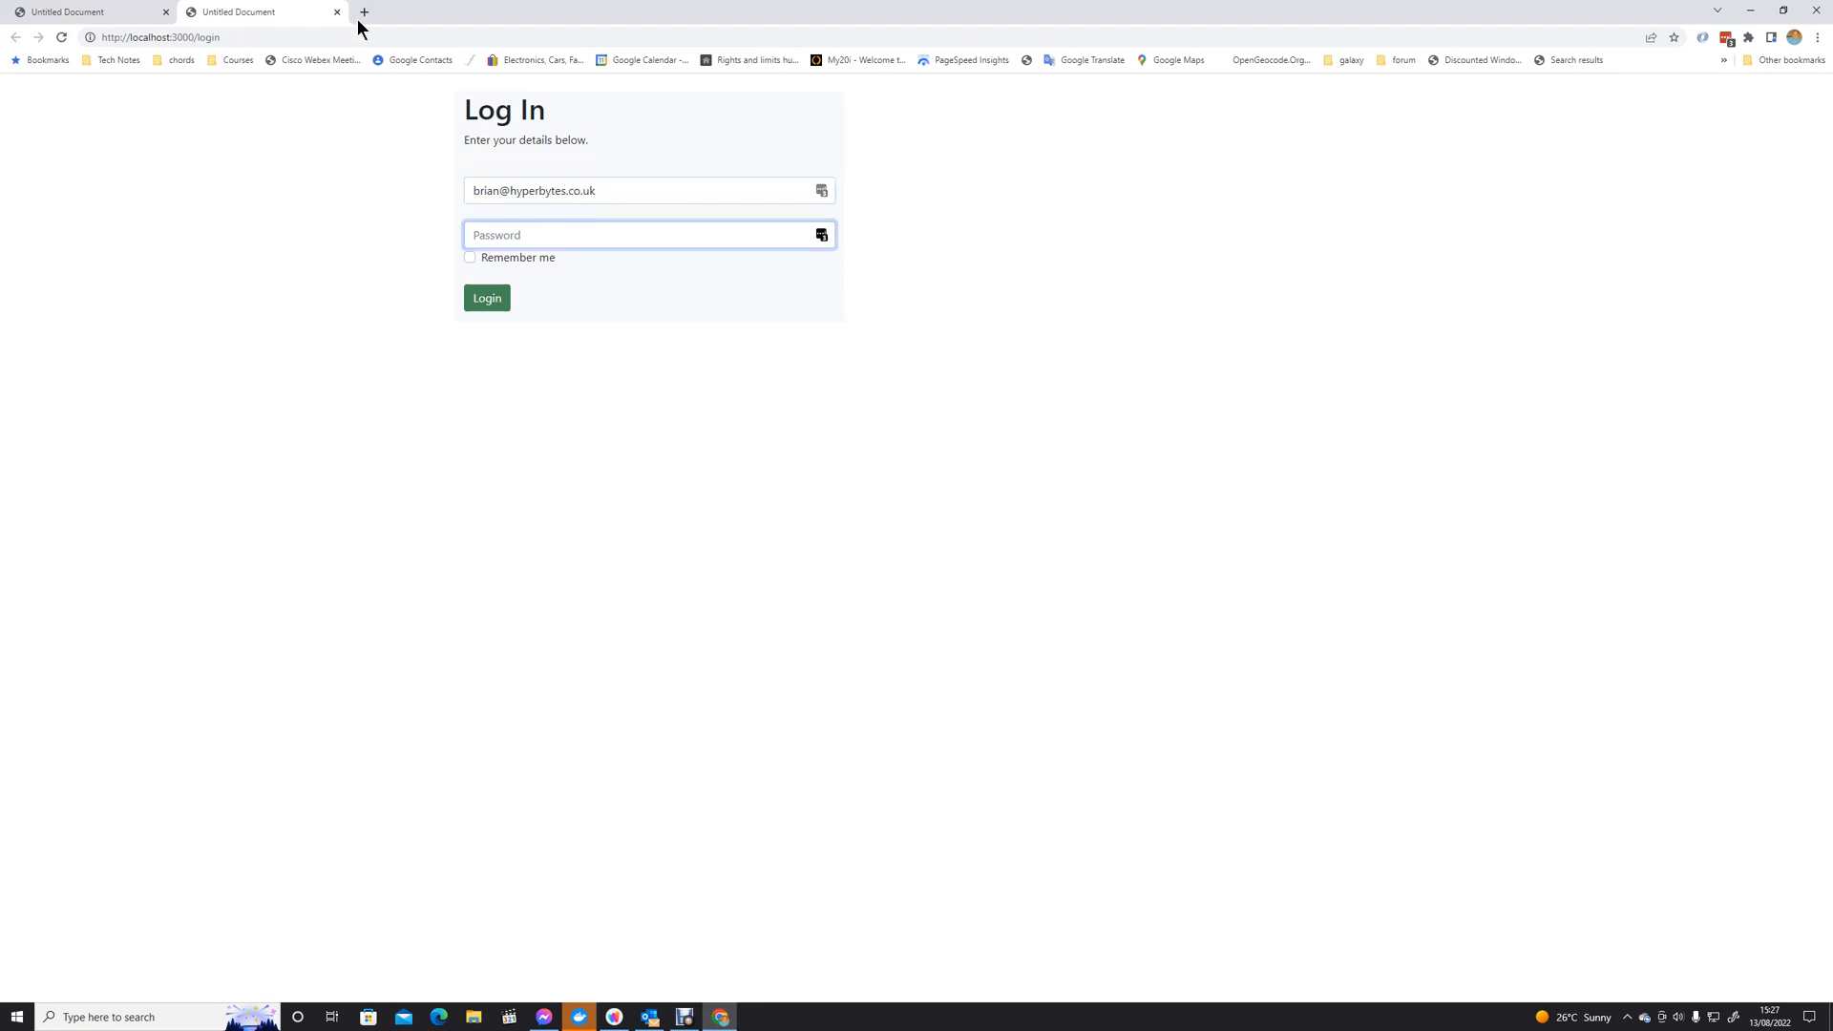
text(password)
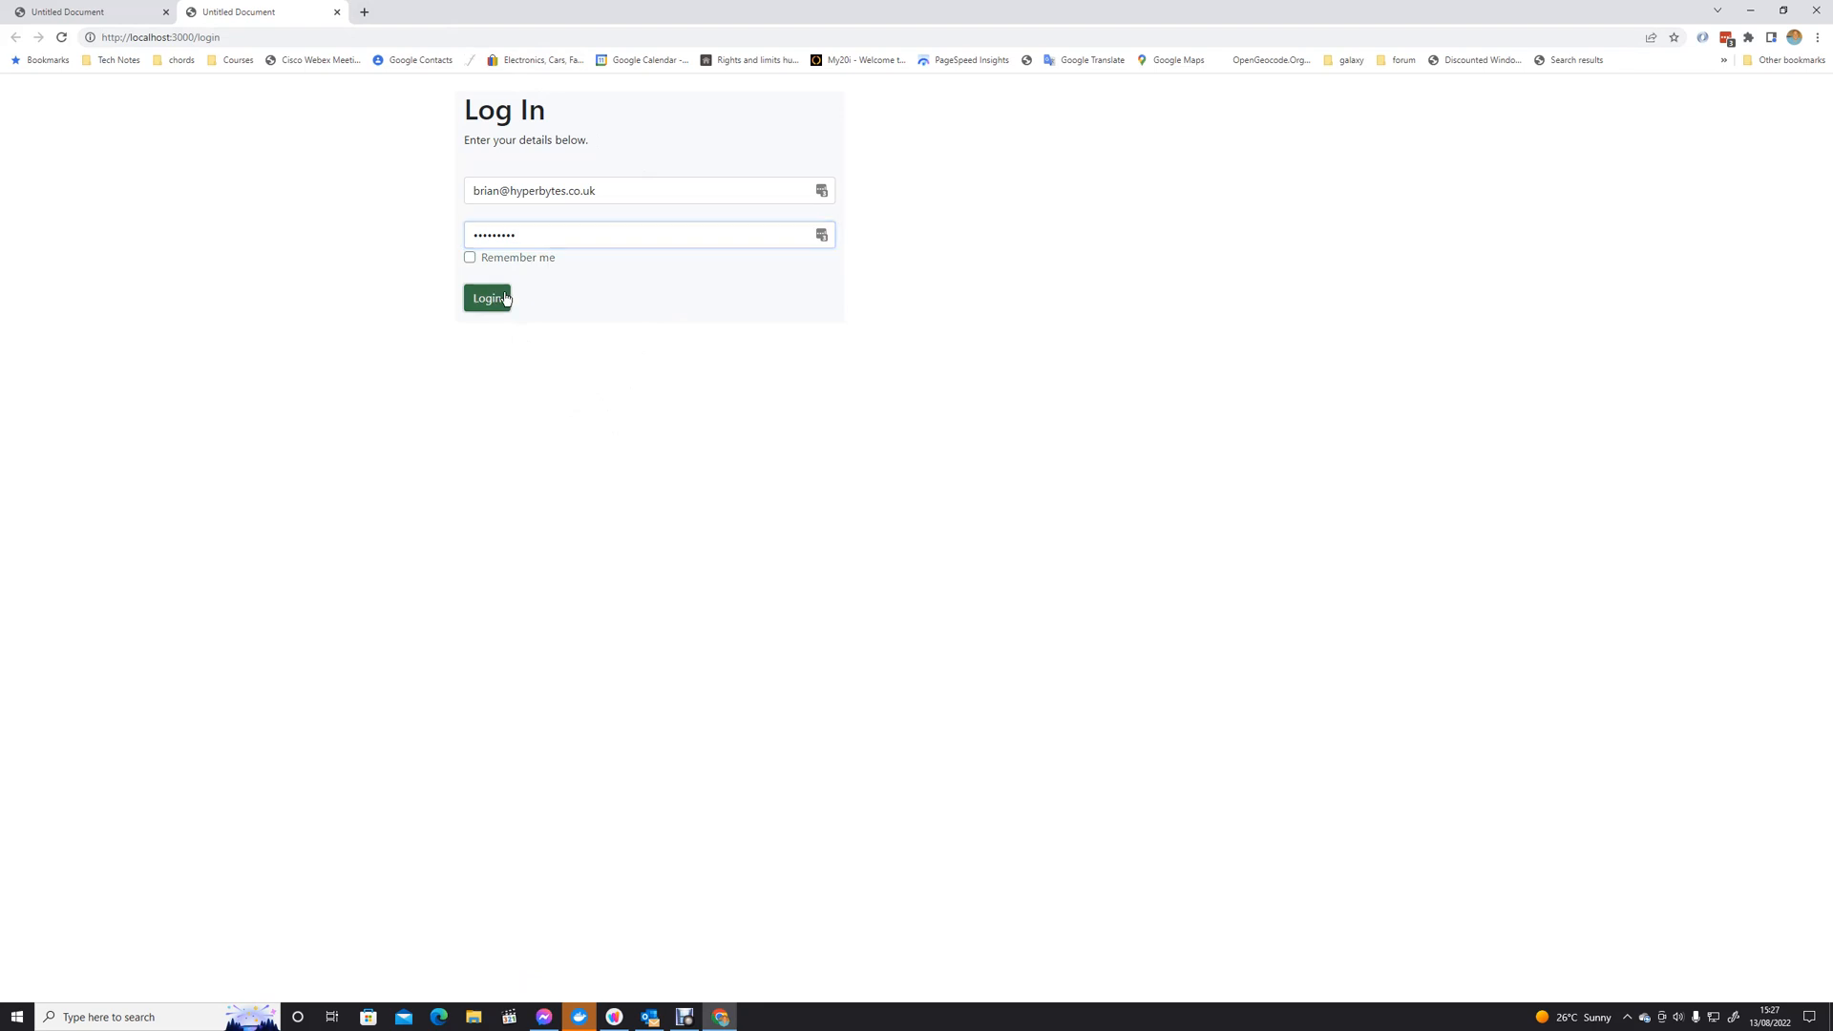
mouse_move(642, 261)
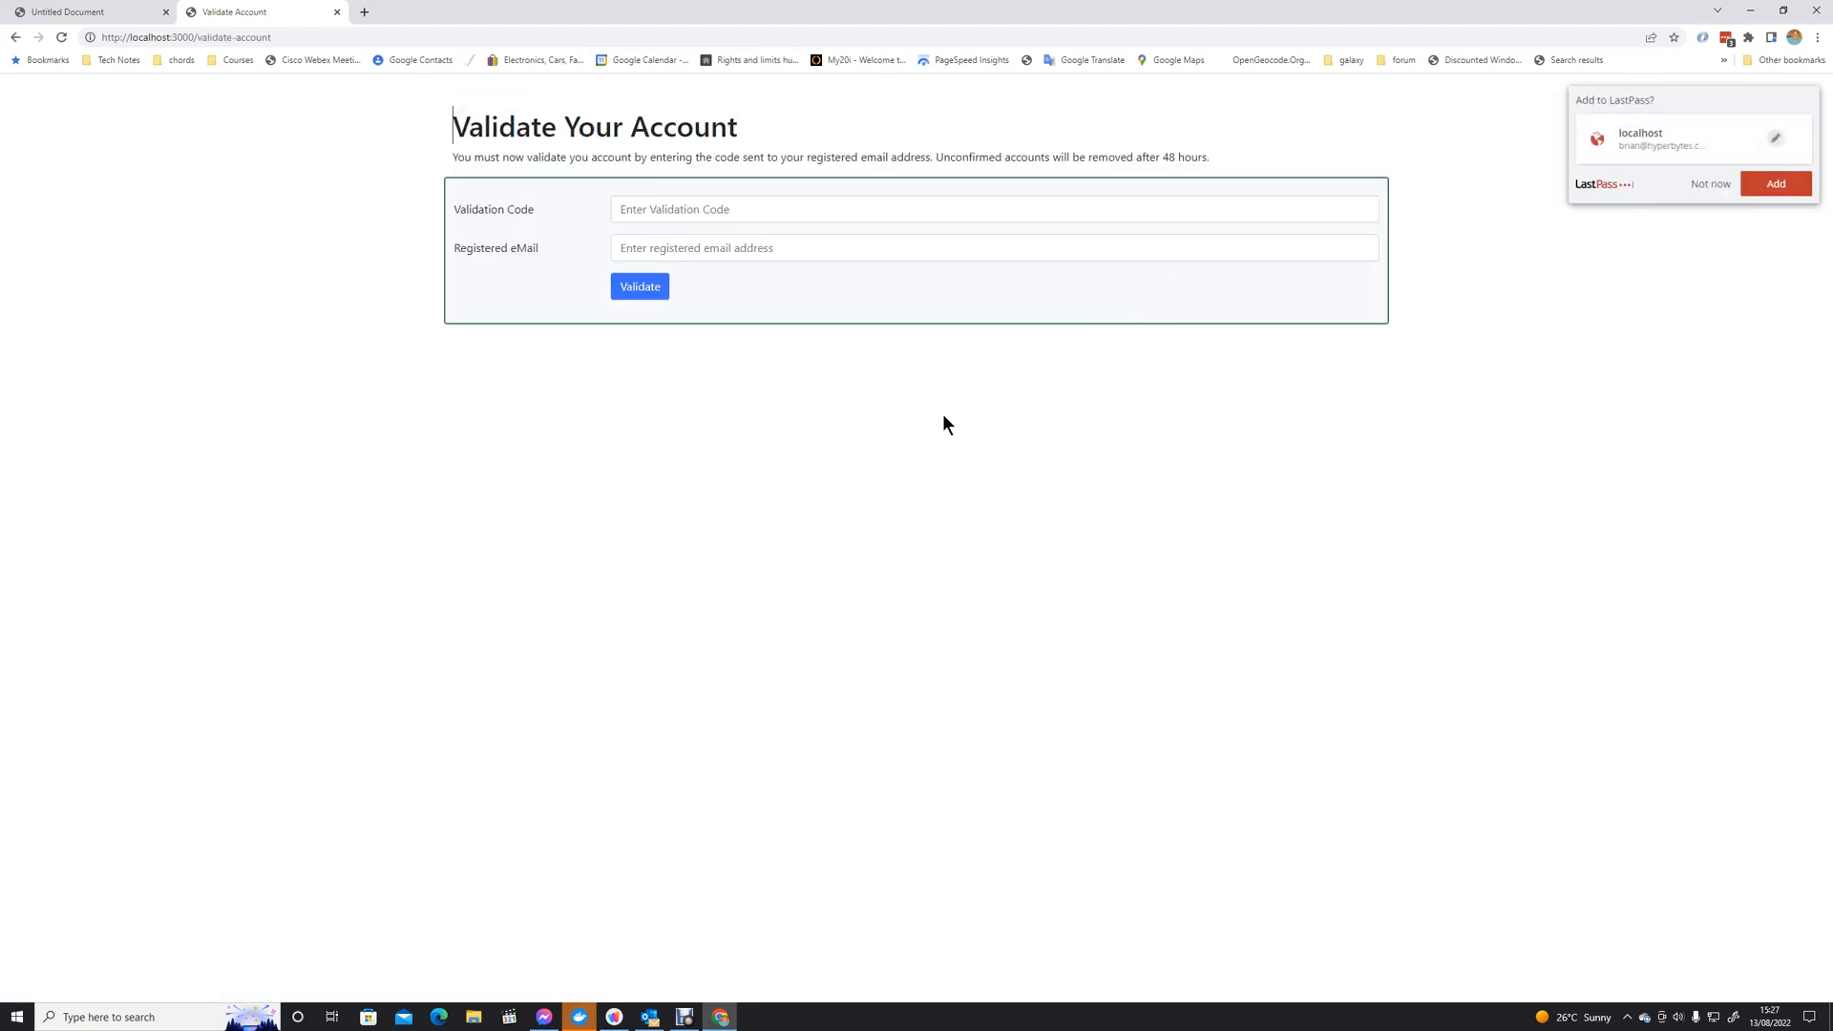
mouse_move(21, 38)
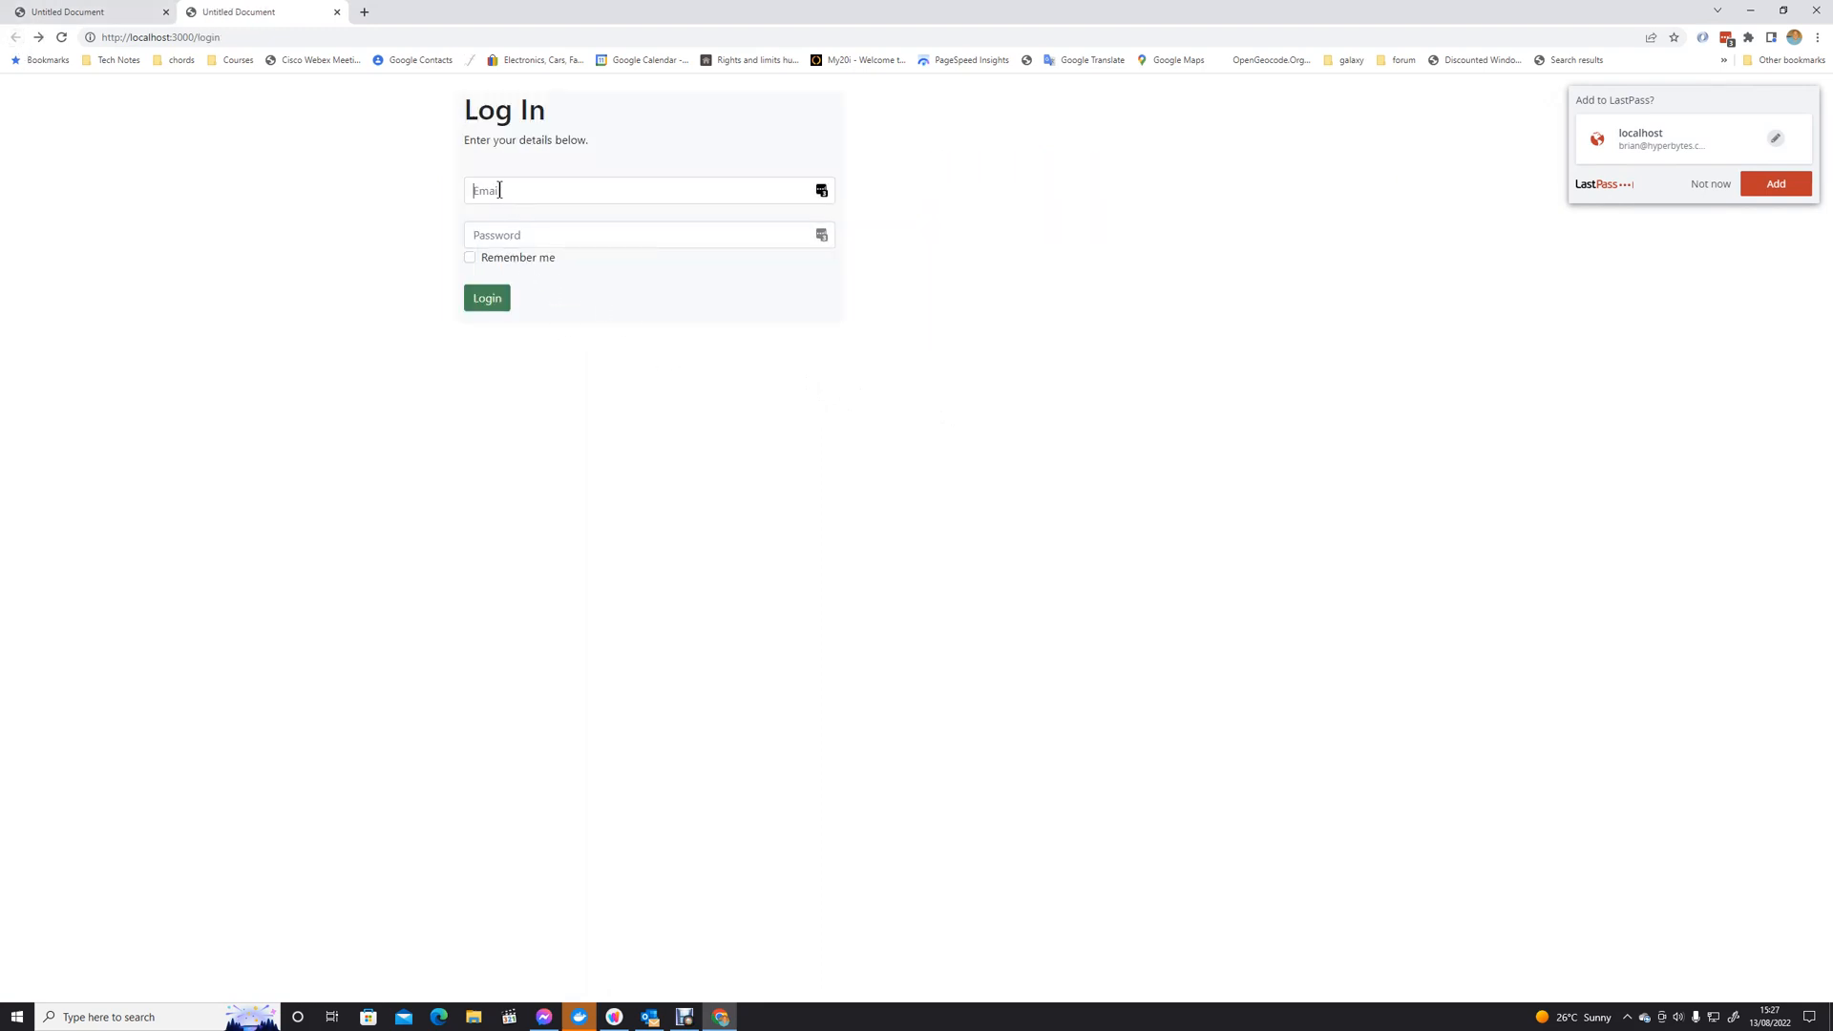
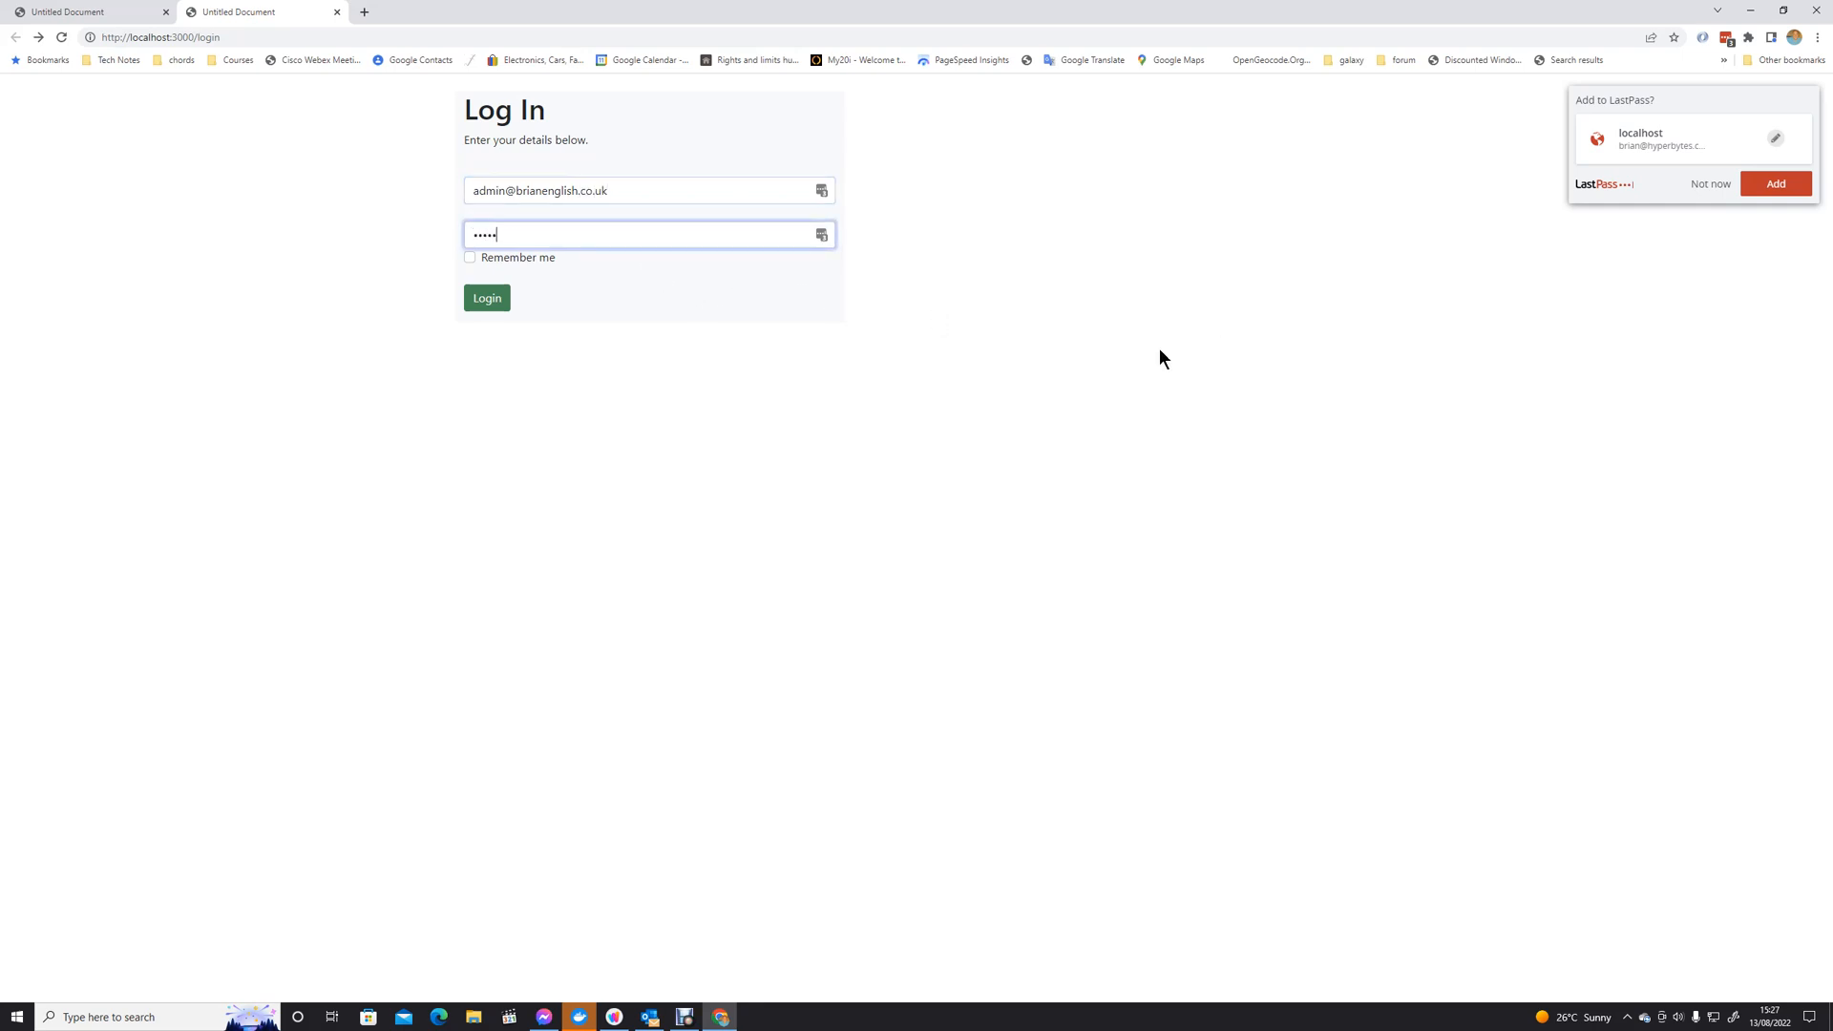
- Attempt login as admin, hit the Unauthorised modal and dismiss it
click(487, 298)
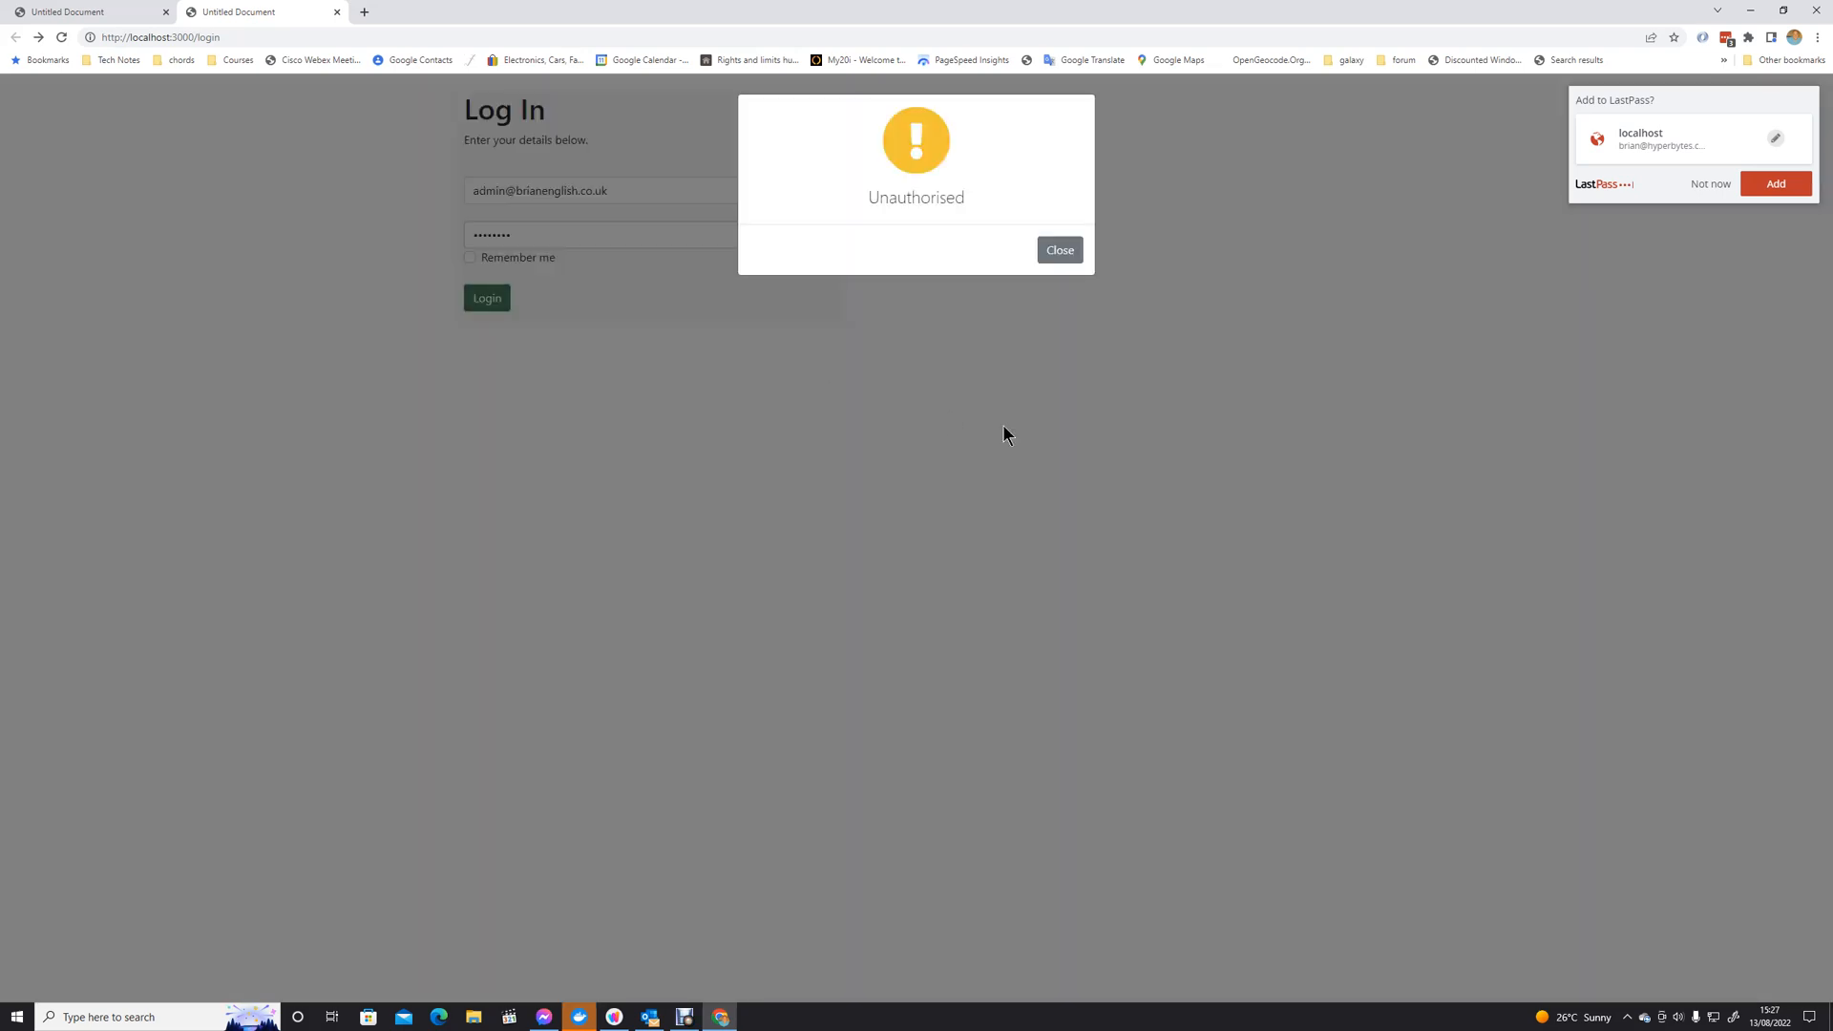
click(1058, 250)
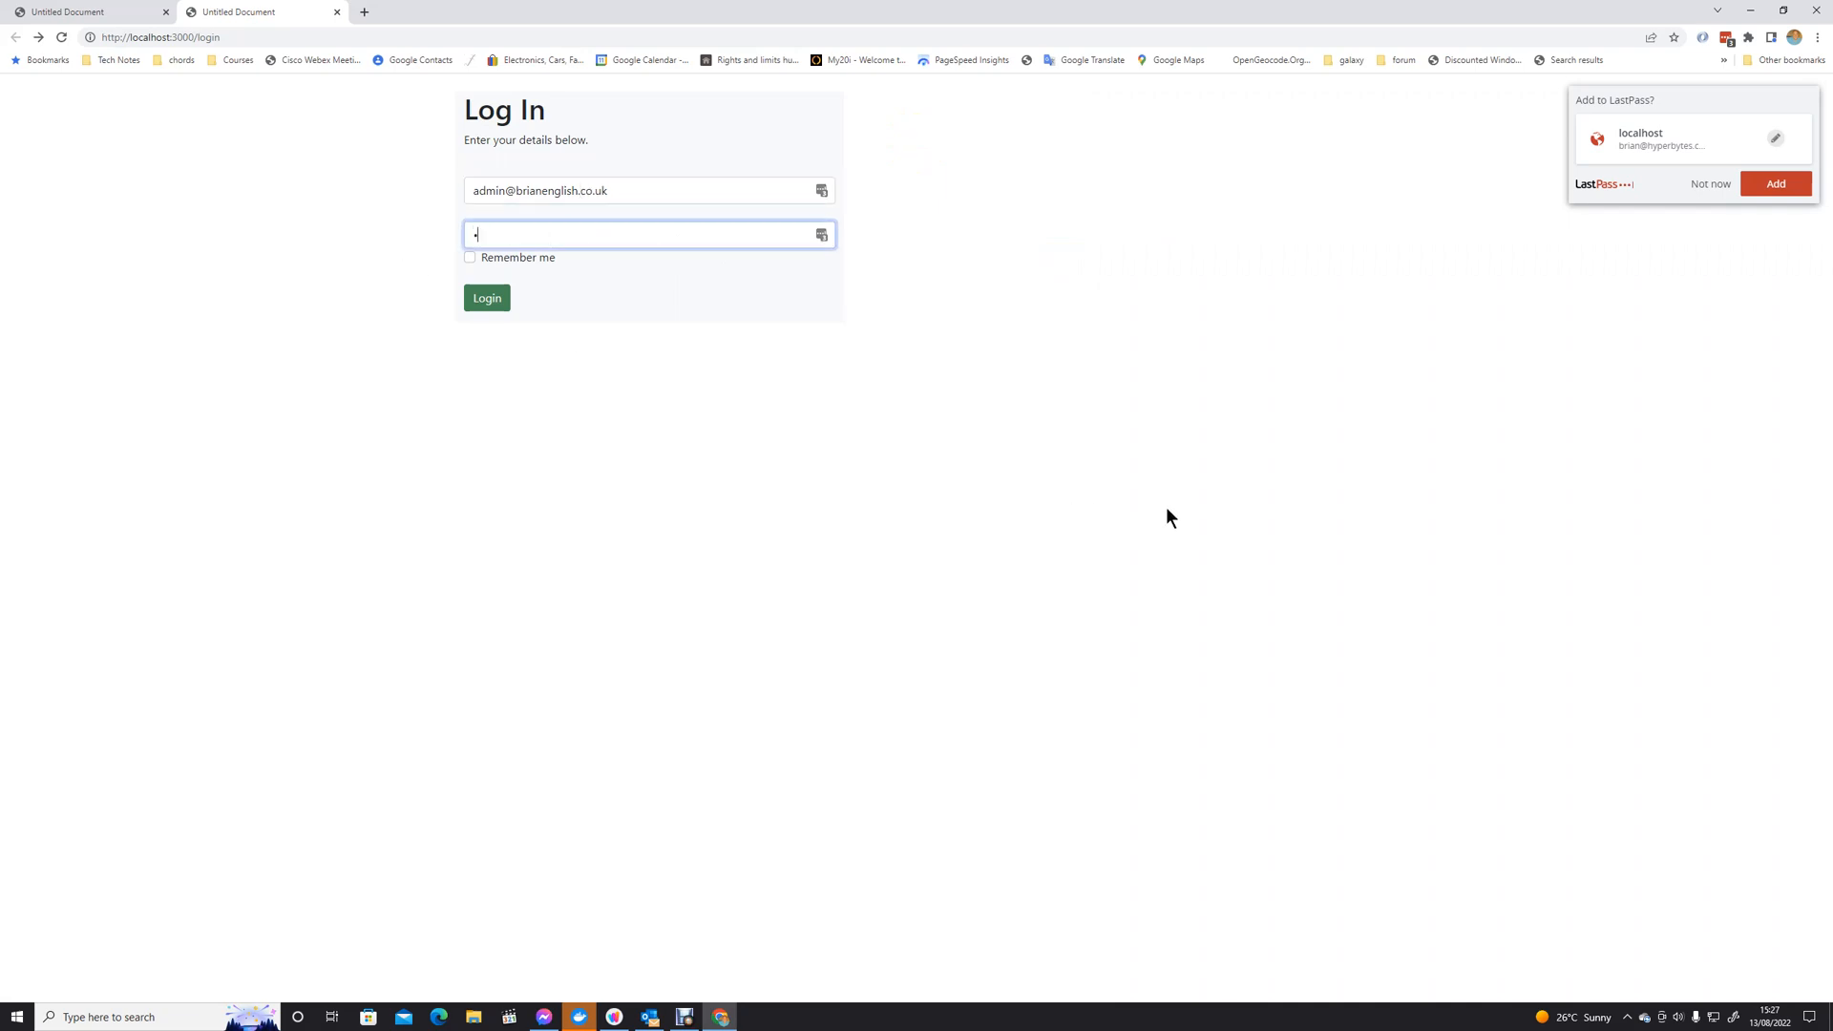
text(password)
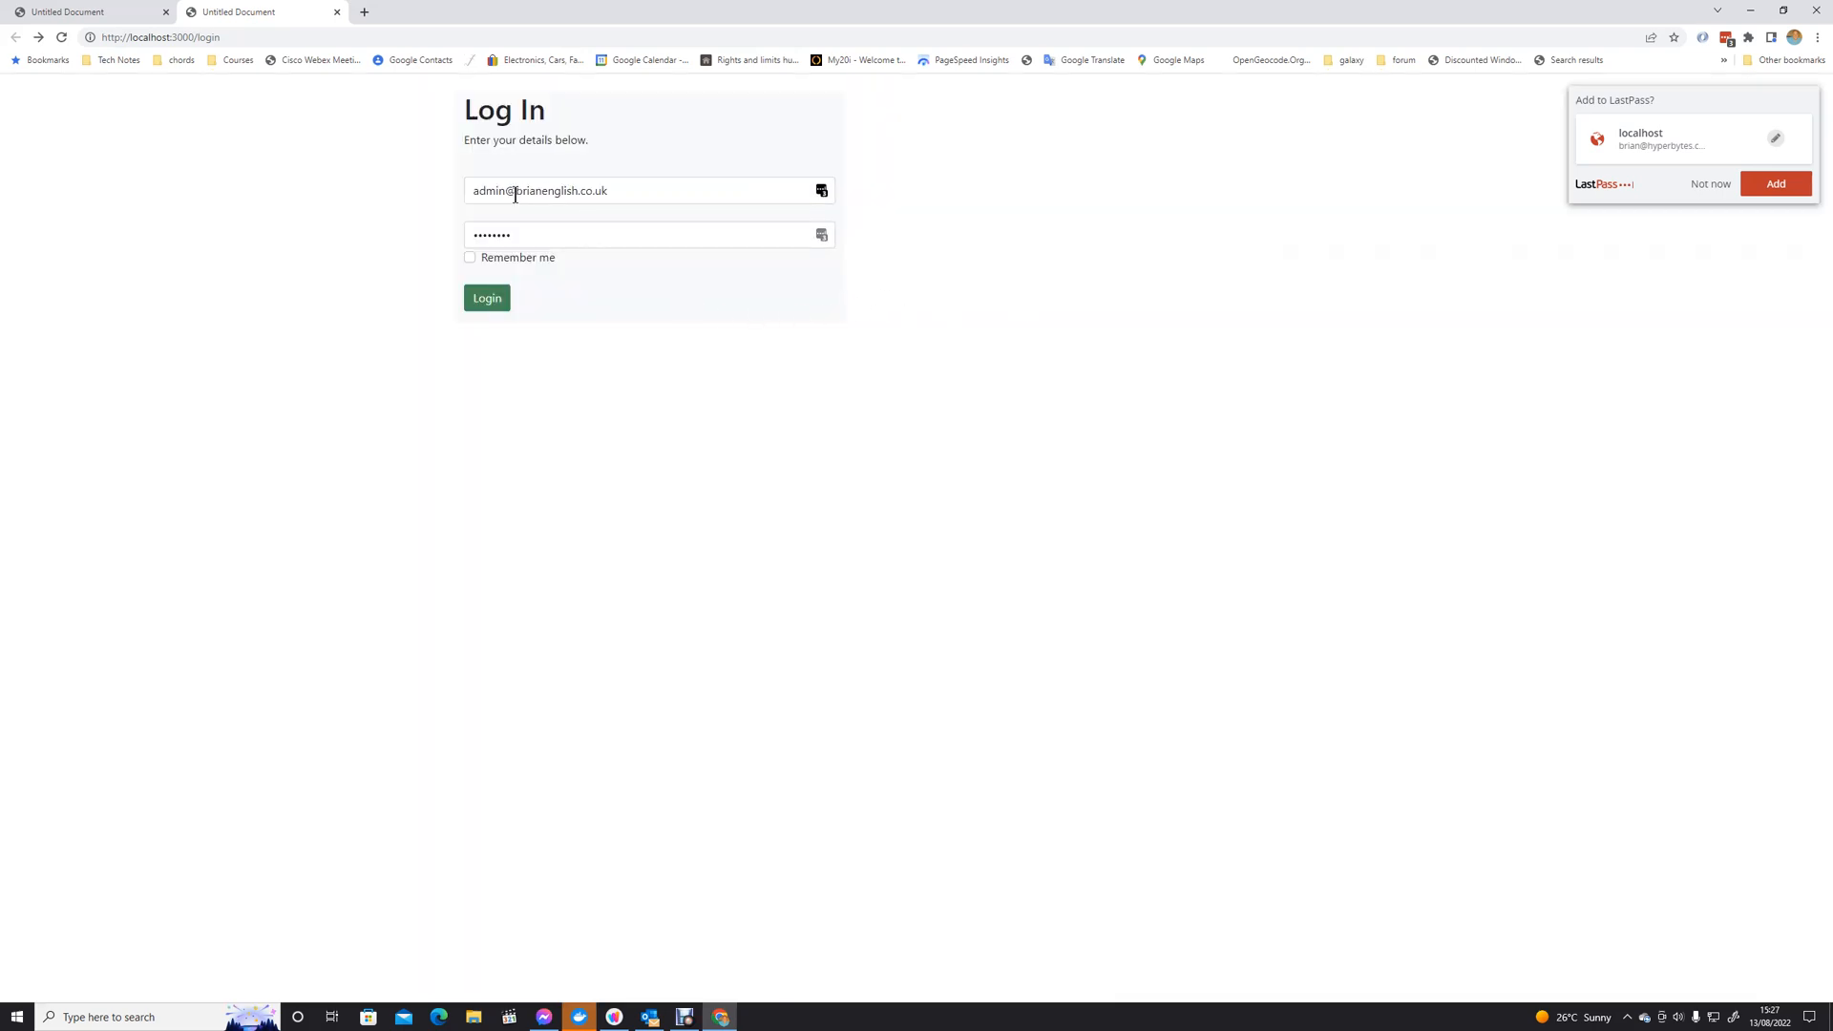
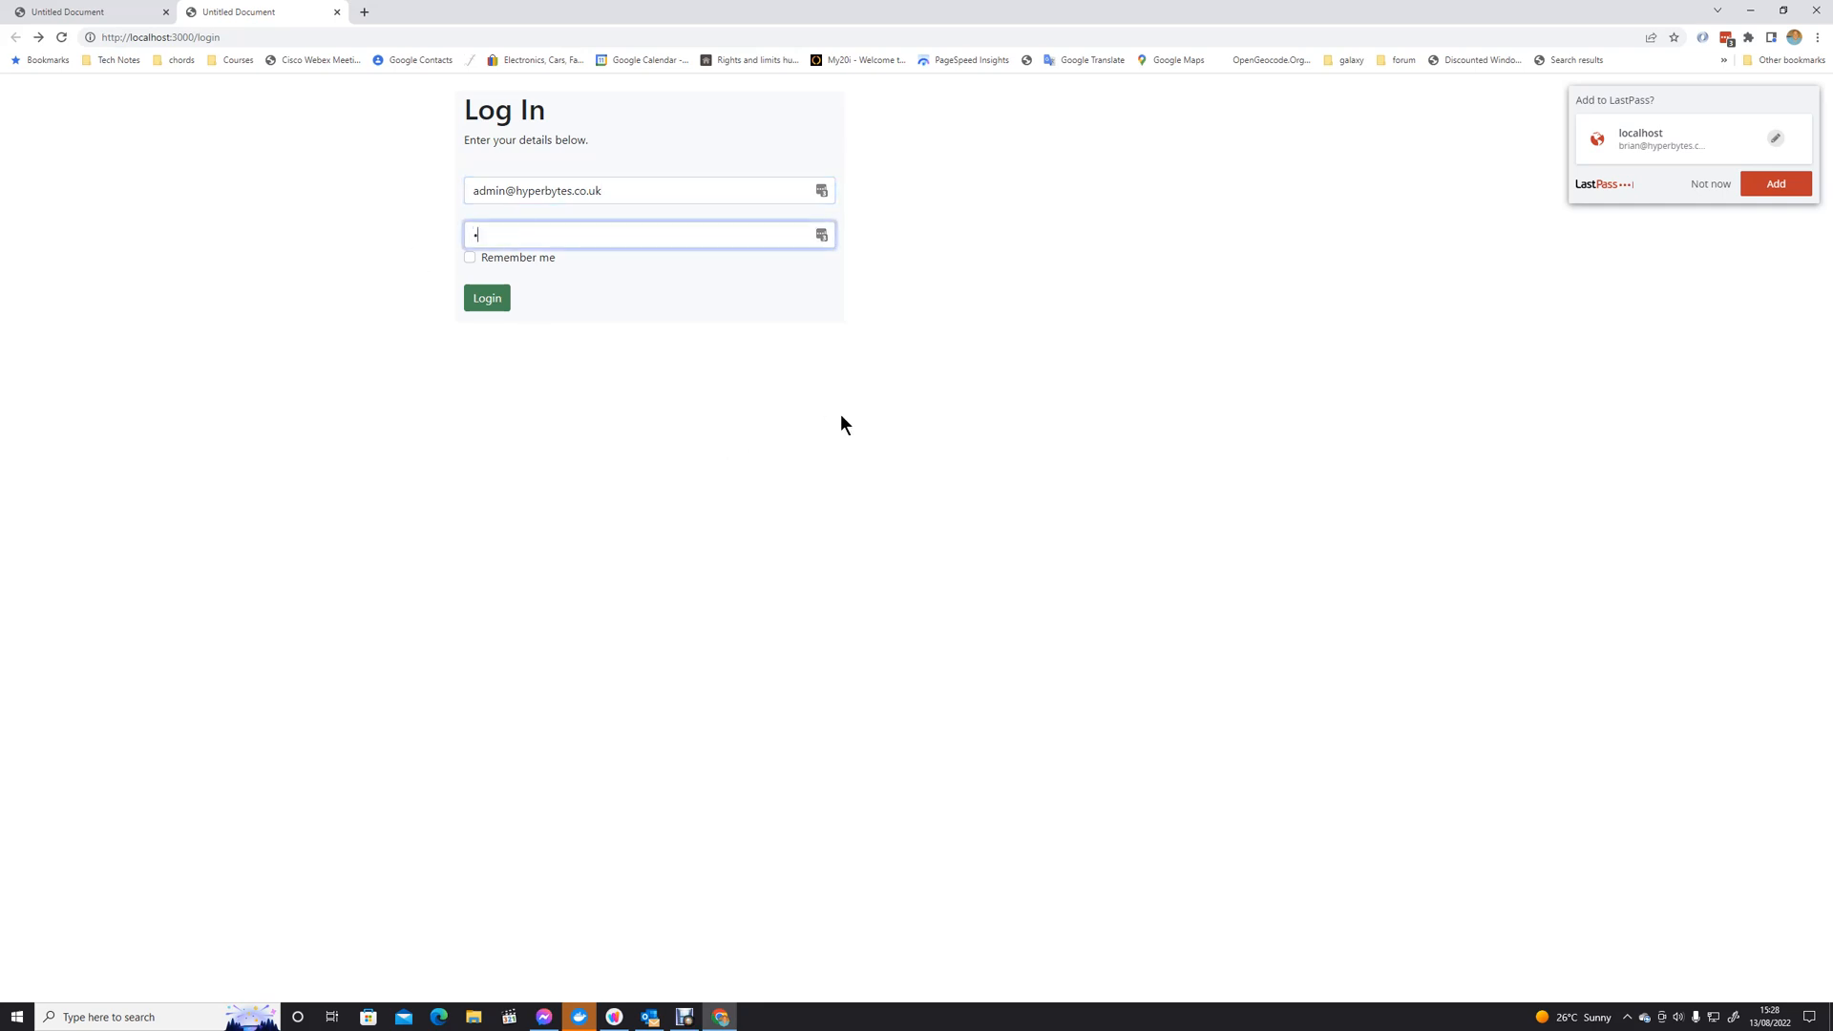
text(password)
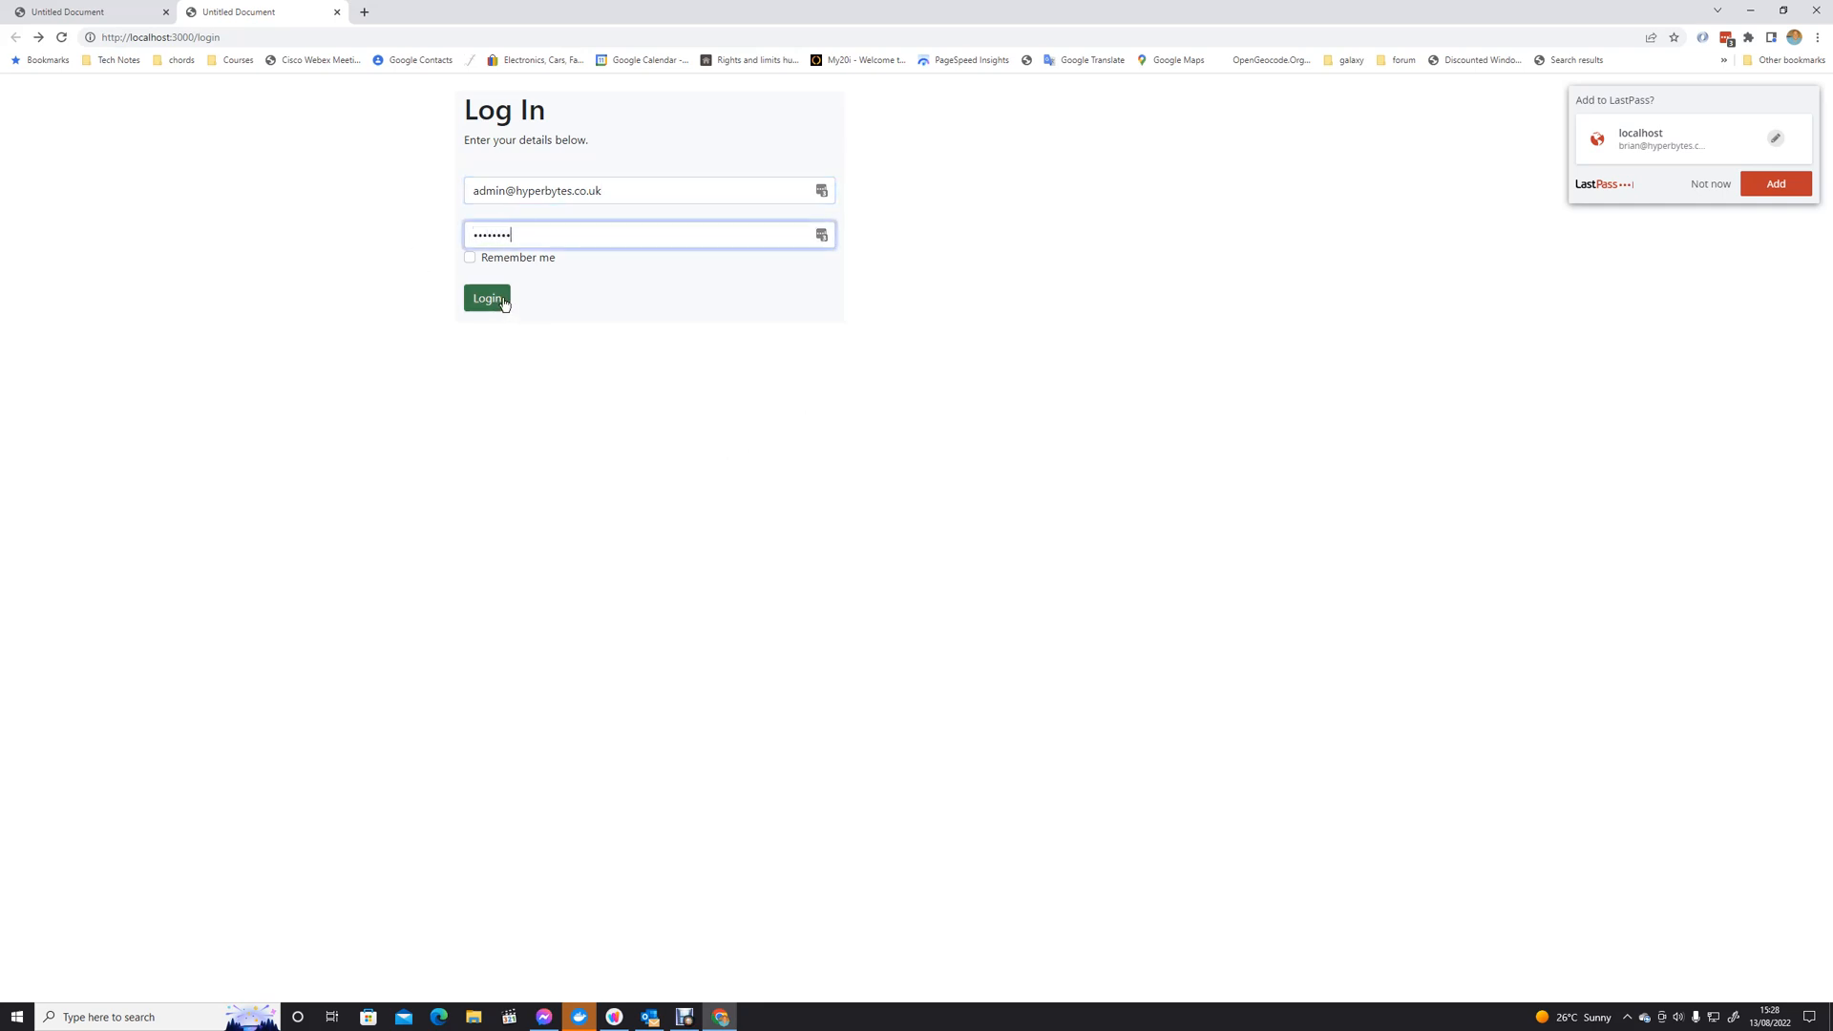
click(487, 298)
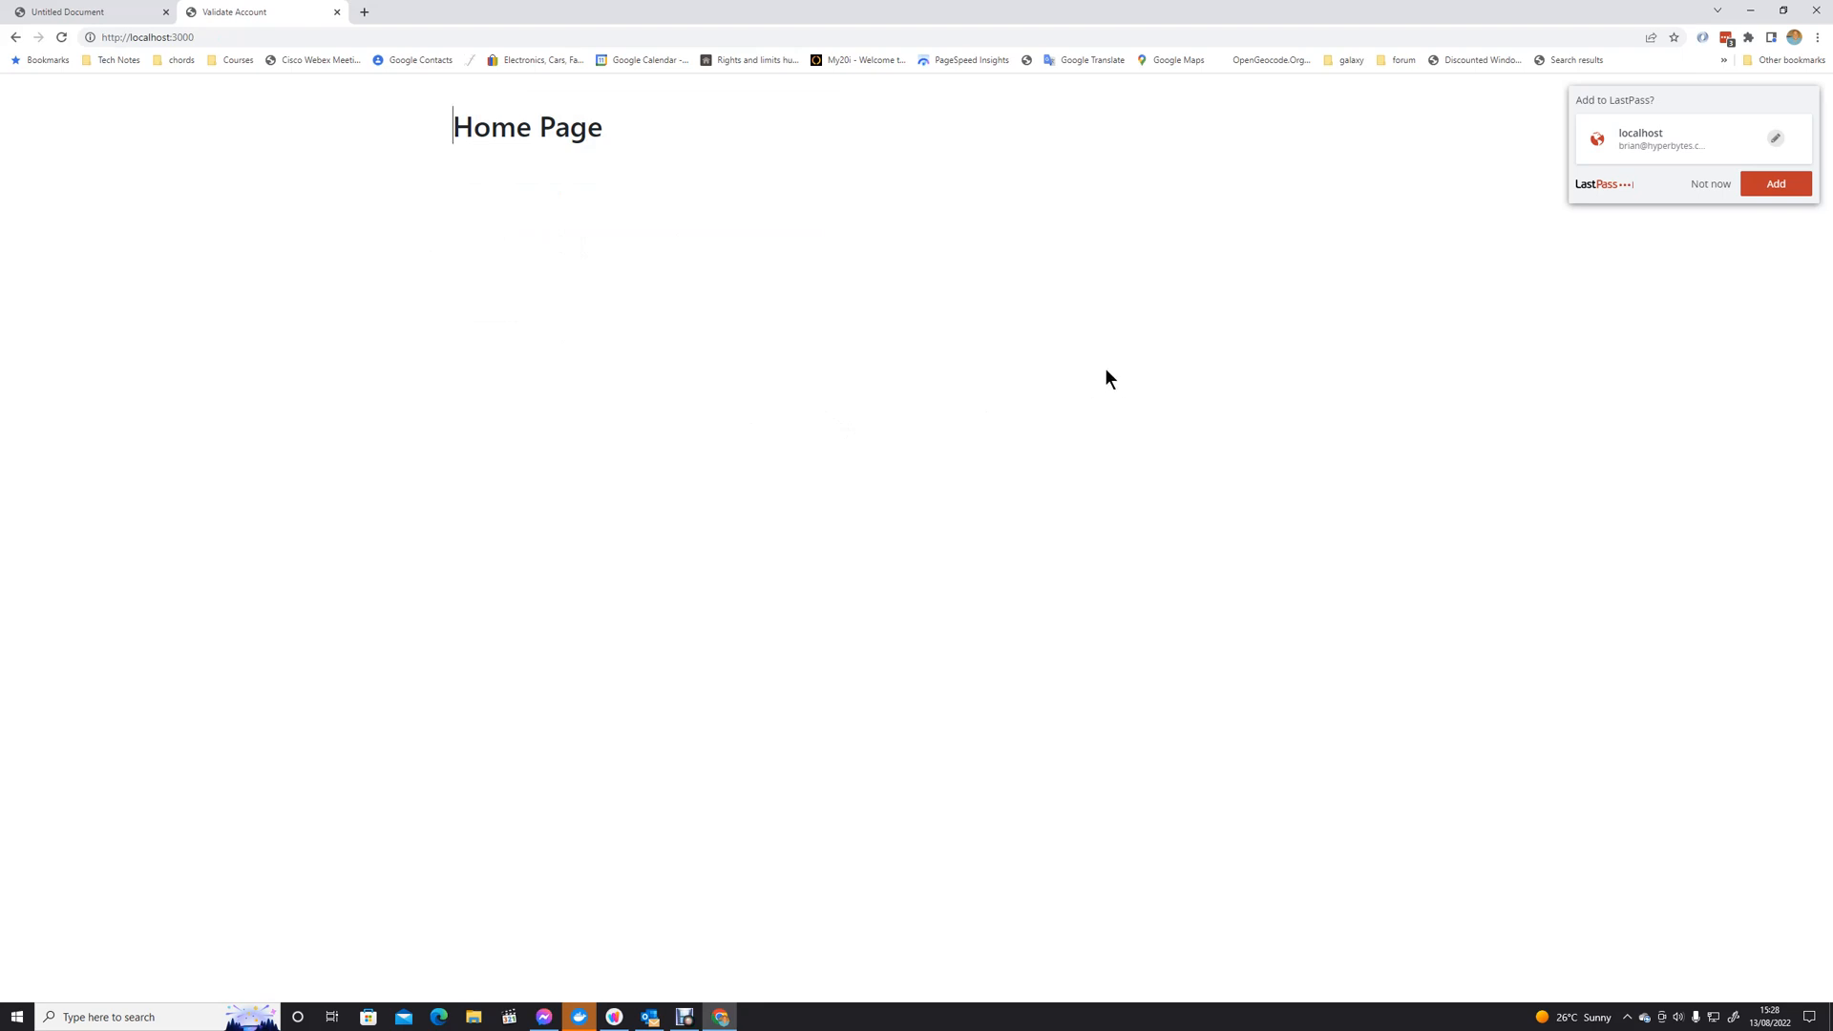
mouse_move(671, 999)
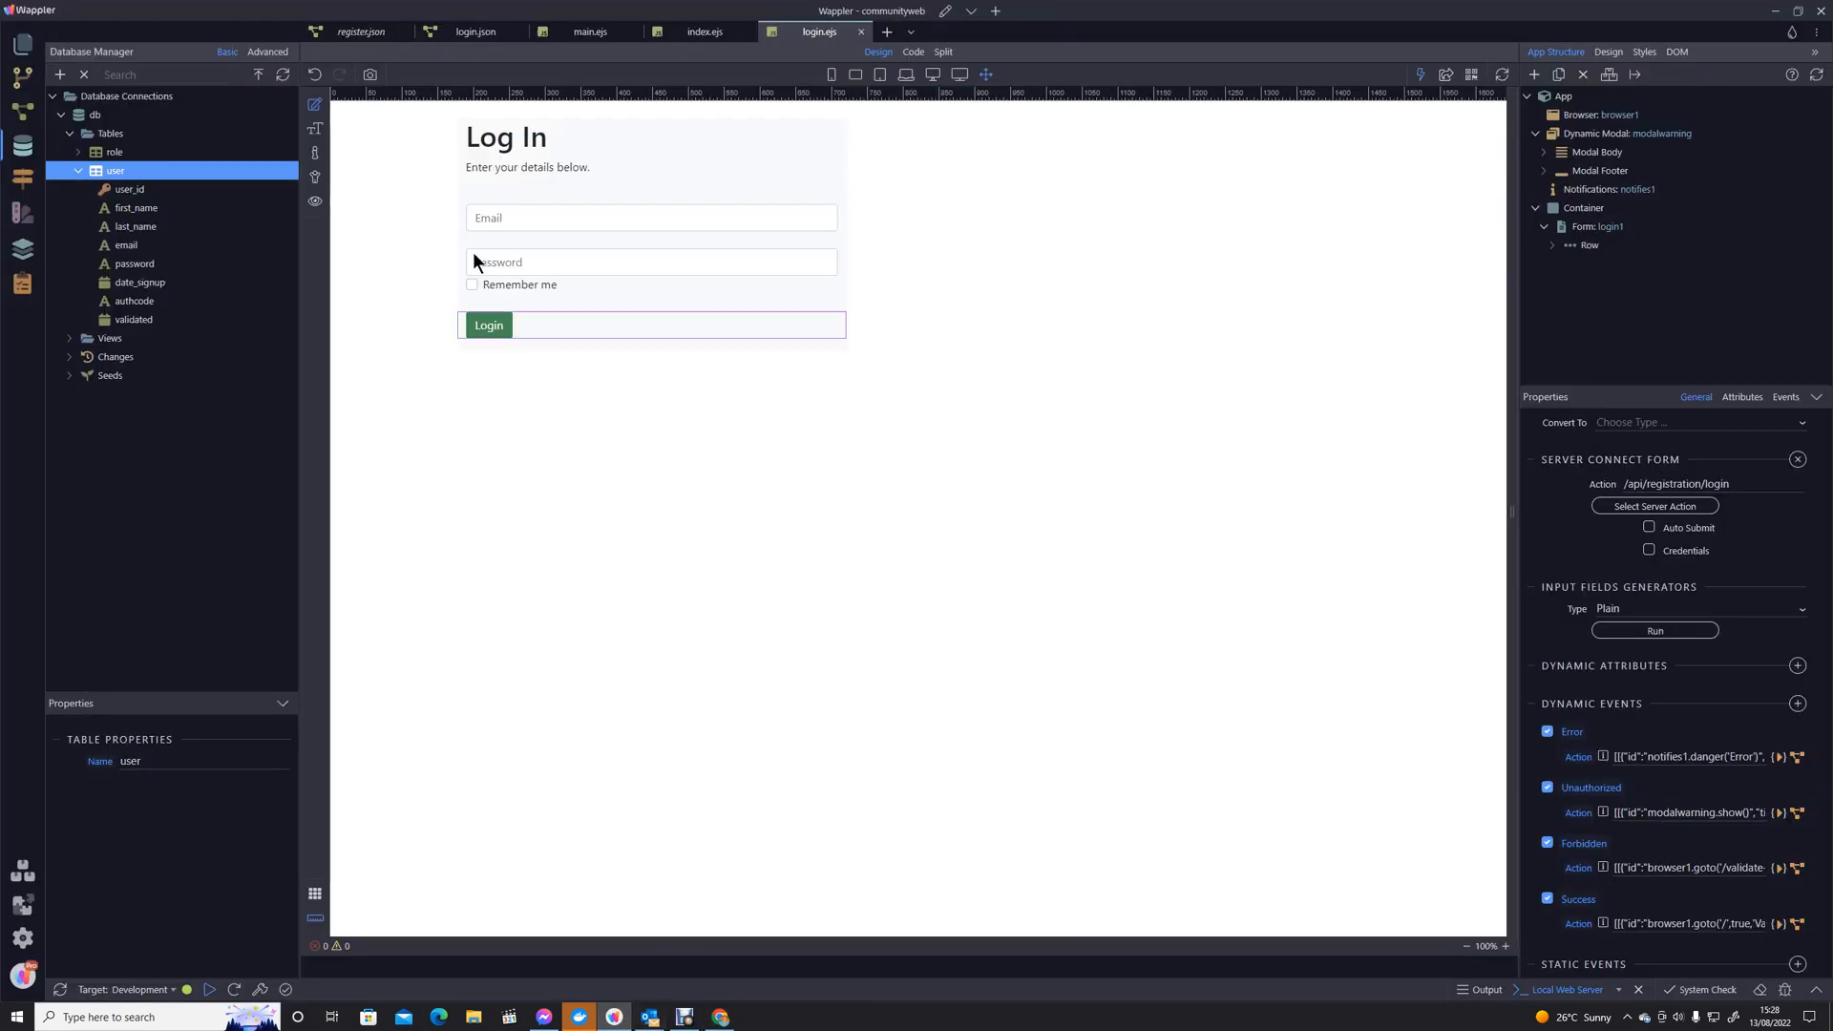
- View the user table's records showing each account's authcode and validated values
right_click(117, 170)
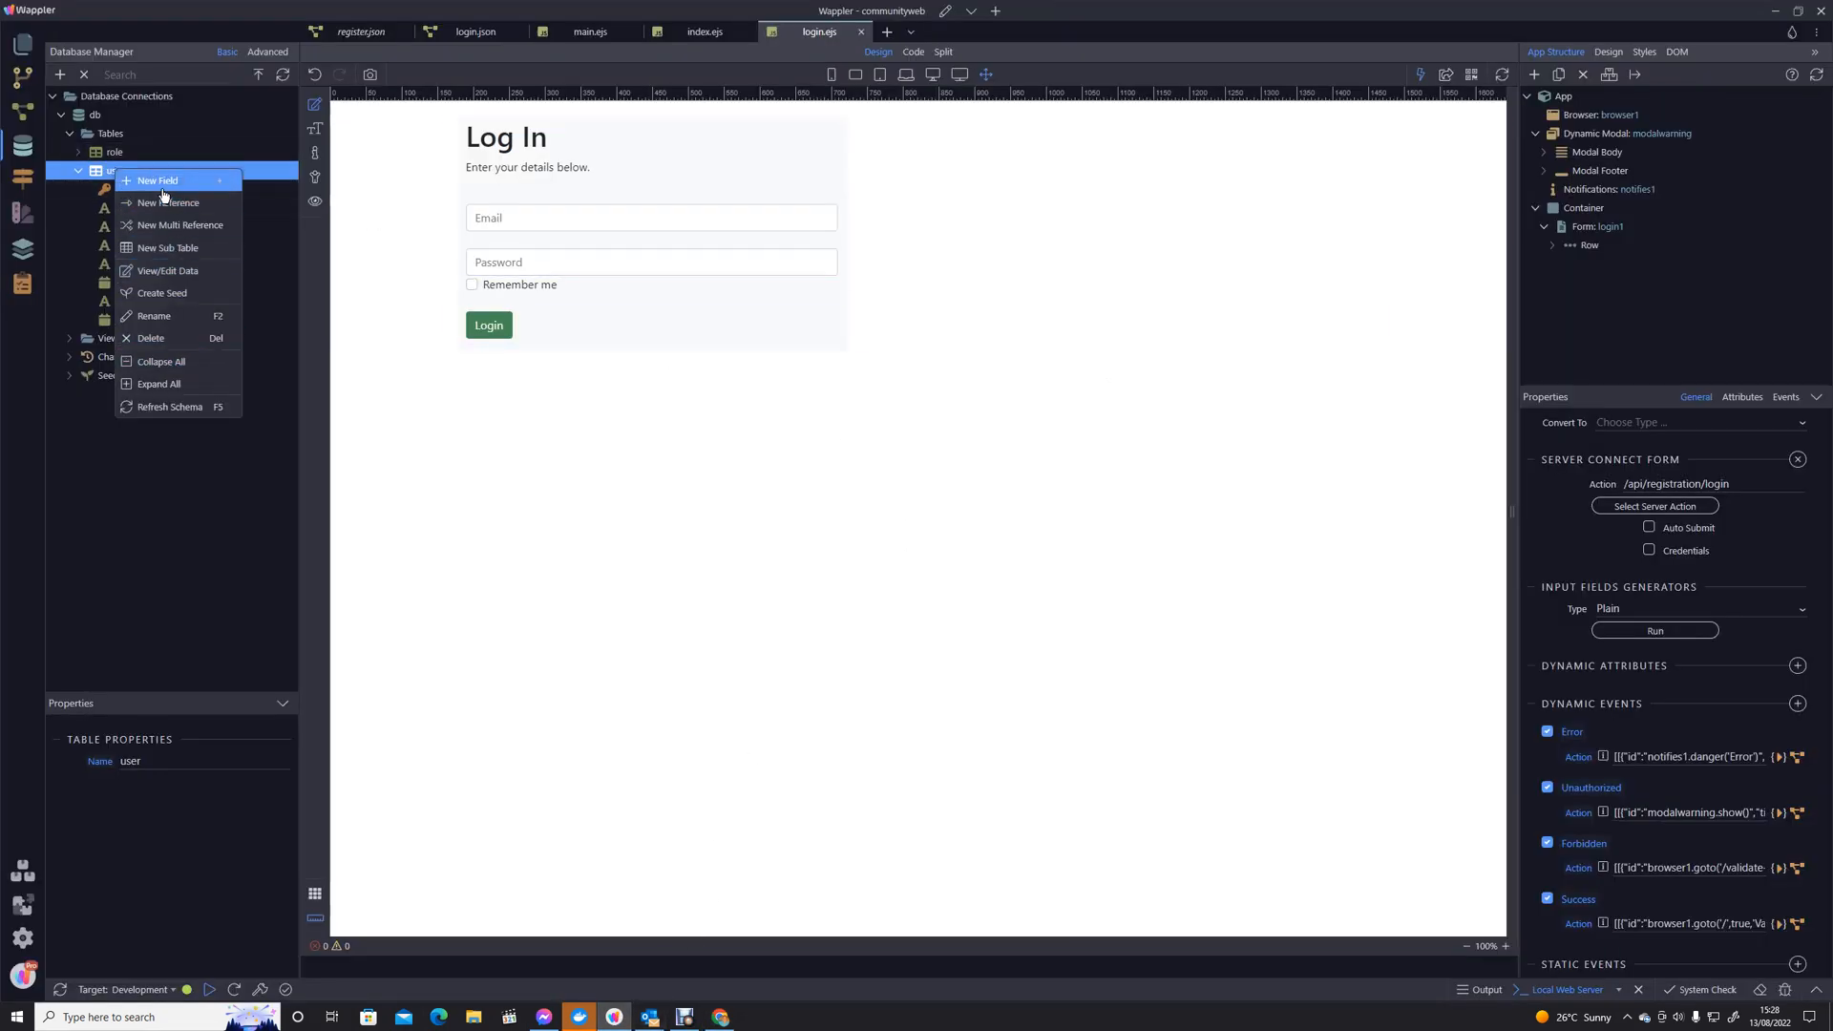
click(168, 269)
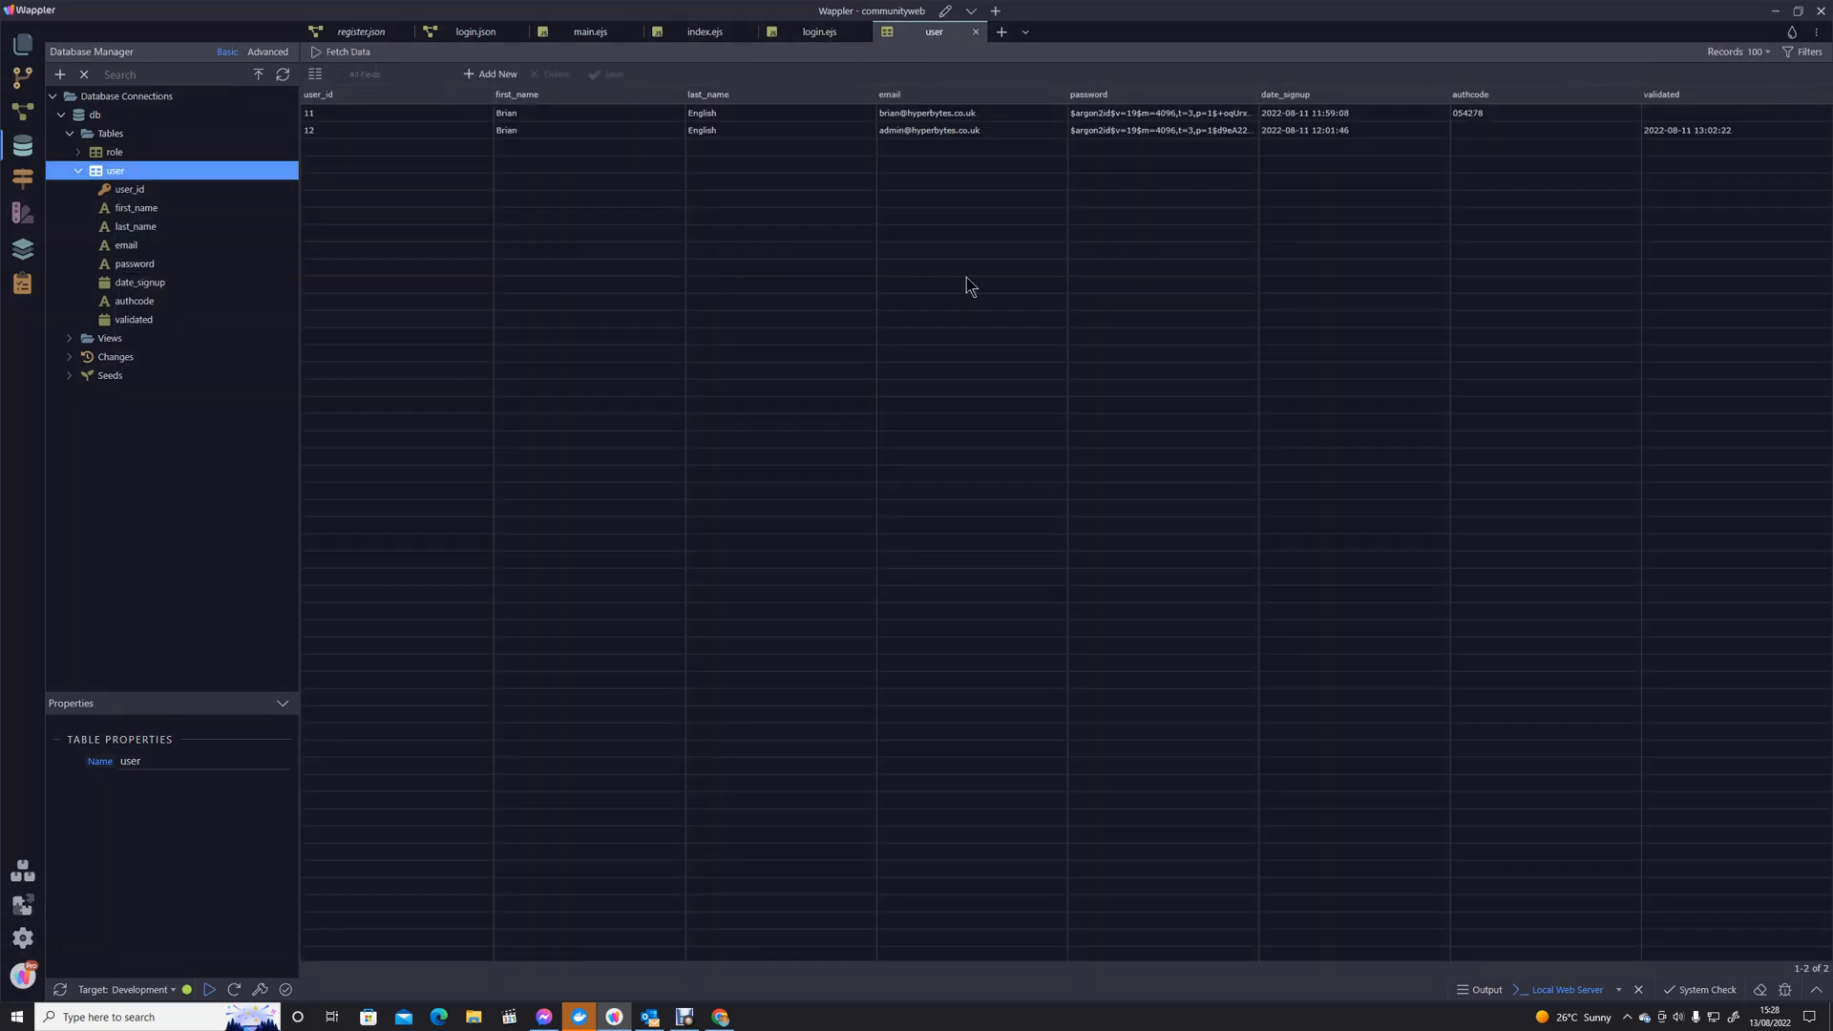
mouse_move(548, 50)
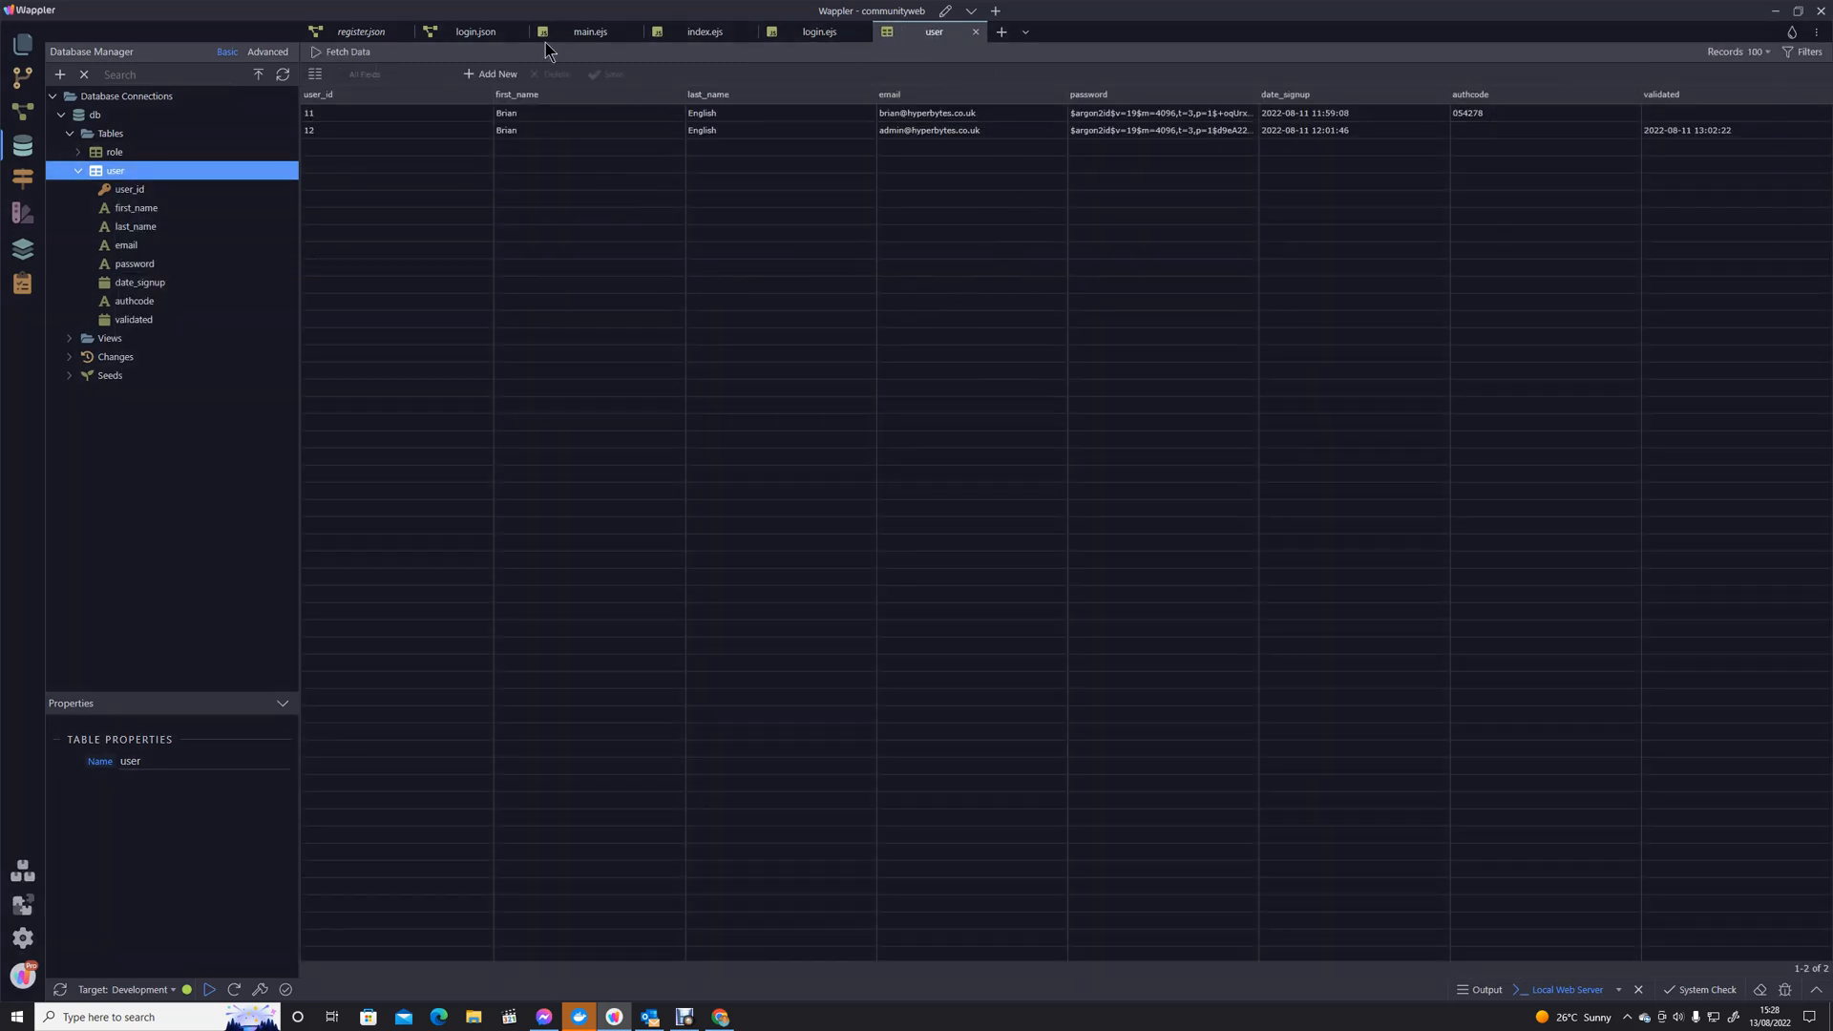
click(930, 130)
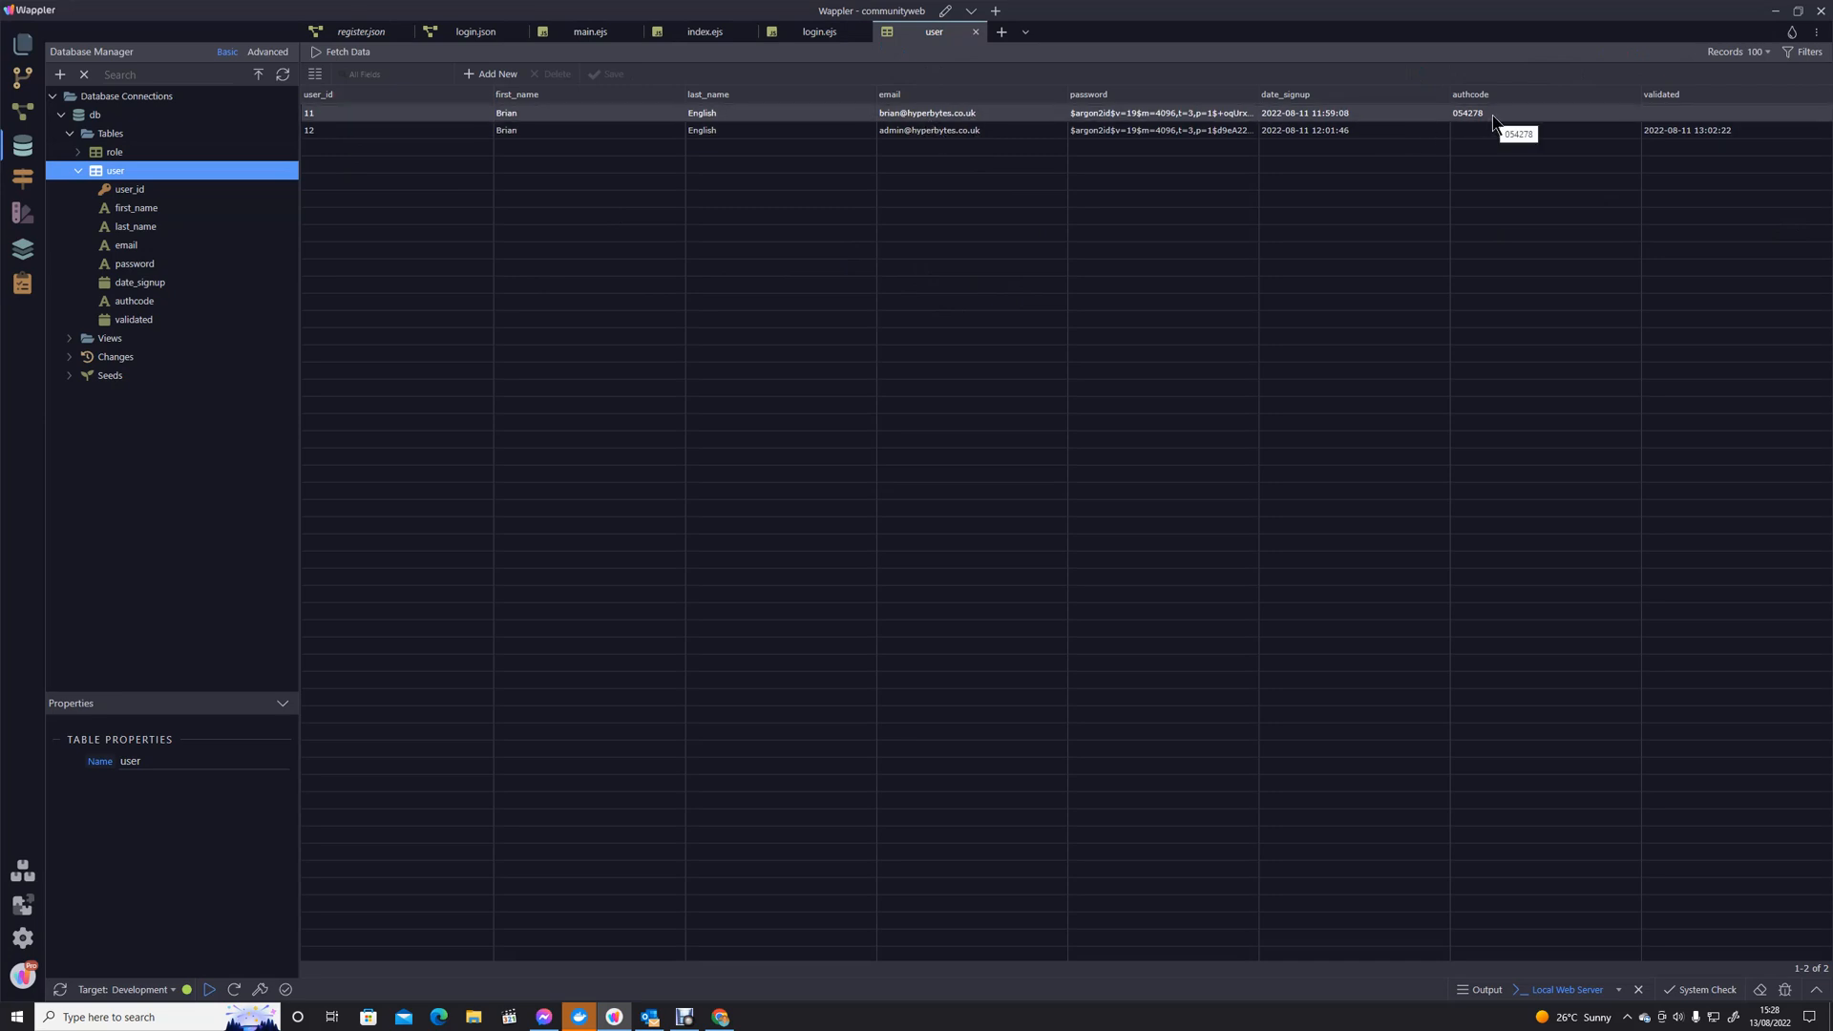
mouse_move(1678, 120)
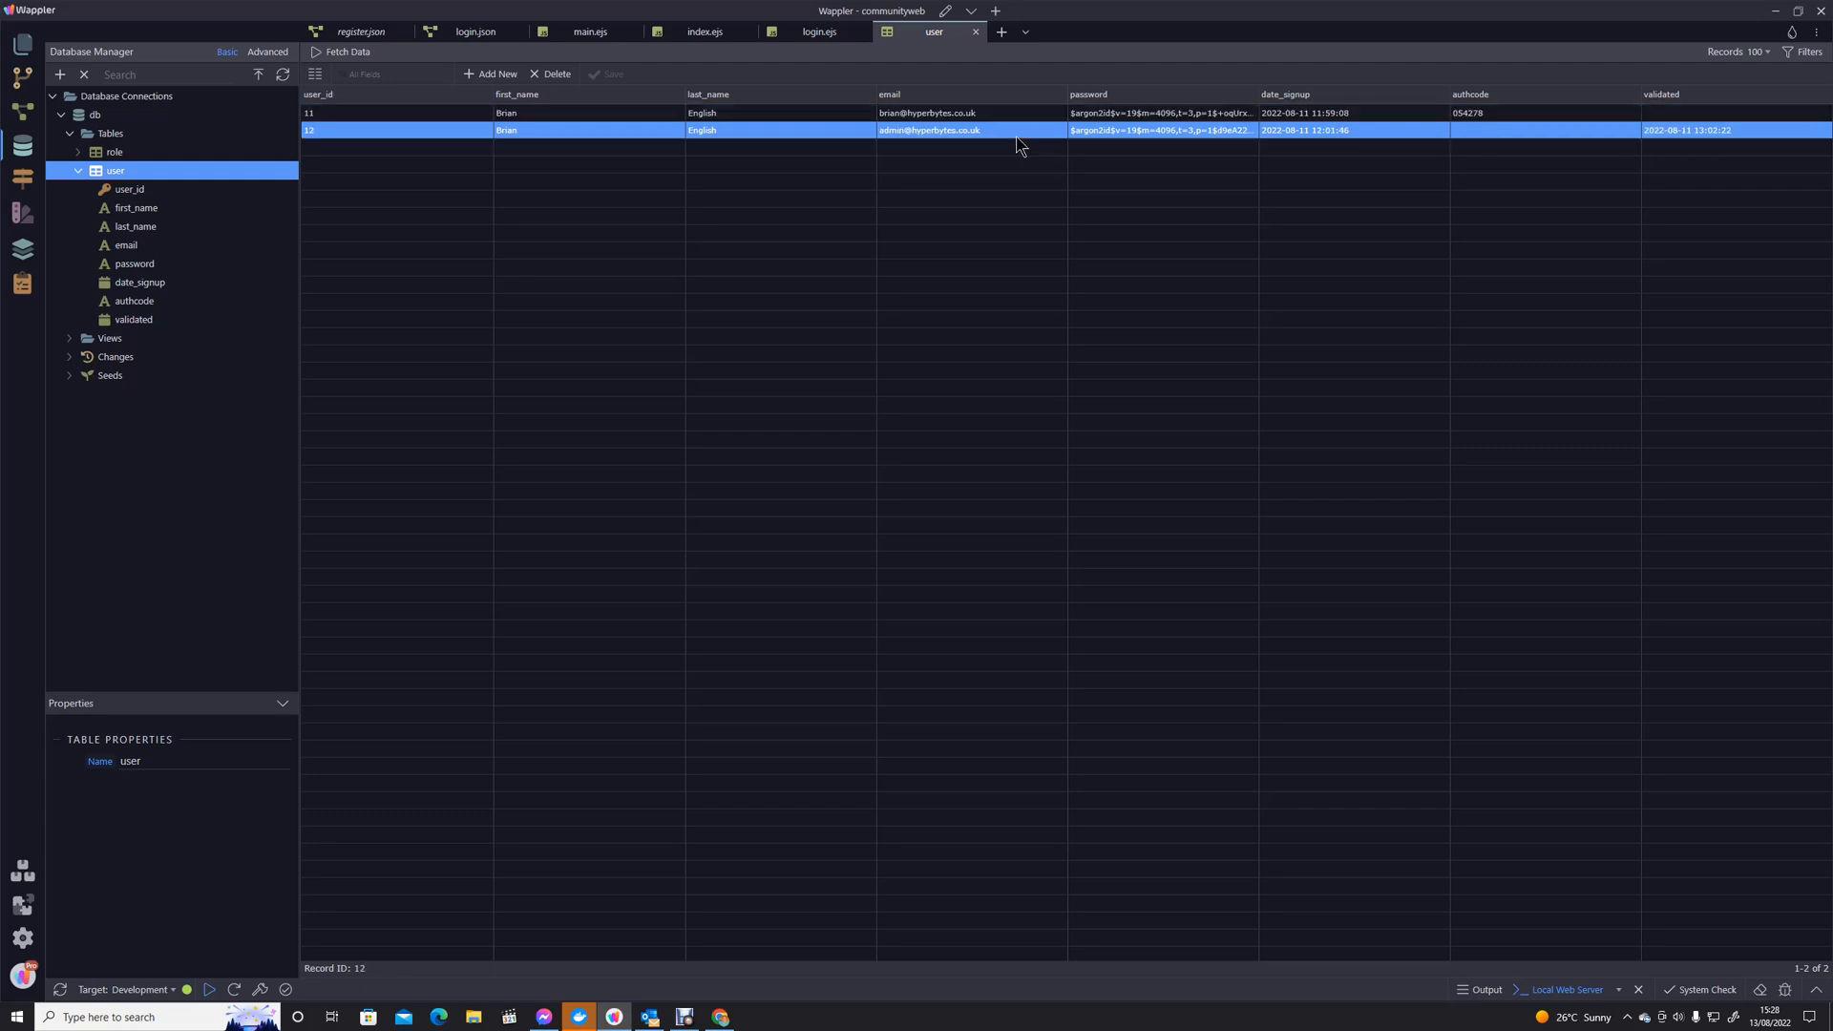
mouse_move(1533, 199)
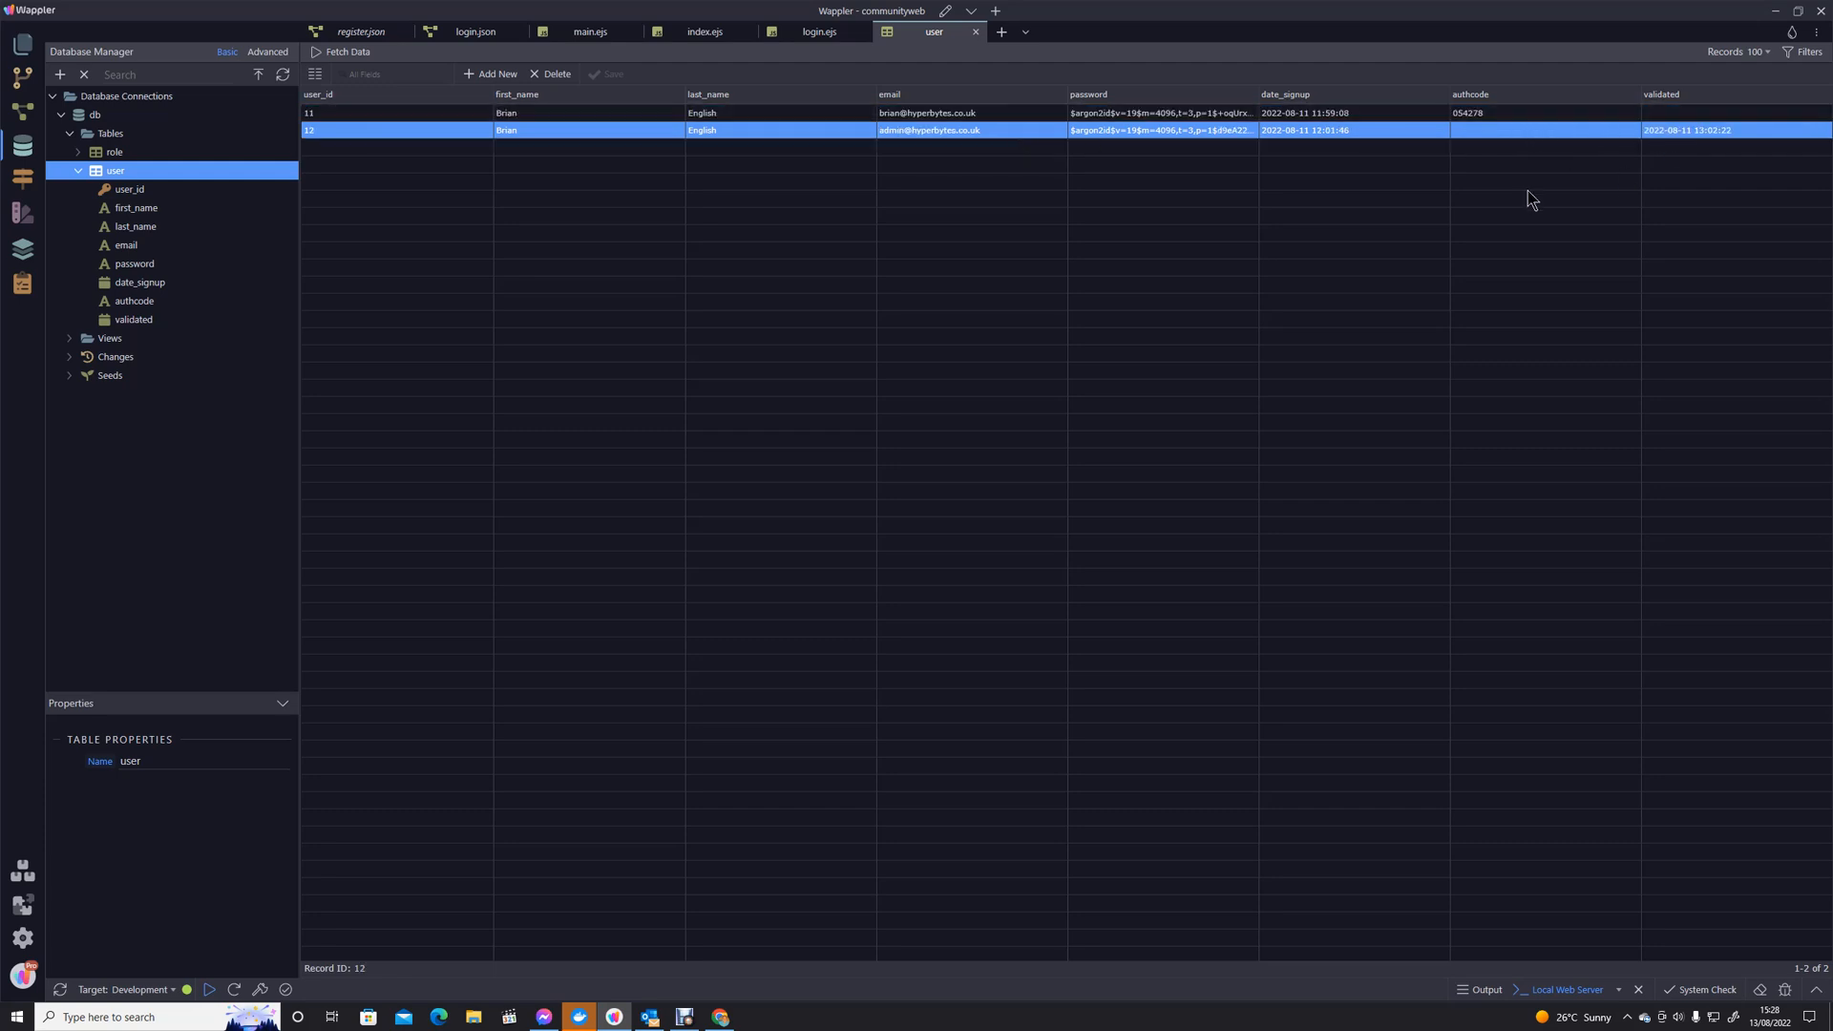
mouse_move(1064, 23)
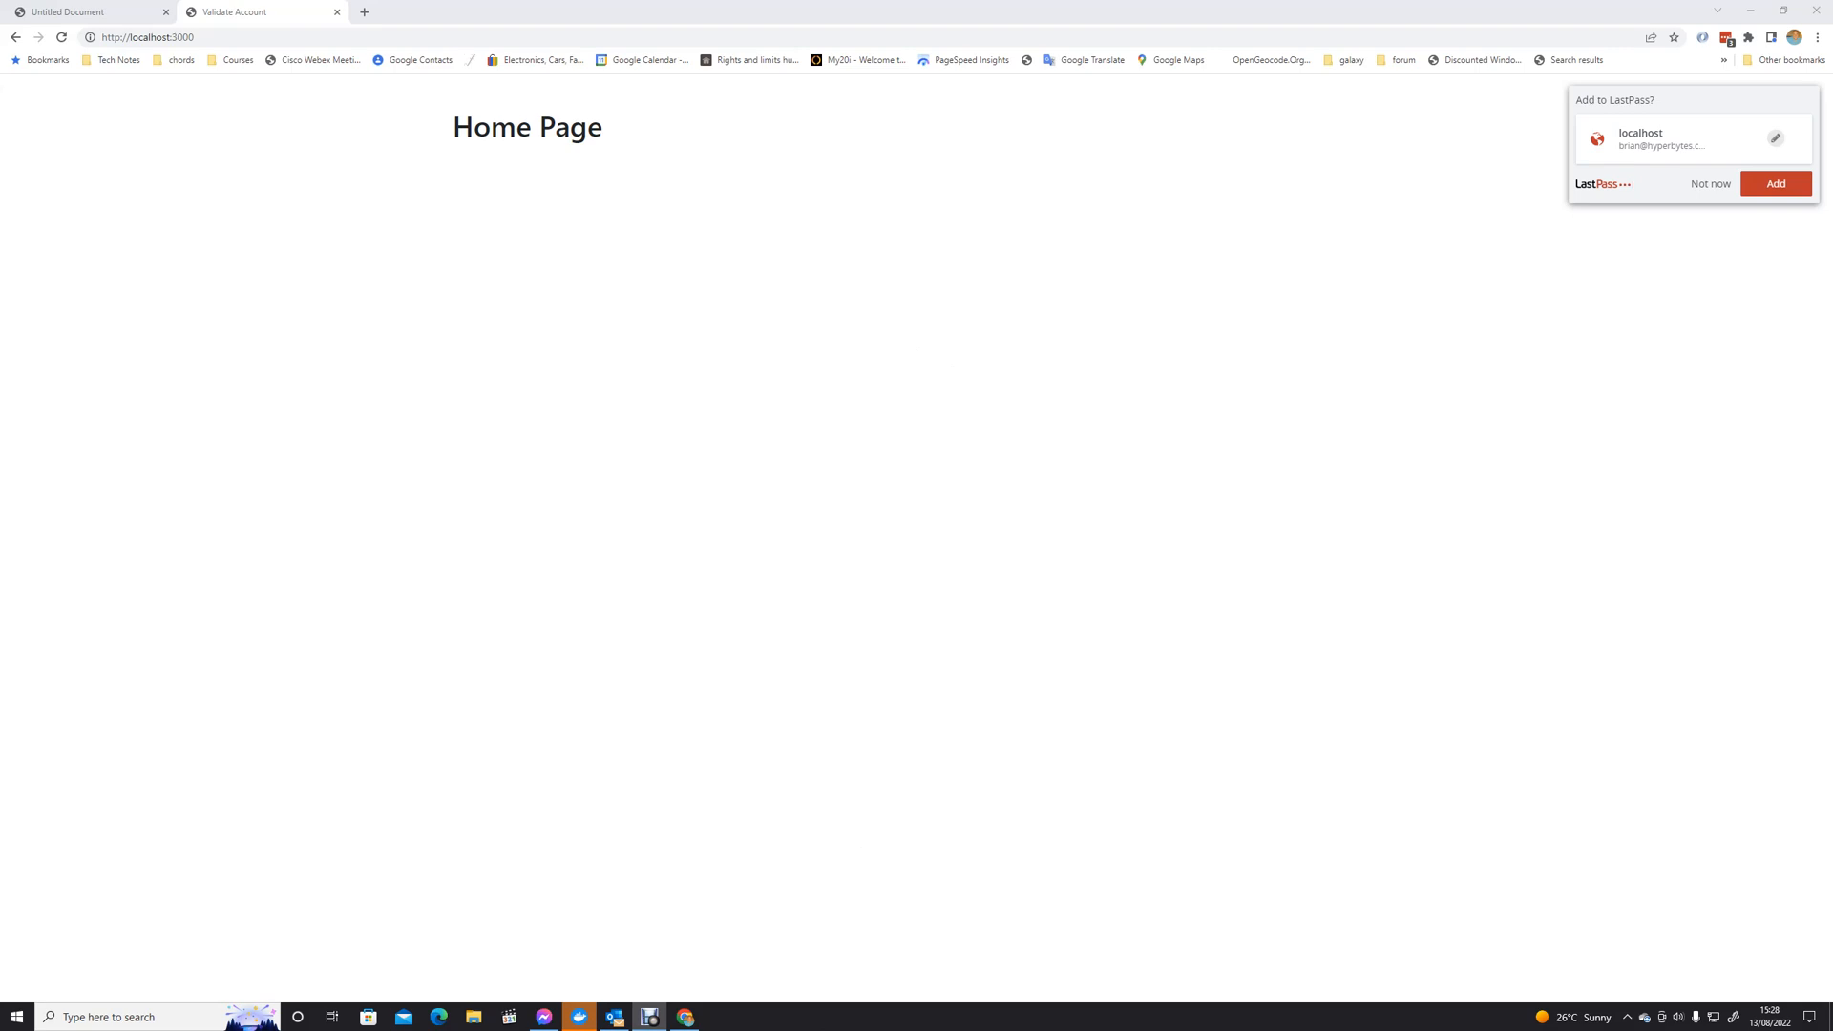
mouse_move(993, 267)
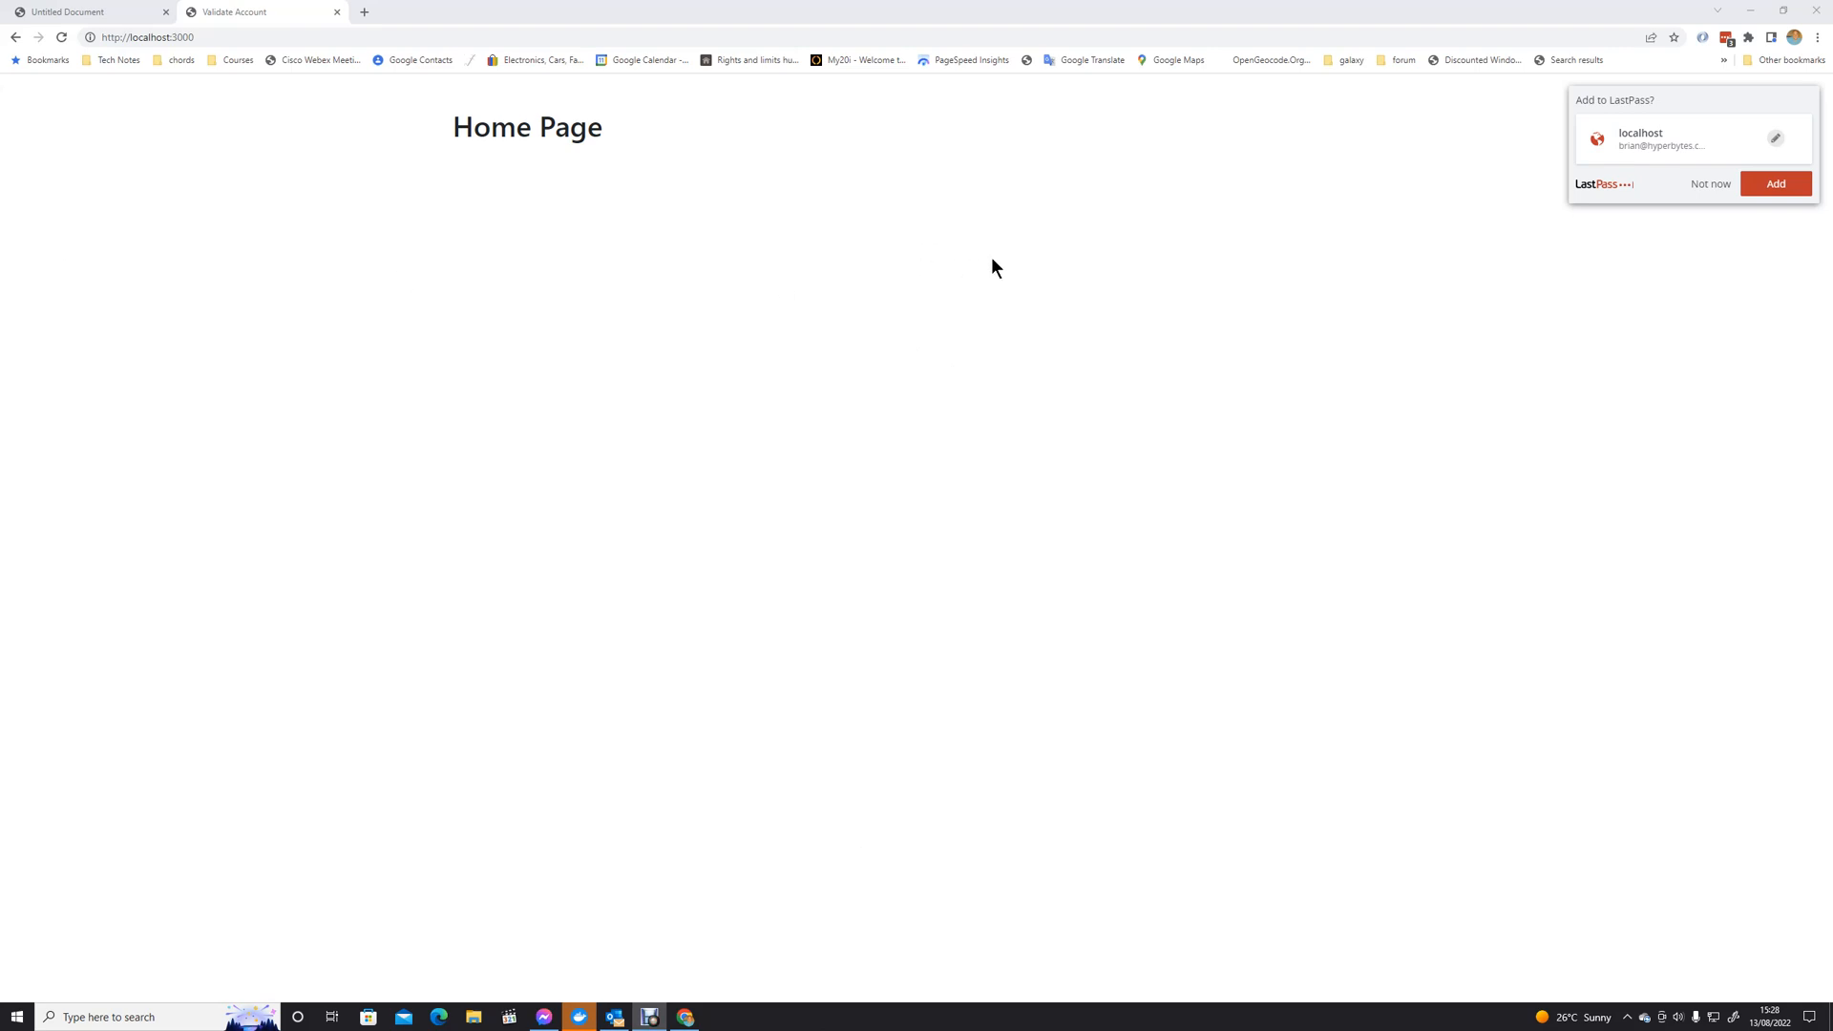
mouse_move(993, 260)
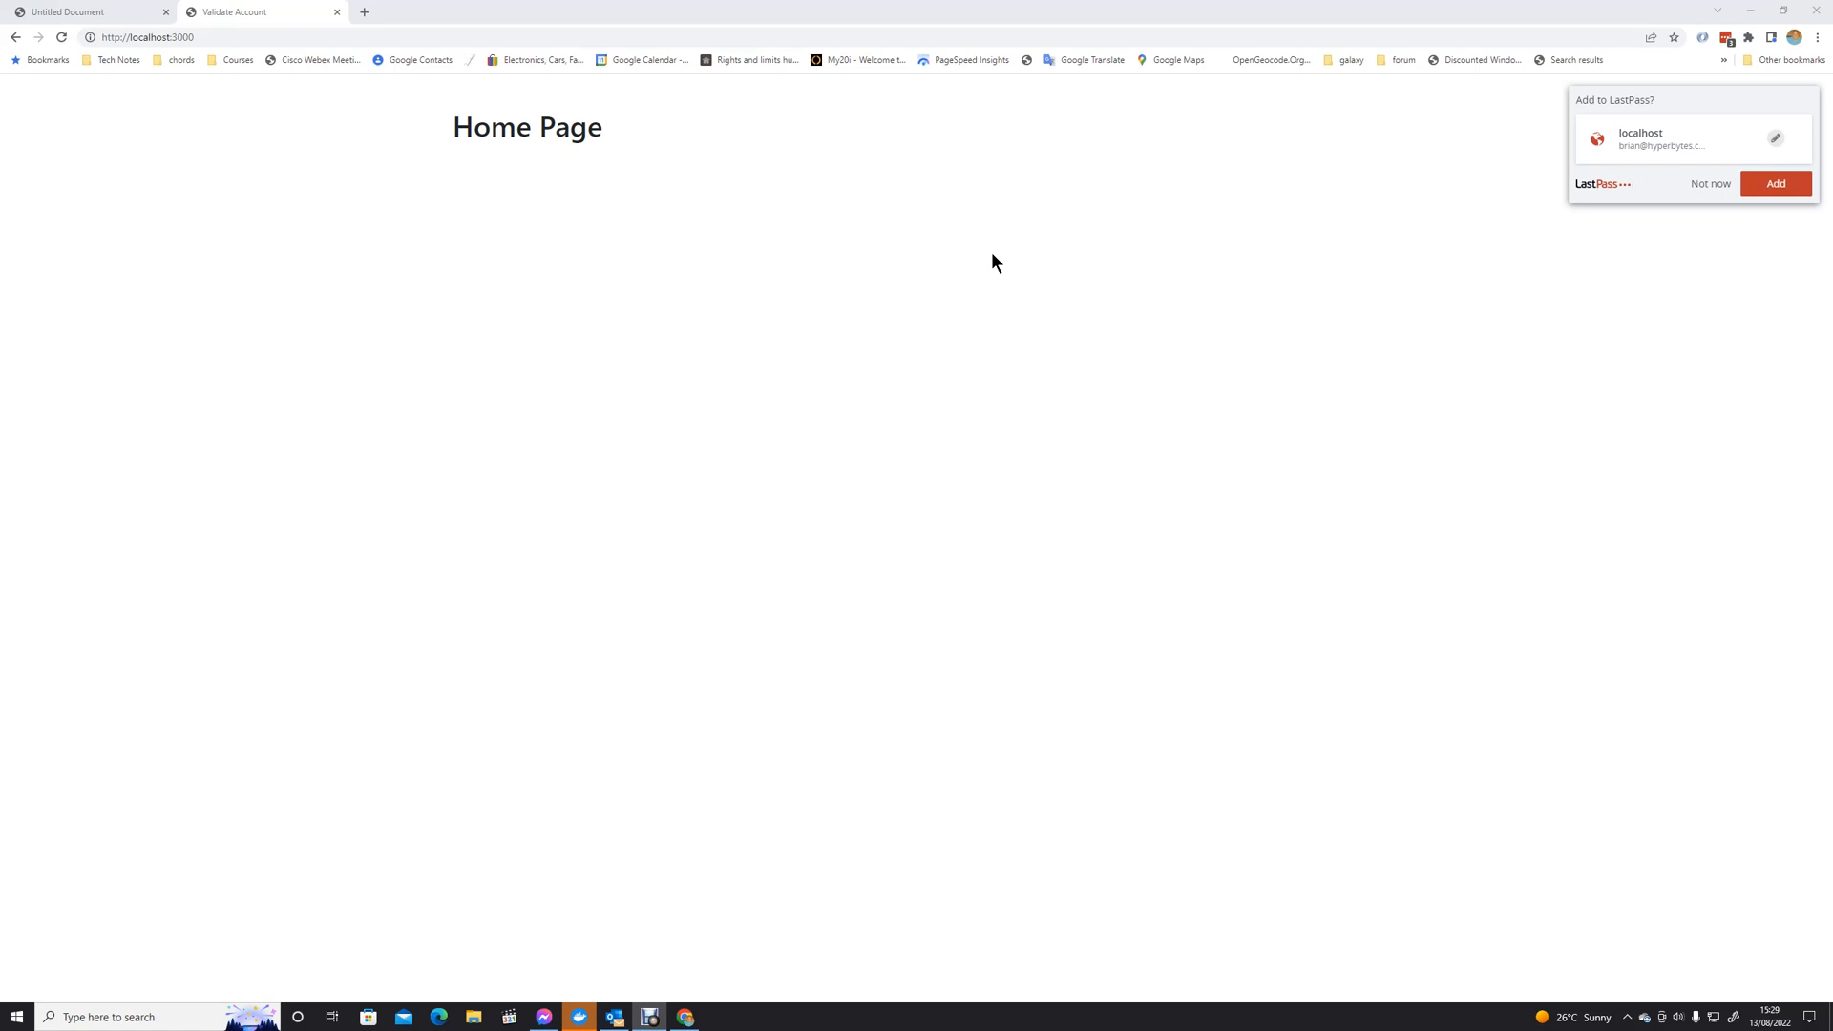
mouse_move(1016, 262)
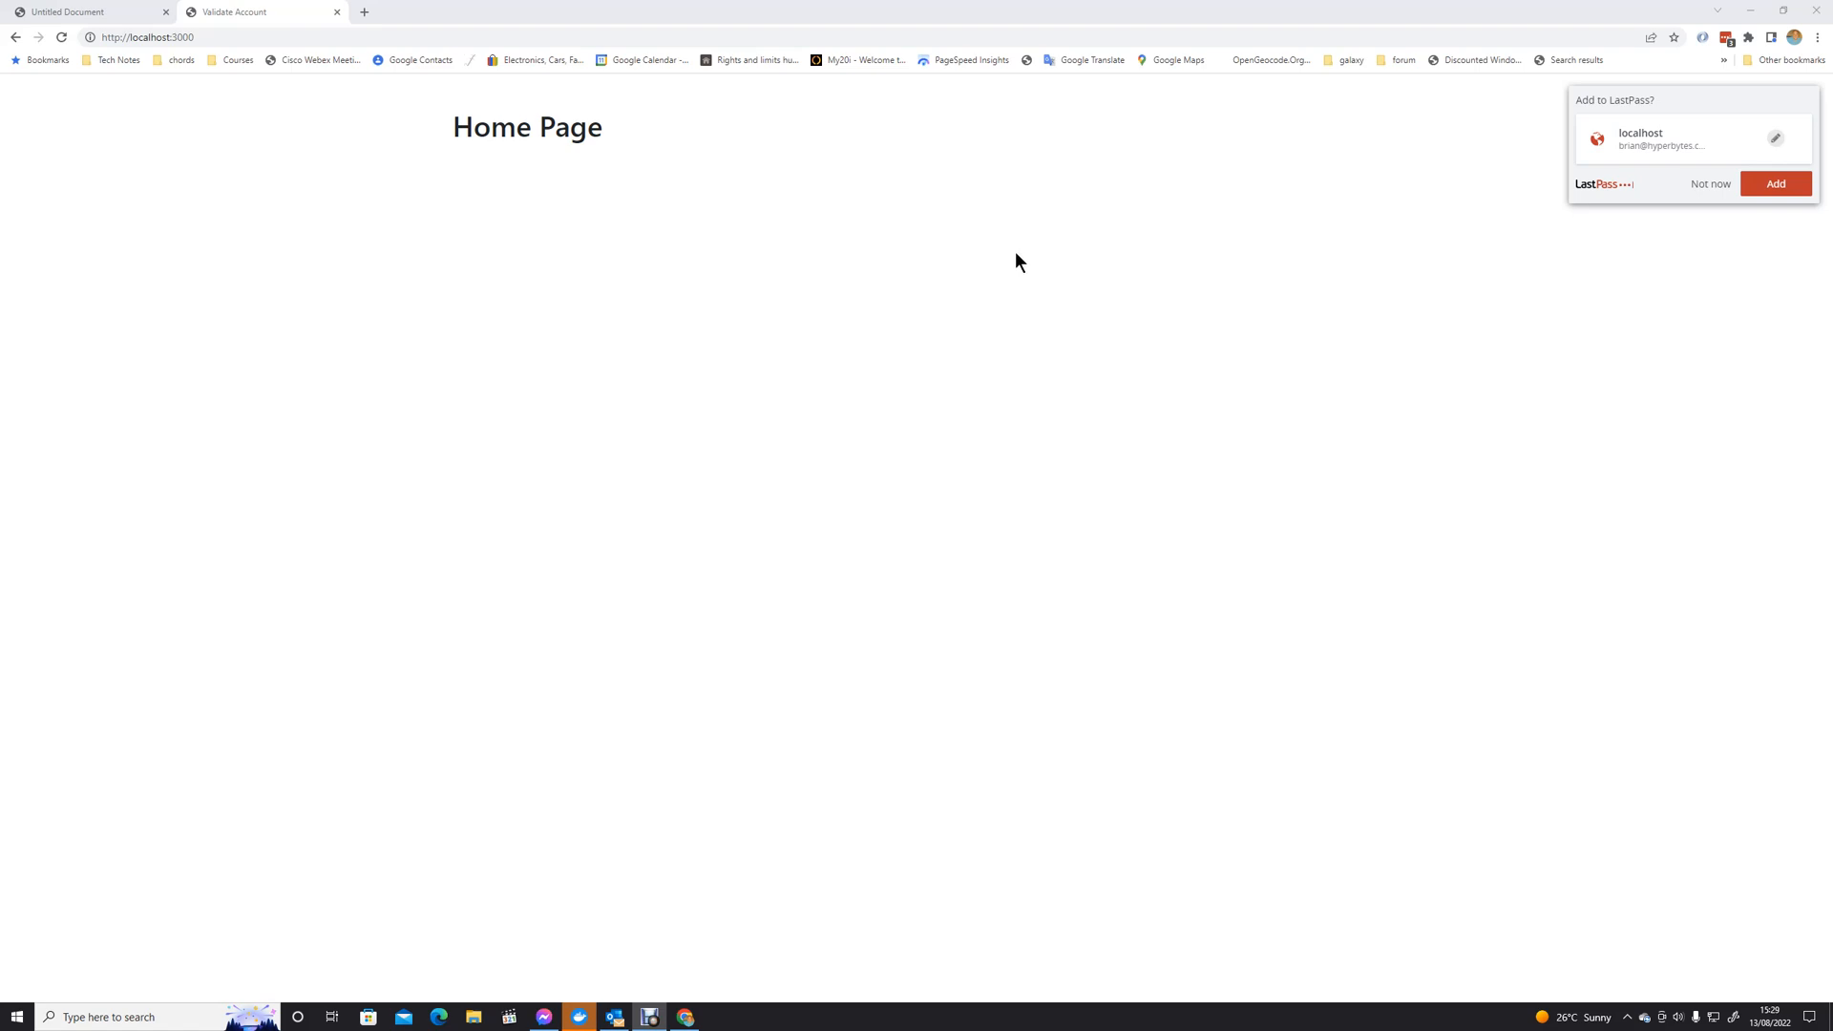
mouse_move(1044, 266)
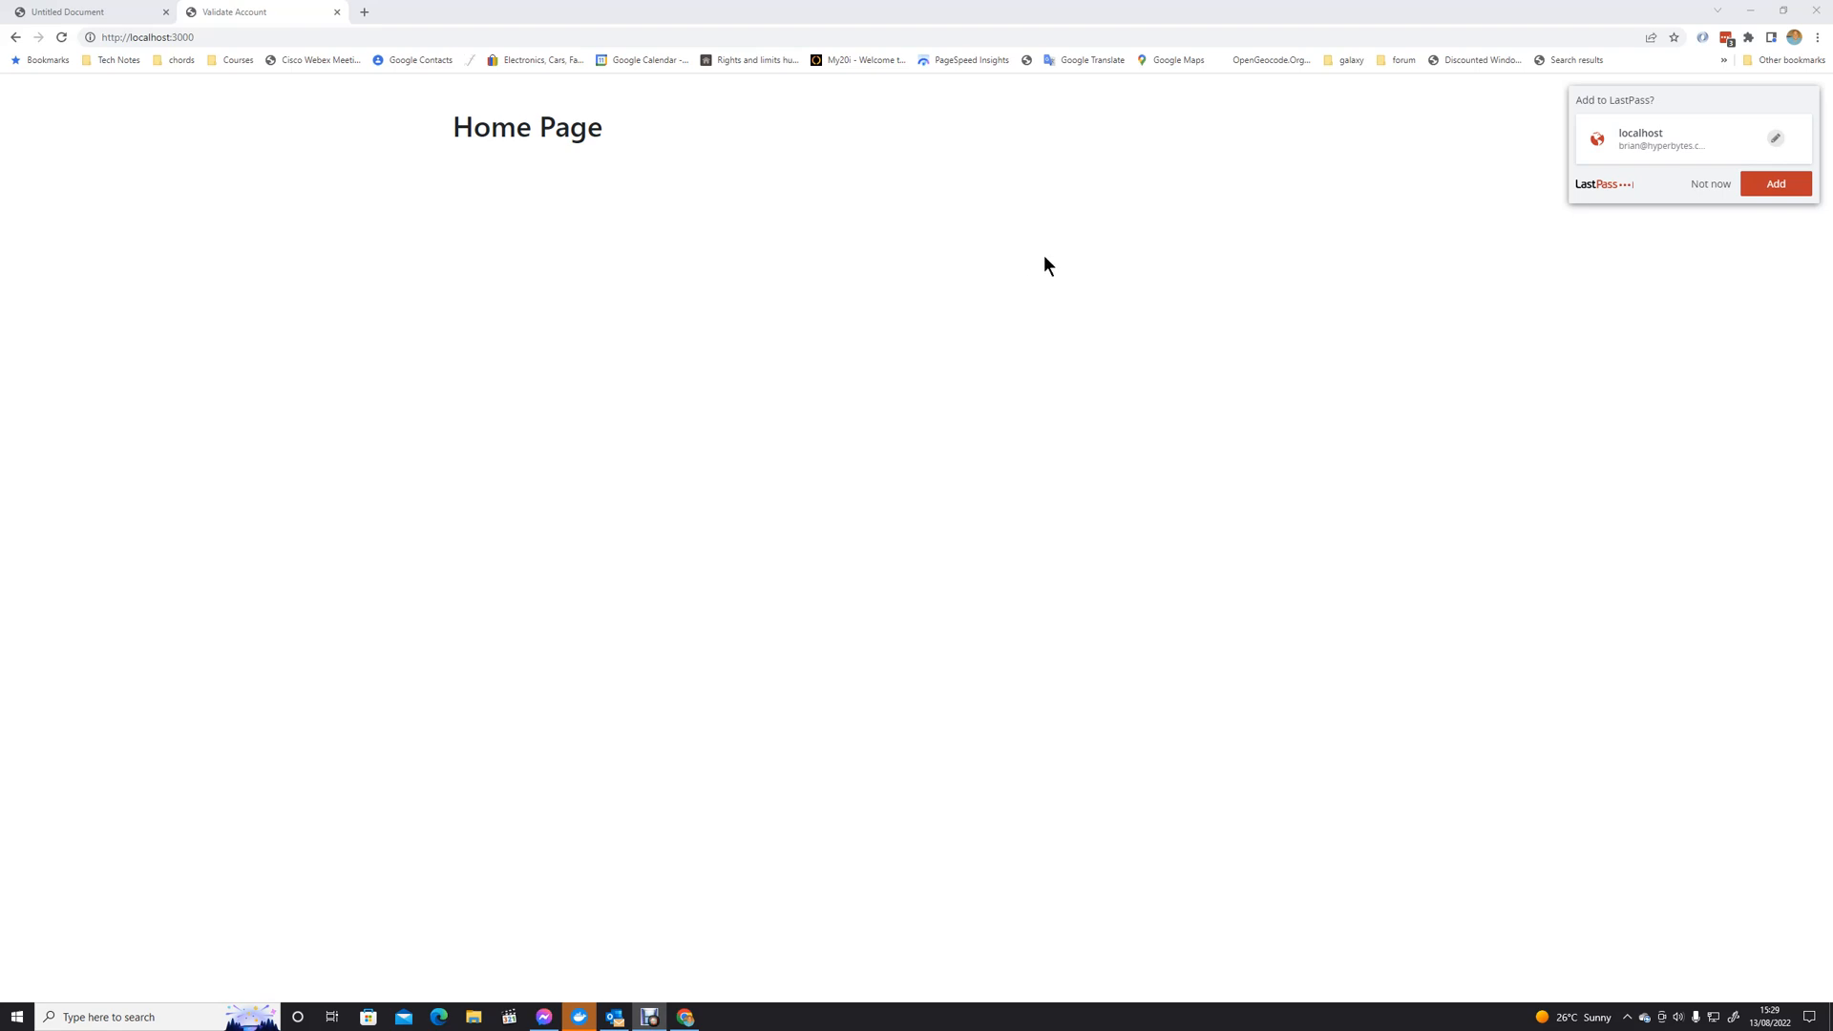